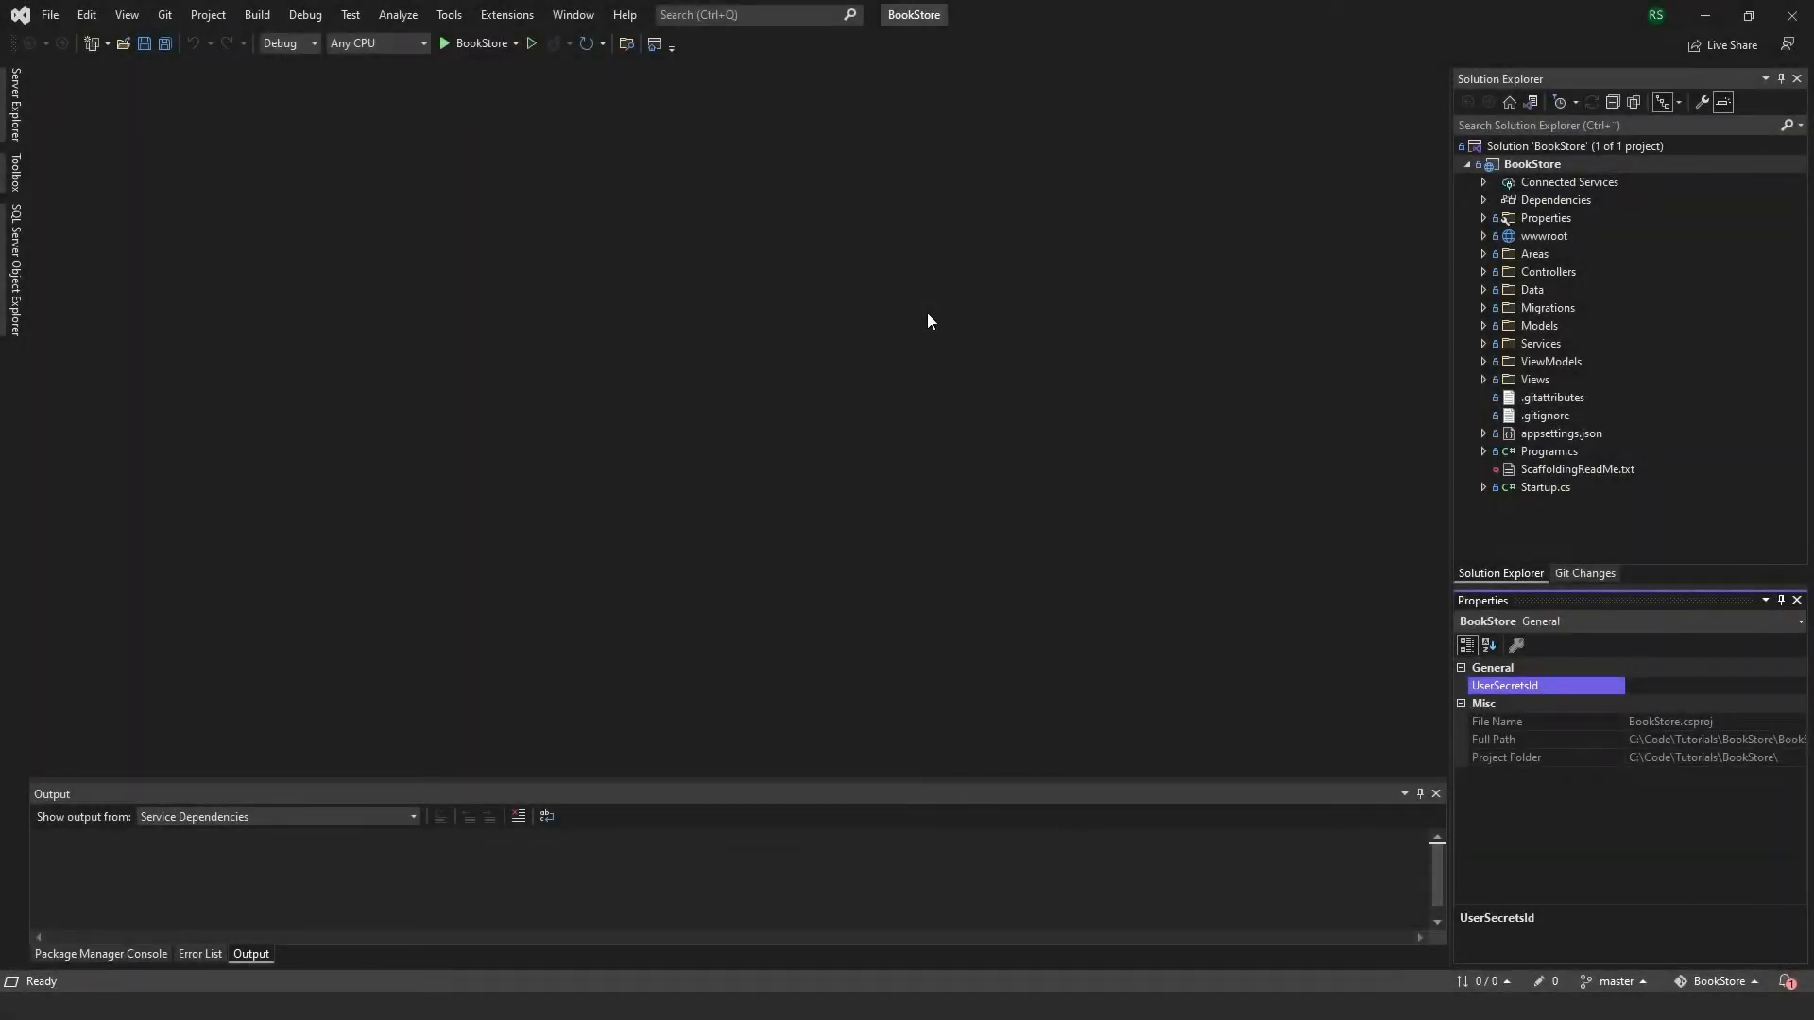
pyautogui.moveTo(941, 318)
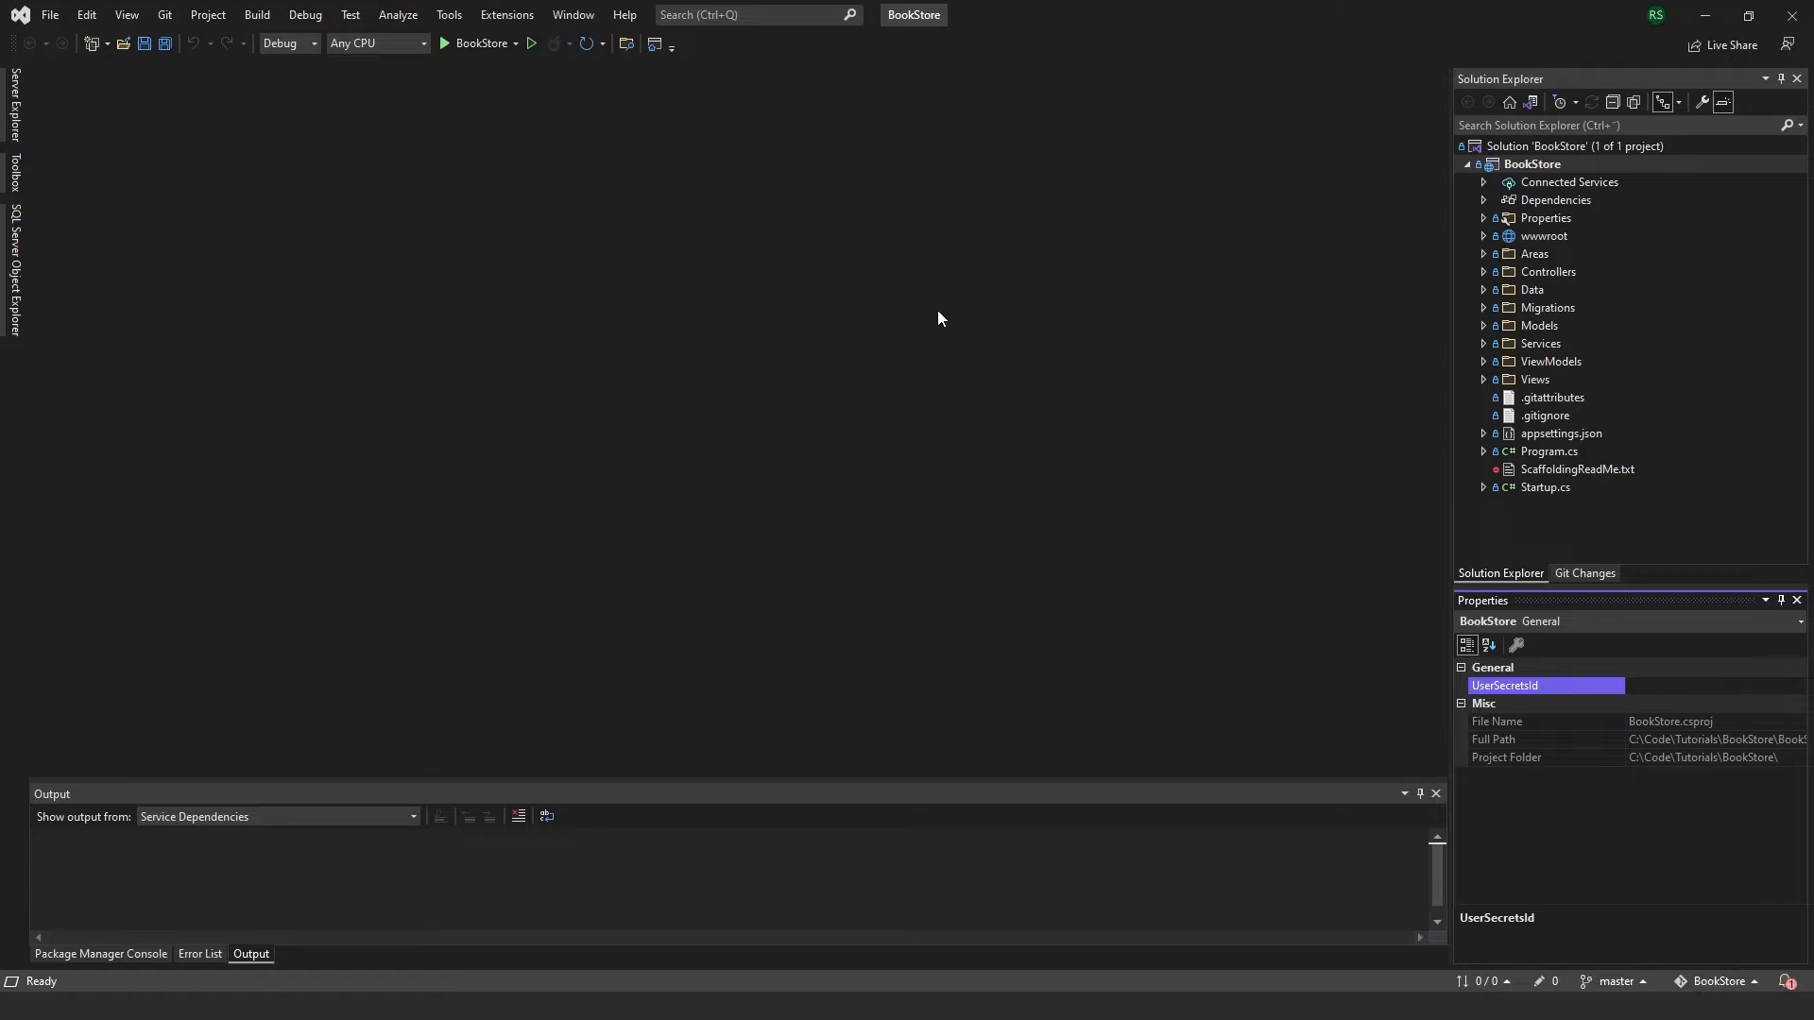
# Open AdminController.cs from the BookStore project's Controllers folder
pyautogui.click(1485, 273)
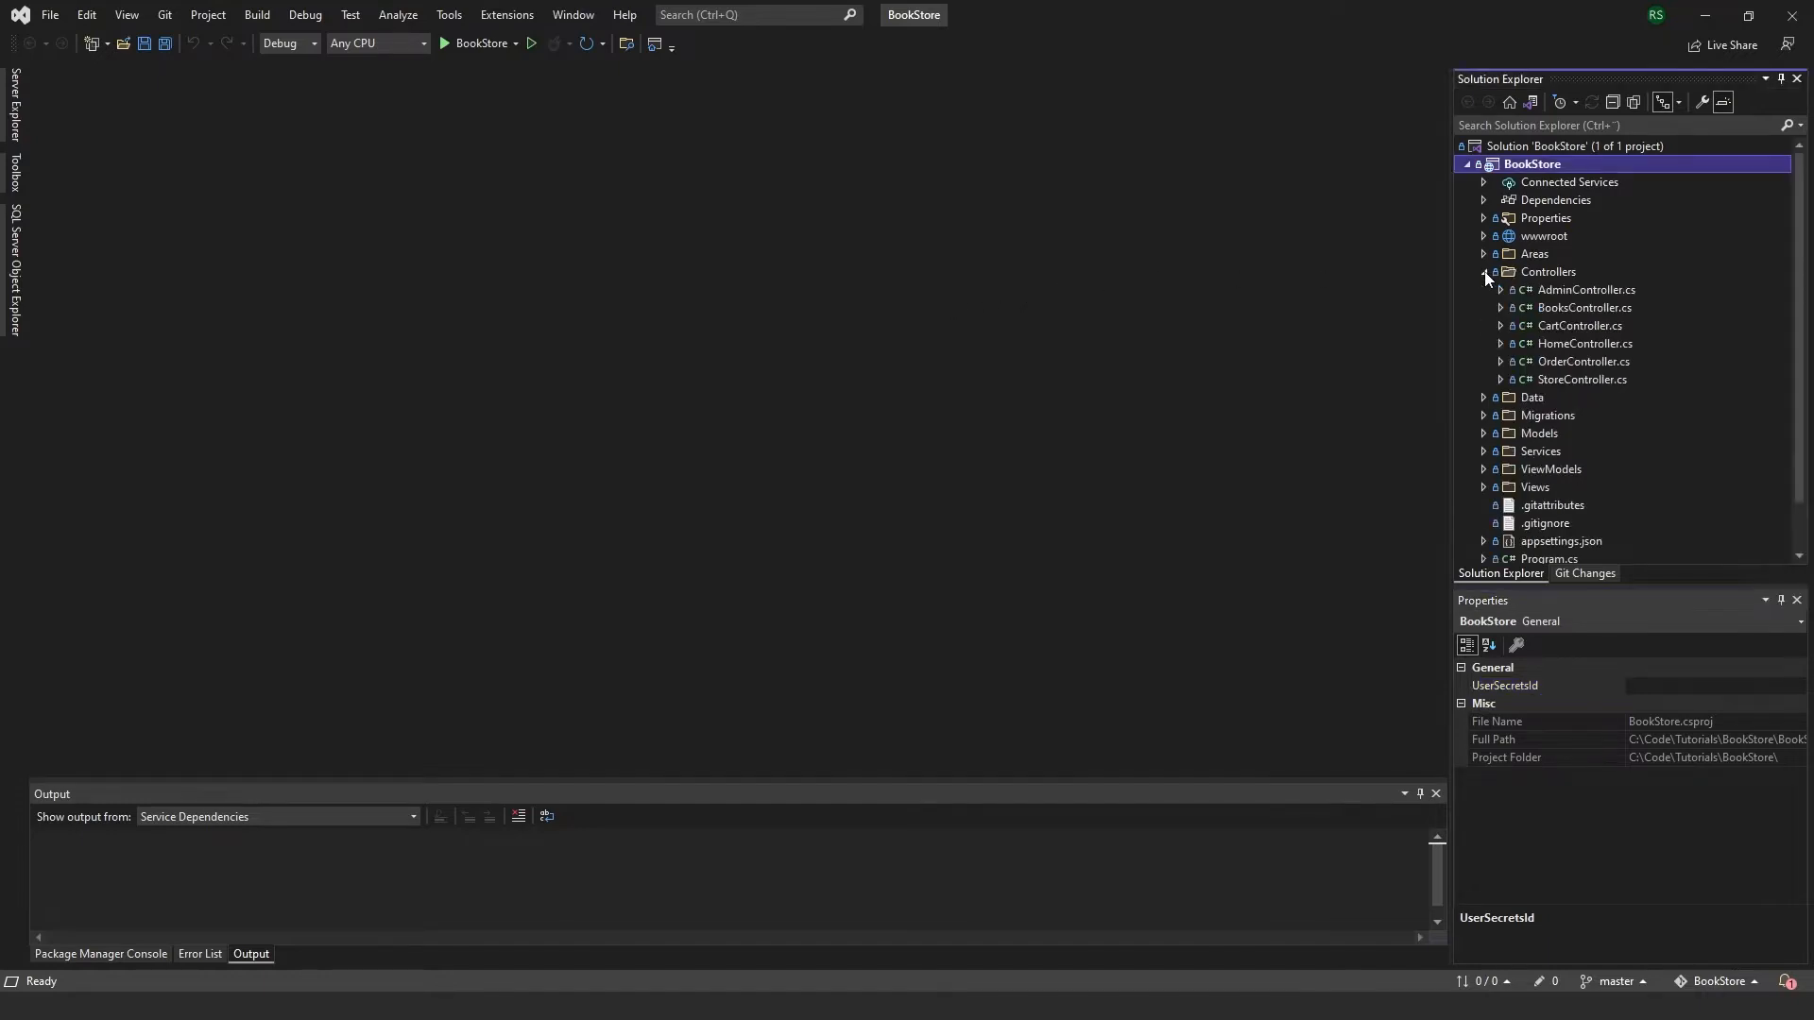
pyautogui.doubleClick(1586, 290)
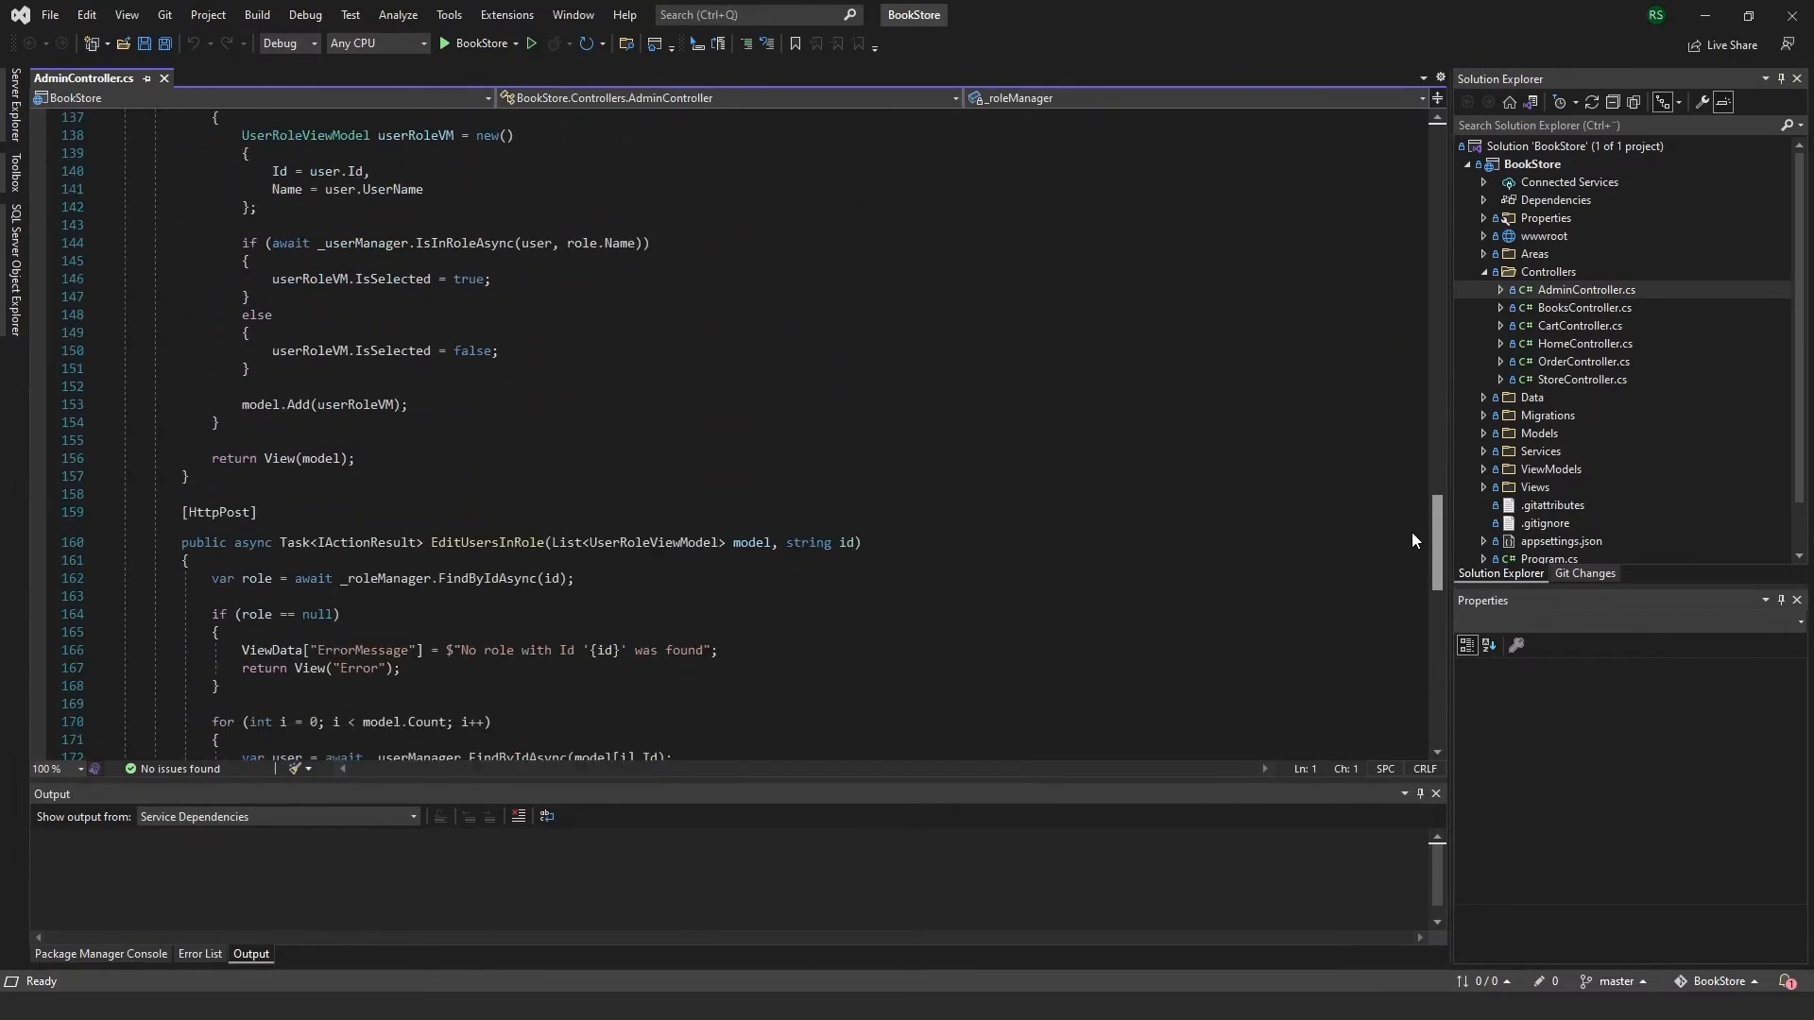
# Declare an [HttpGet] async Task<IActionResult> DeleteRole(string id) action below EditUsersInRole
pyautogui.scroll(-3)
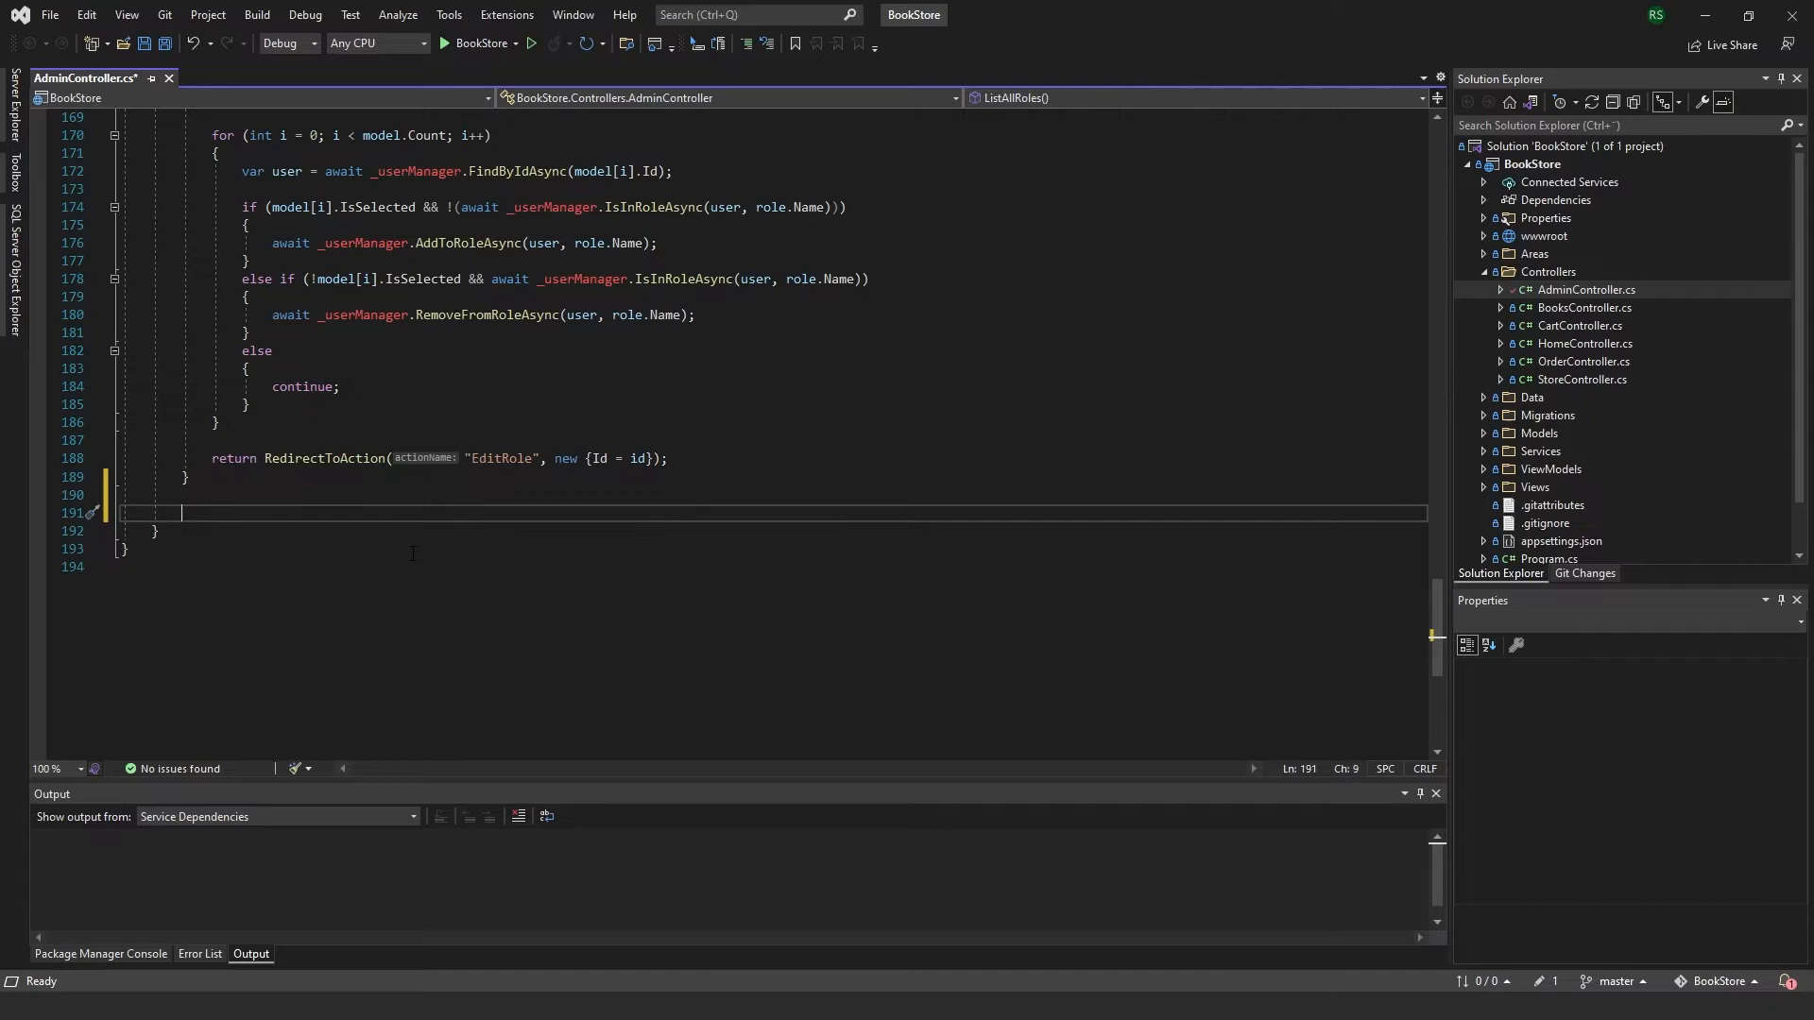
pyautogui.write('[htt')
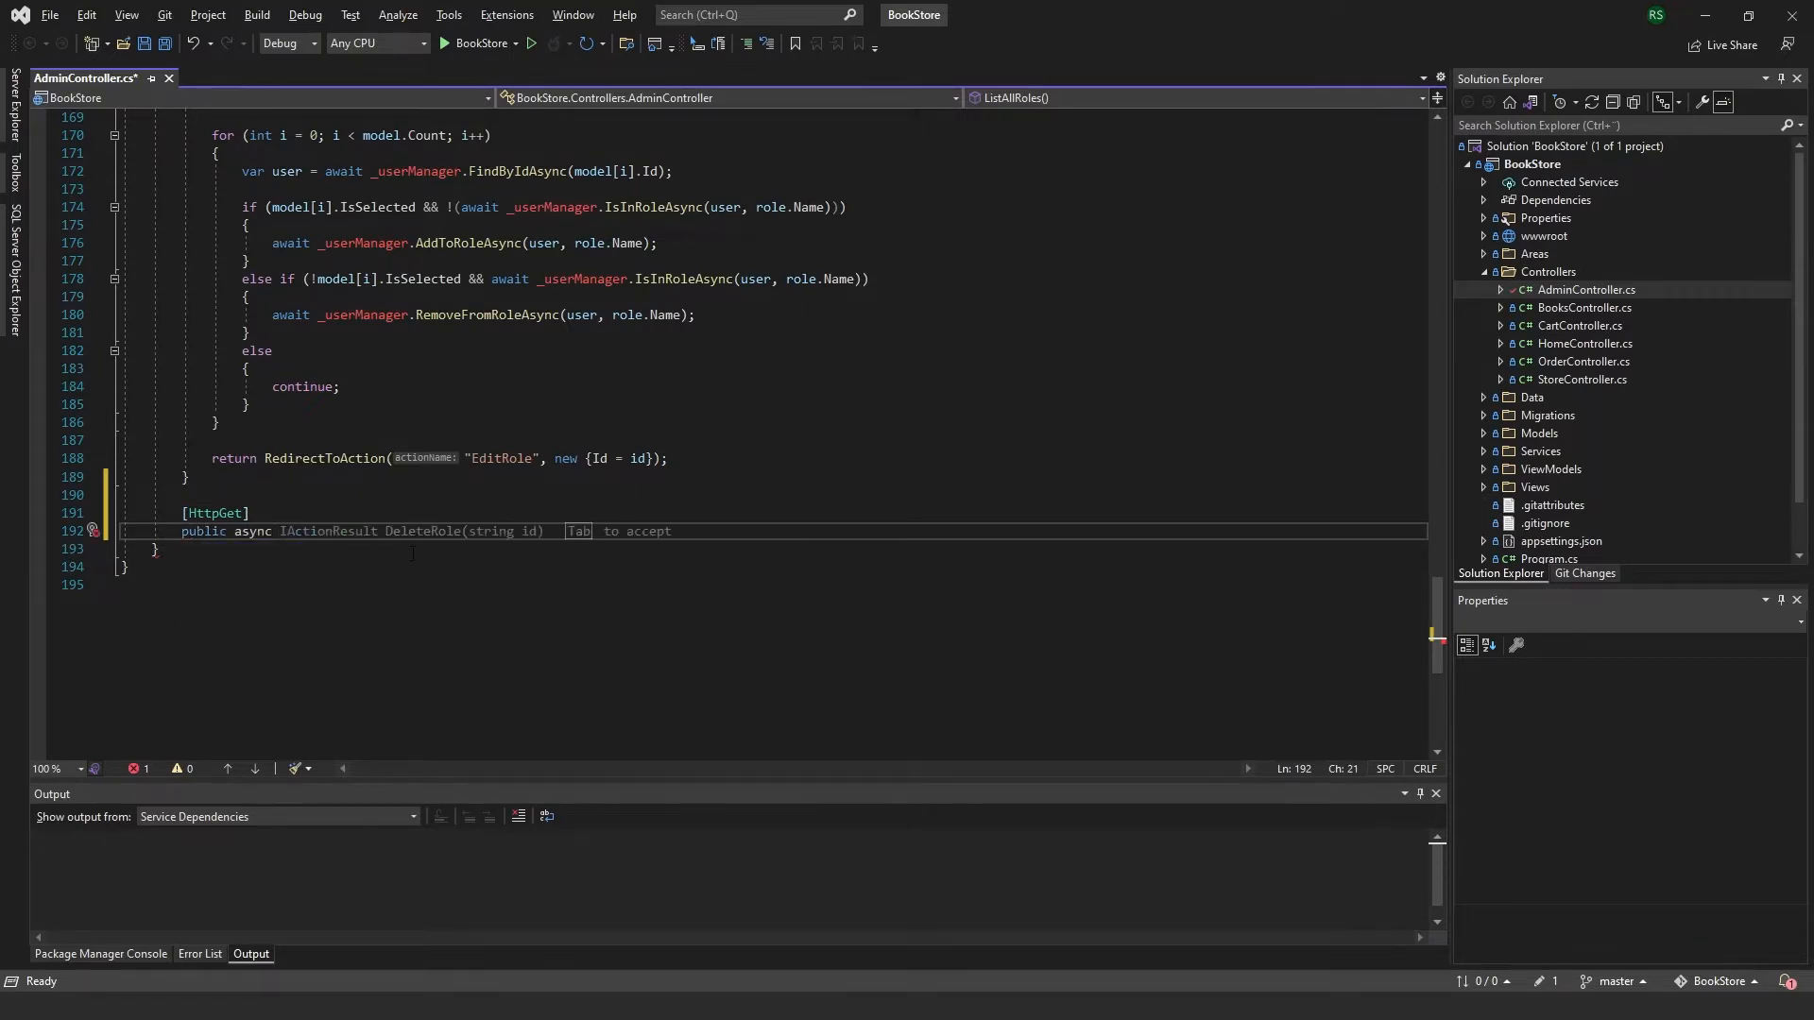
pyautogui.write('Task<IActionResult> EditRole(')
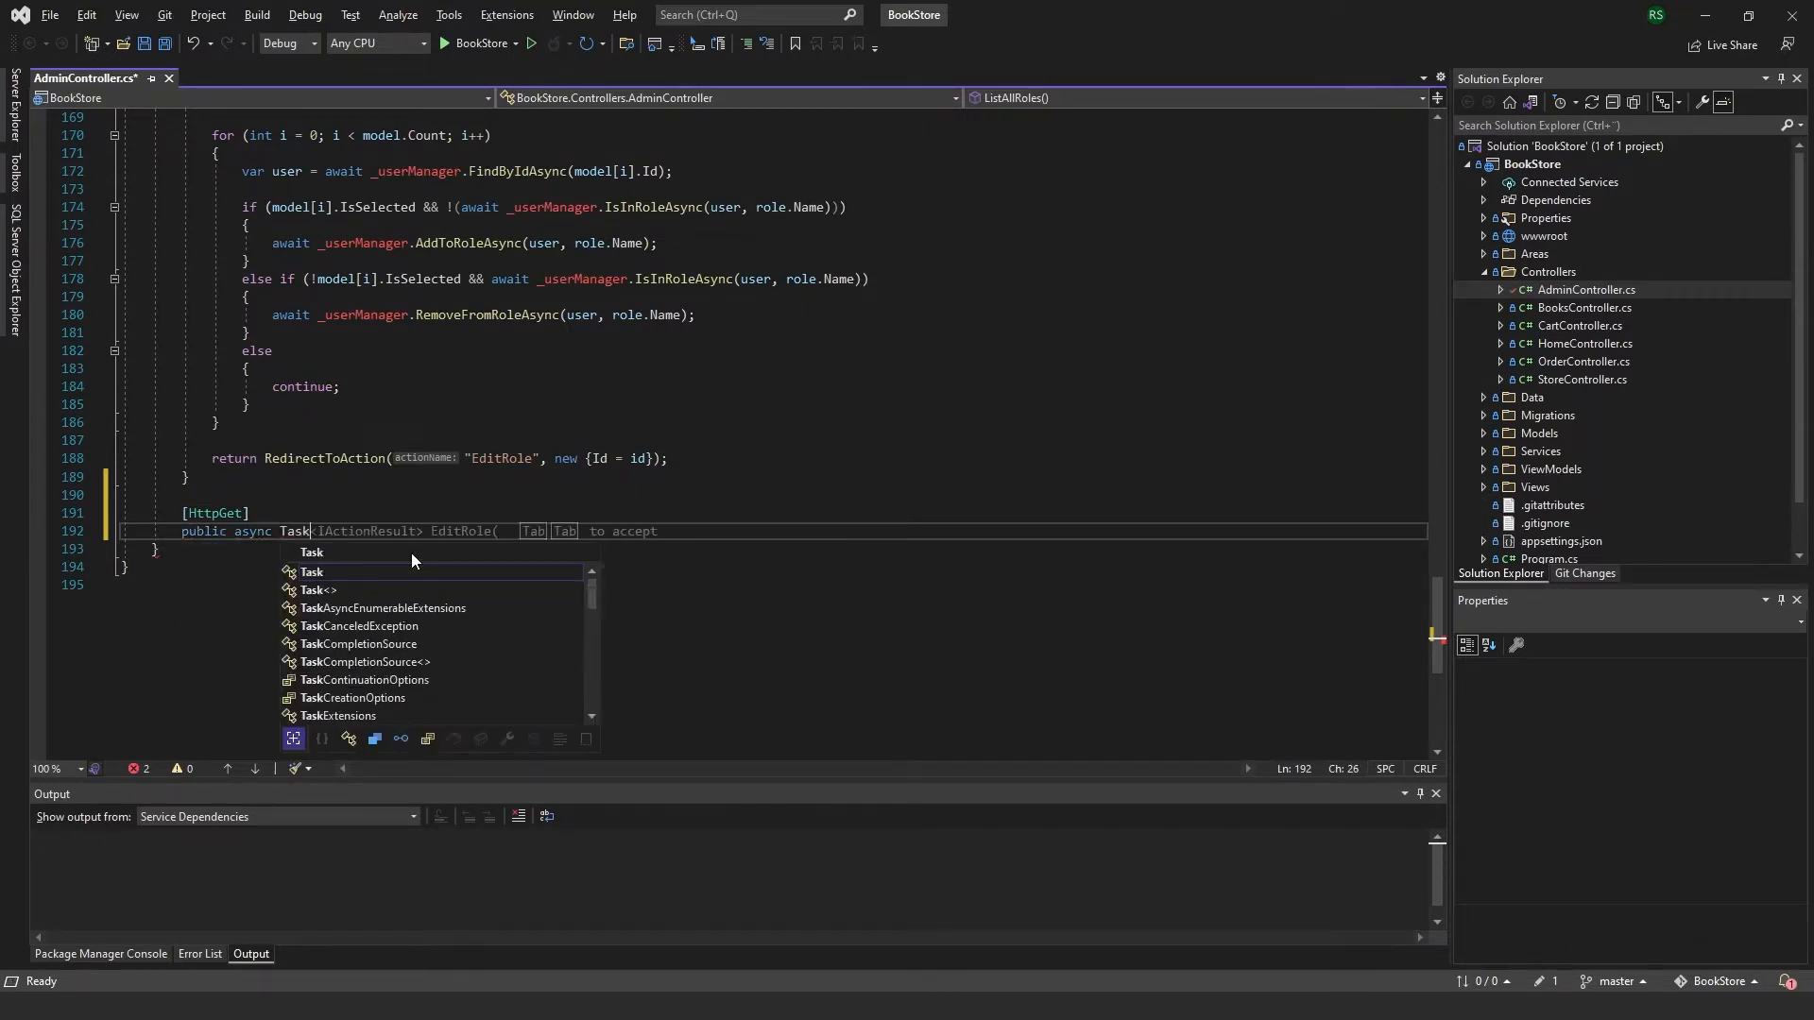
pyautogui.press('Tab')
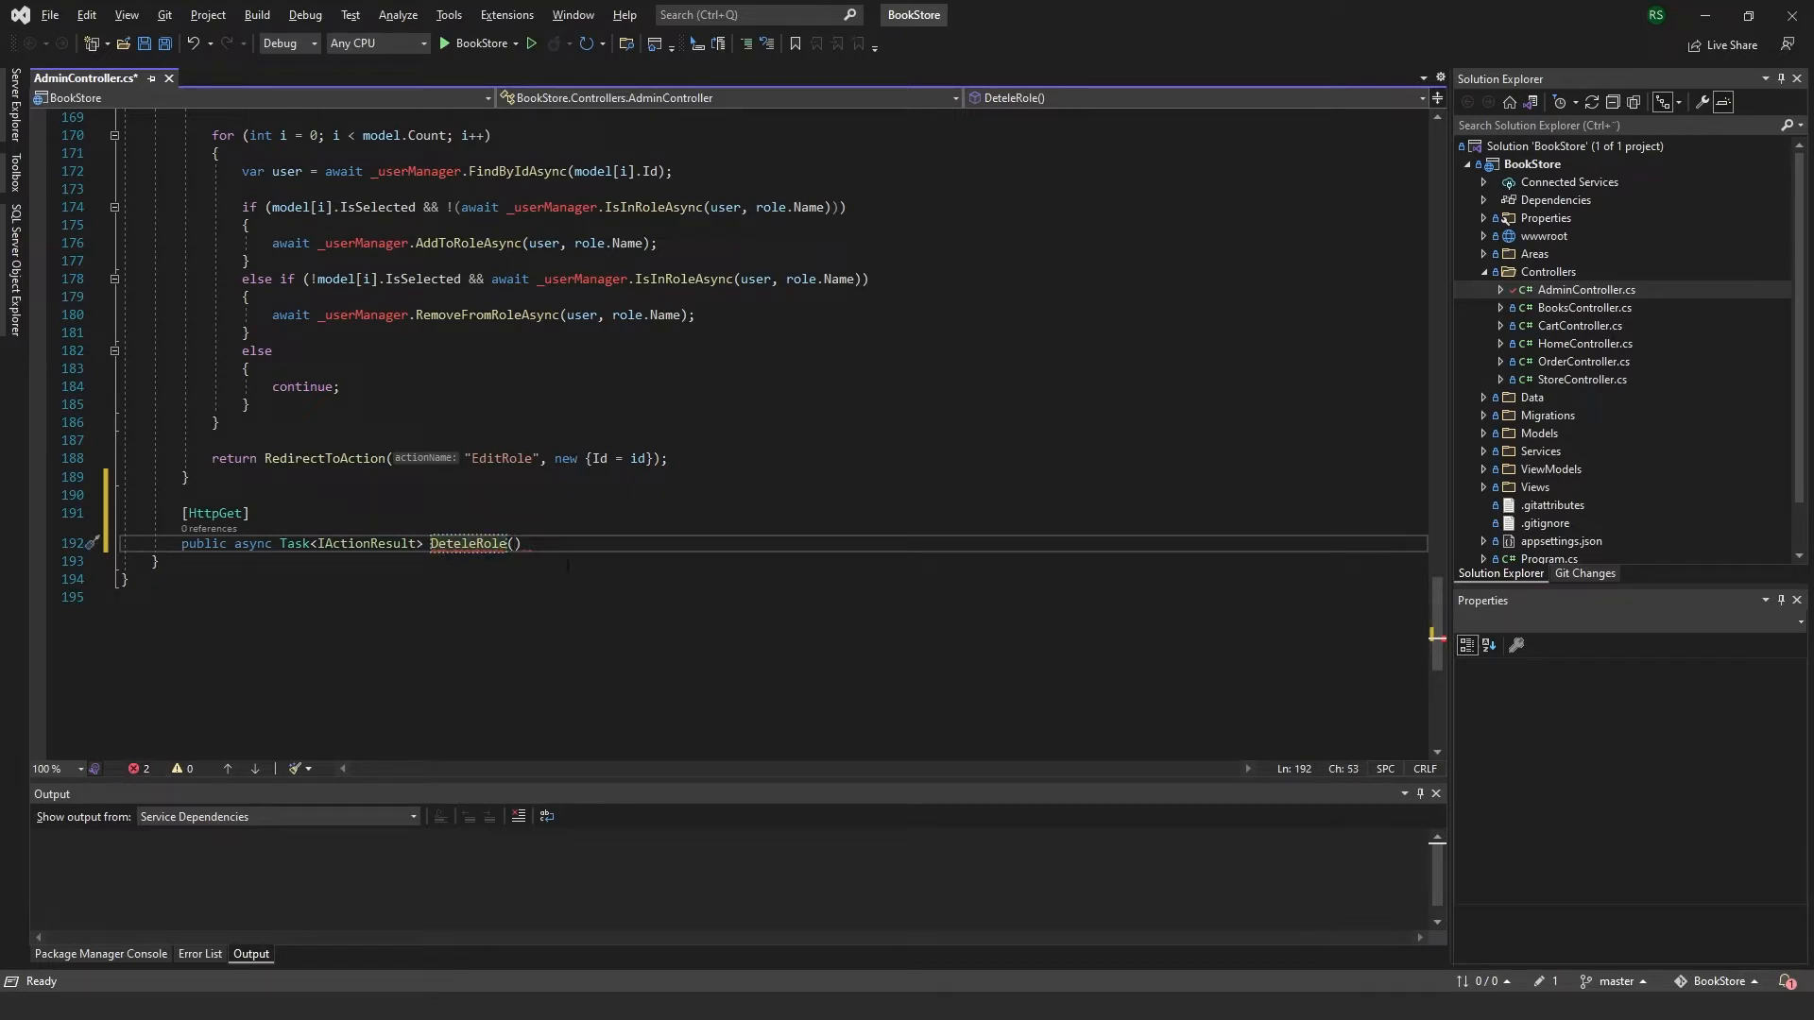
pyautogui.doubleClick(468, 543)
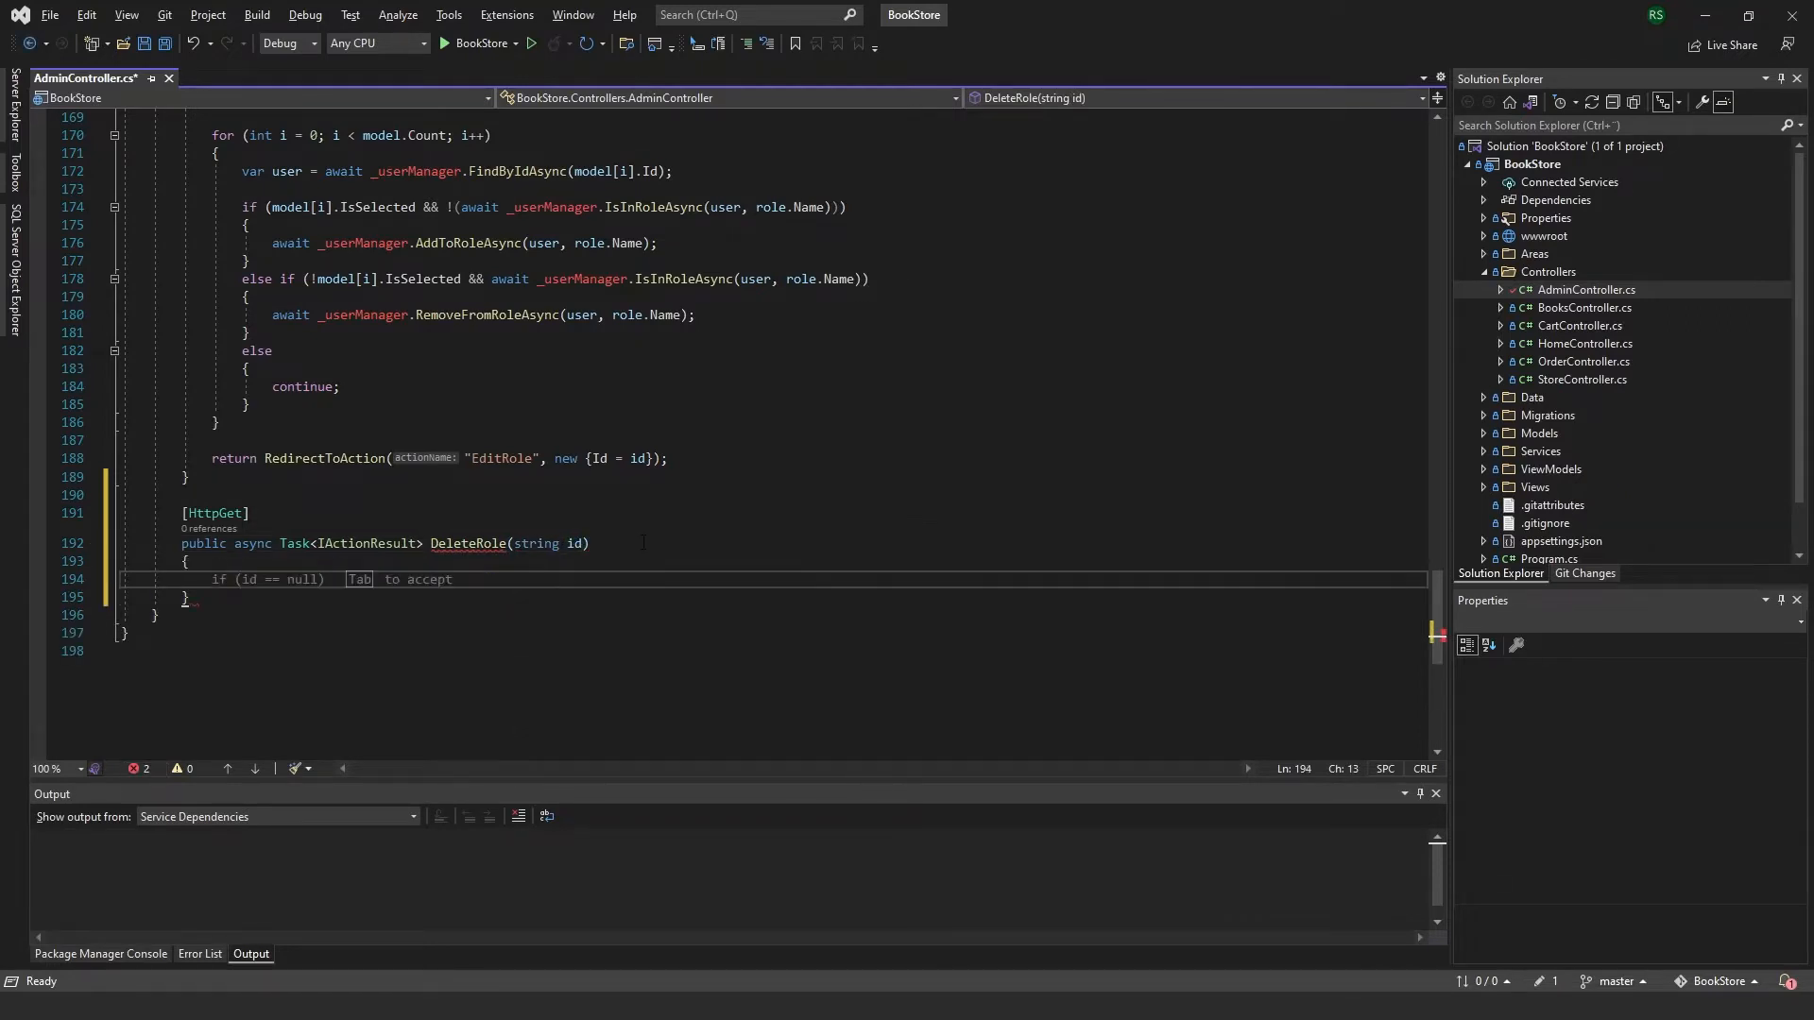
# Have DeleteRole await _roleManager.FindByIdAsync(id) and return View(role)
pyautogui.write('var')
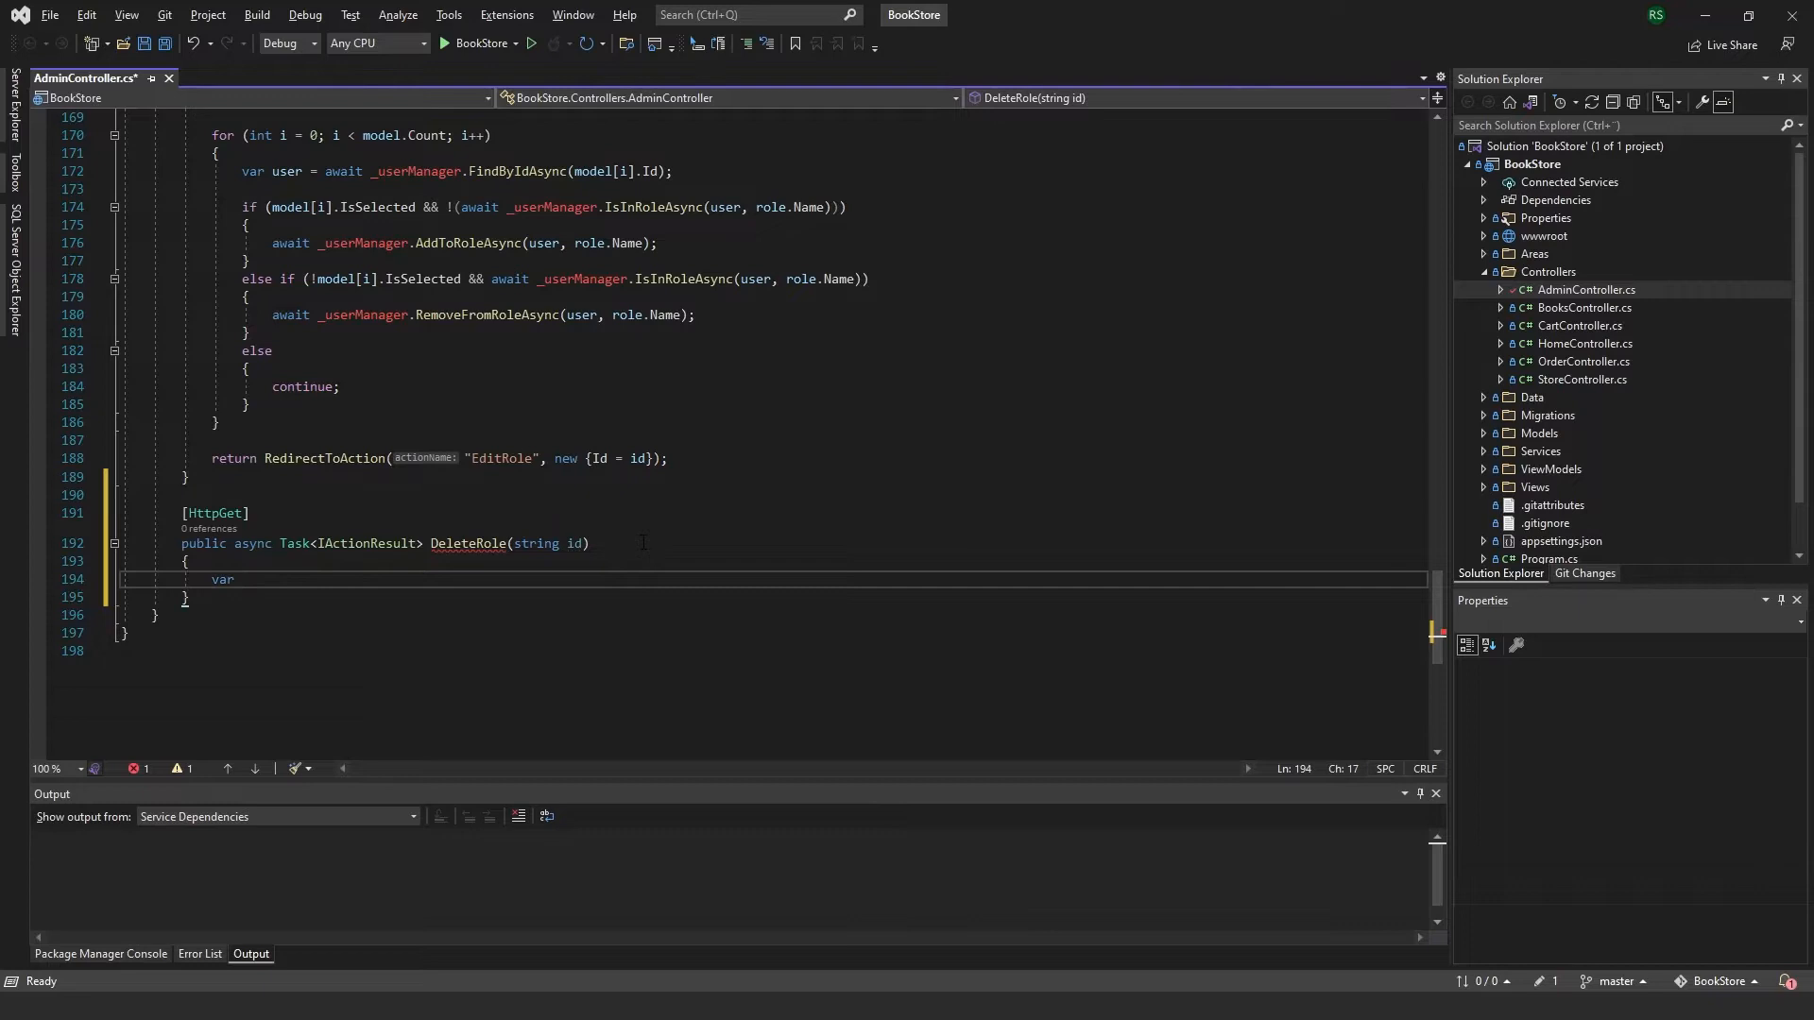
pyautogui.write('role = a')
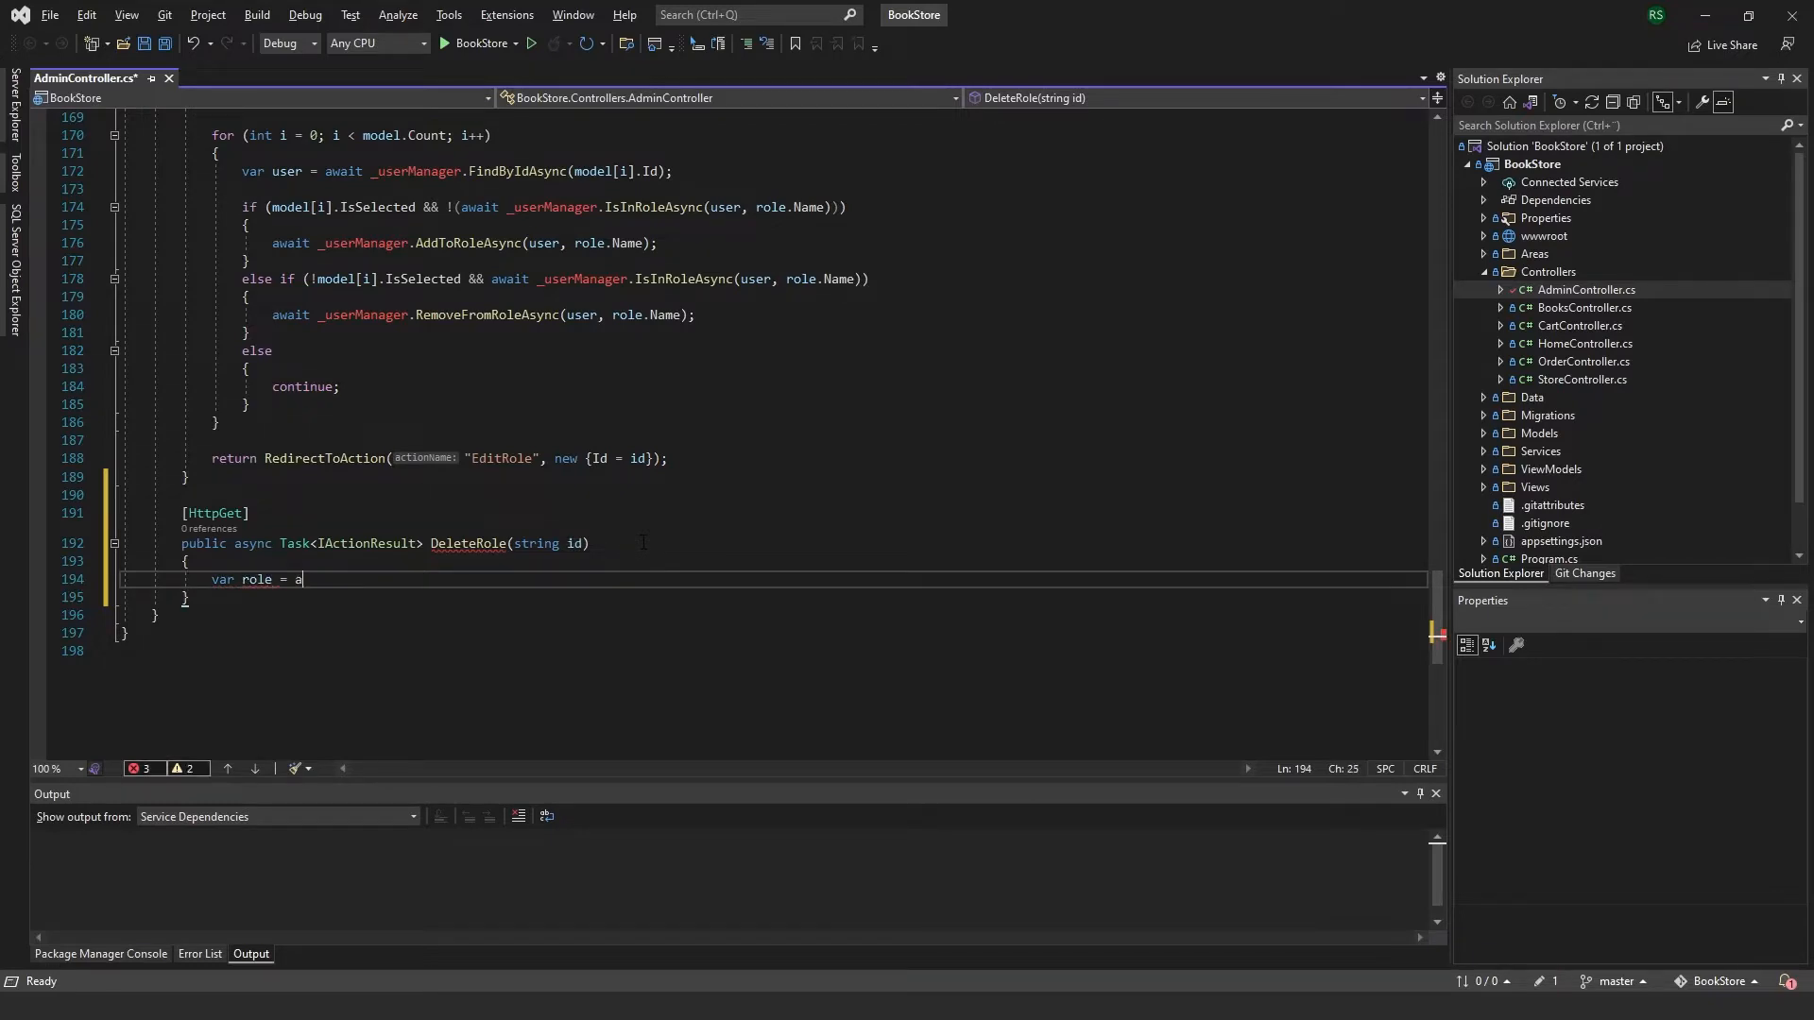
pyautogui.write('wait _roleManager.FindByIdAsync')
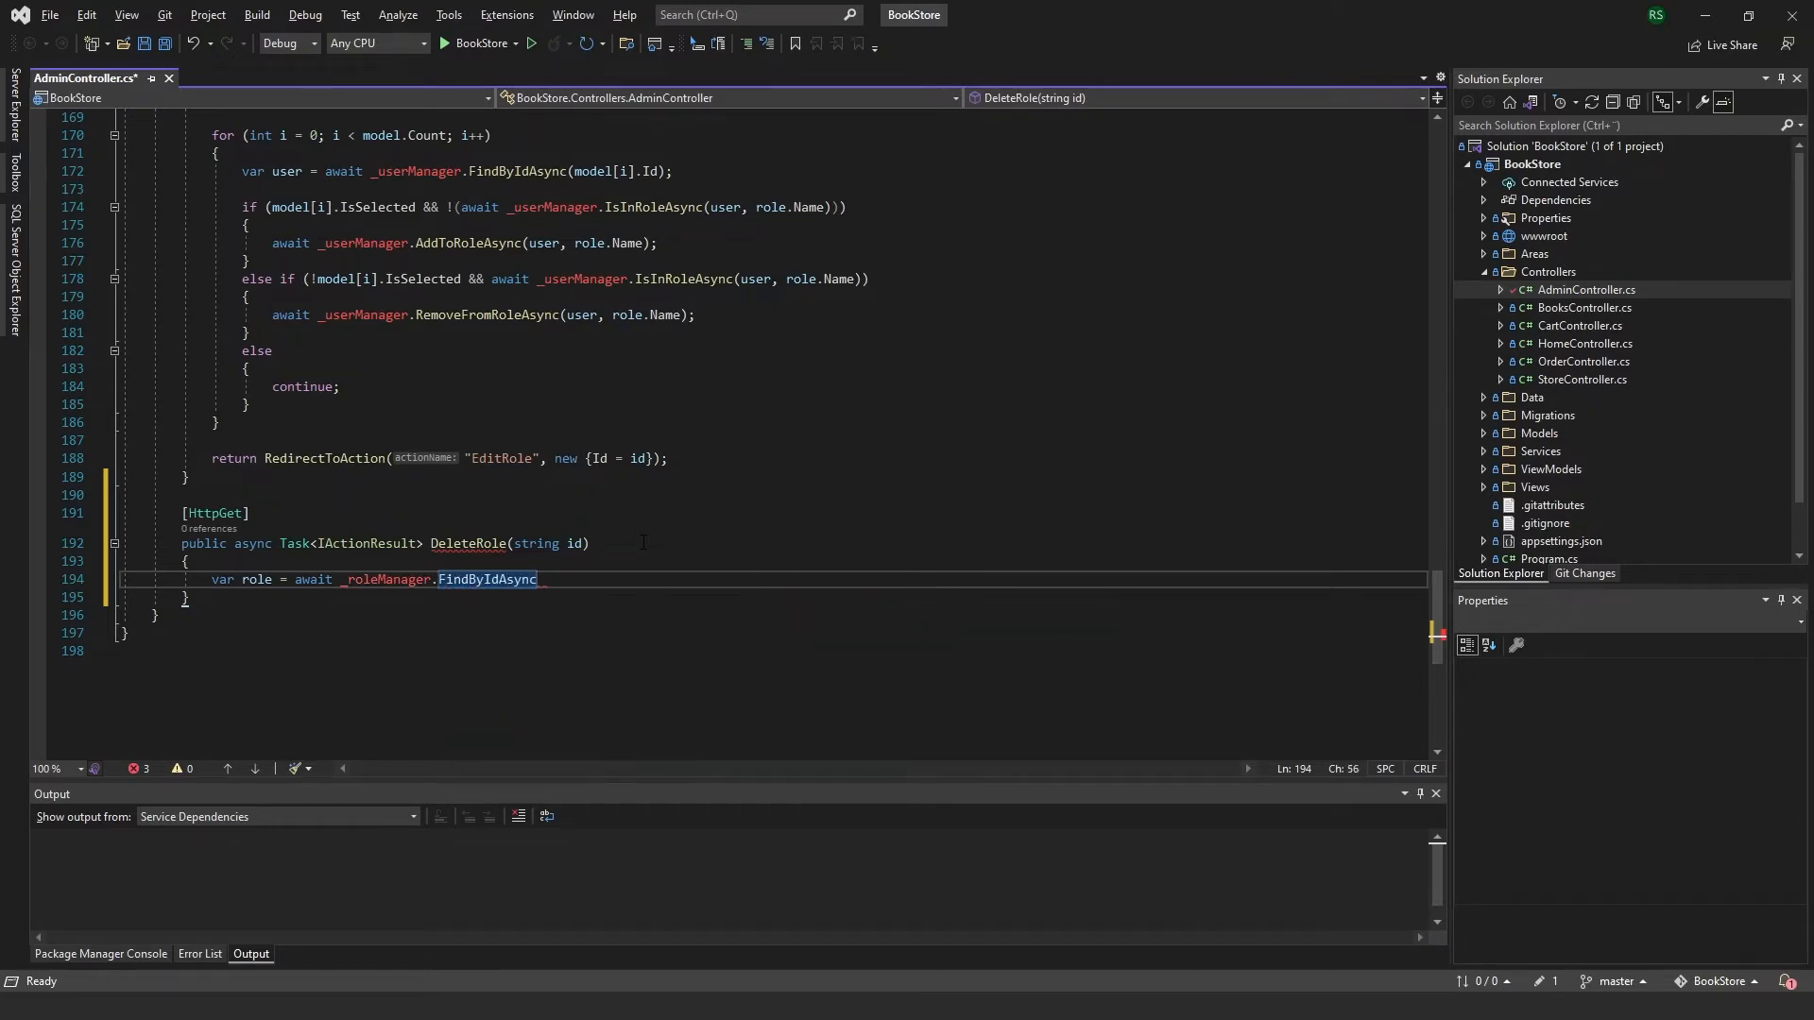
pyautogui.write('(in id);')
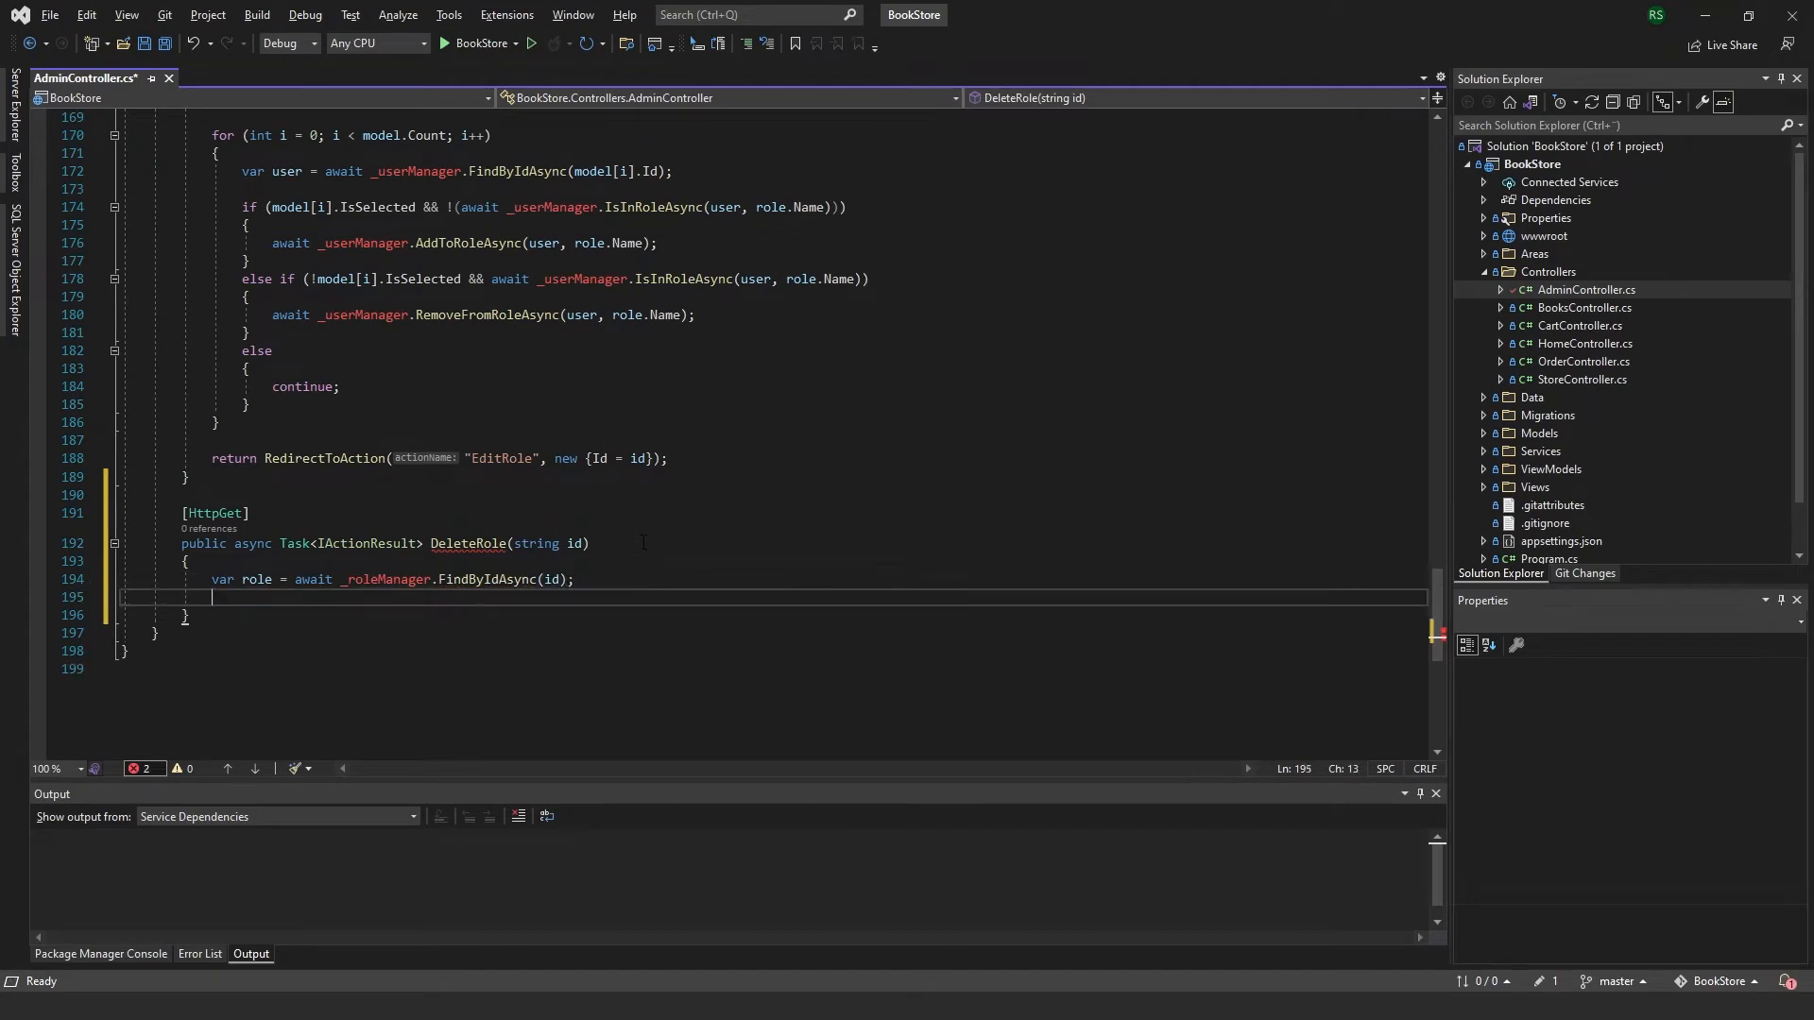
pyautogui.write('return View(role);')
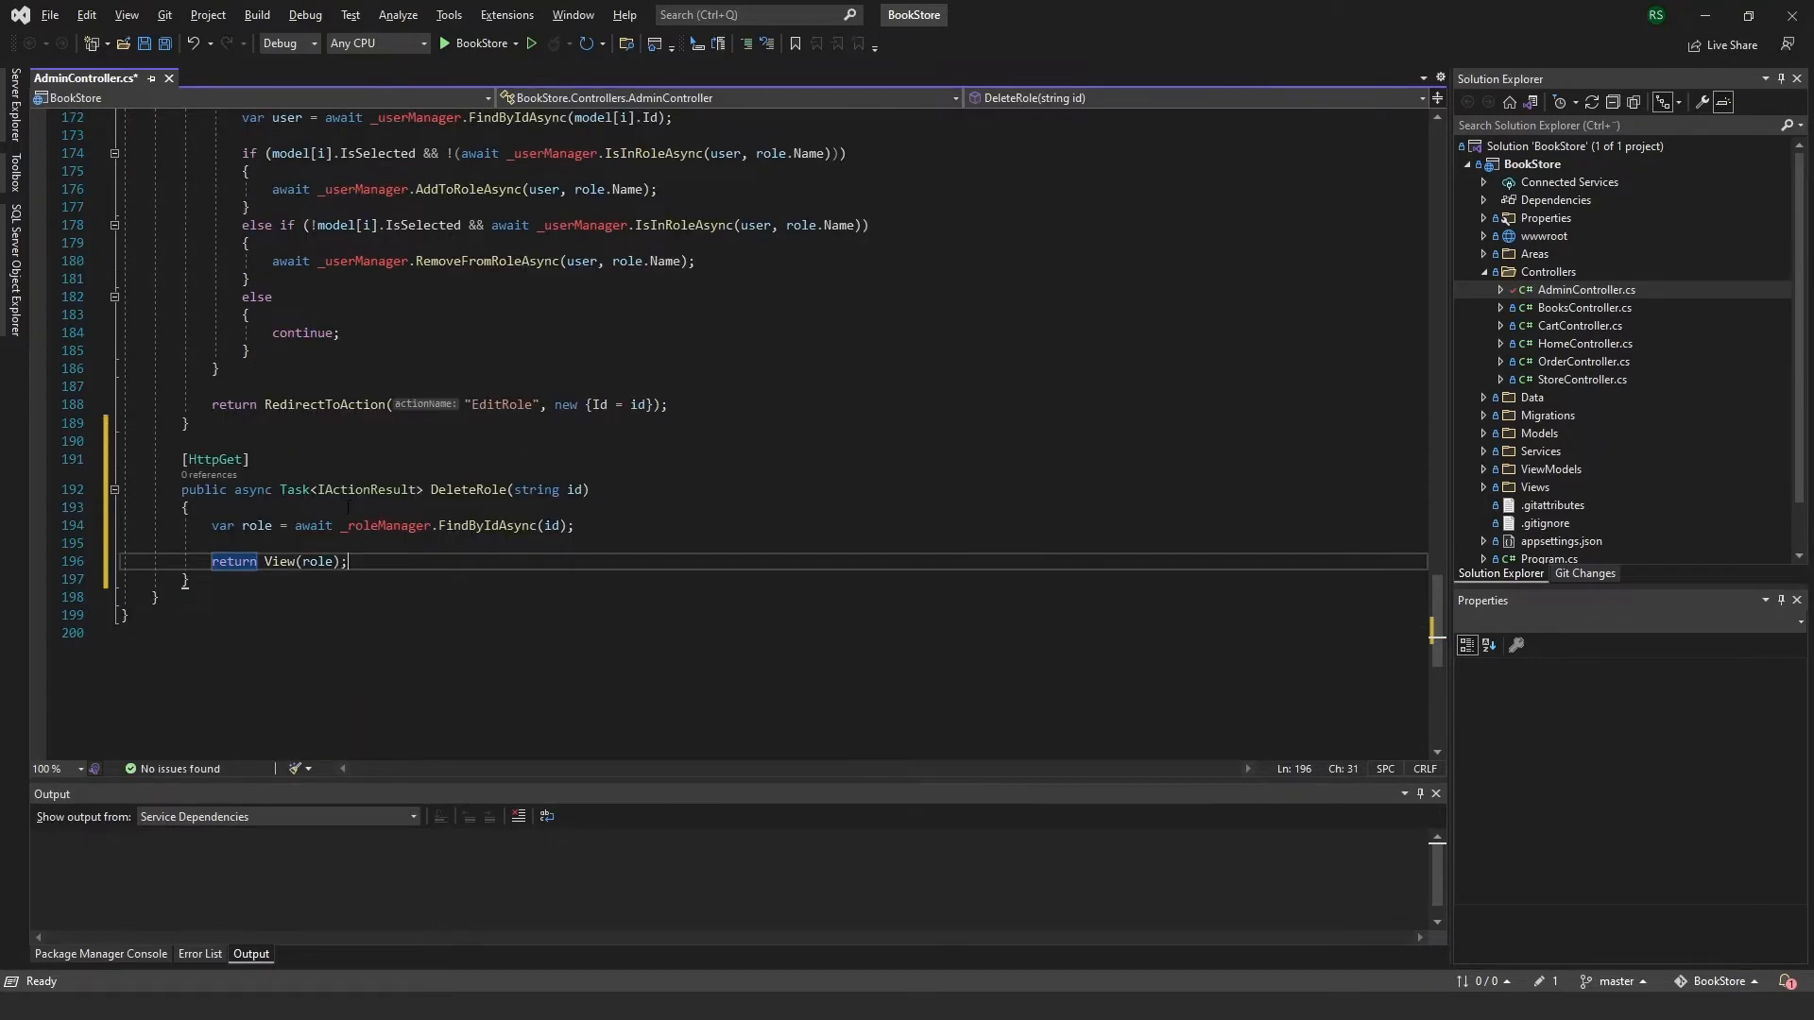
# Add an empty Razor view DeleteRole.cshtml for the DeleteRole action under Views/Admin
pyautogui.rightClick(472, 489)
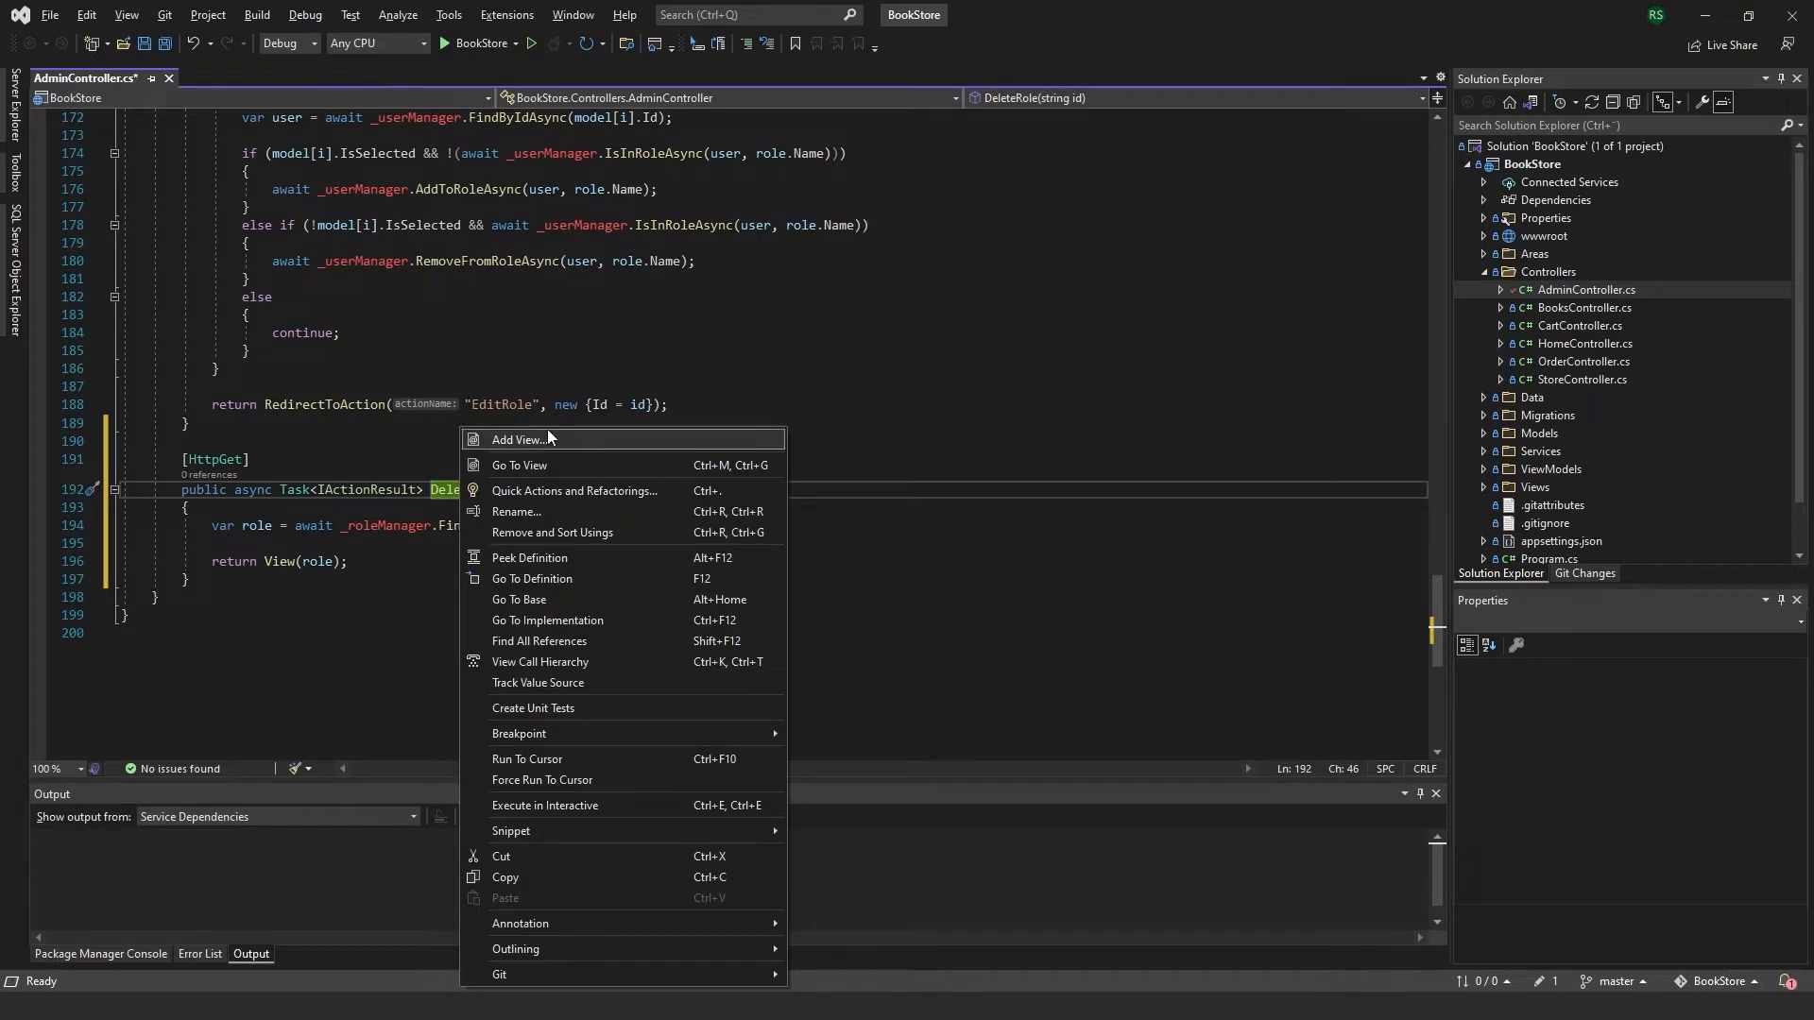
pyautogui.click(518, 439)
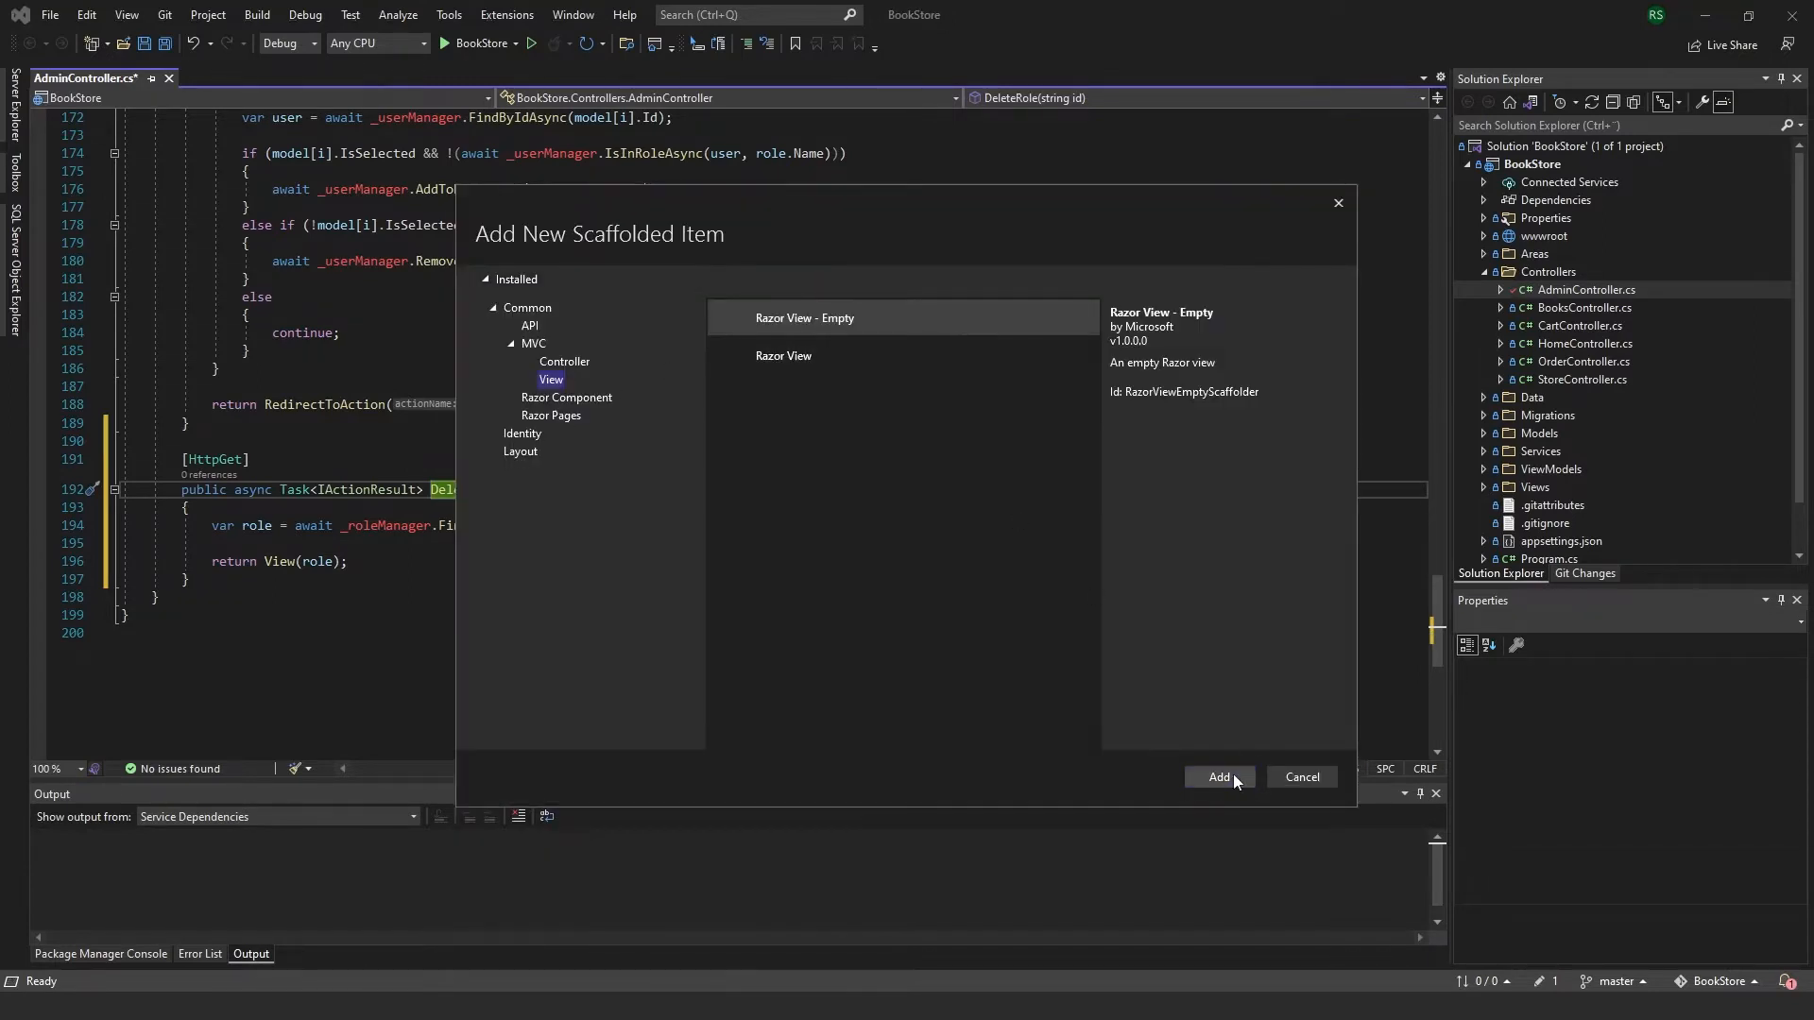
pyautogui.click(1219, 776)
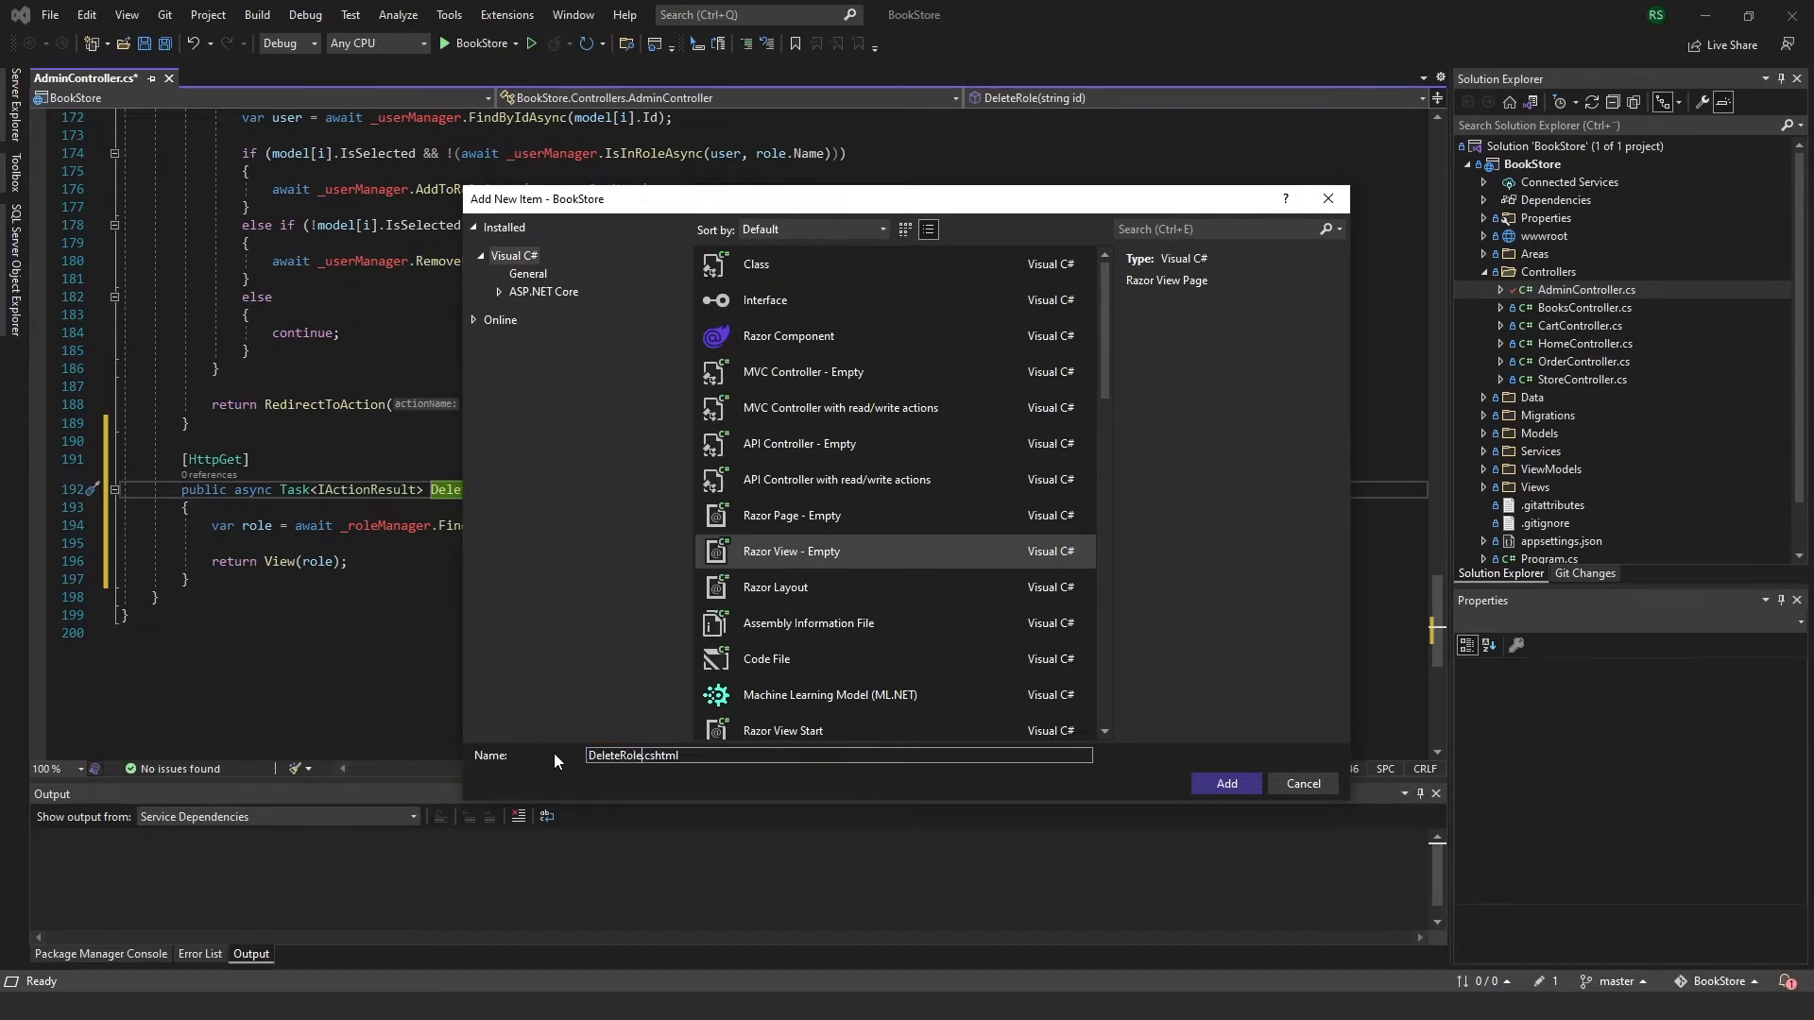
pyautogui.click(1226, 783)
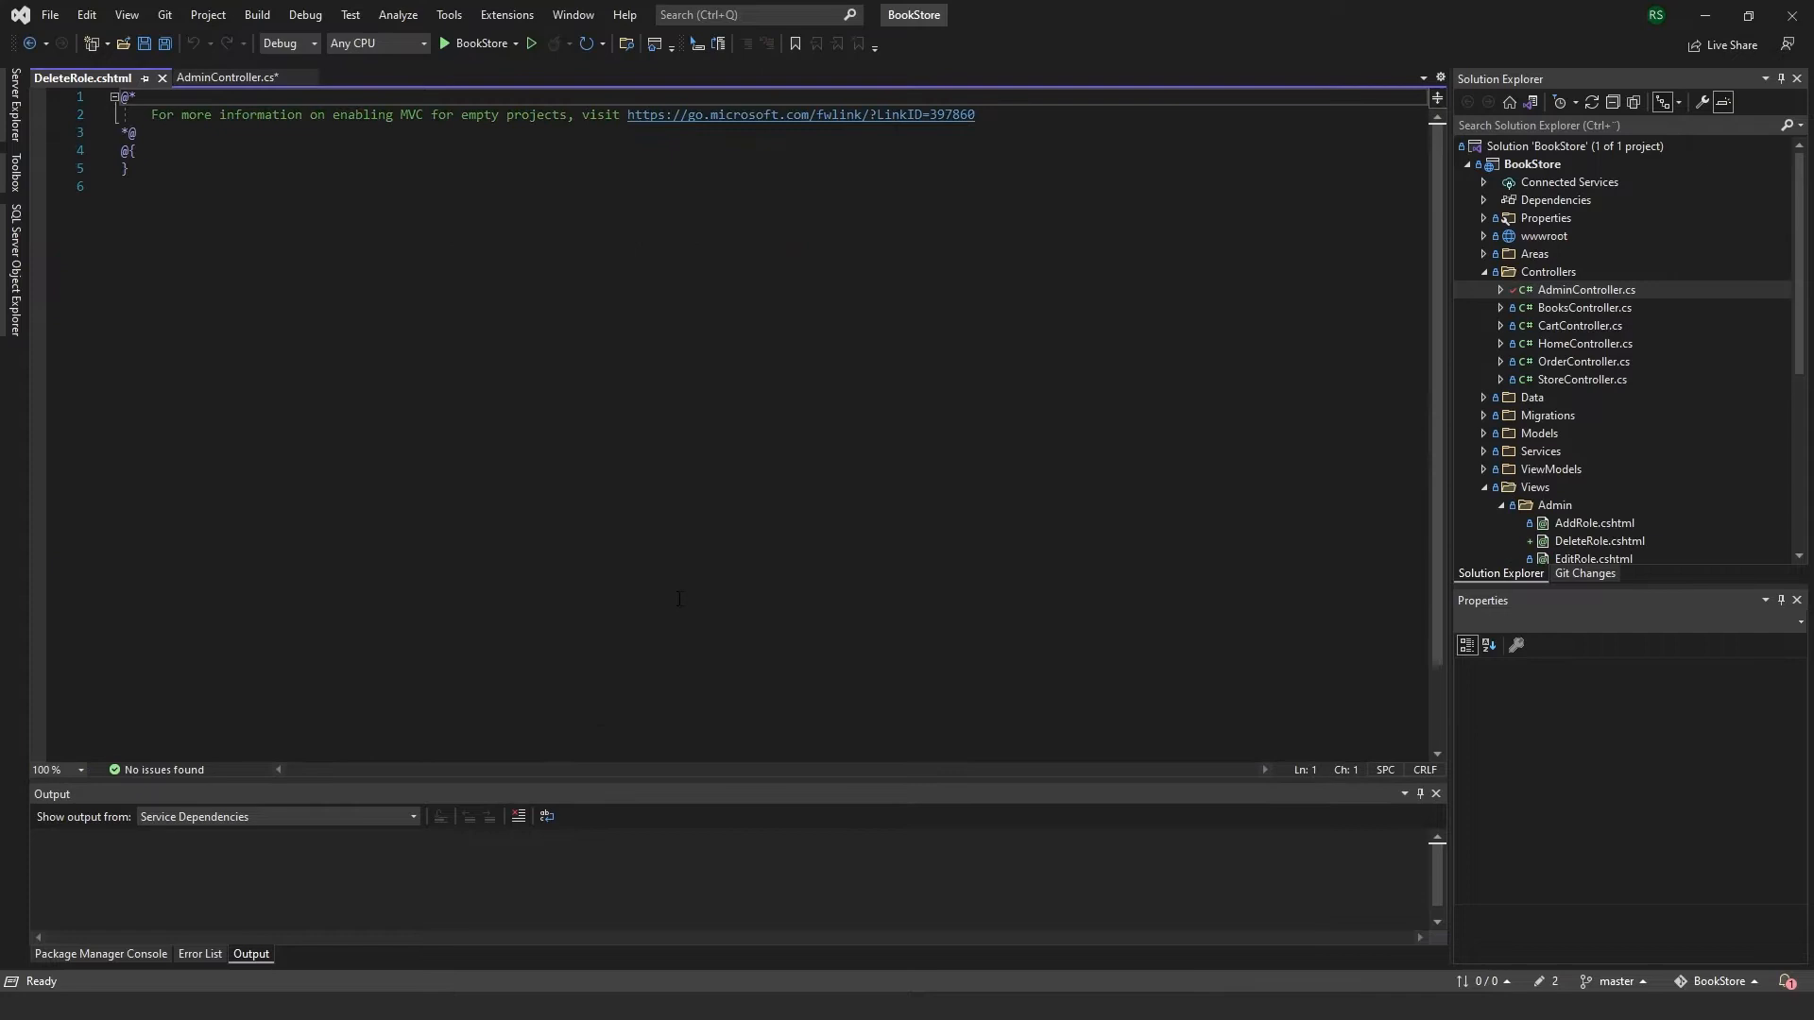
pyautogui.press('ctrl+a')
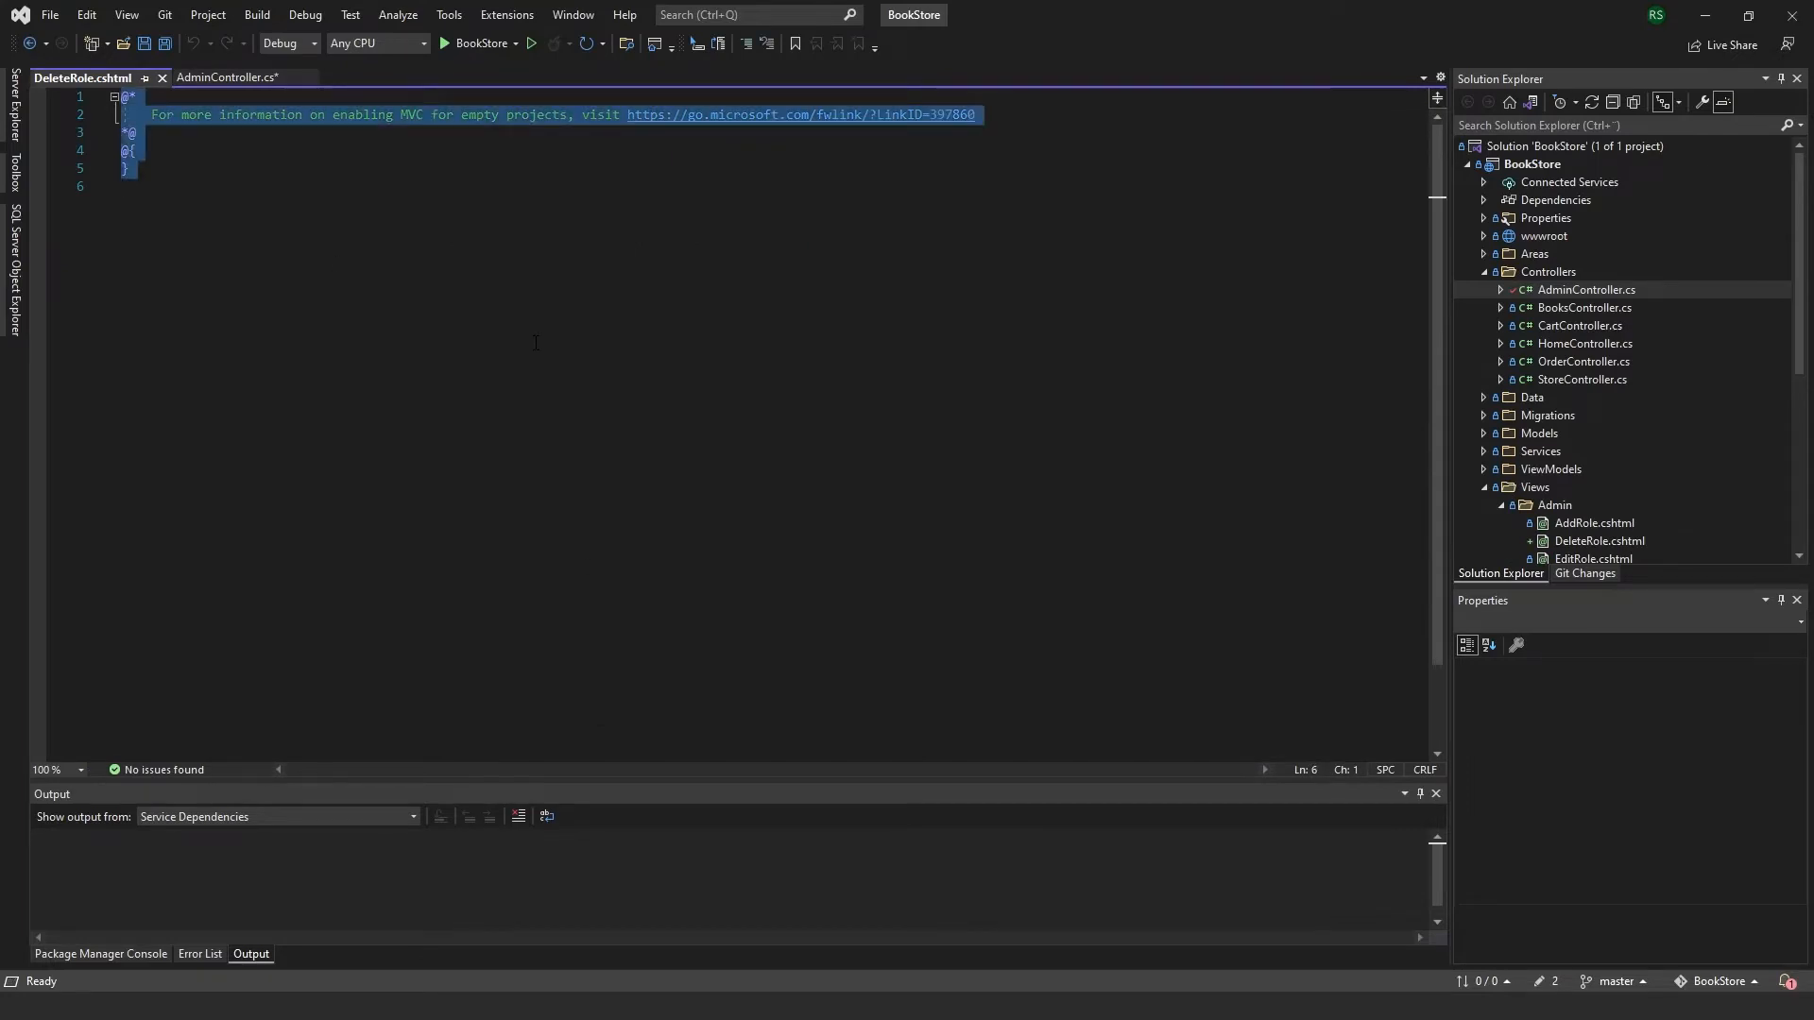
pyautogui.write('@model')
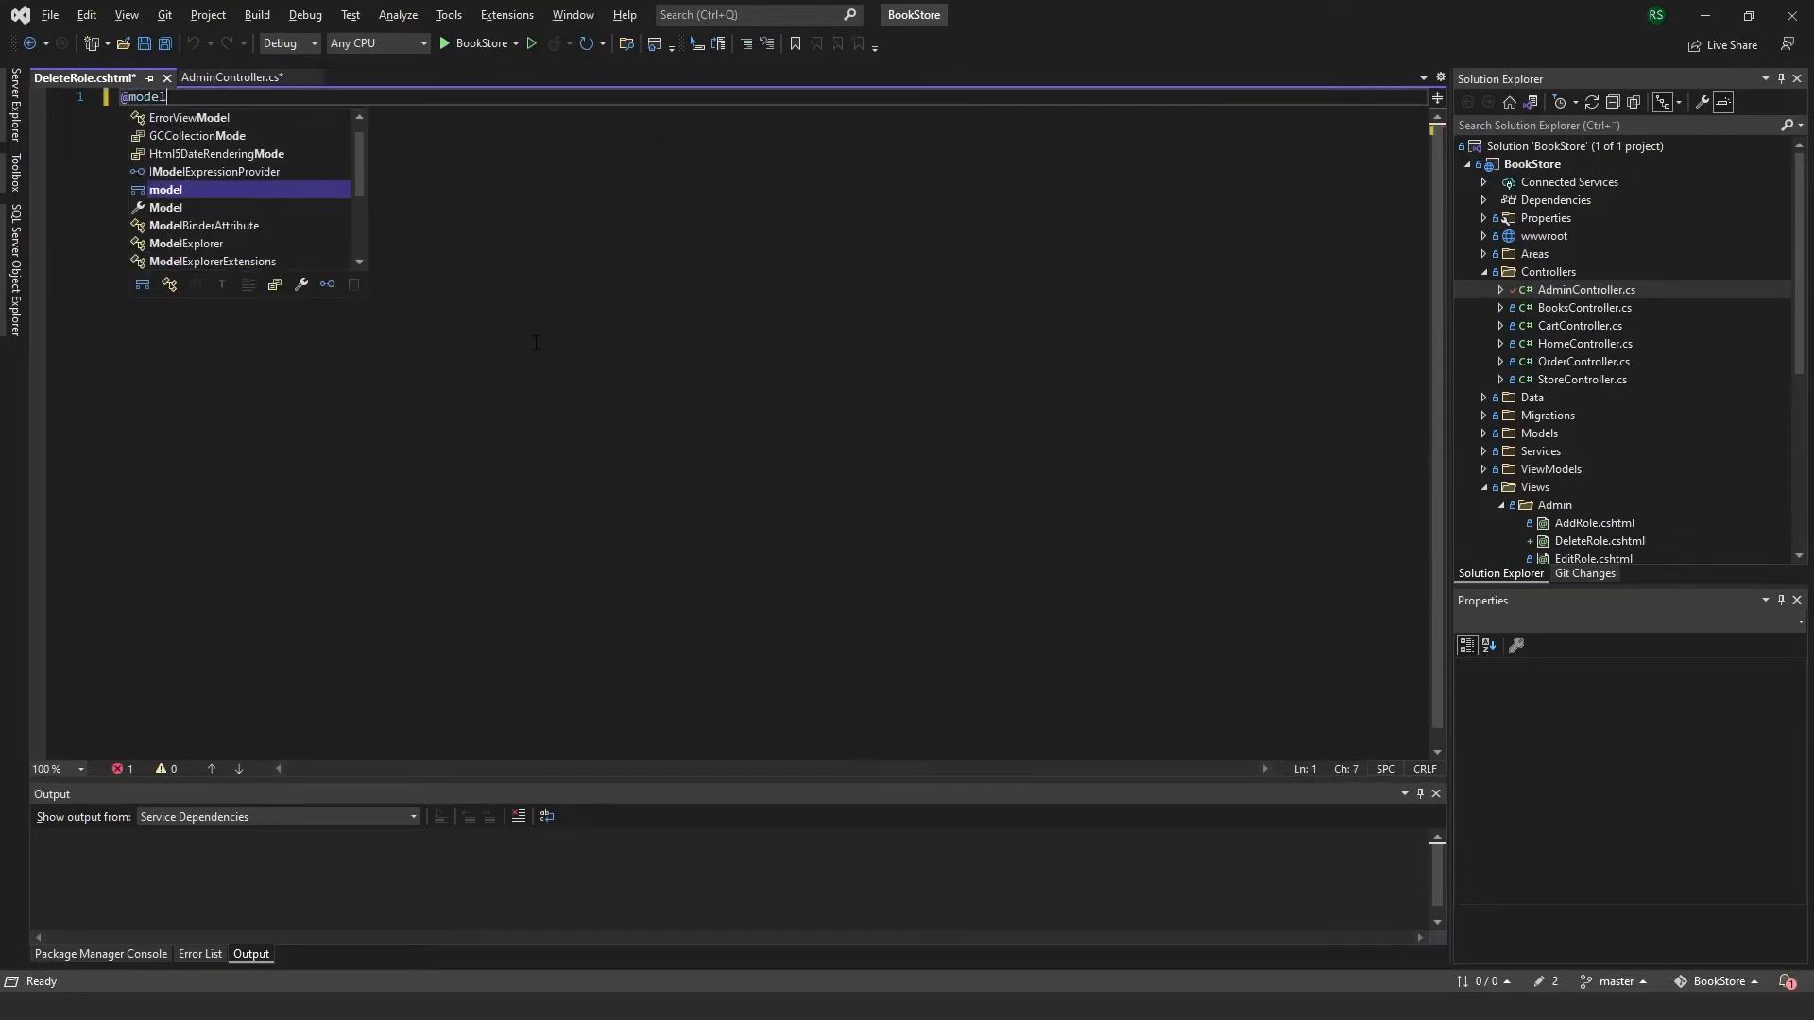
pyautogui.write('Ide')
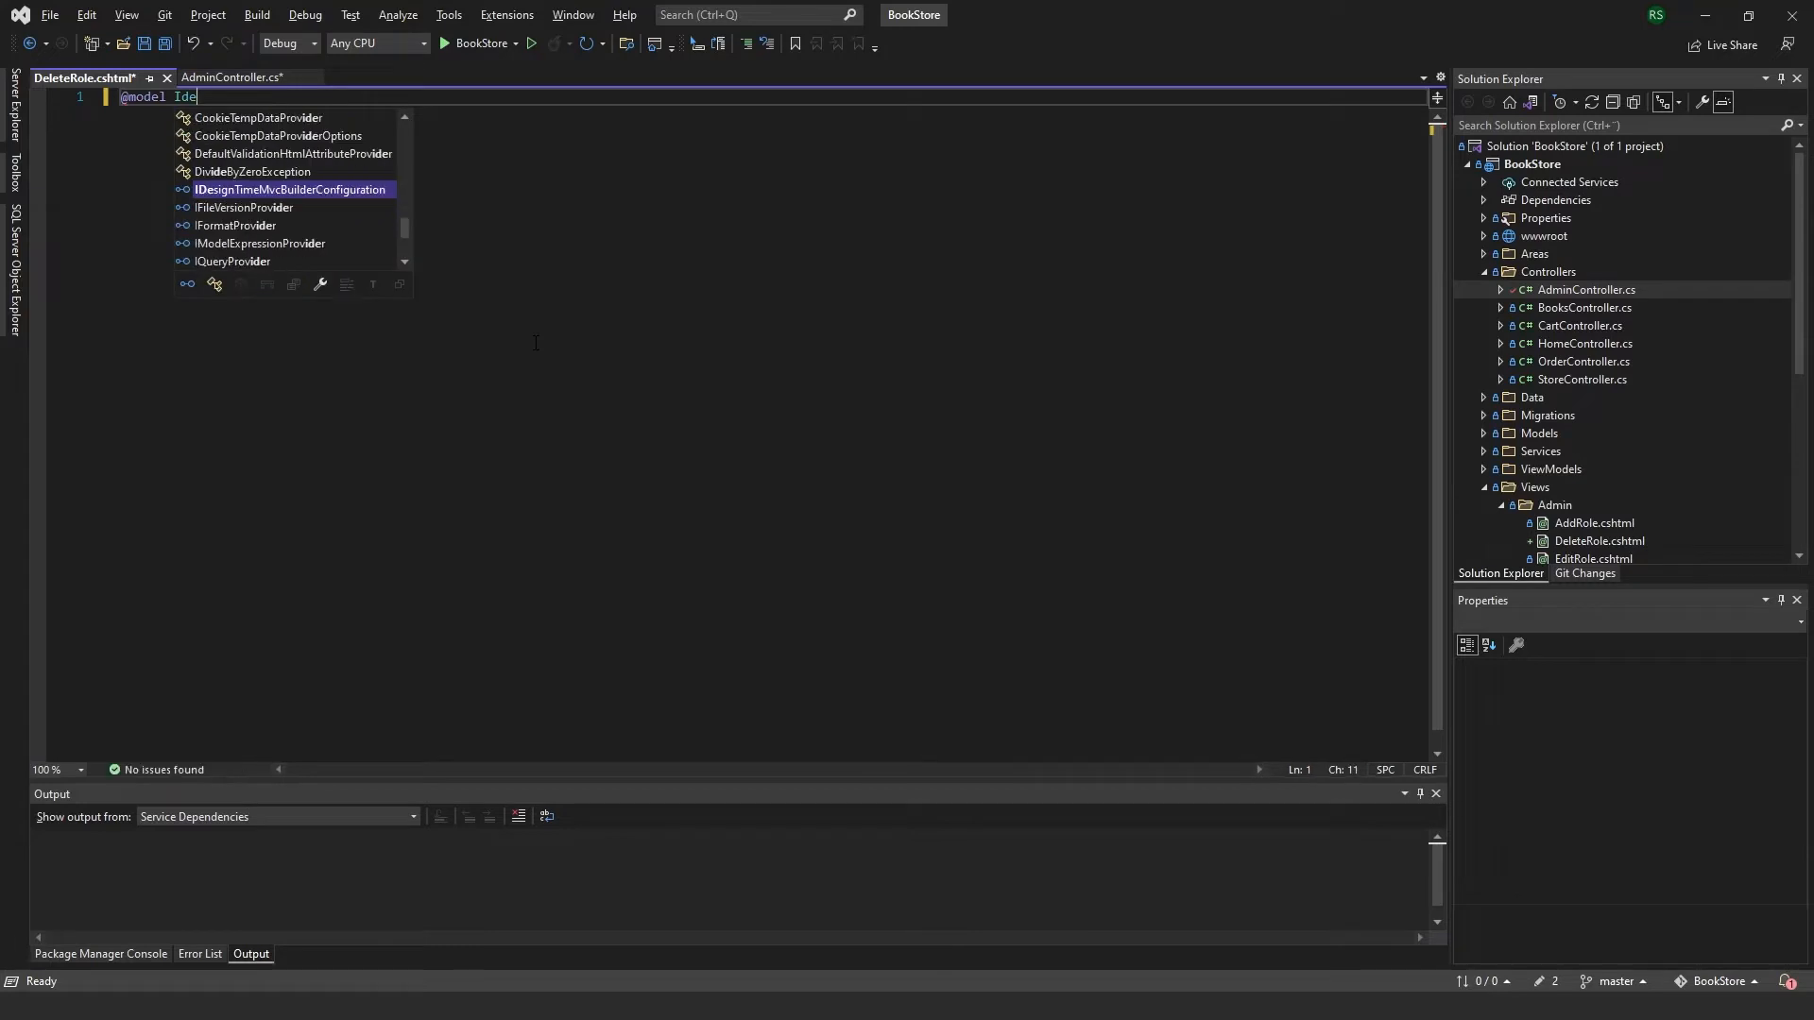
pyautogui.write('ntityRo')
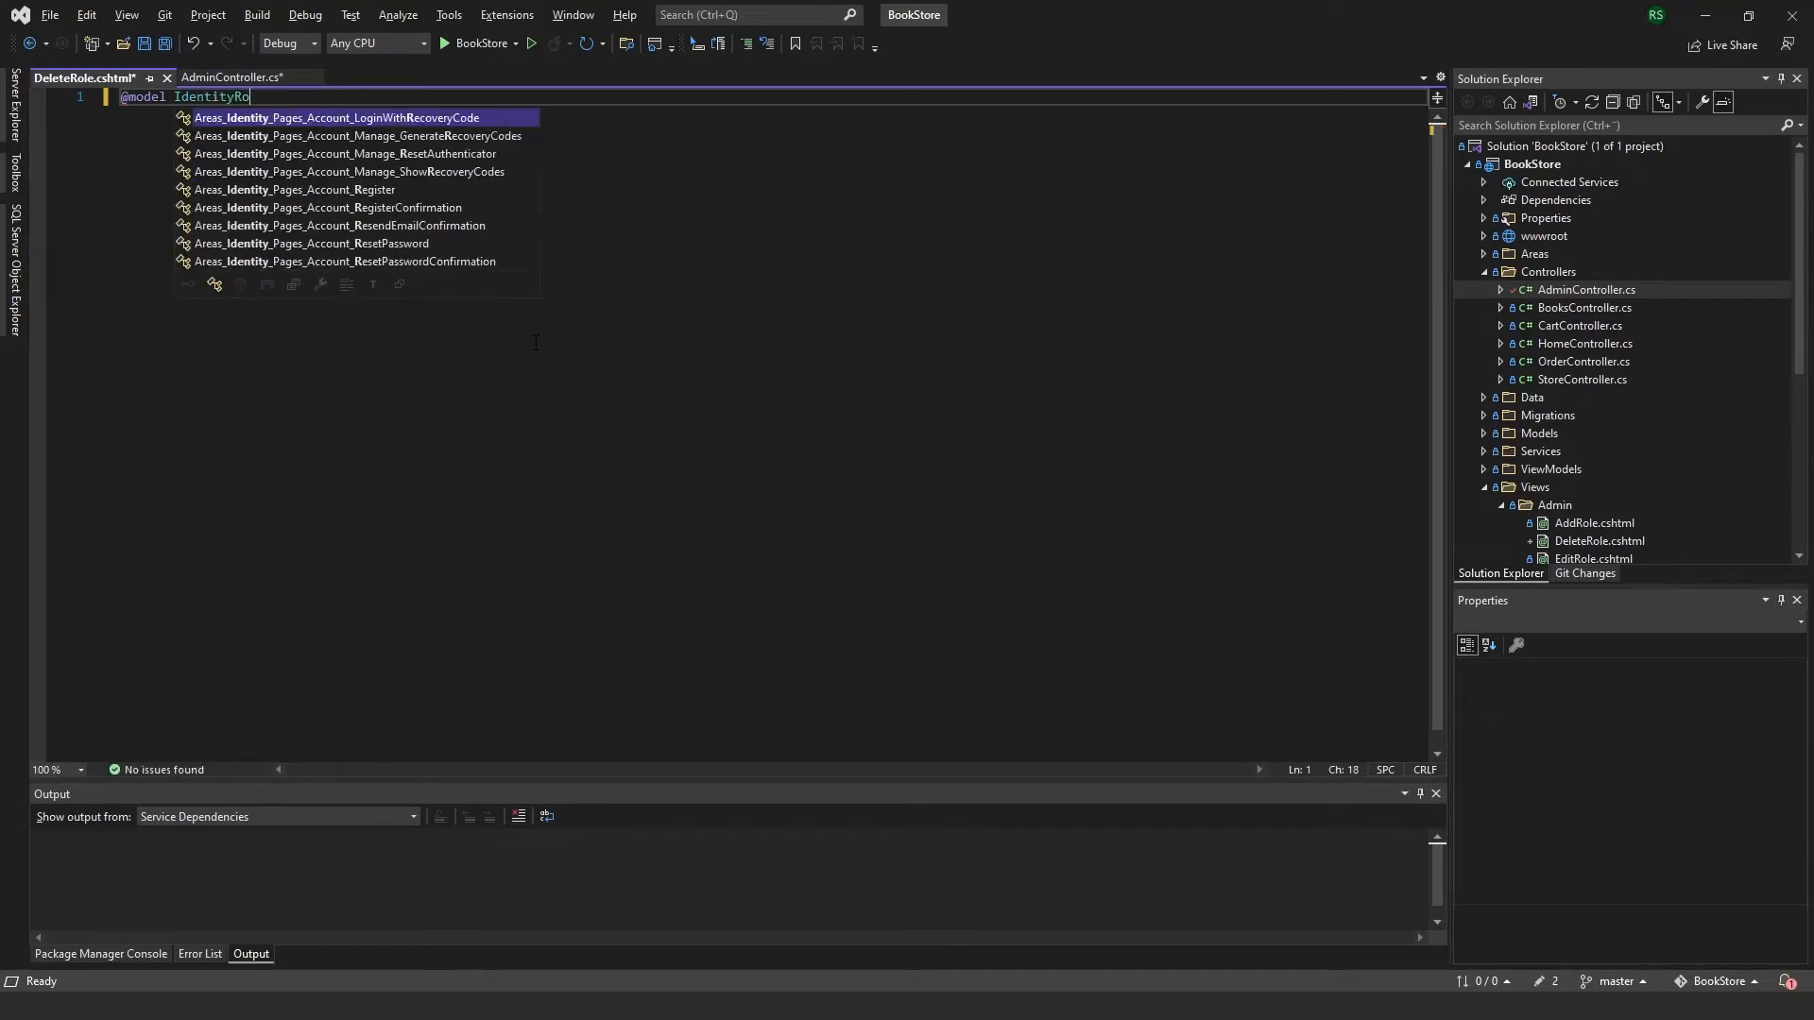
pyautogui.write('le')
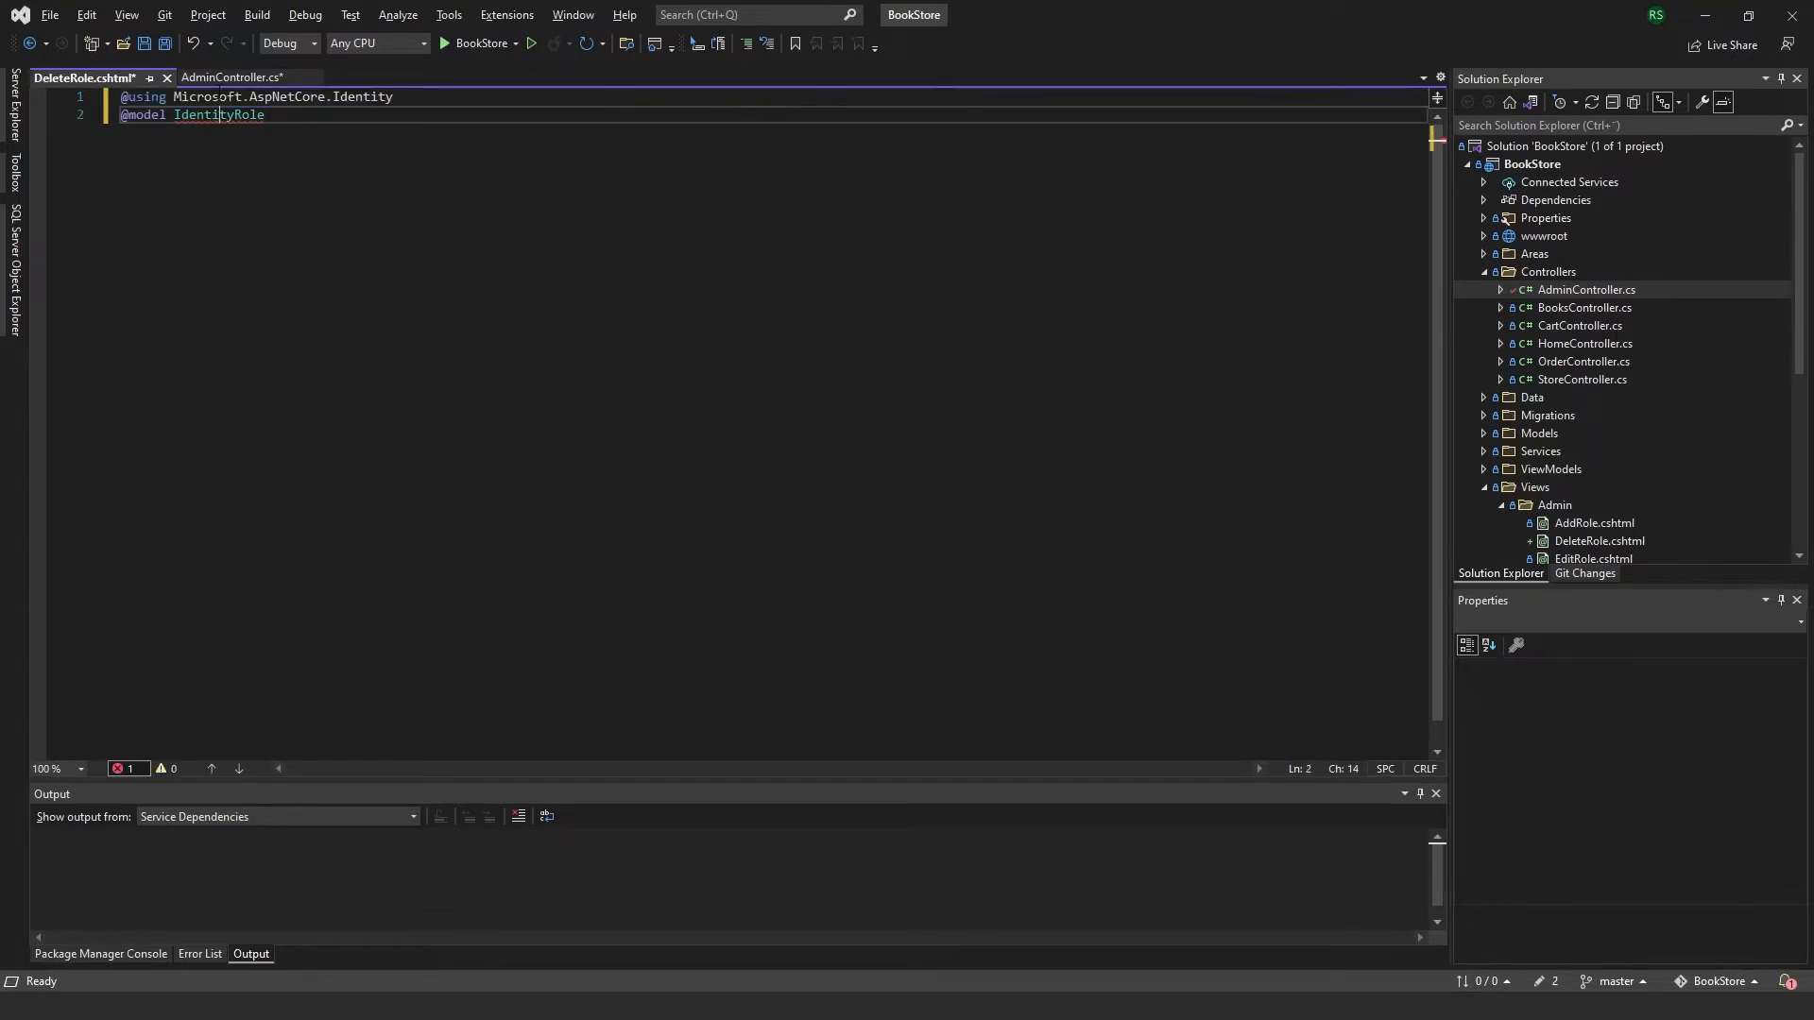
pyautogui.doubleClick(216, 114)
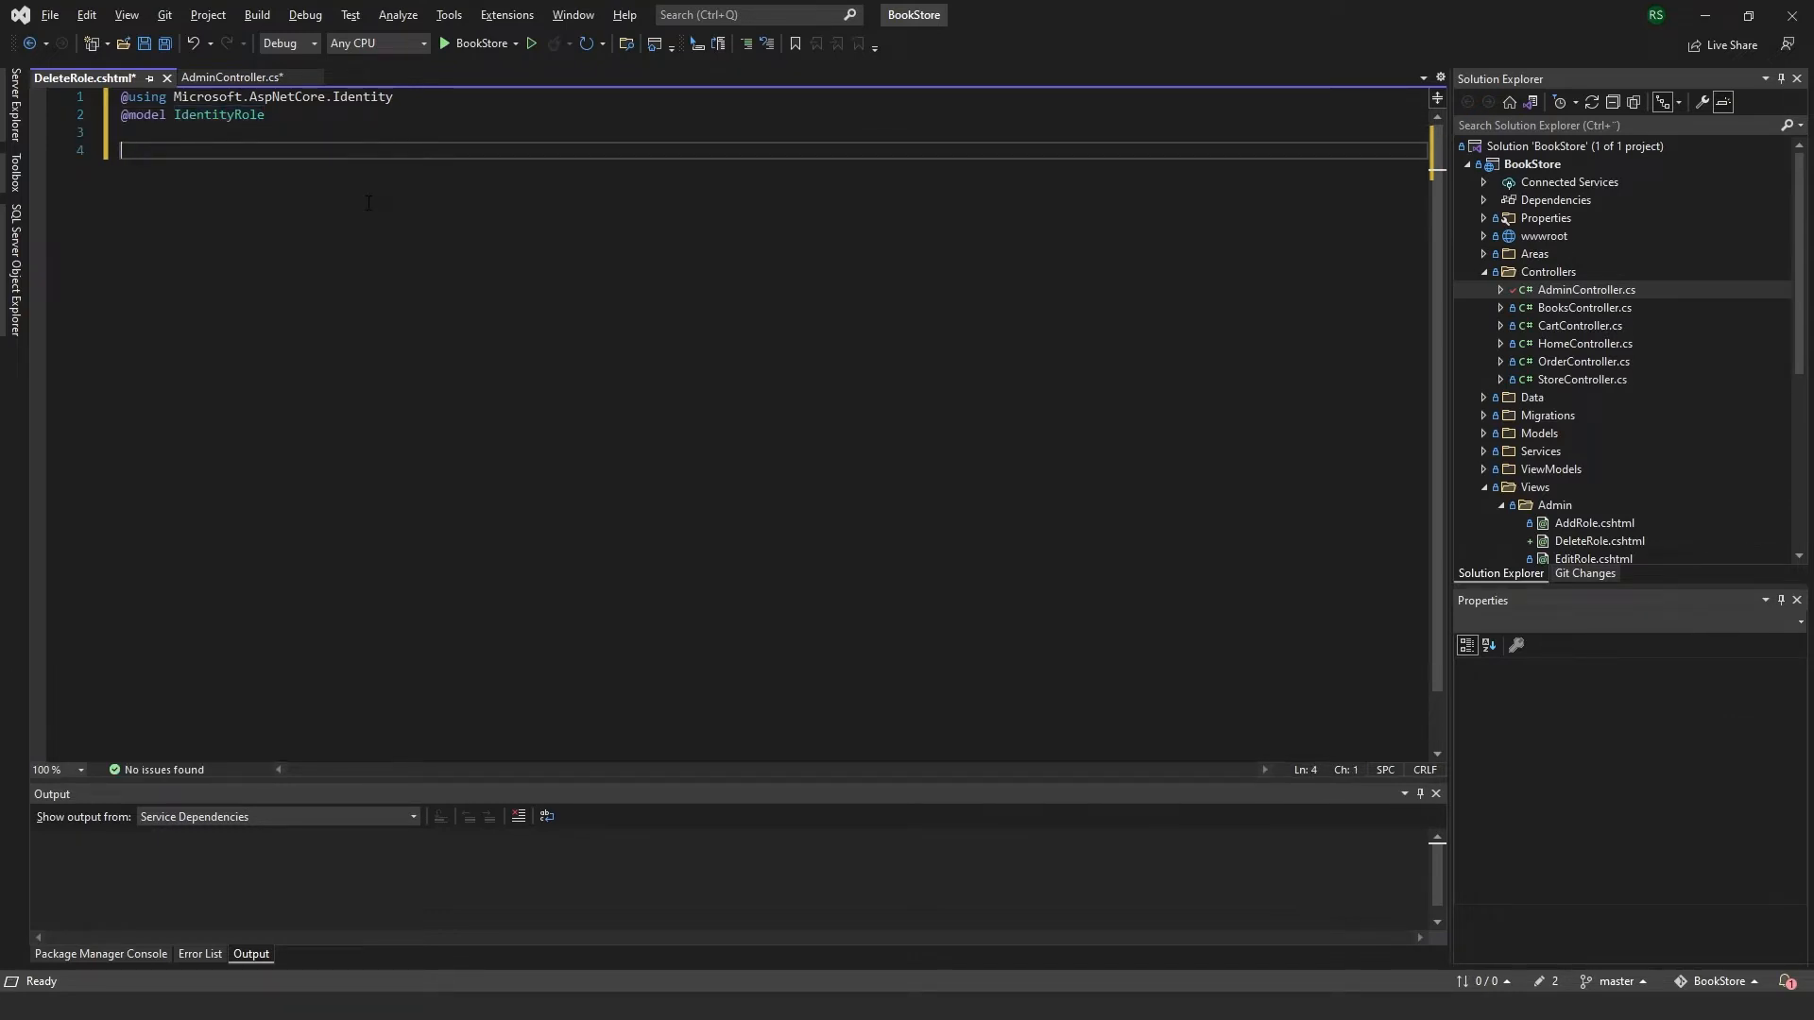
pyautogui.write('<')
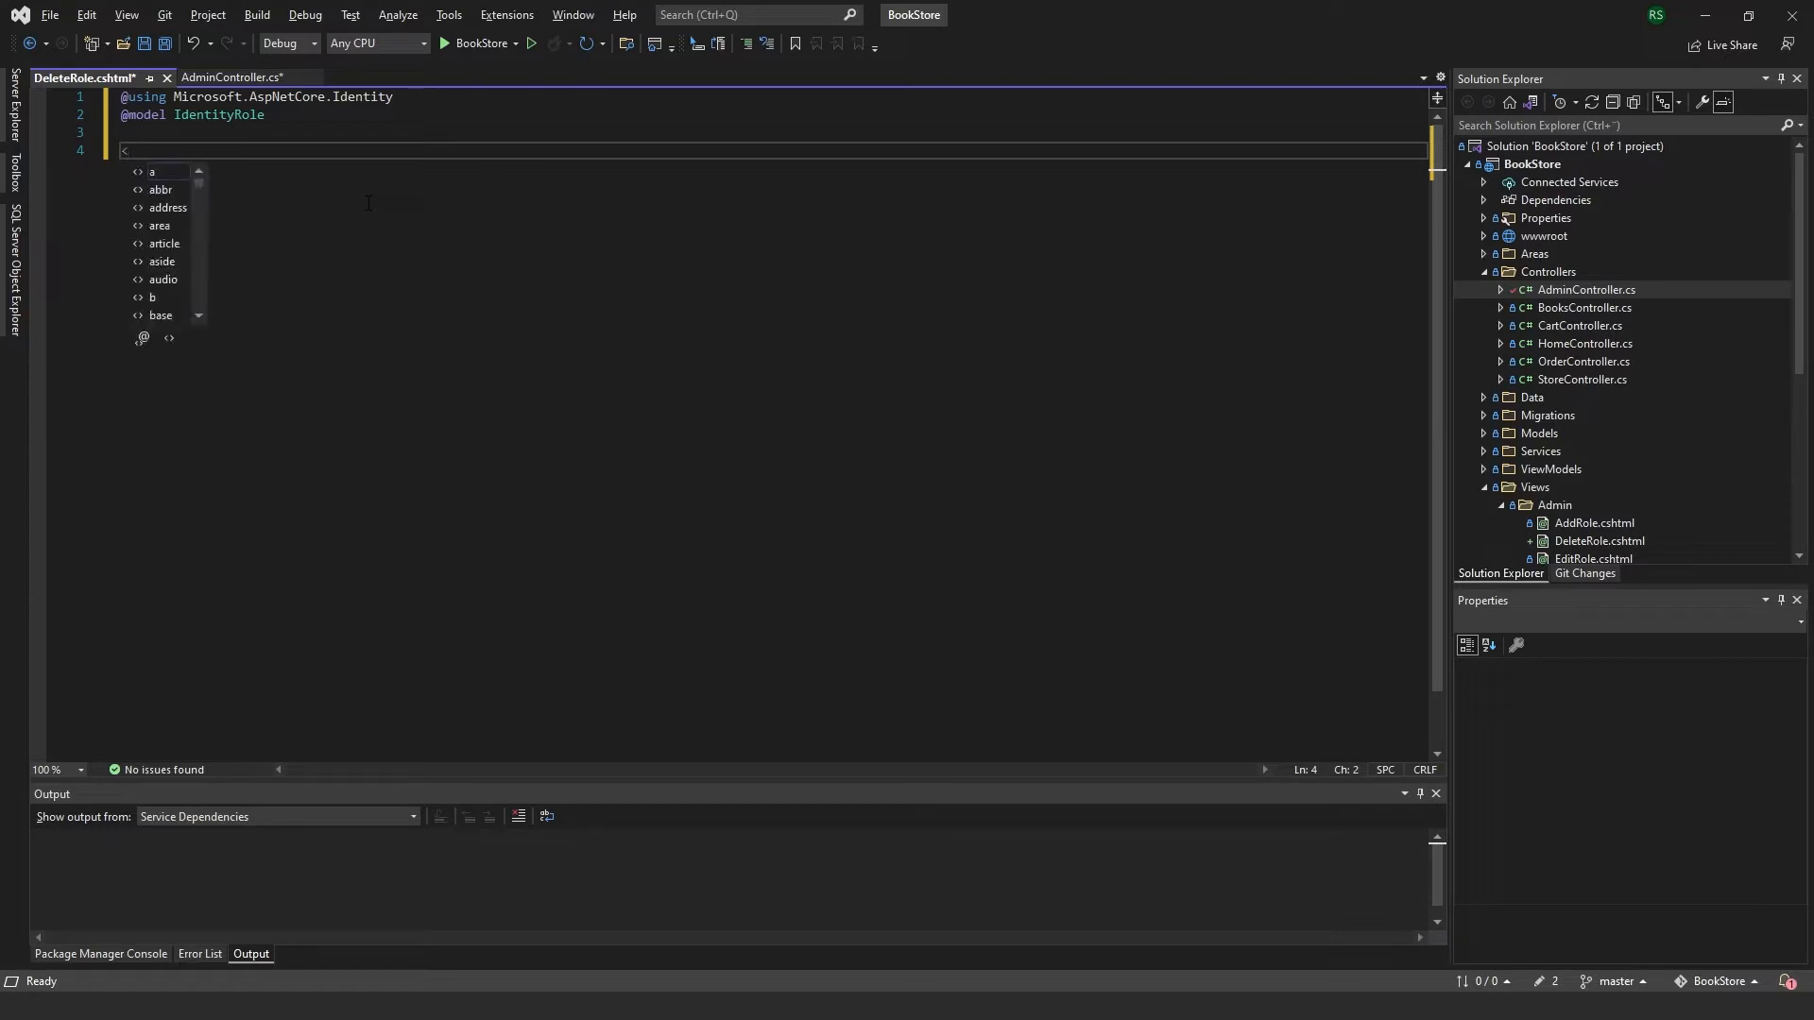
pyautogui.write('h3></h3>')
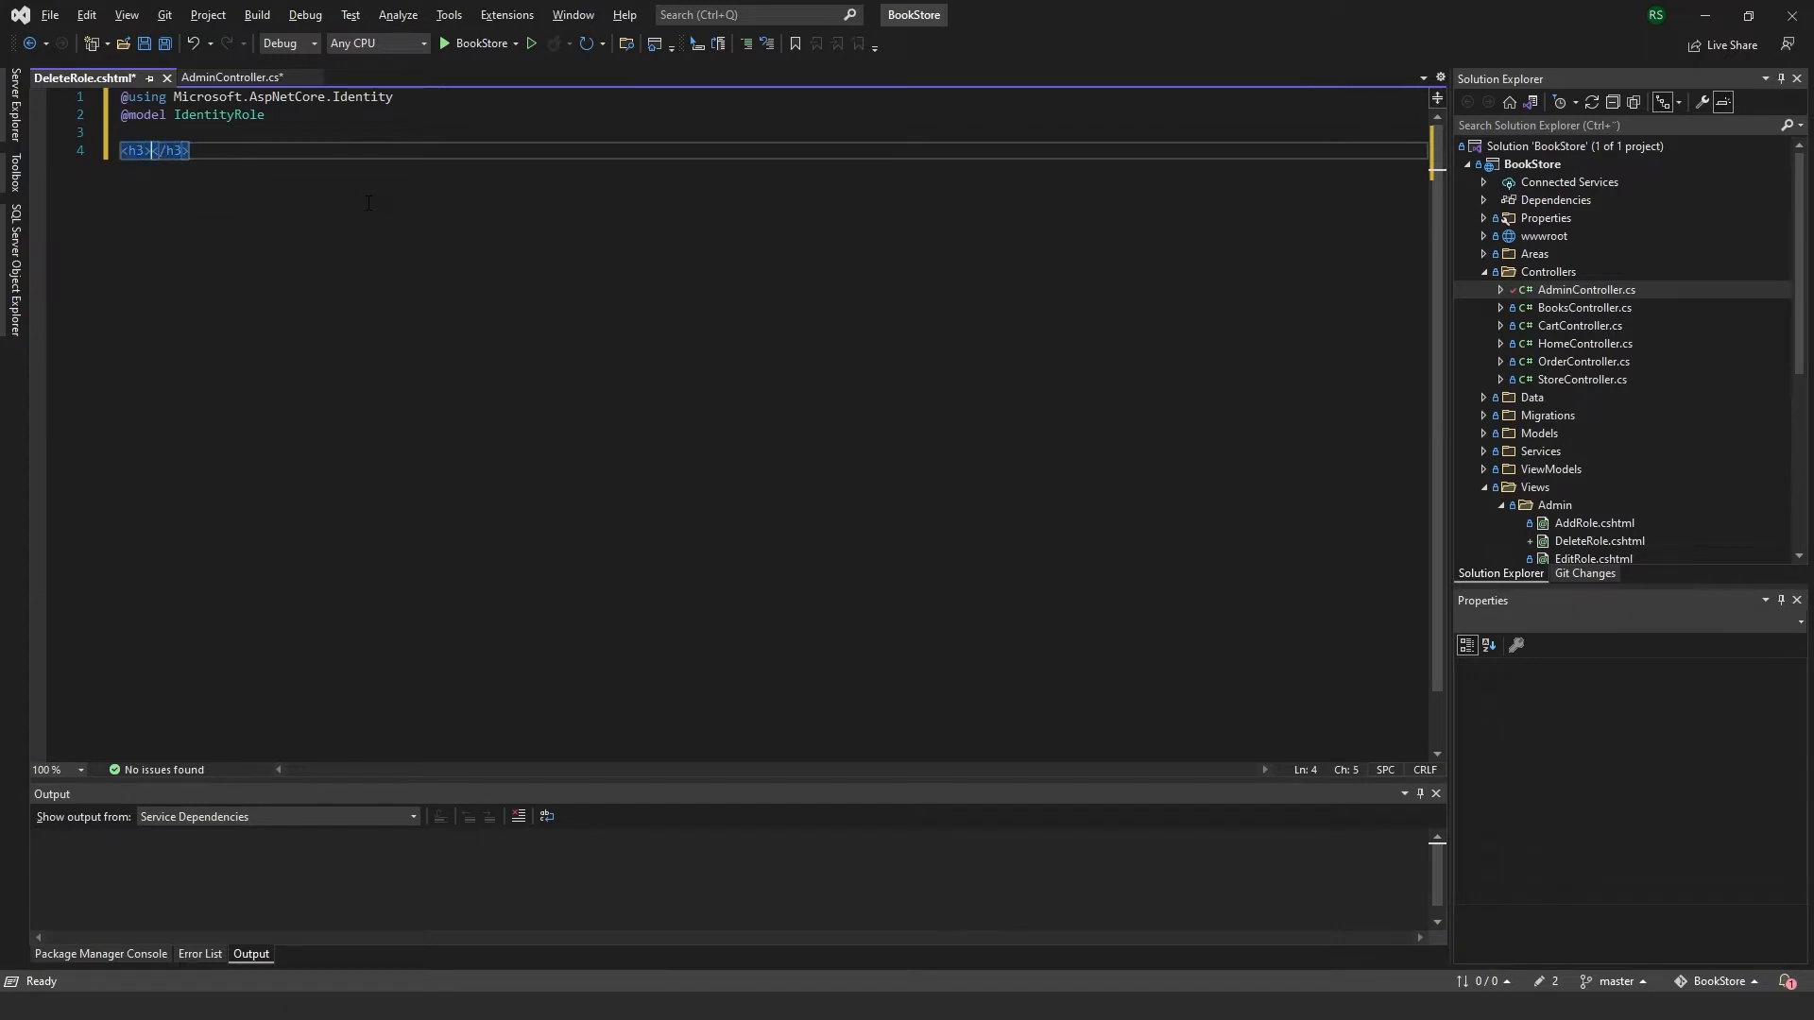
pyautogui.write('You')
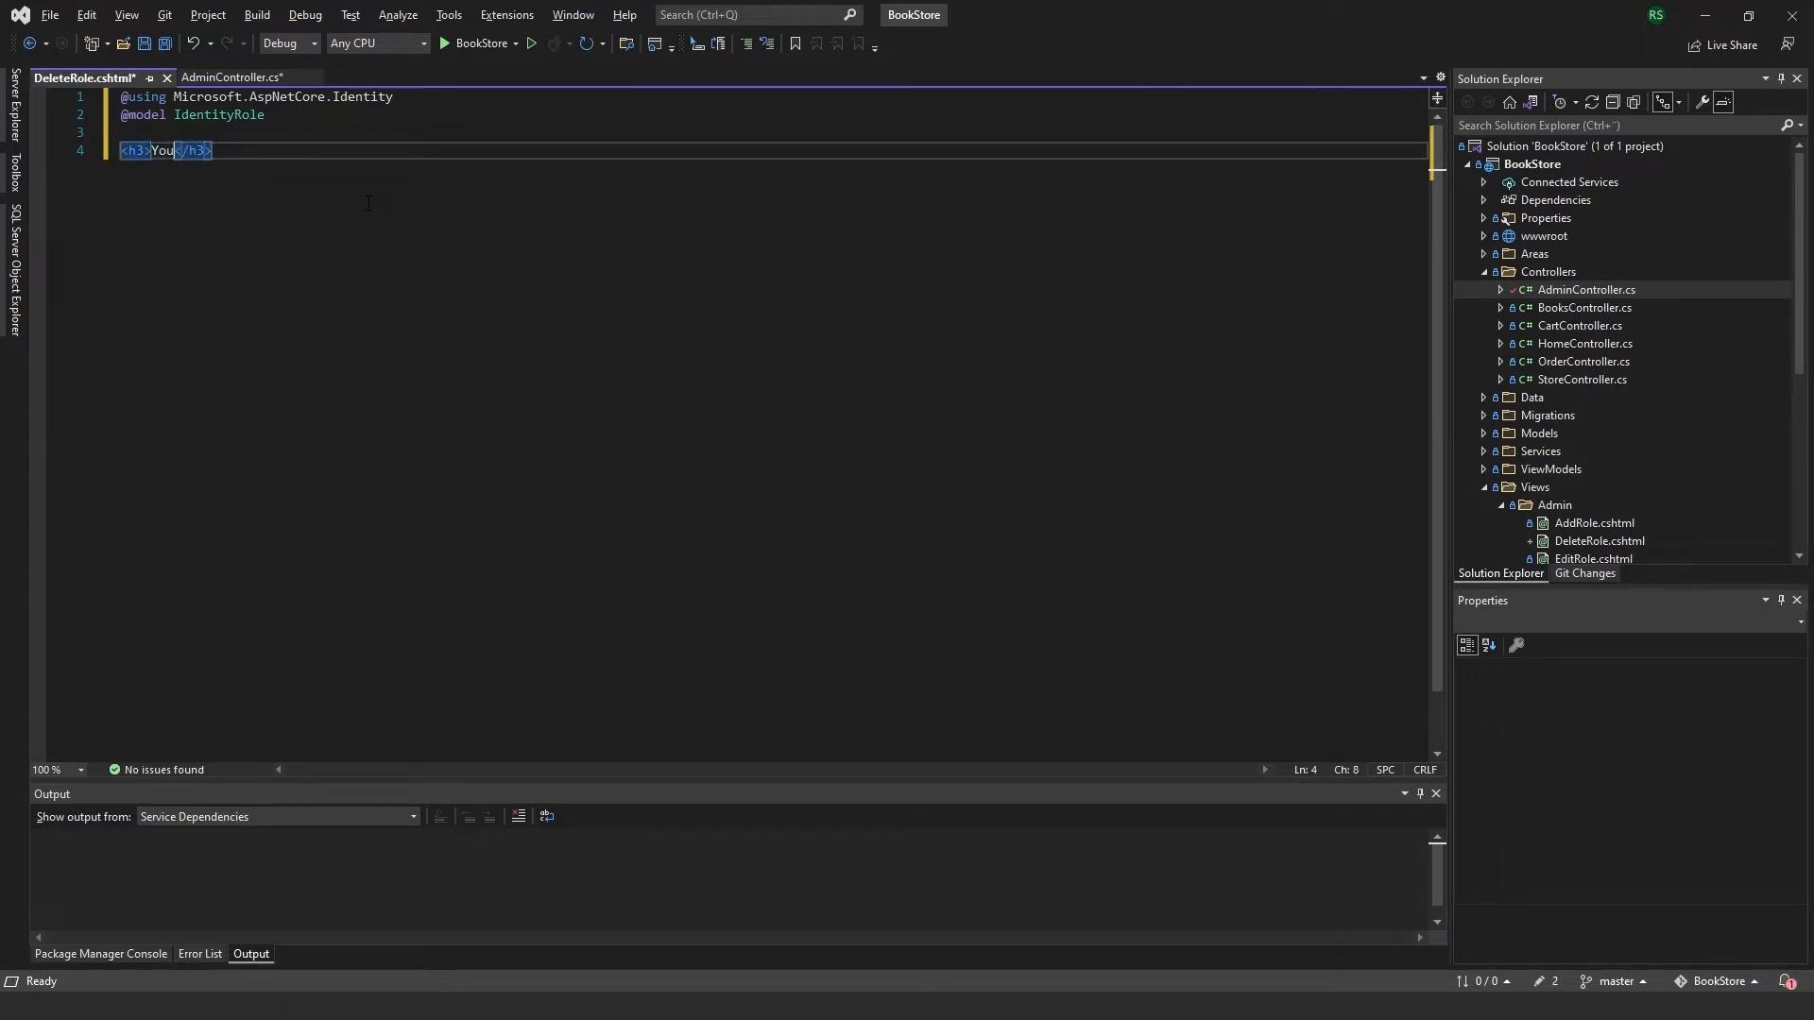
pyautogui.write('are about to')
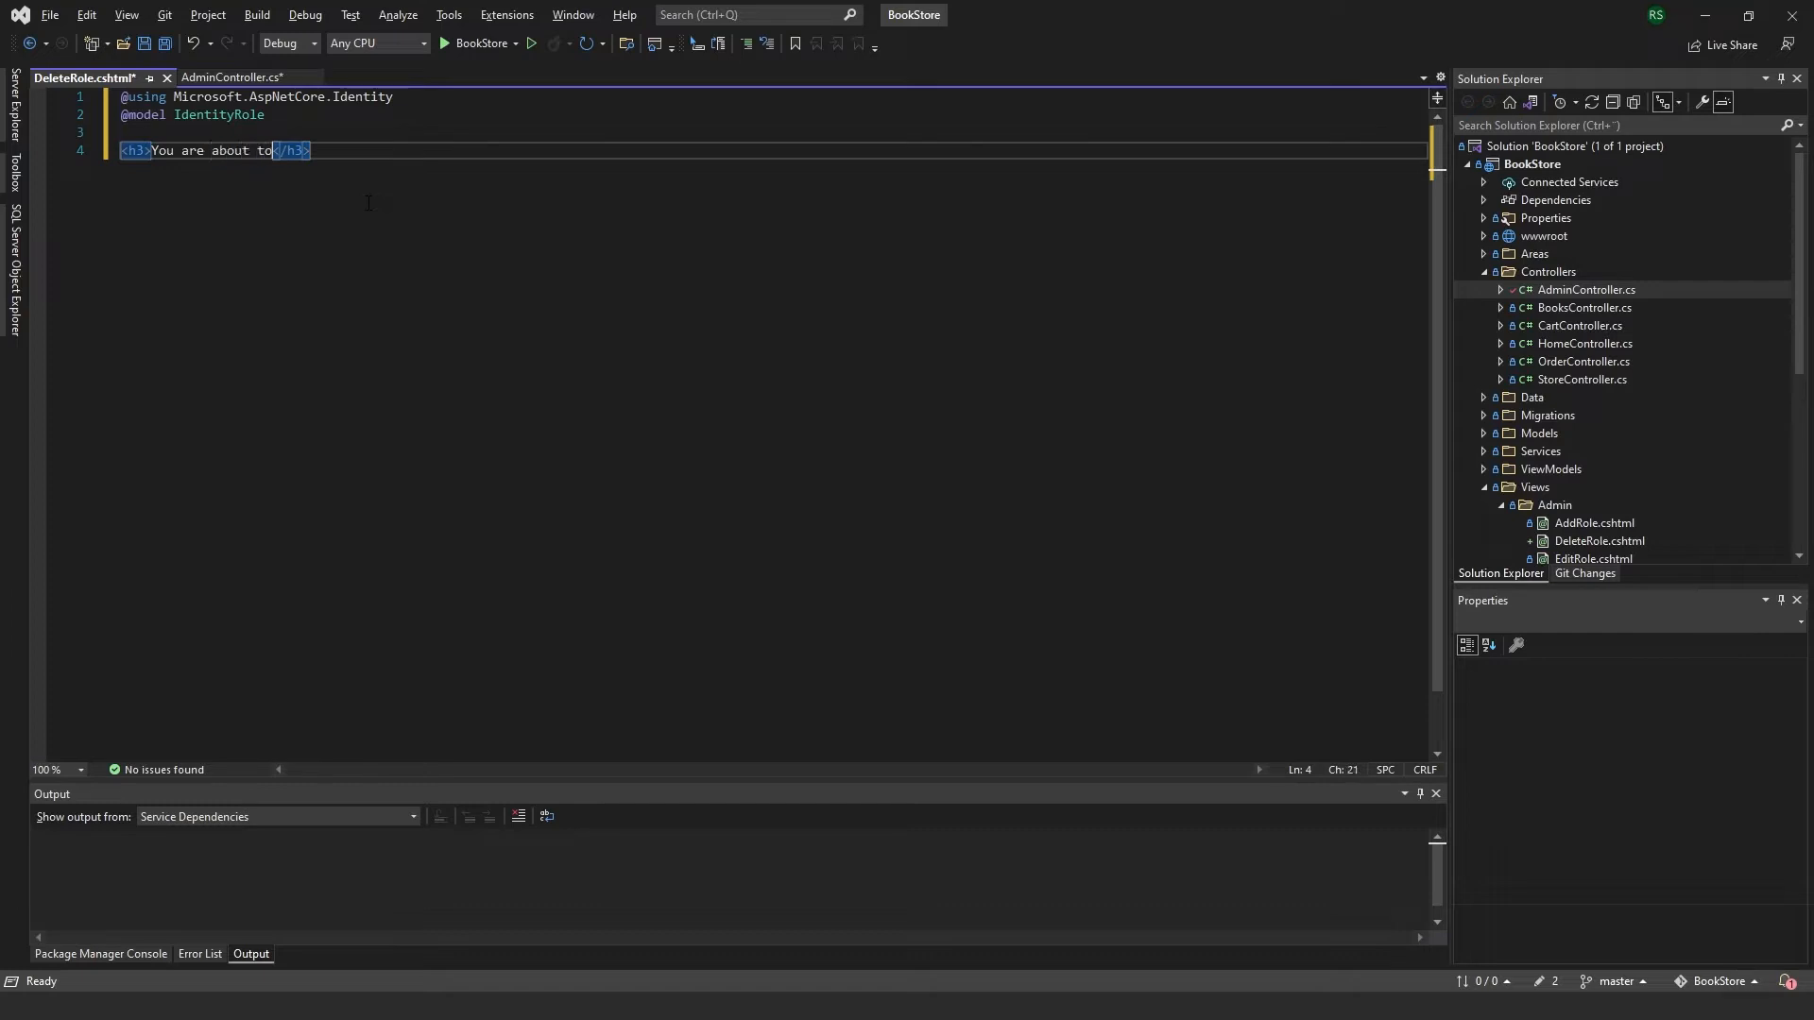
pyautogui.write('delete the role')
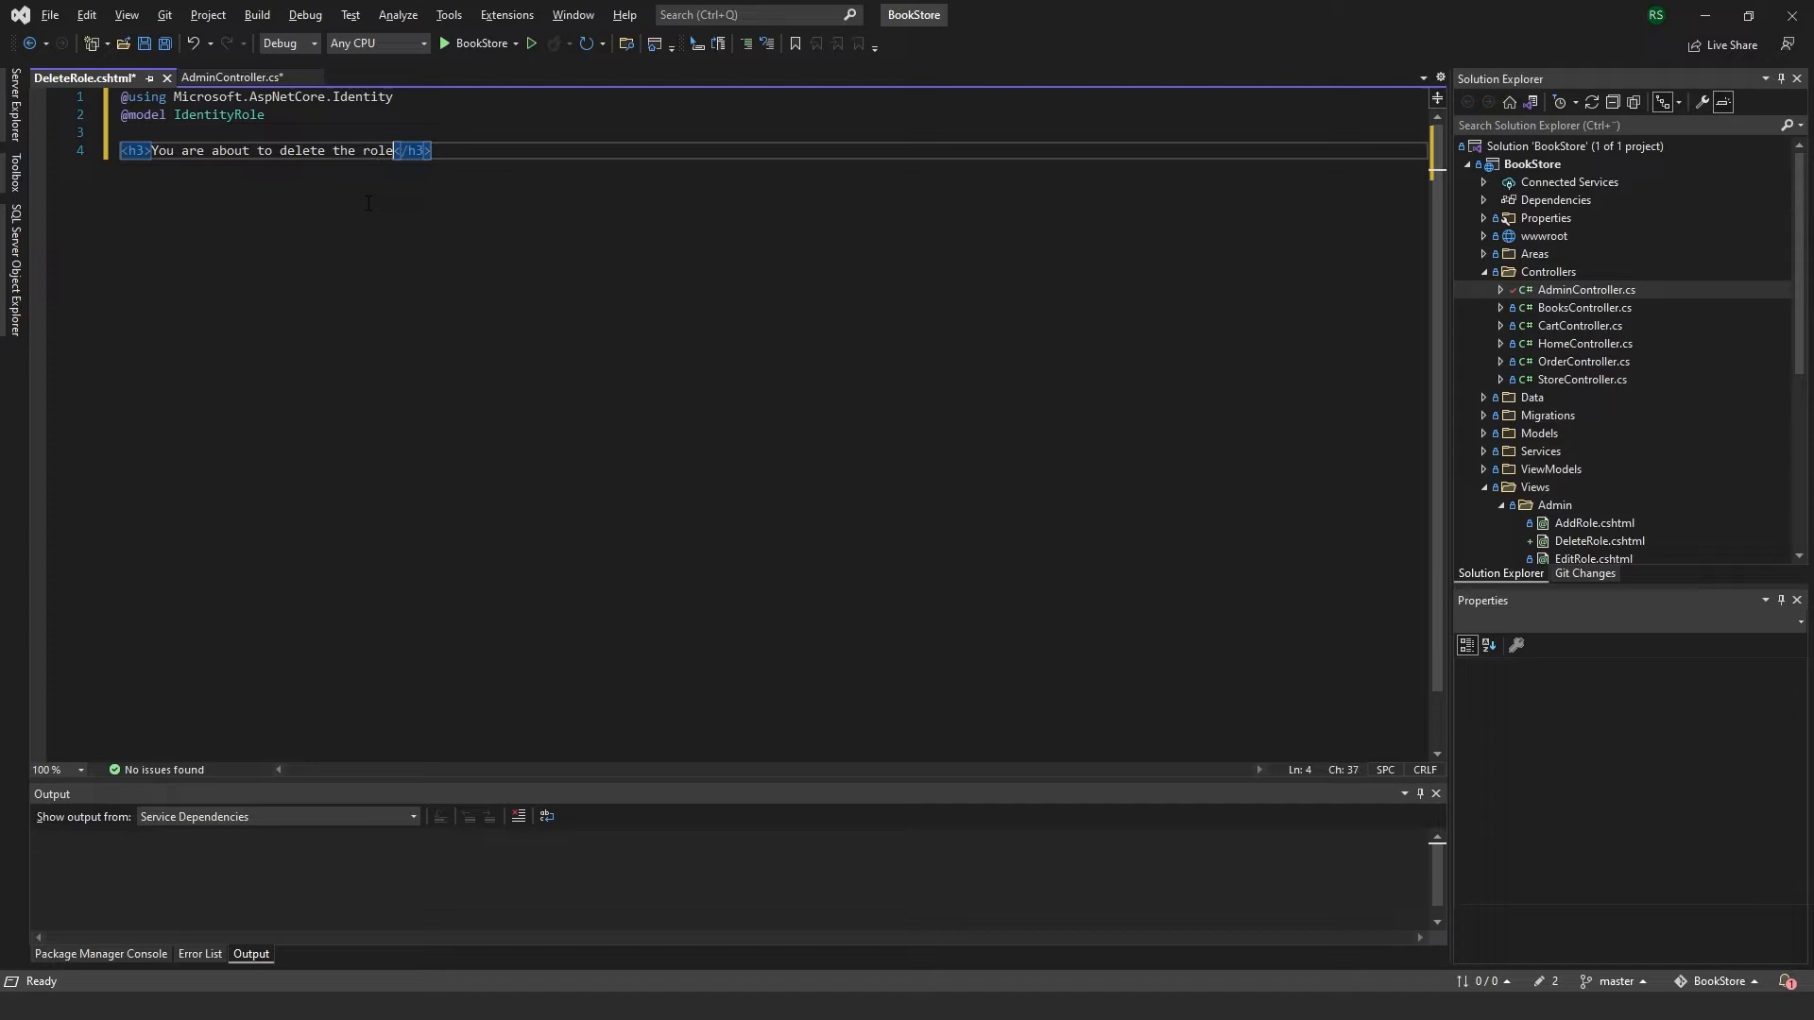
pyautogui.write('" "')
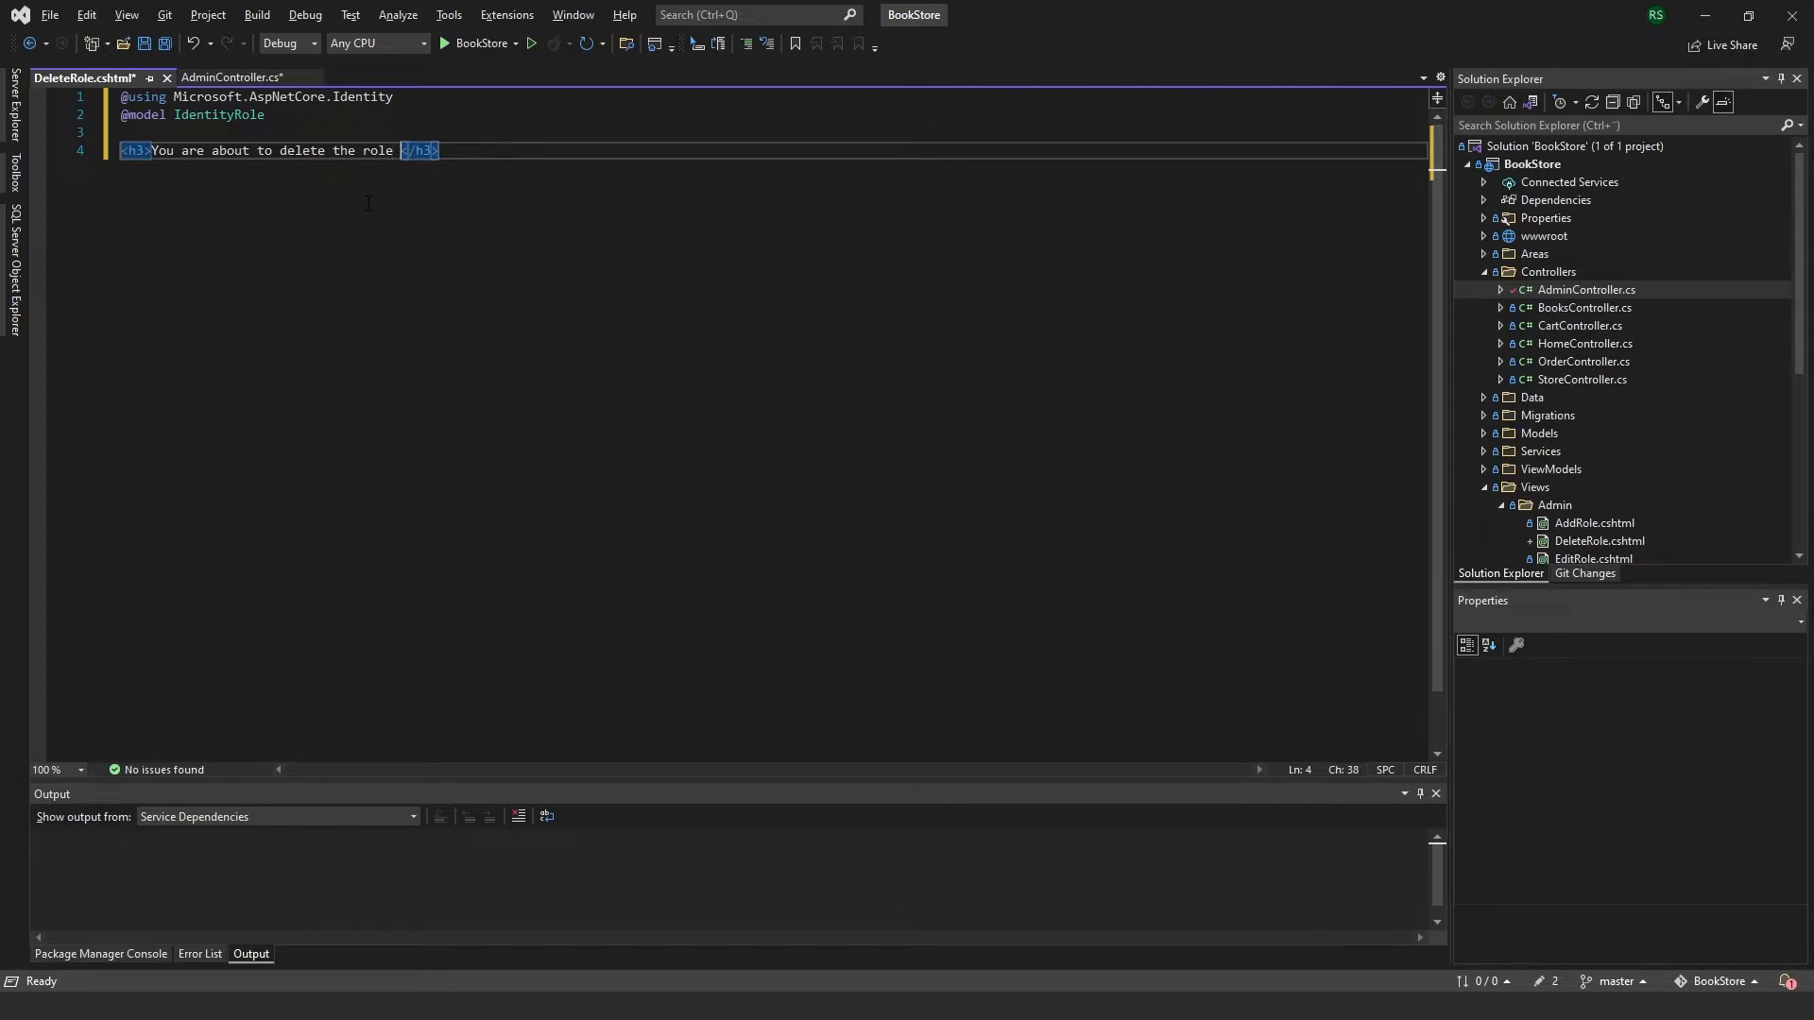
pyautogui.write('"')
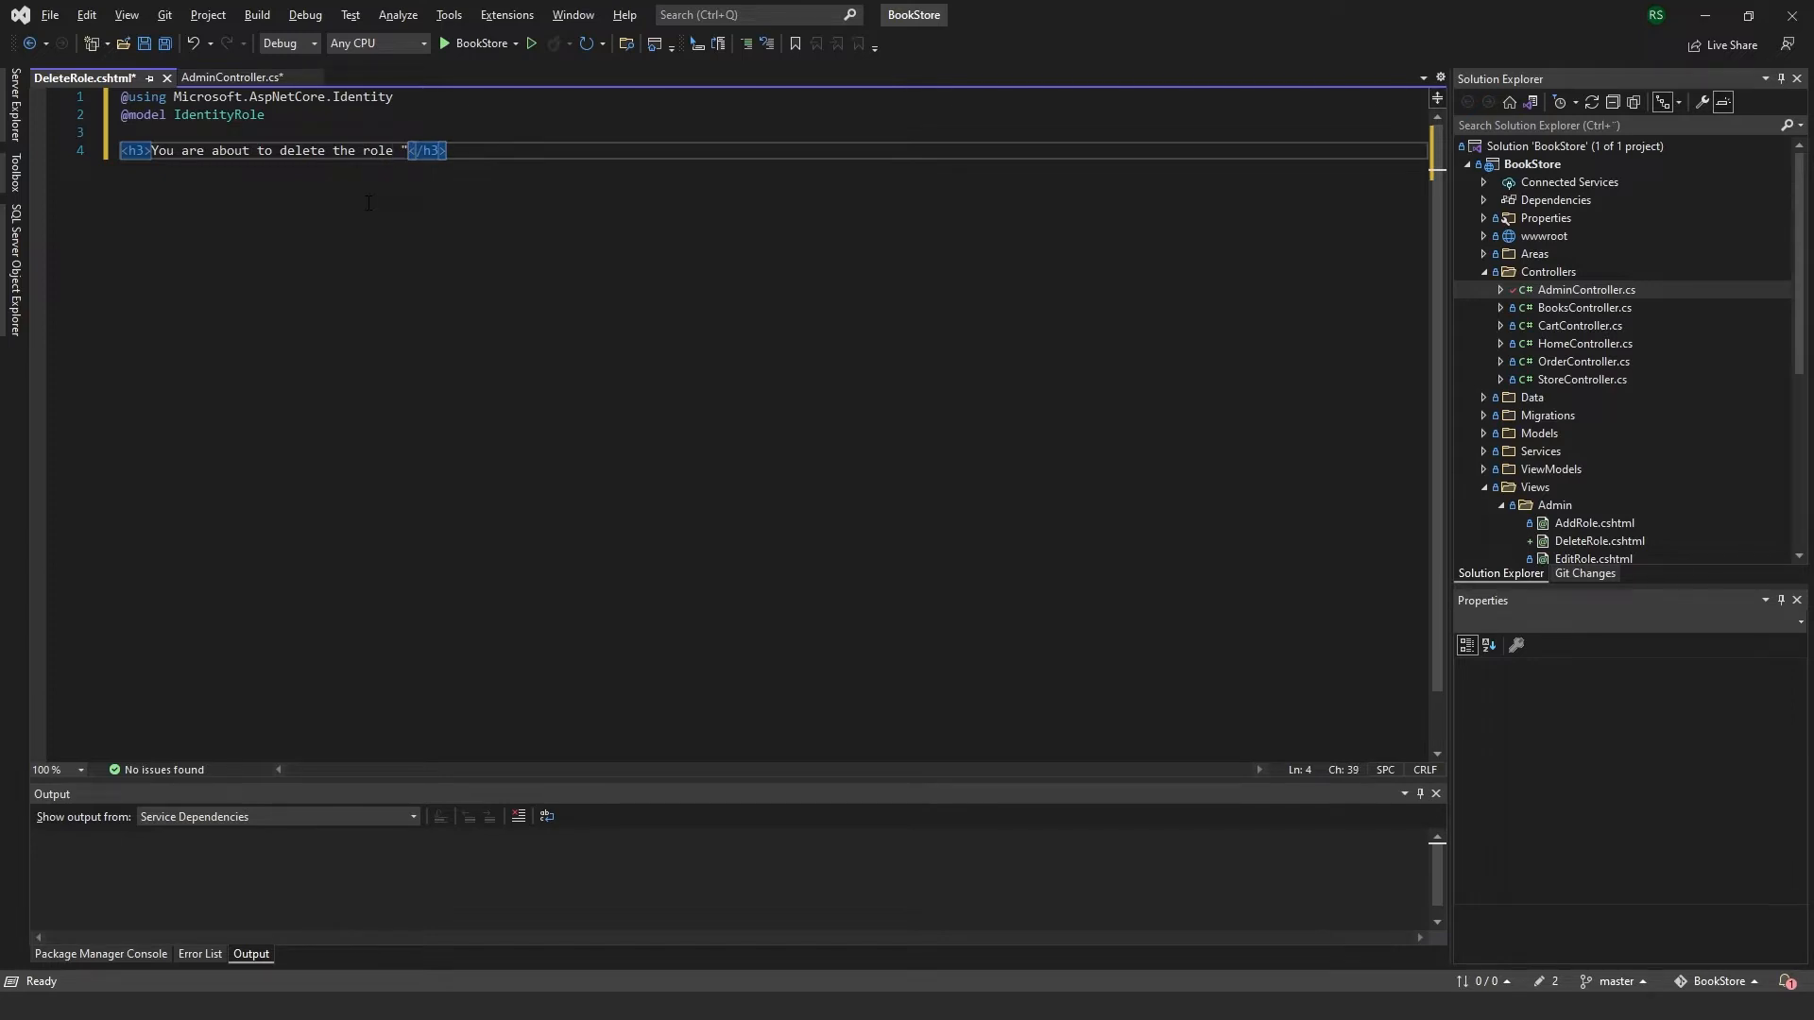
pyautogui.write('@Model-')
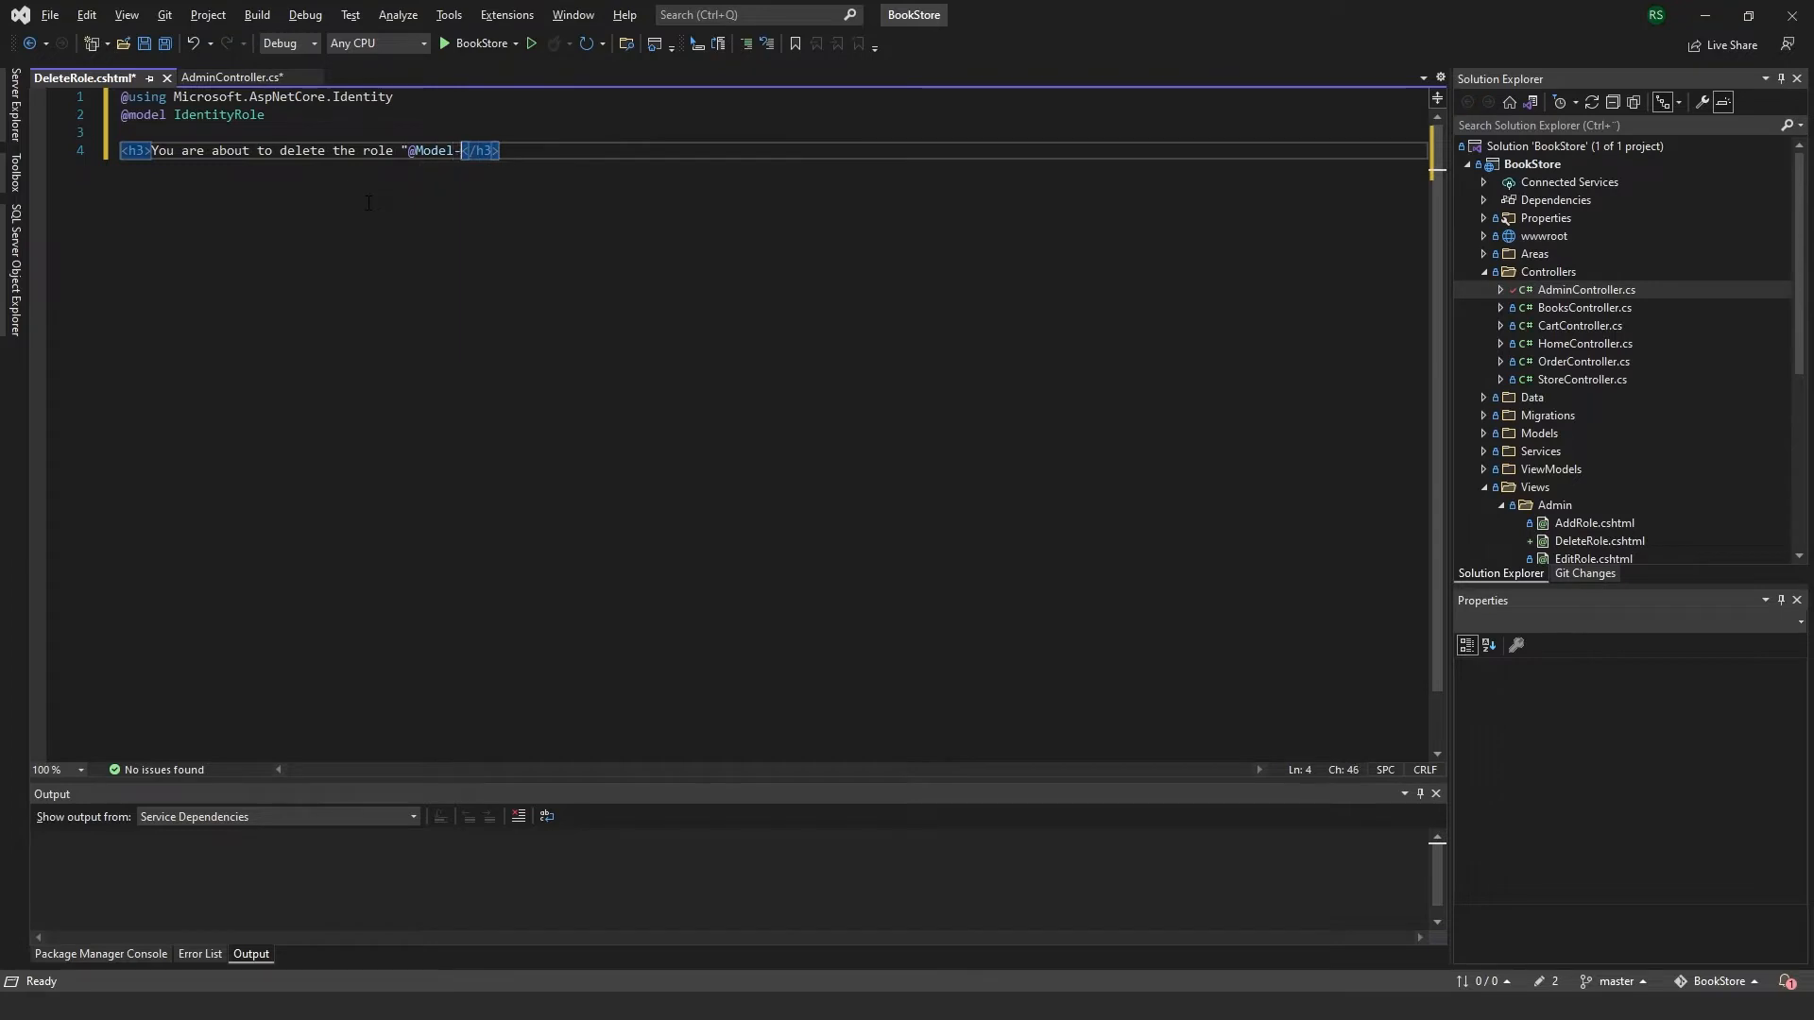
pyautogui.write('.Name')
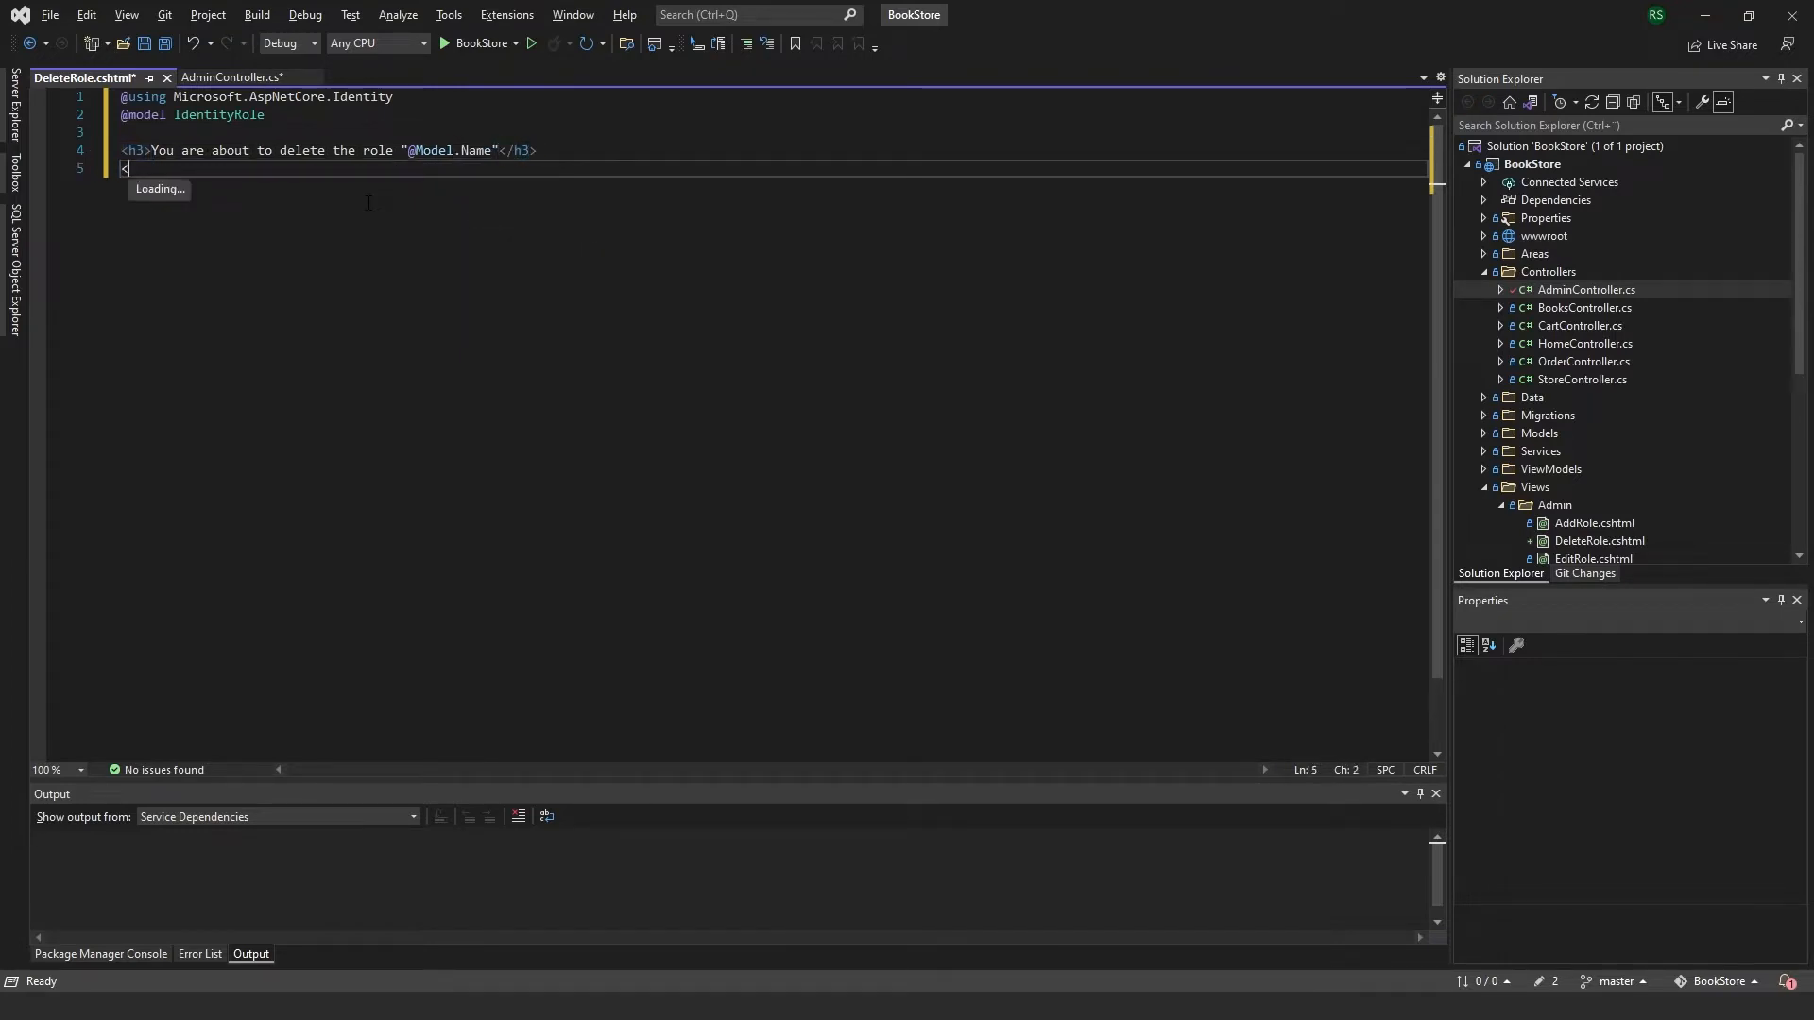
# Add an h6 subheading "This action can't be undone"
pyautogui.write('<h6>')
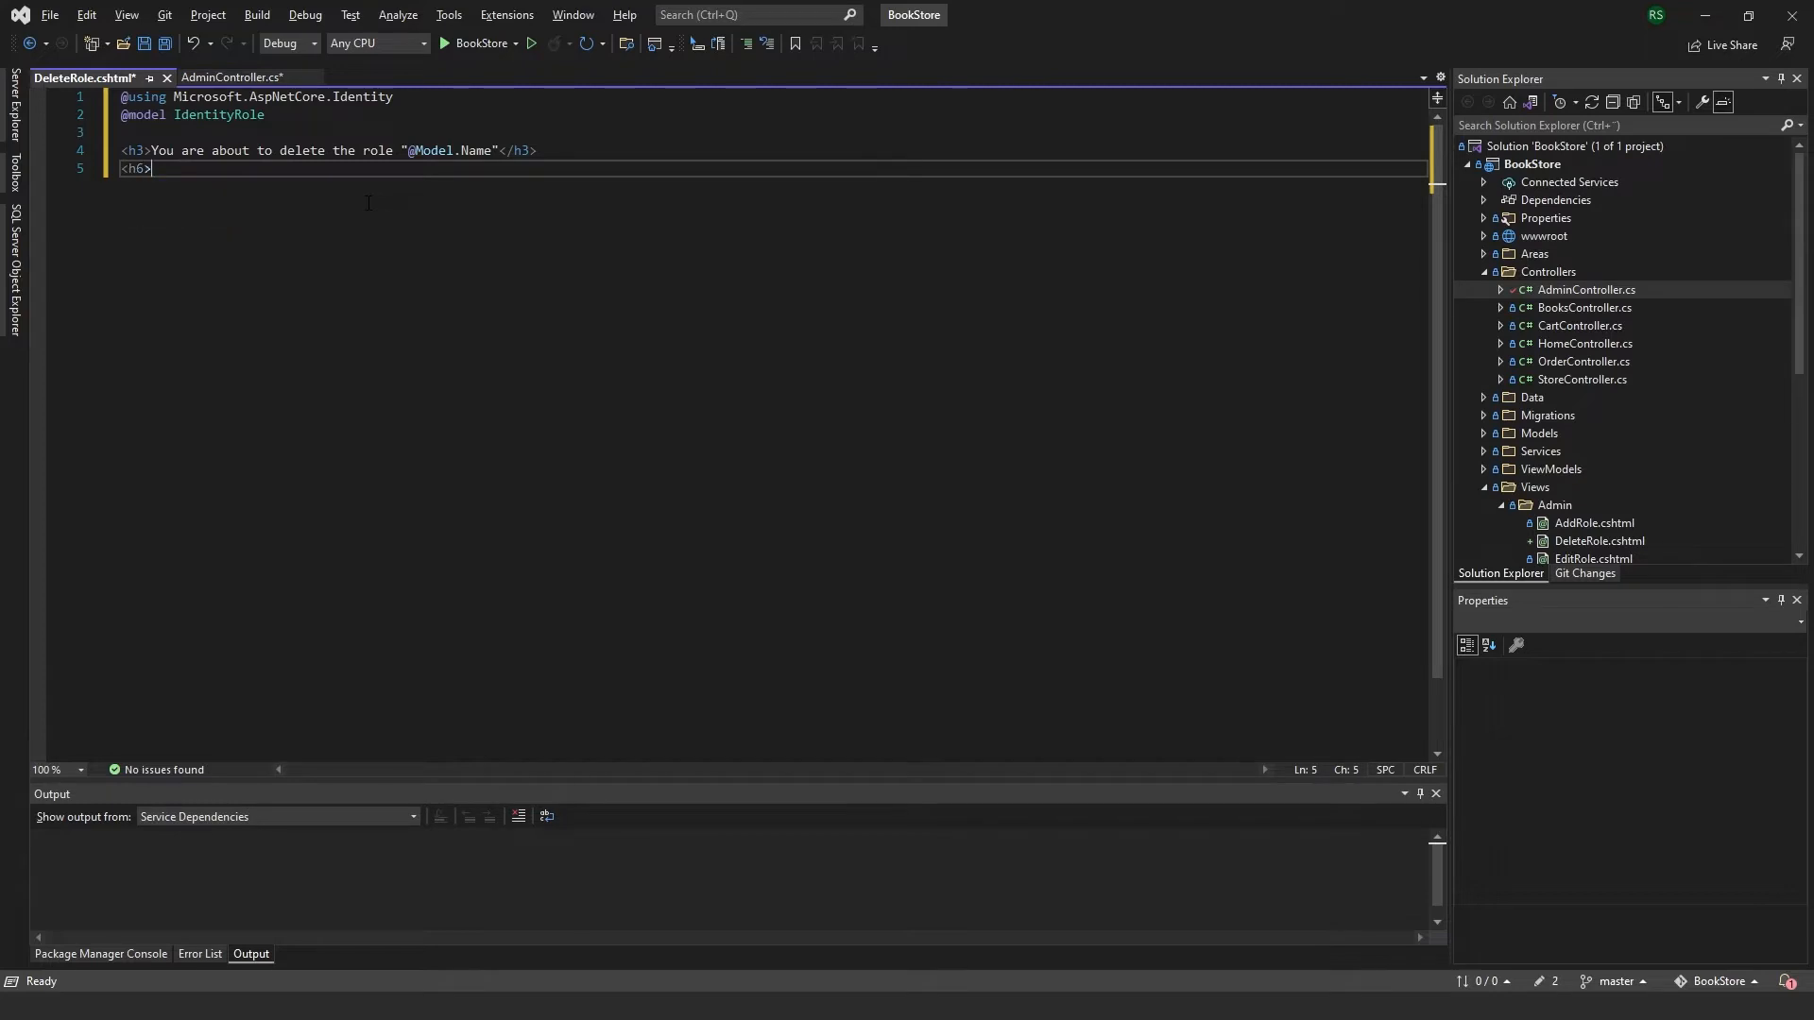
pyautogui.write("This action can't be undone</h6>")
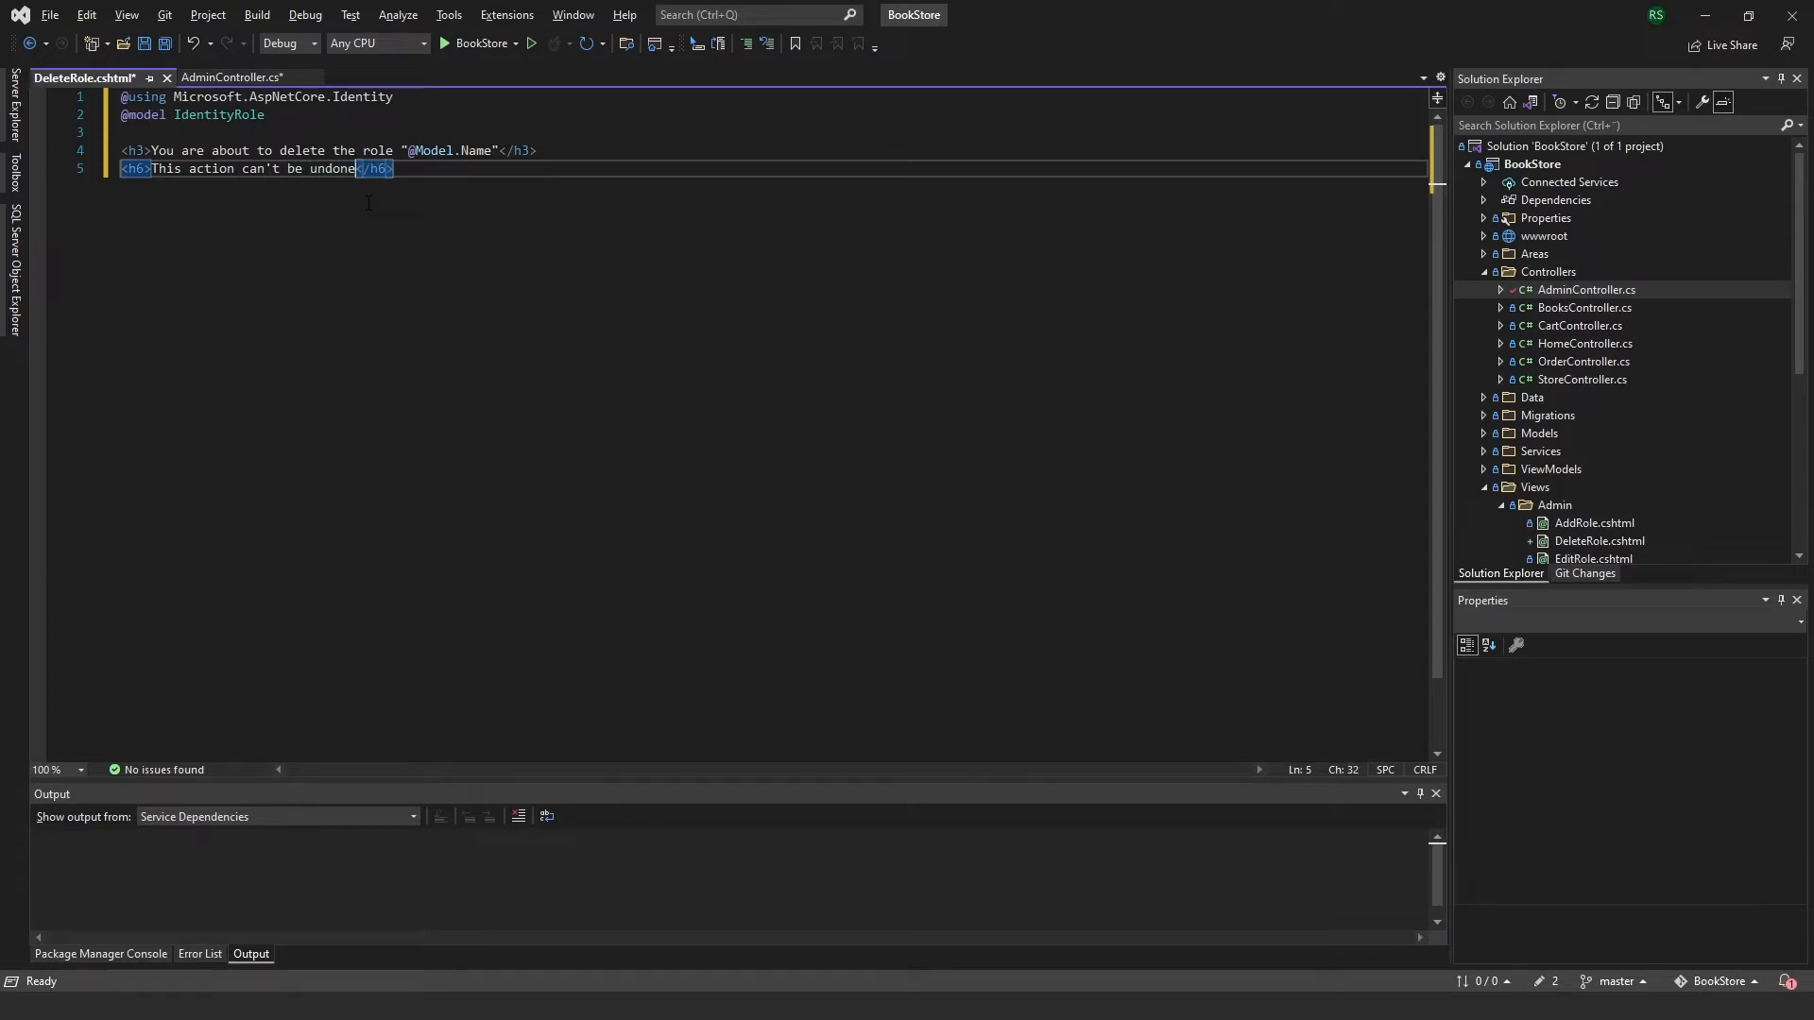
pyautogui.press('Enter')
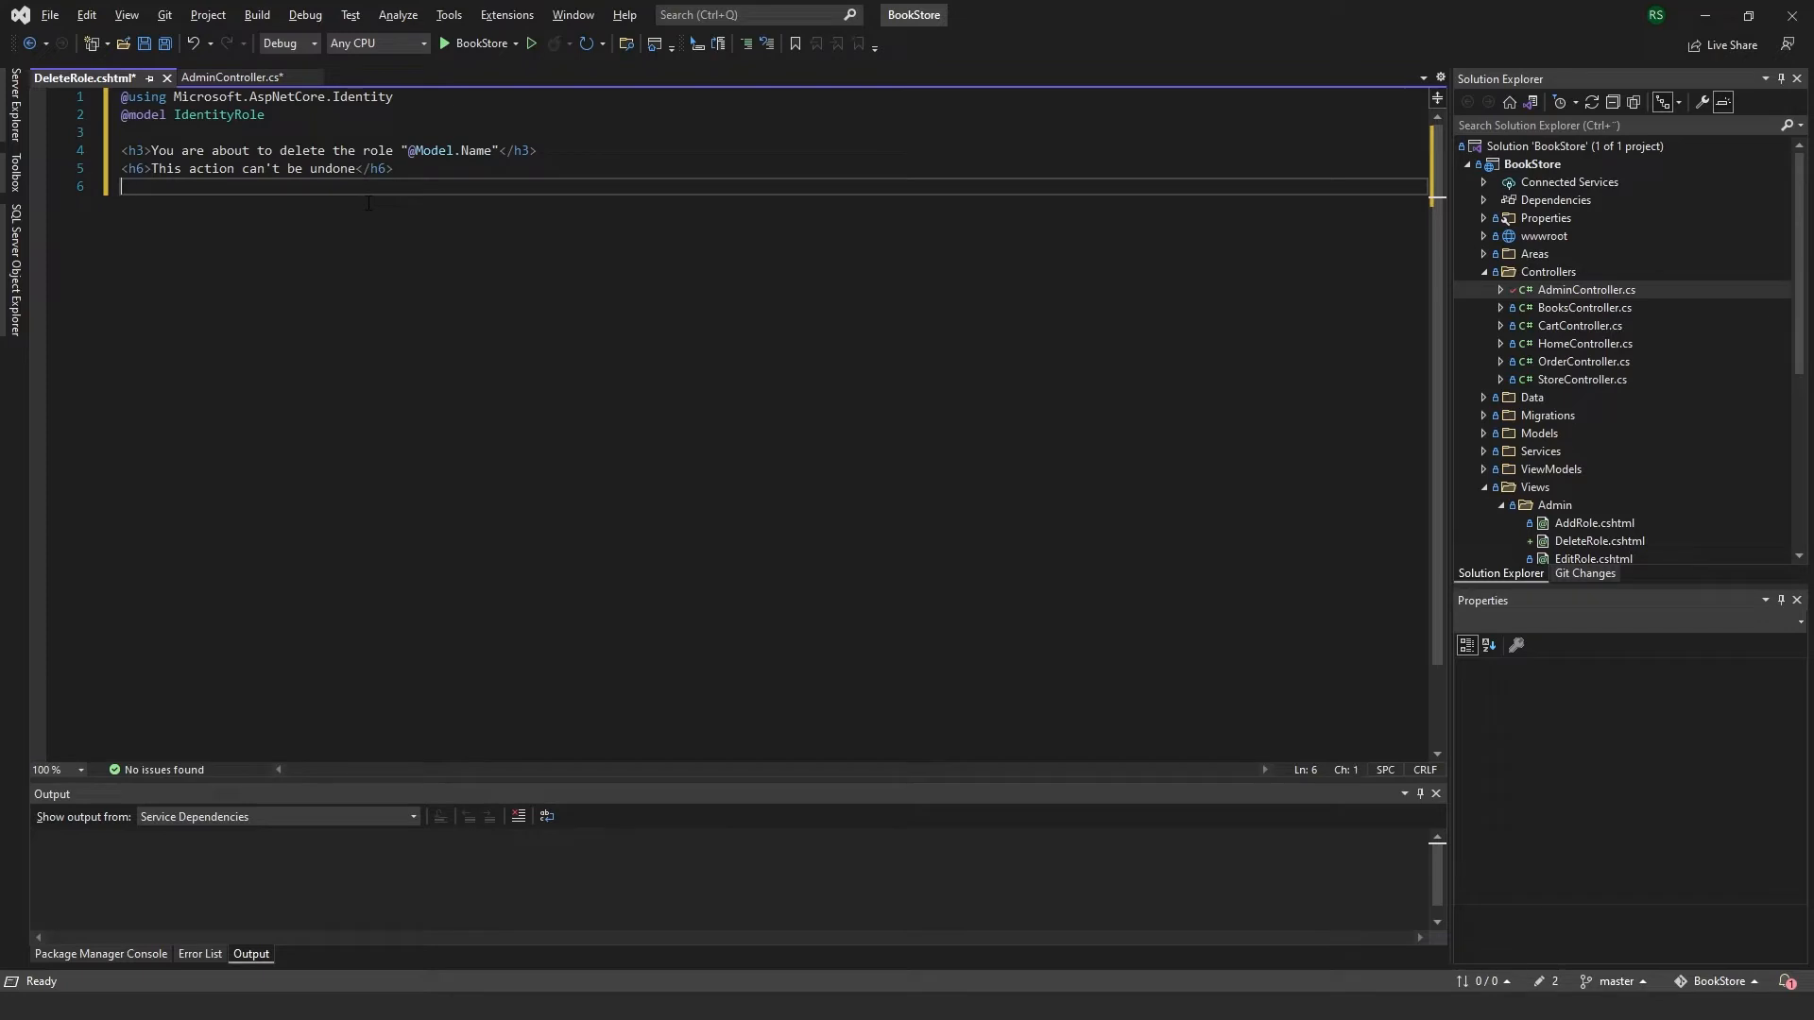
pyautogui.write('<f')
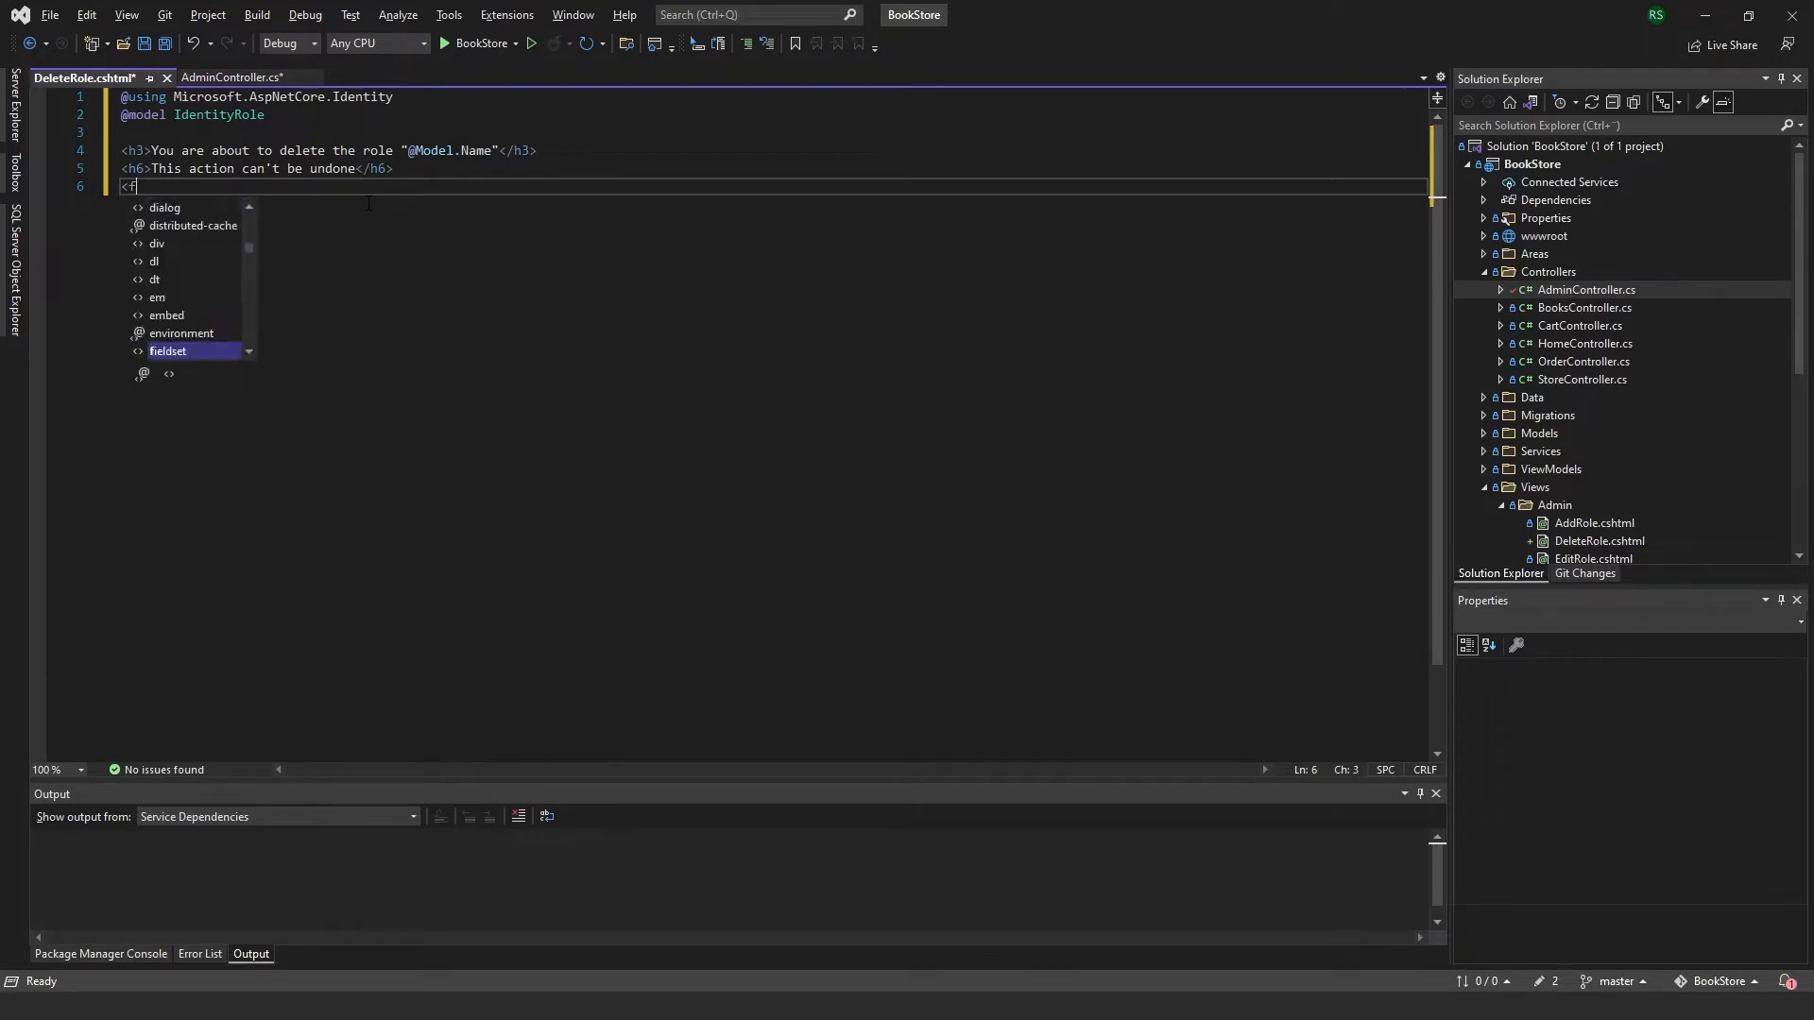
pyautogui.write('orm')
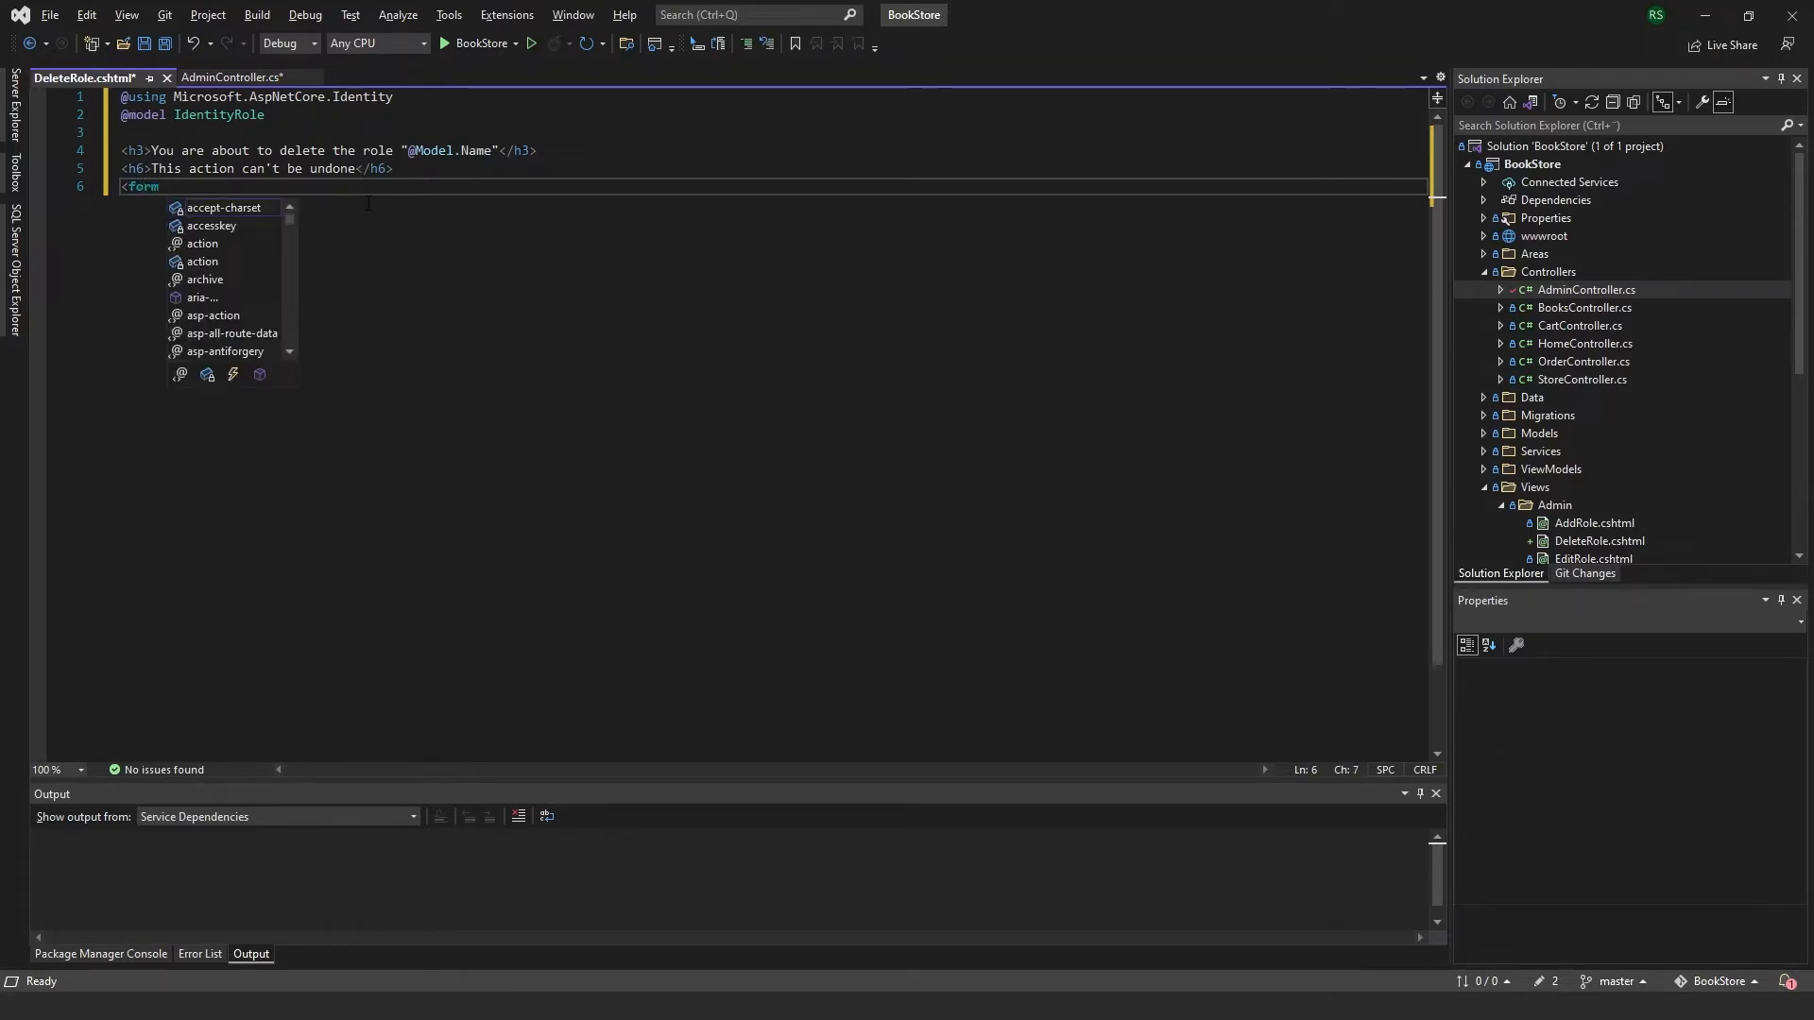
pyautogui.write('method="')
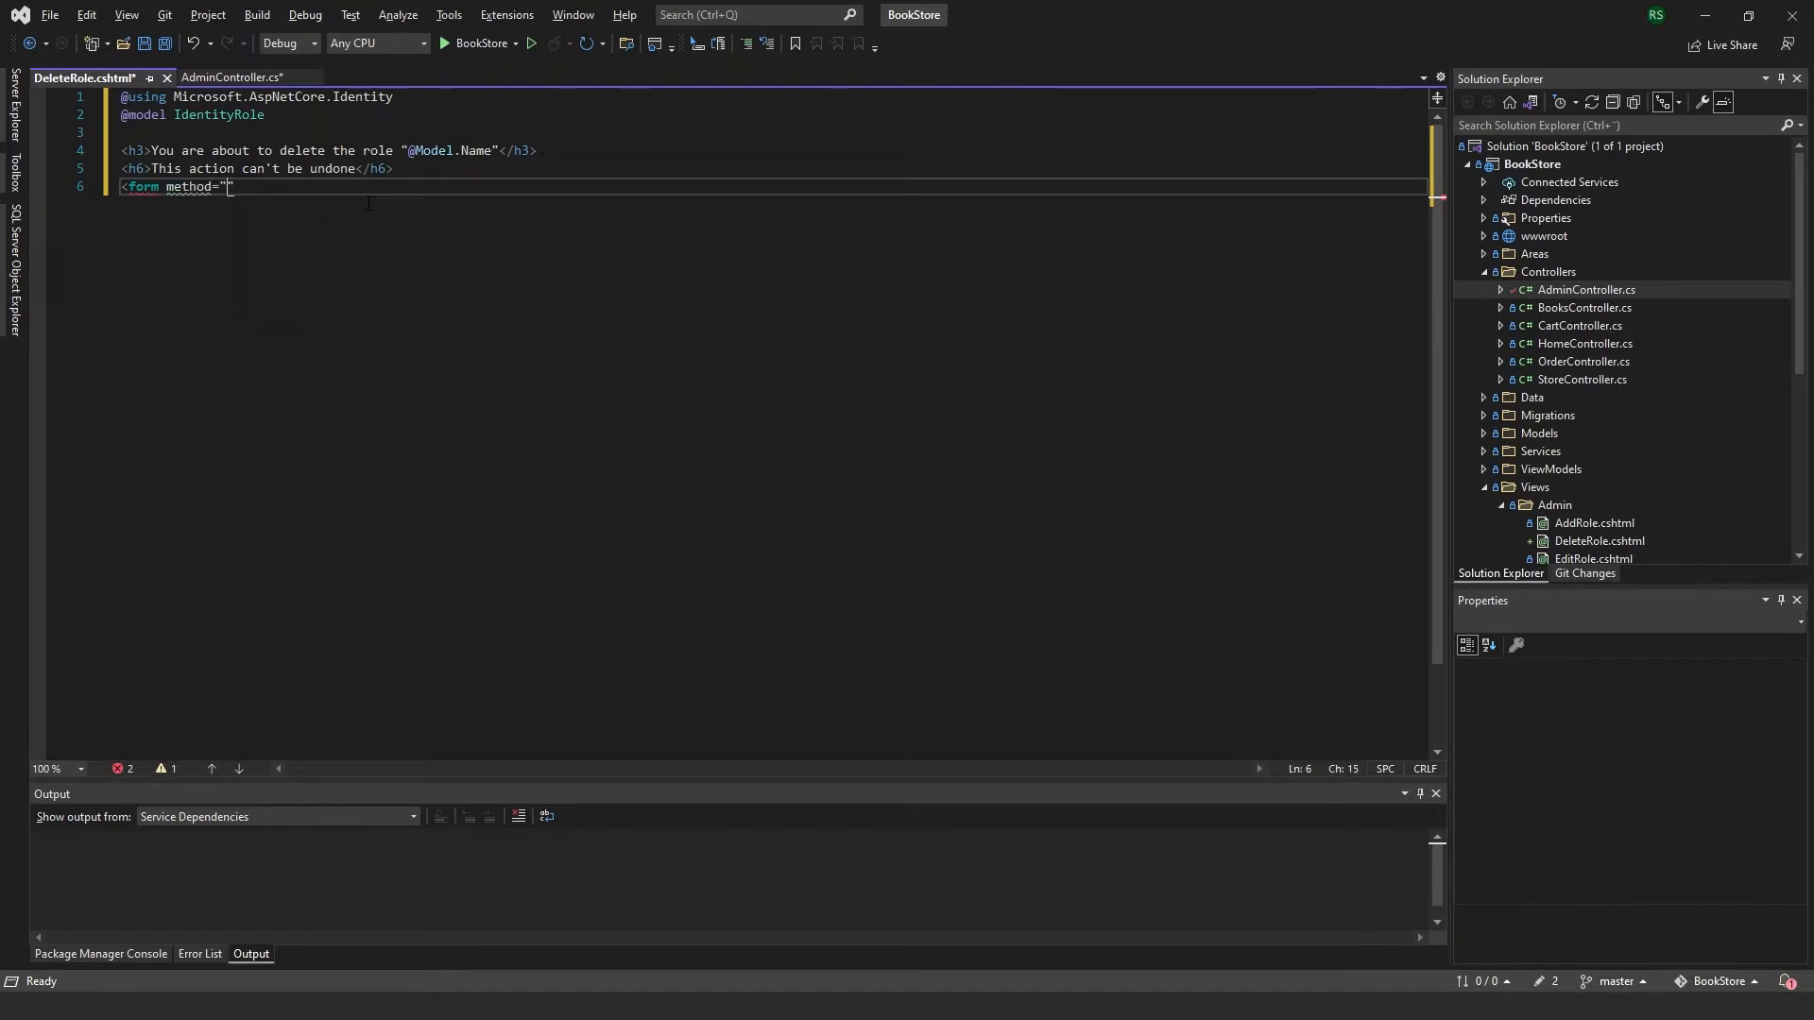
pyautogui.write('post"')
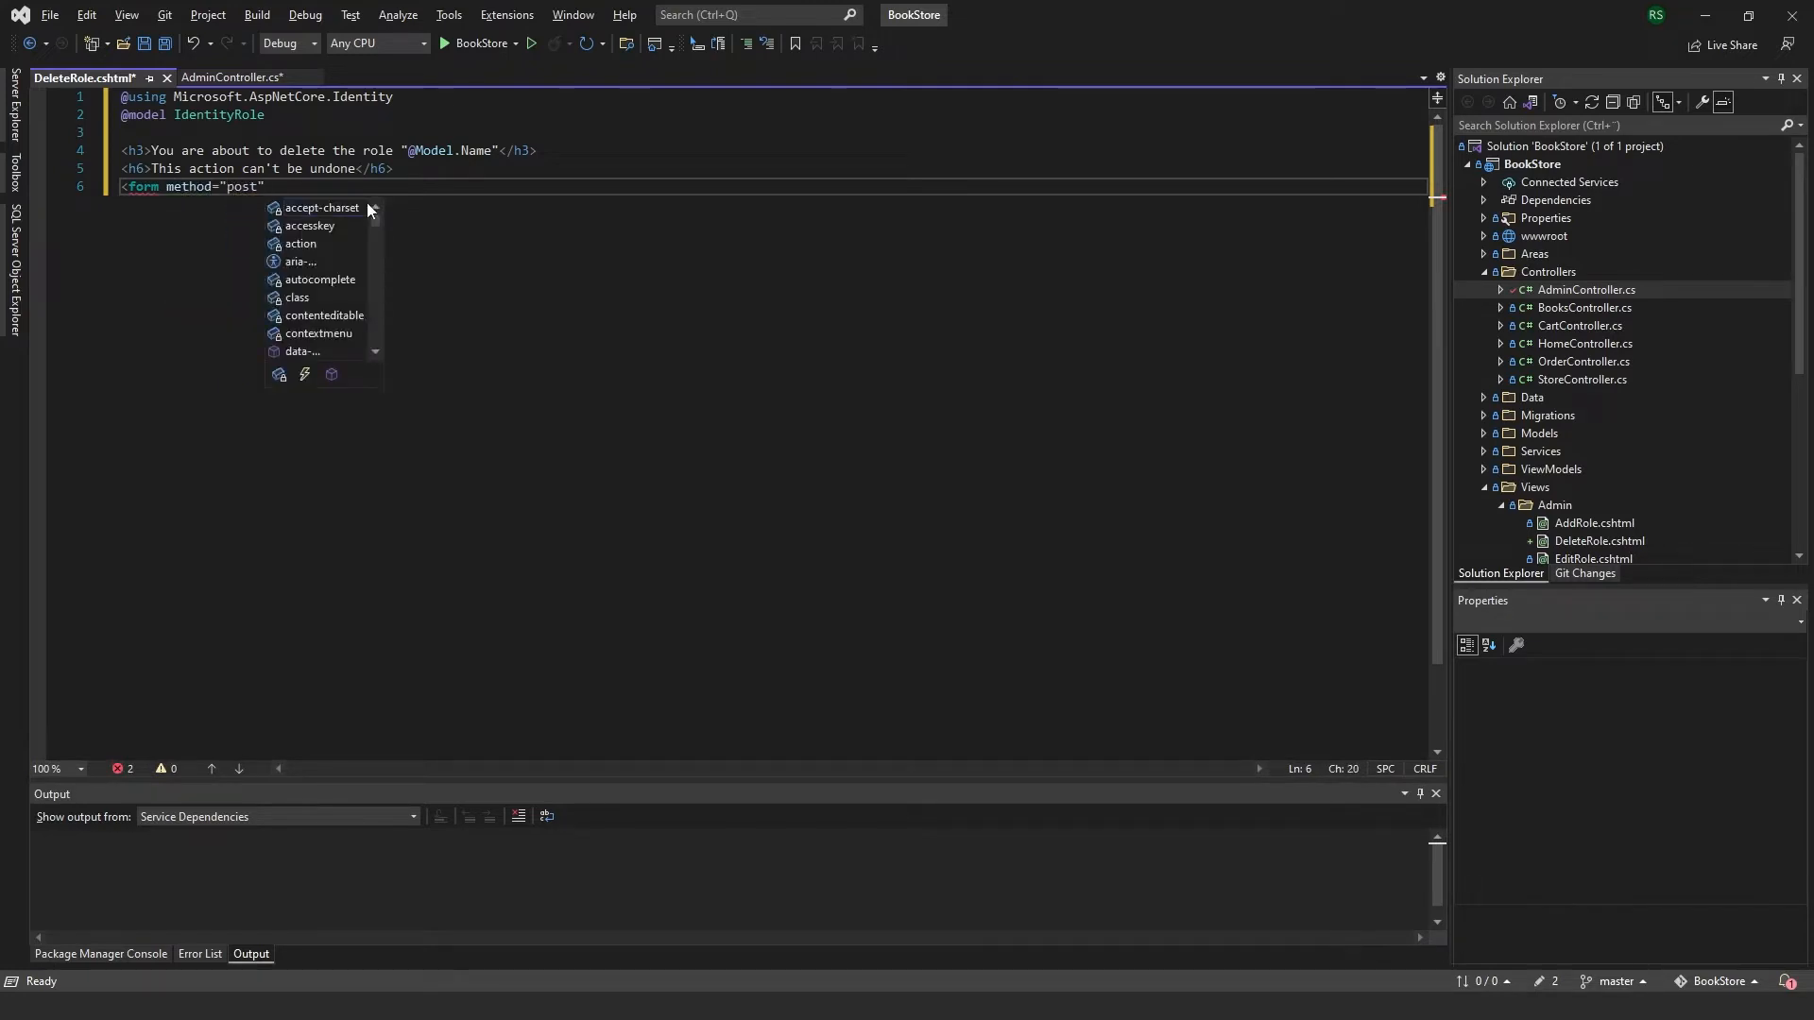
pyautogui.write('asp-action="')
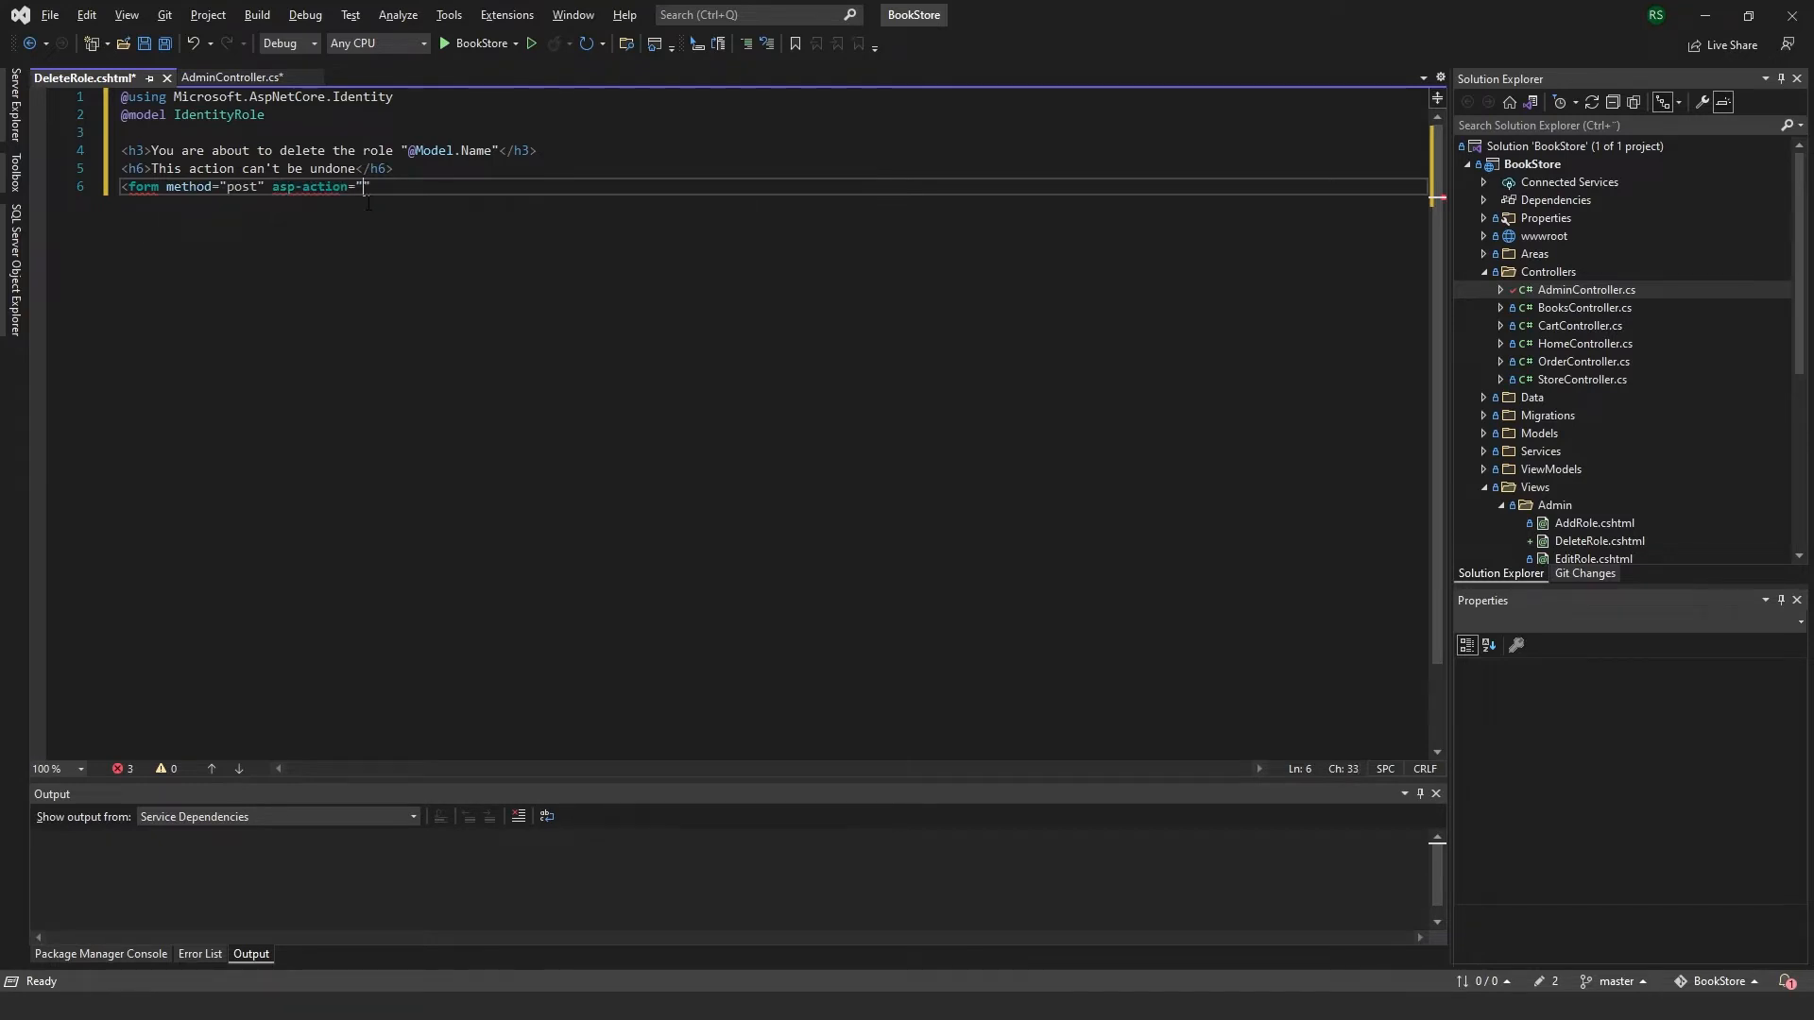
pyautogui.write('DeleteRole')
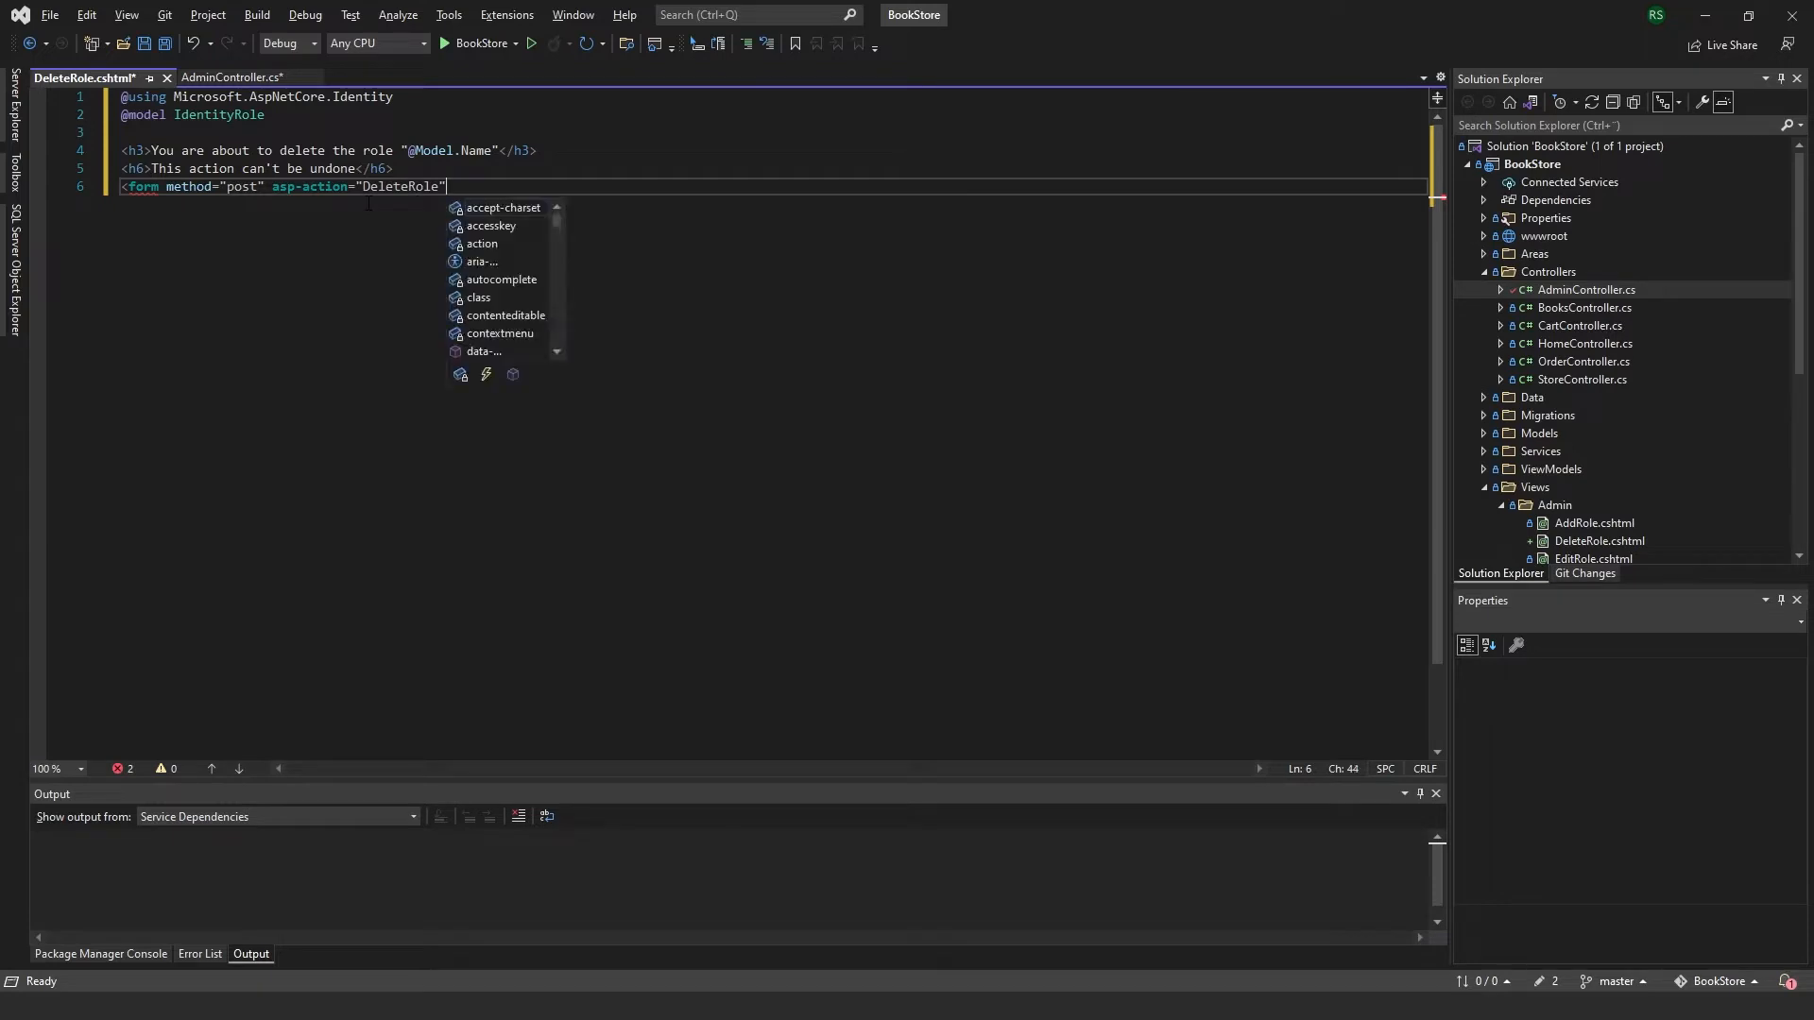
pyautogui.write('asp')
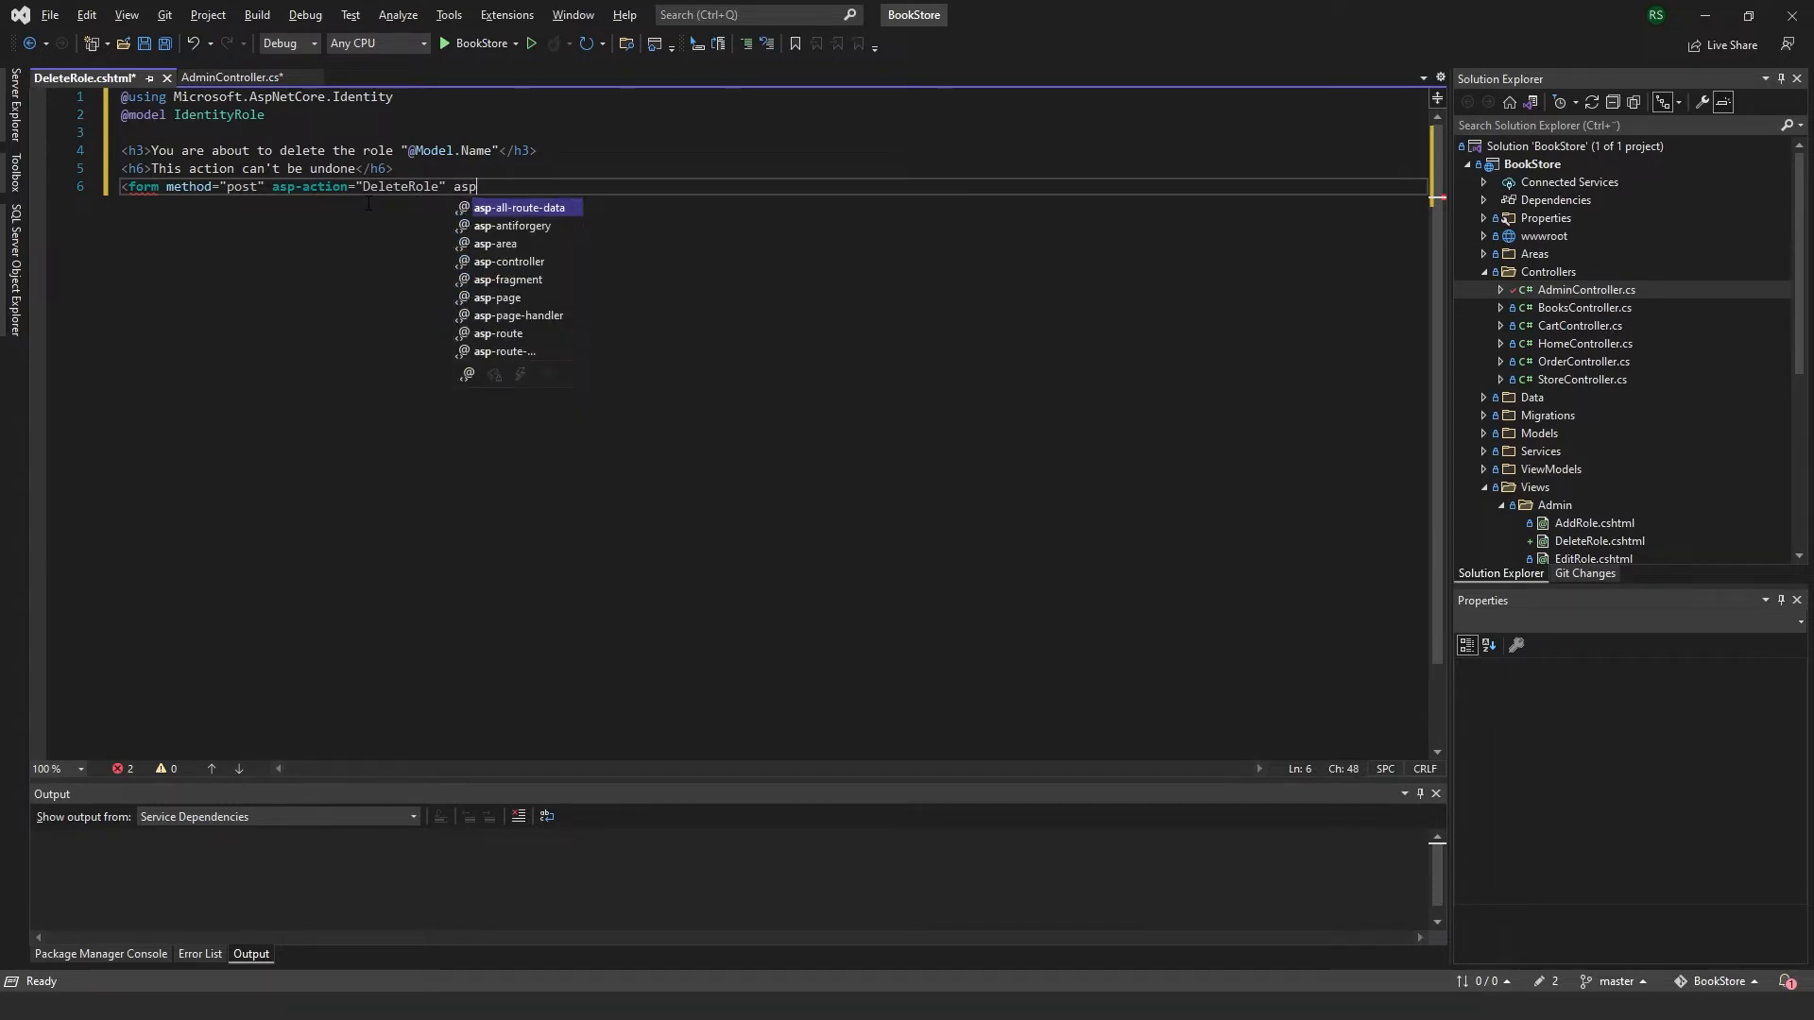
pyautogui.write('-route-')
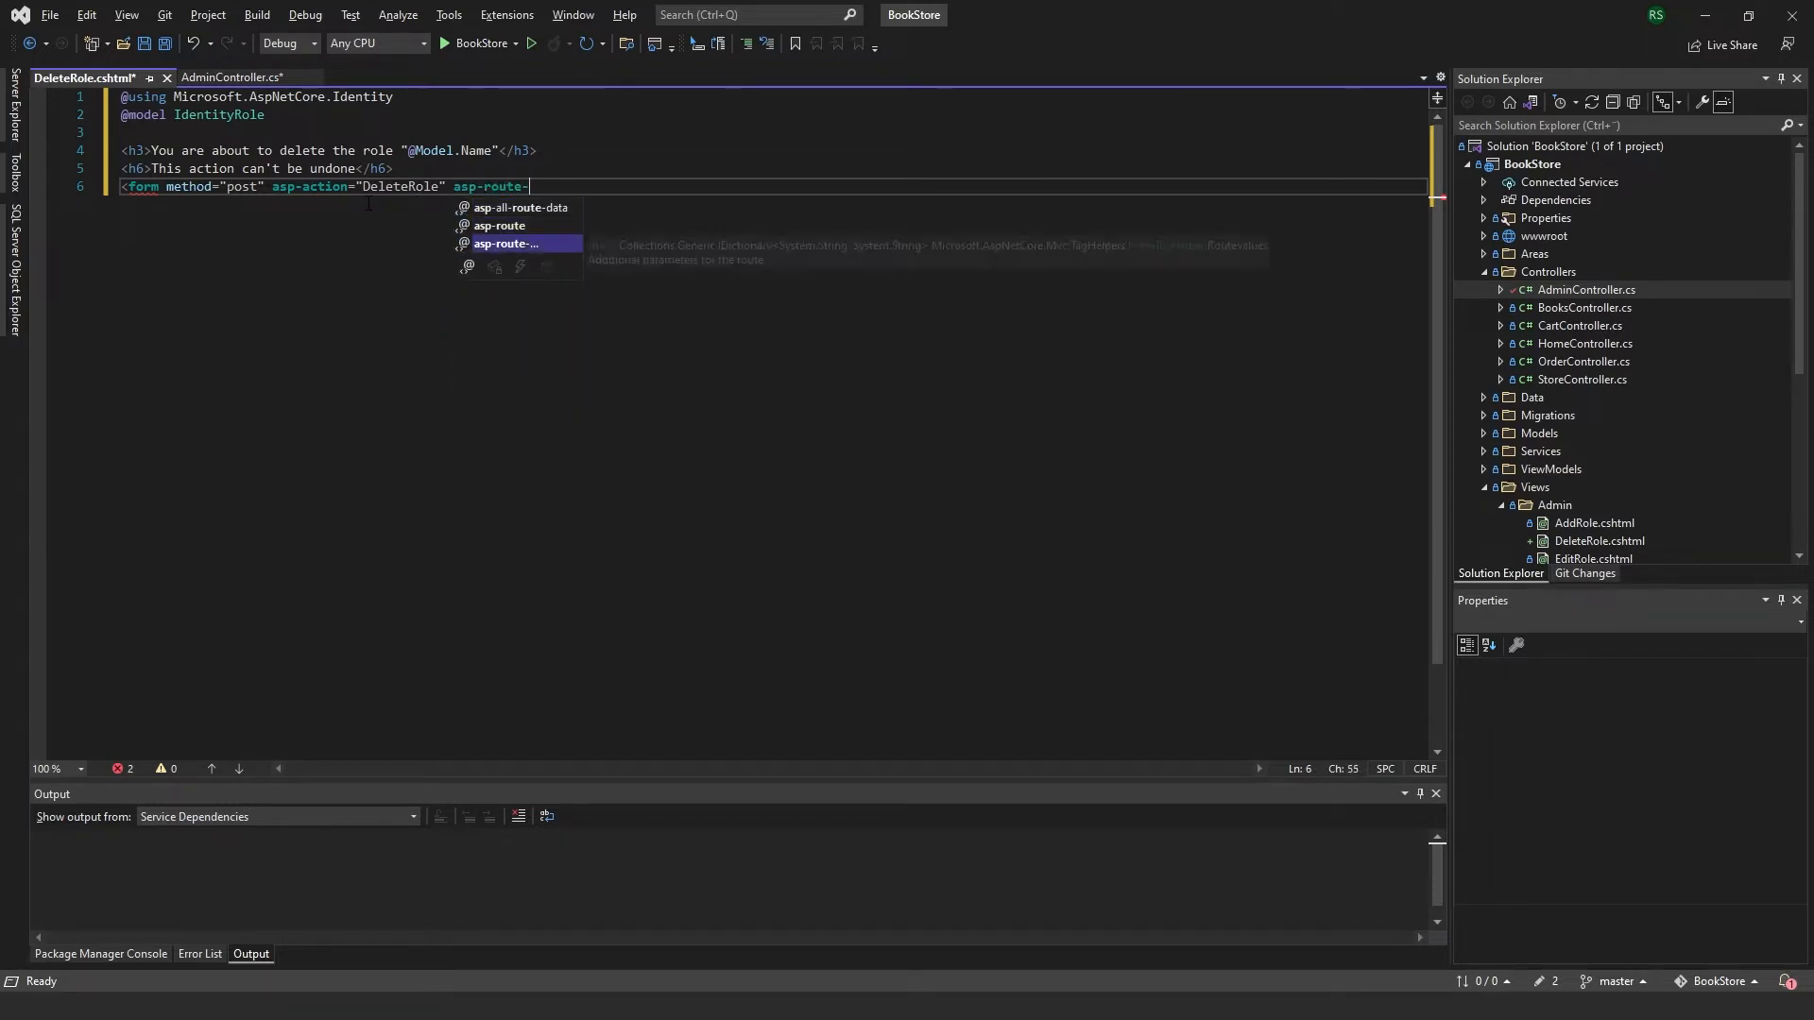
pyautogui.write('id=')
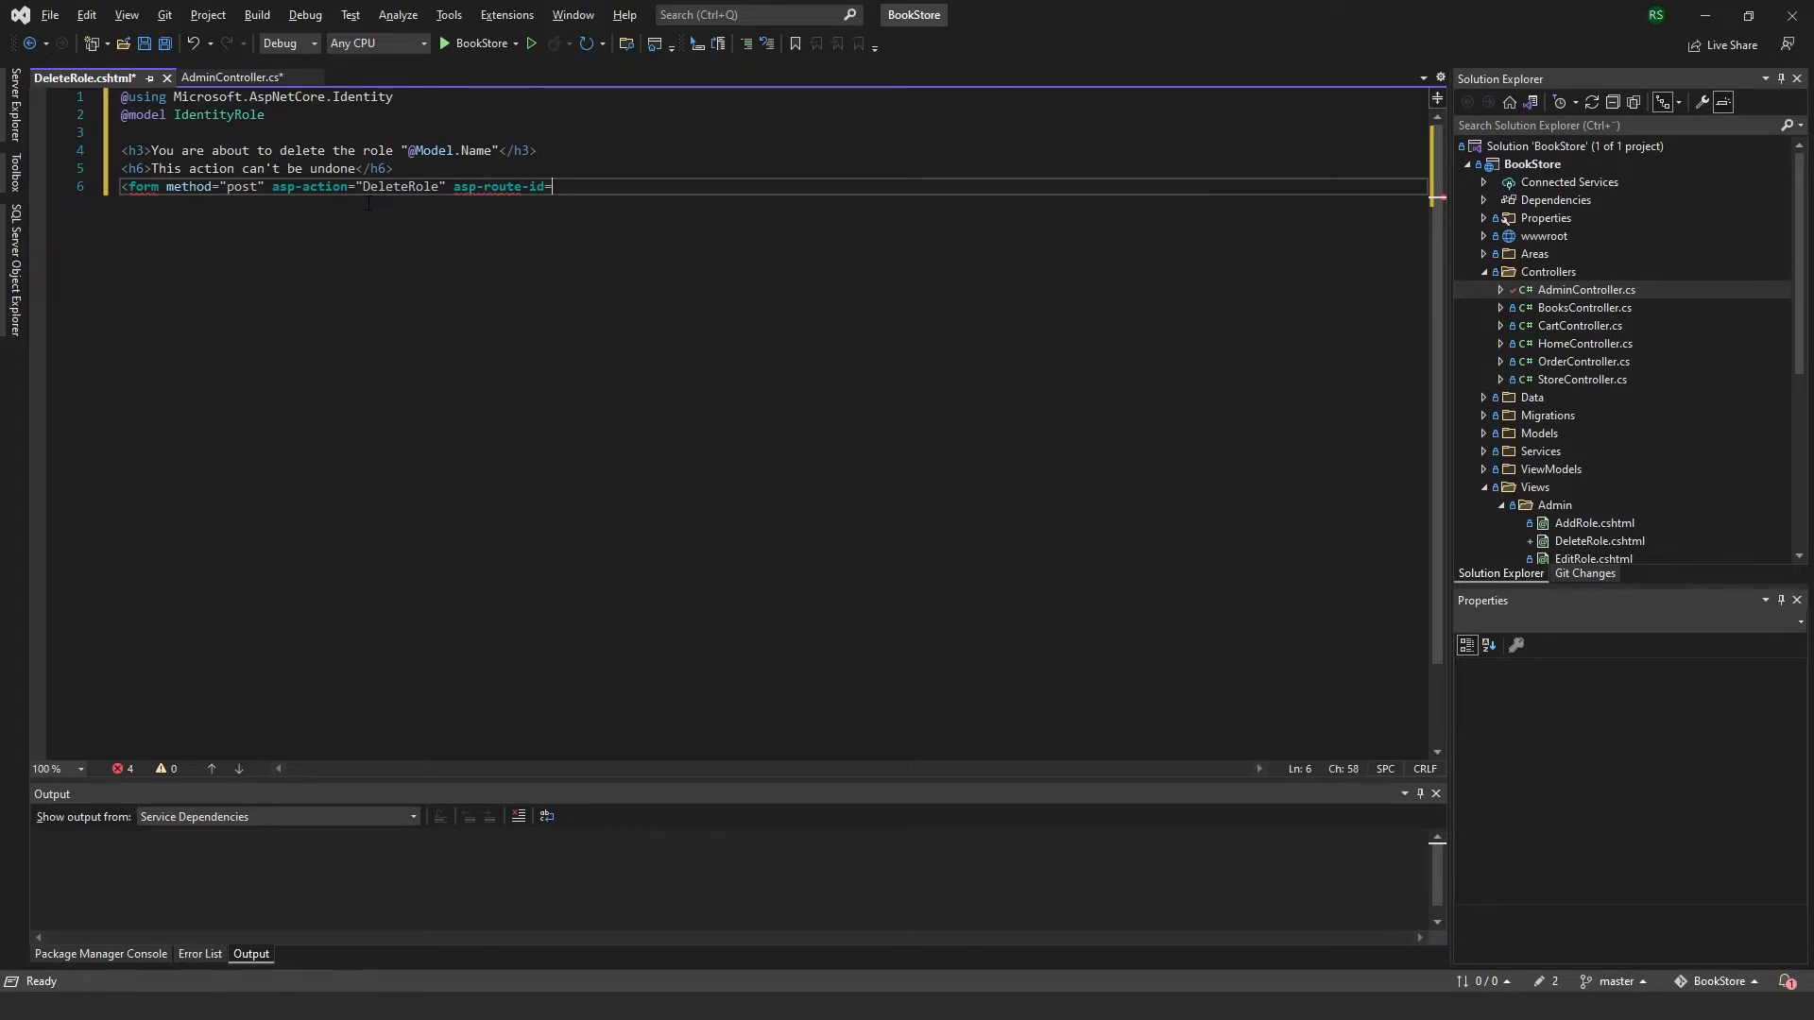
pyautogui.write('"@')
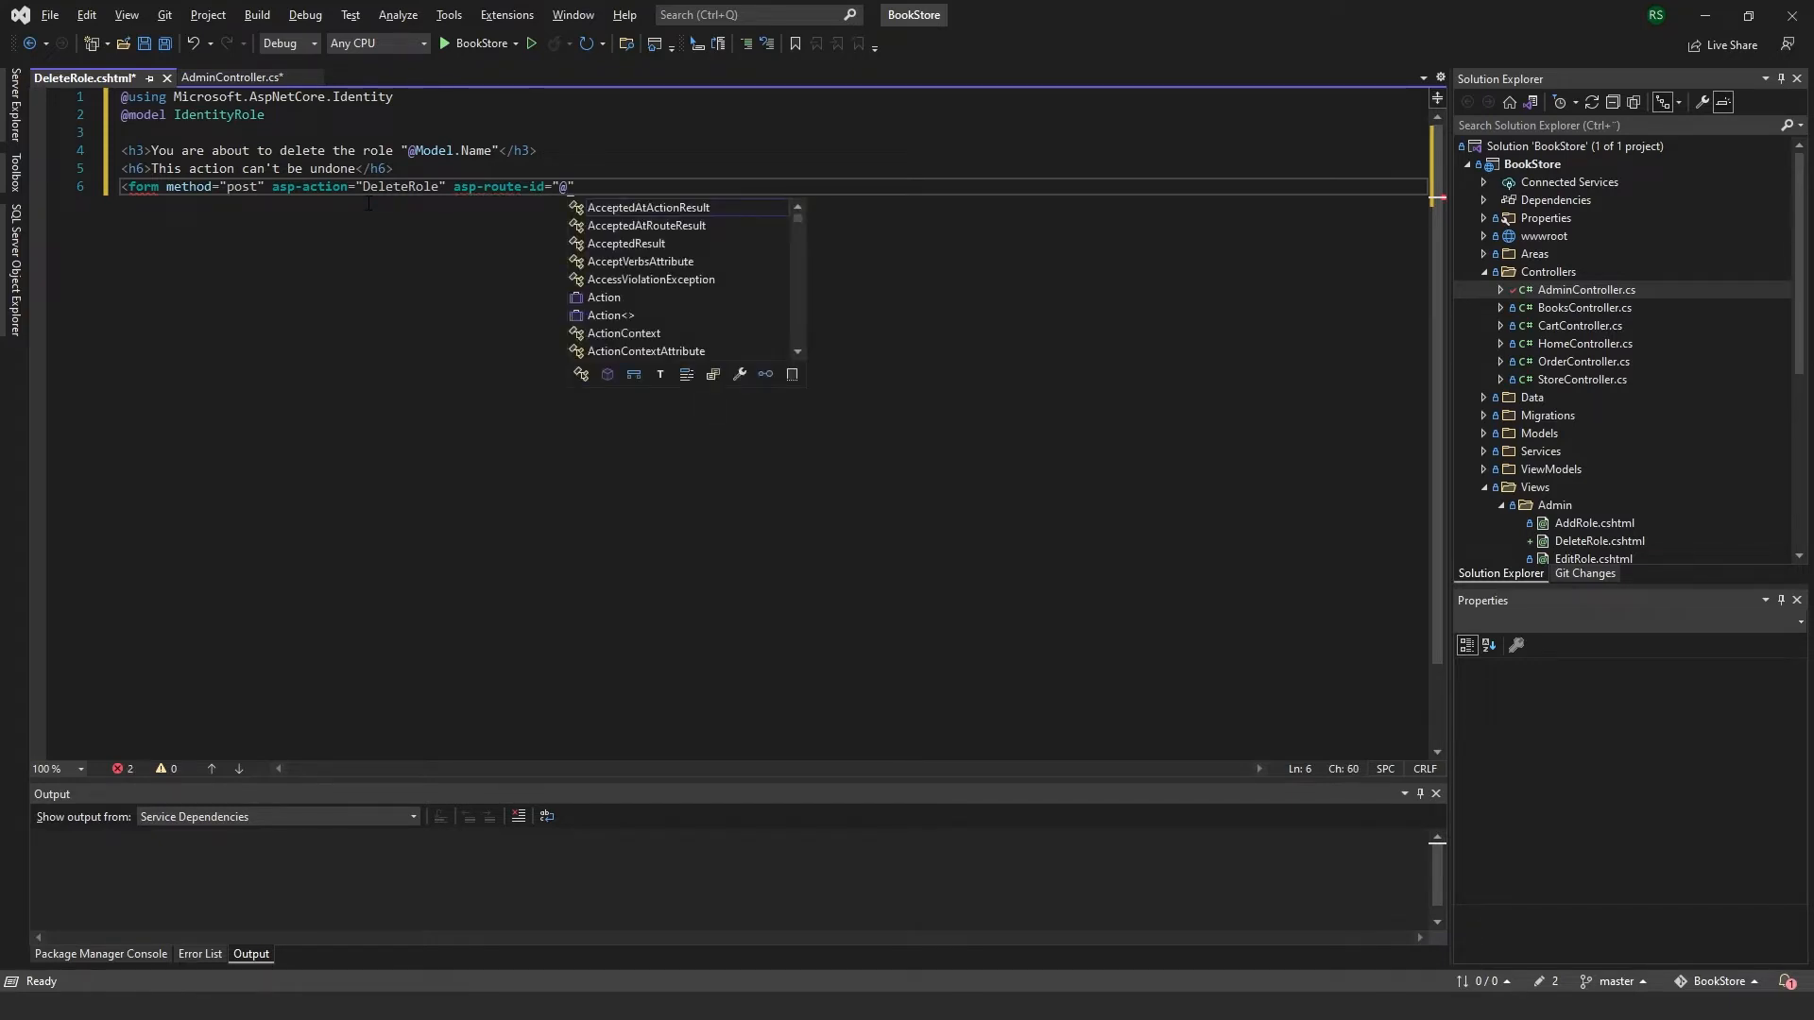
pyautogui.write('mo')
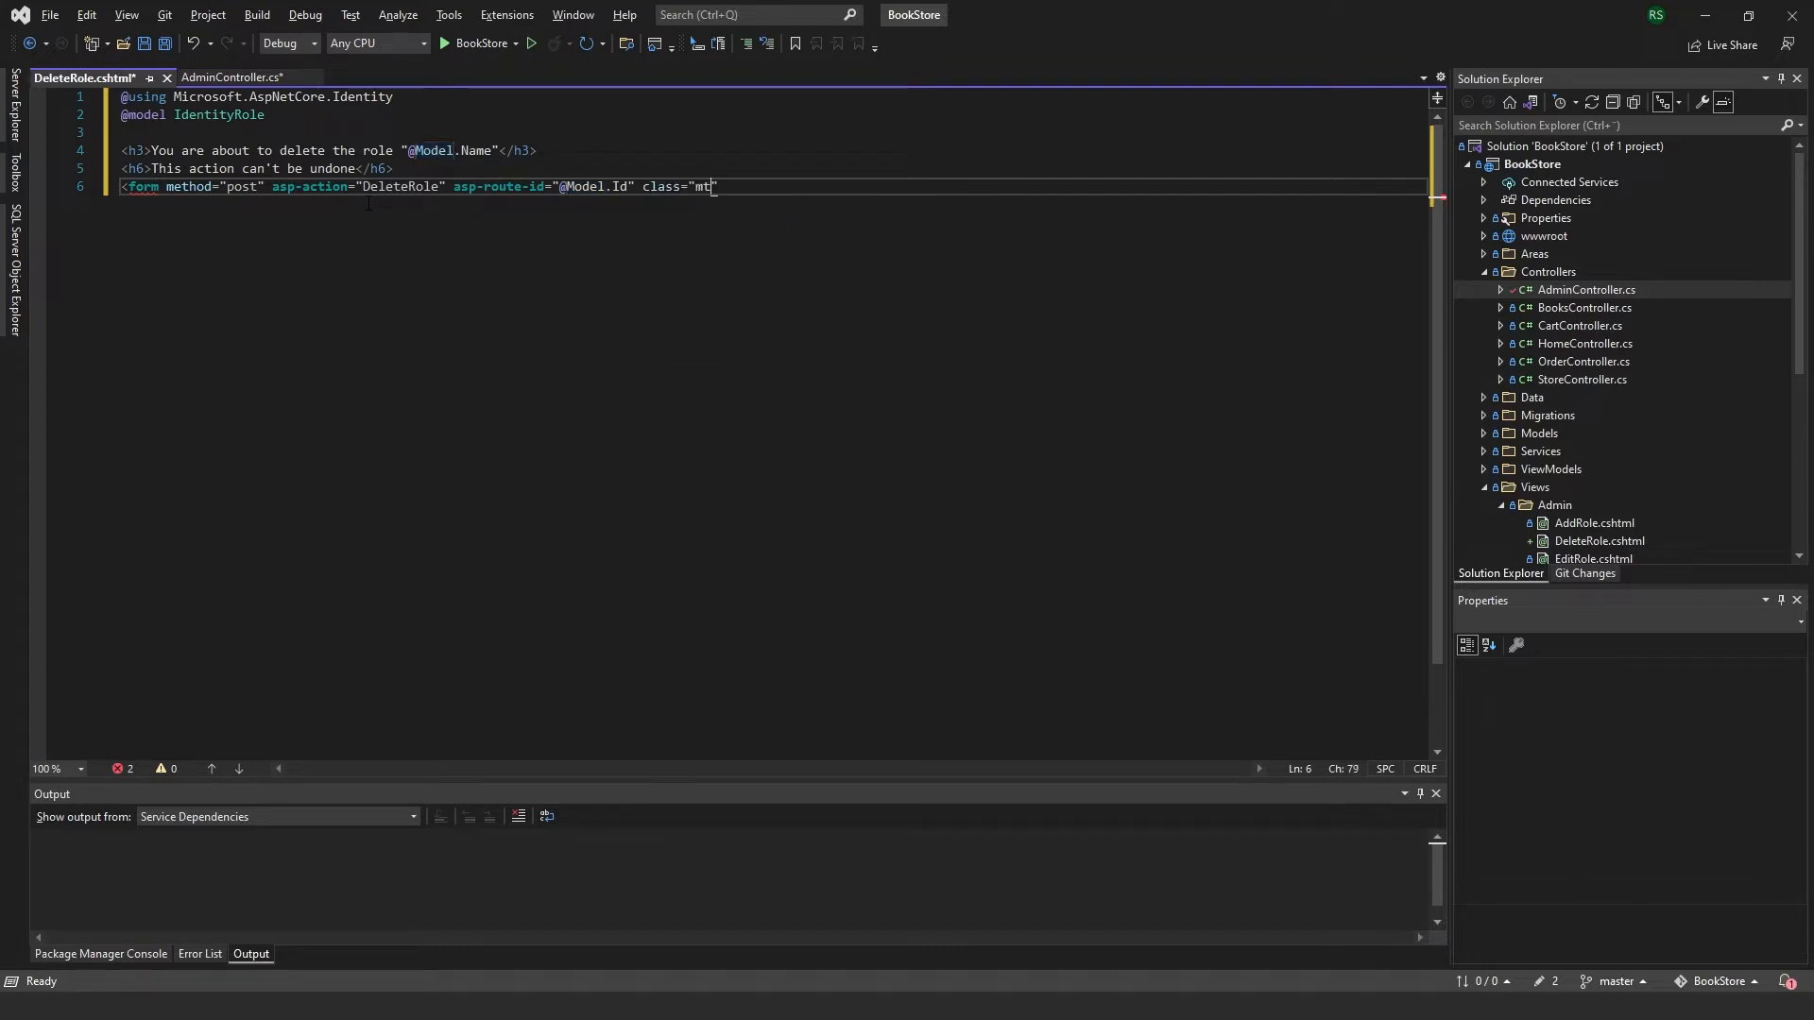
pyautogui.write('-3')
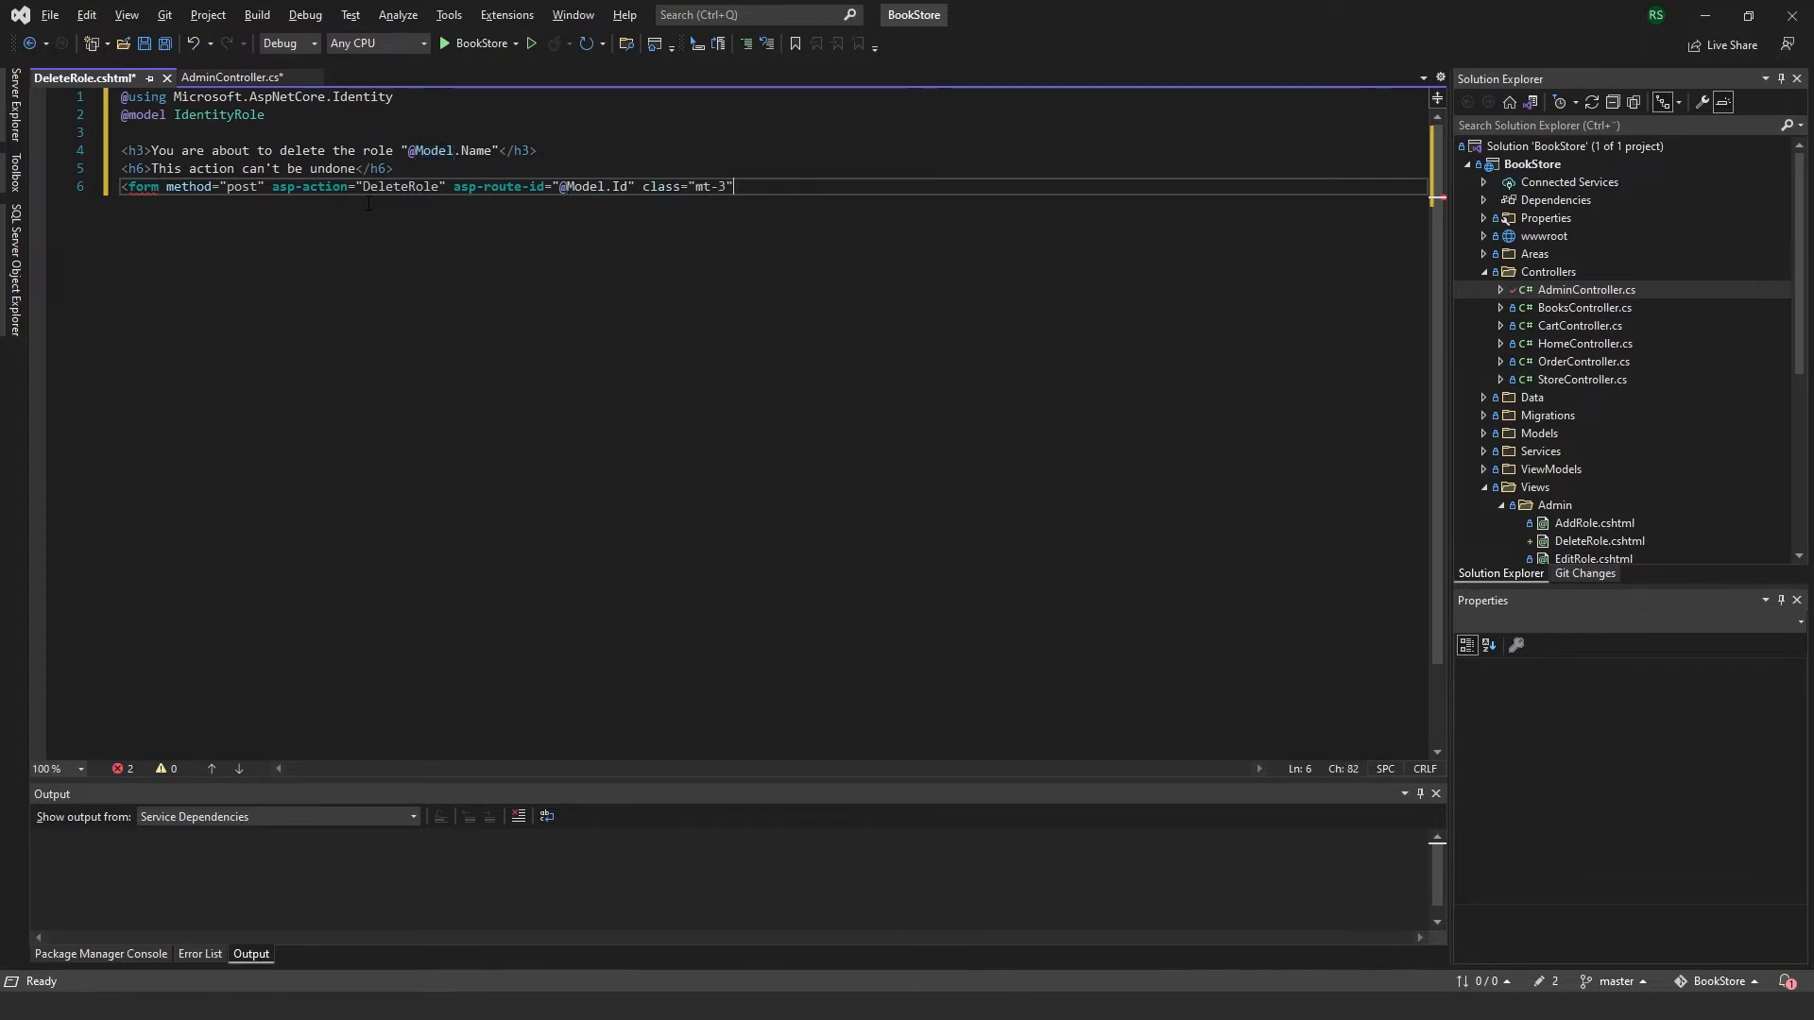
pyautogui.write('>')
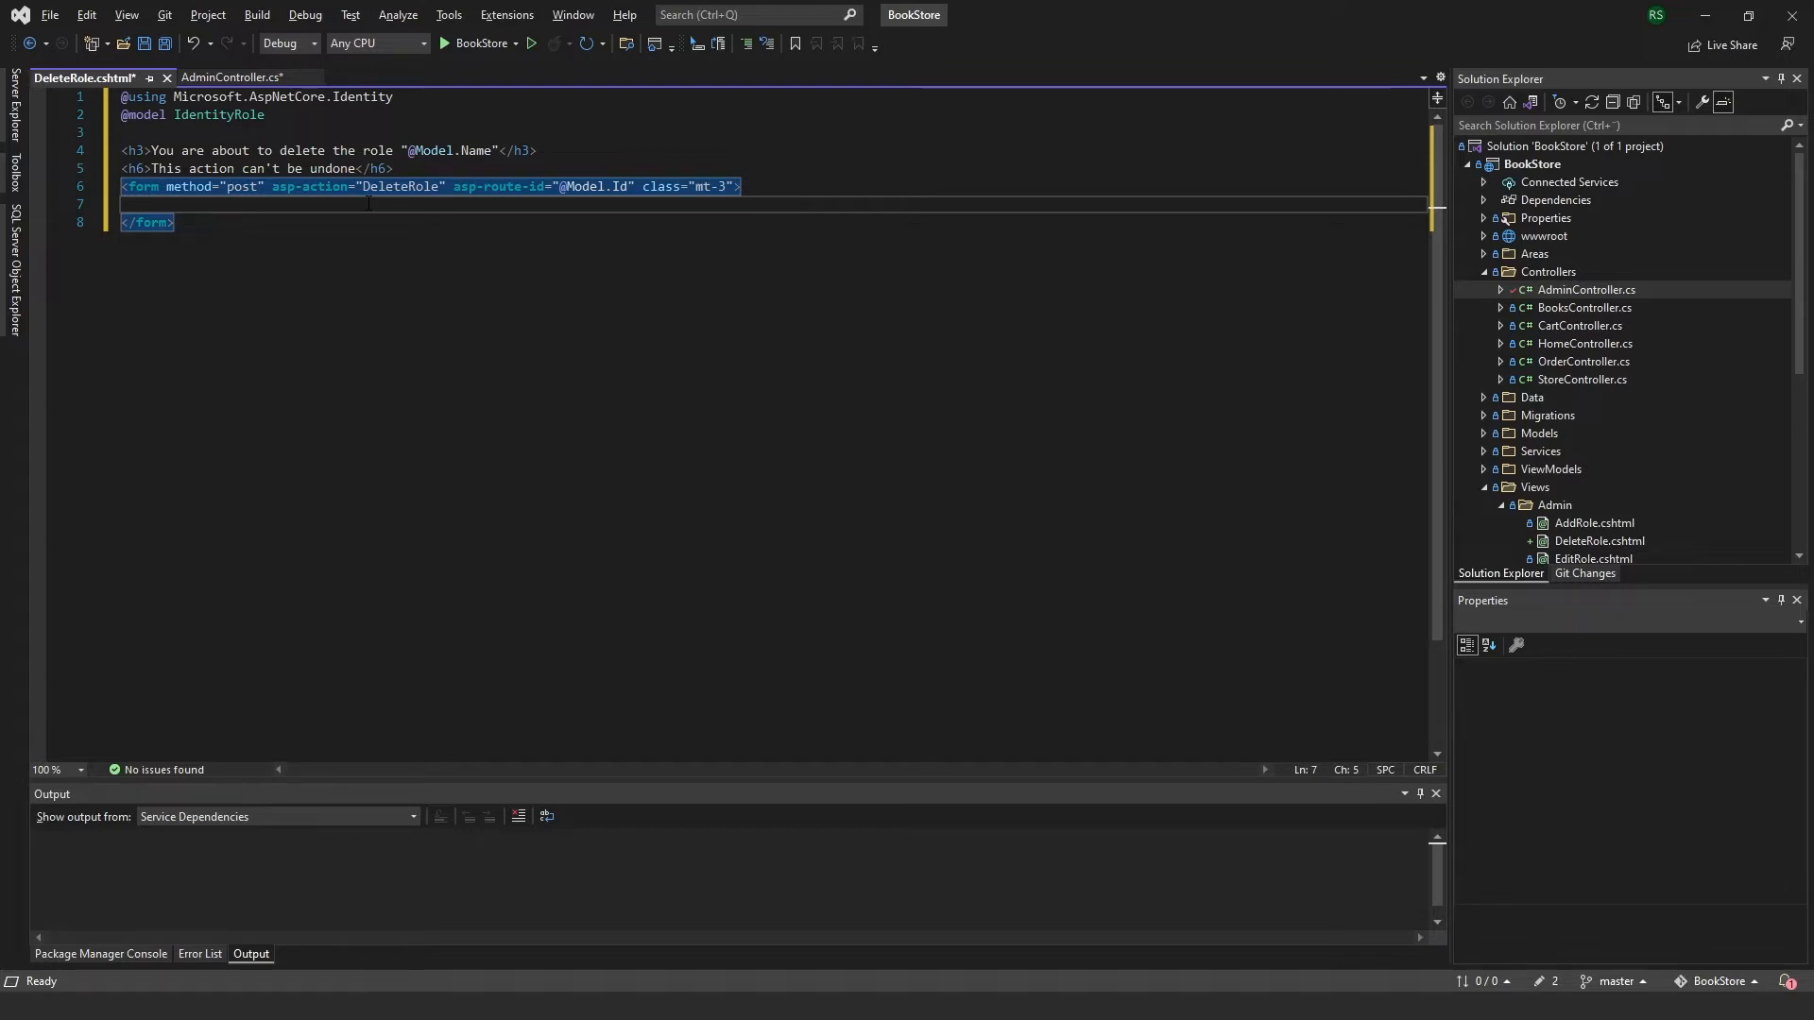
# Inside the form add a btn-danger submit button with an fa-trash-can icon and Delete text
pyautogui.write('<')
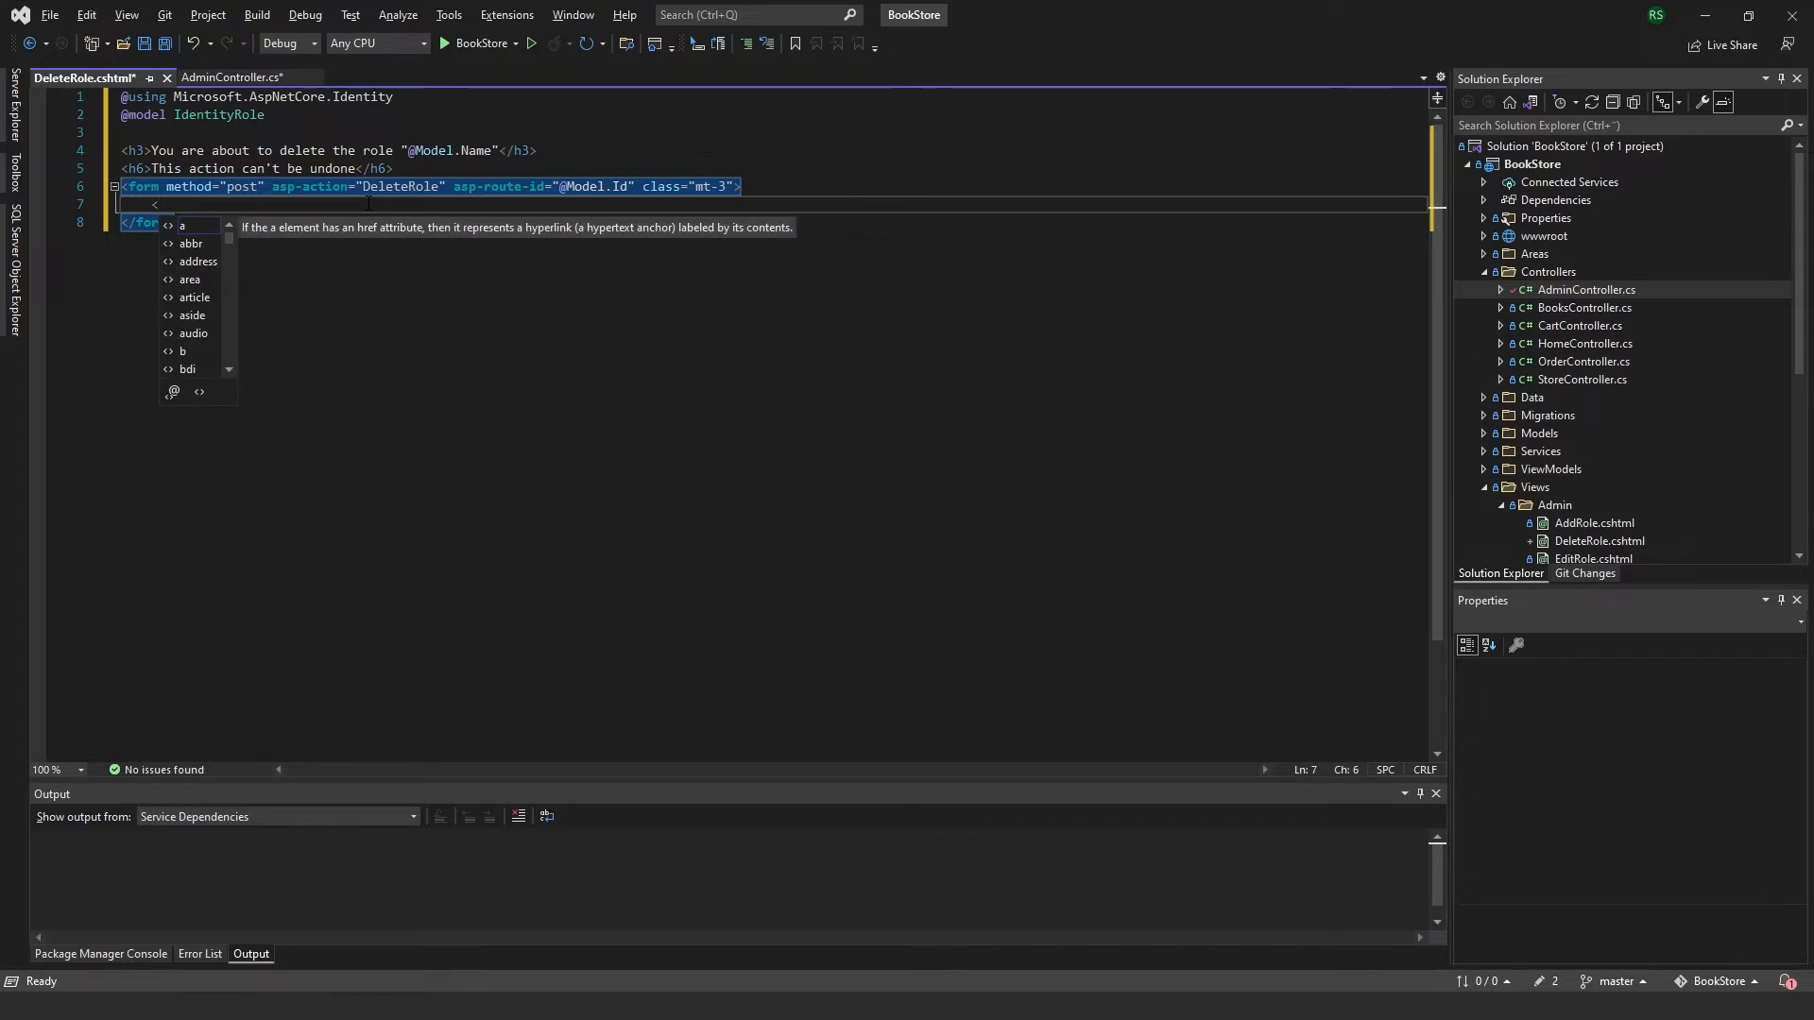
pyautogui.write('bu')
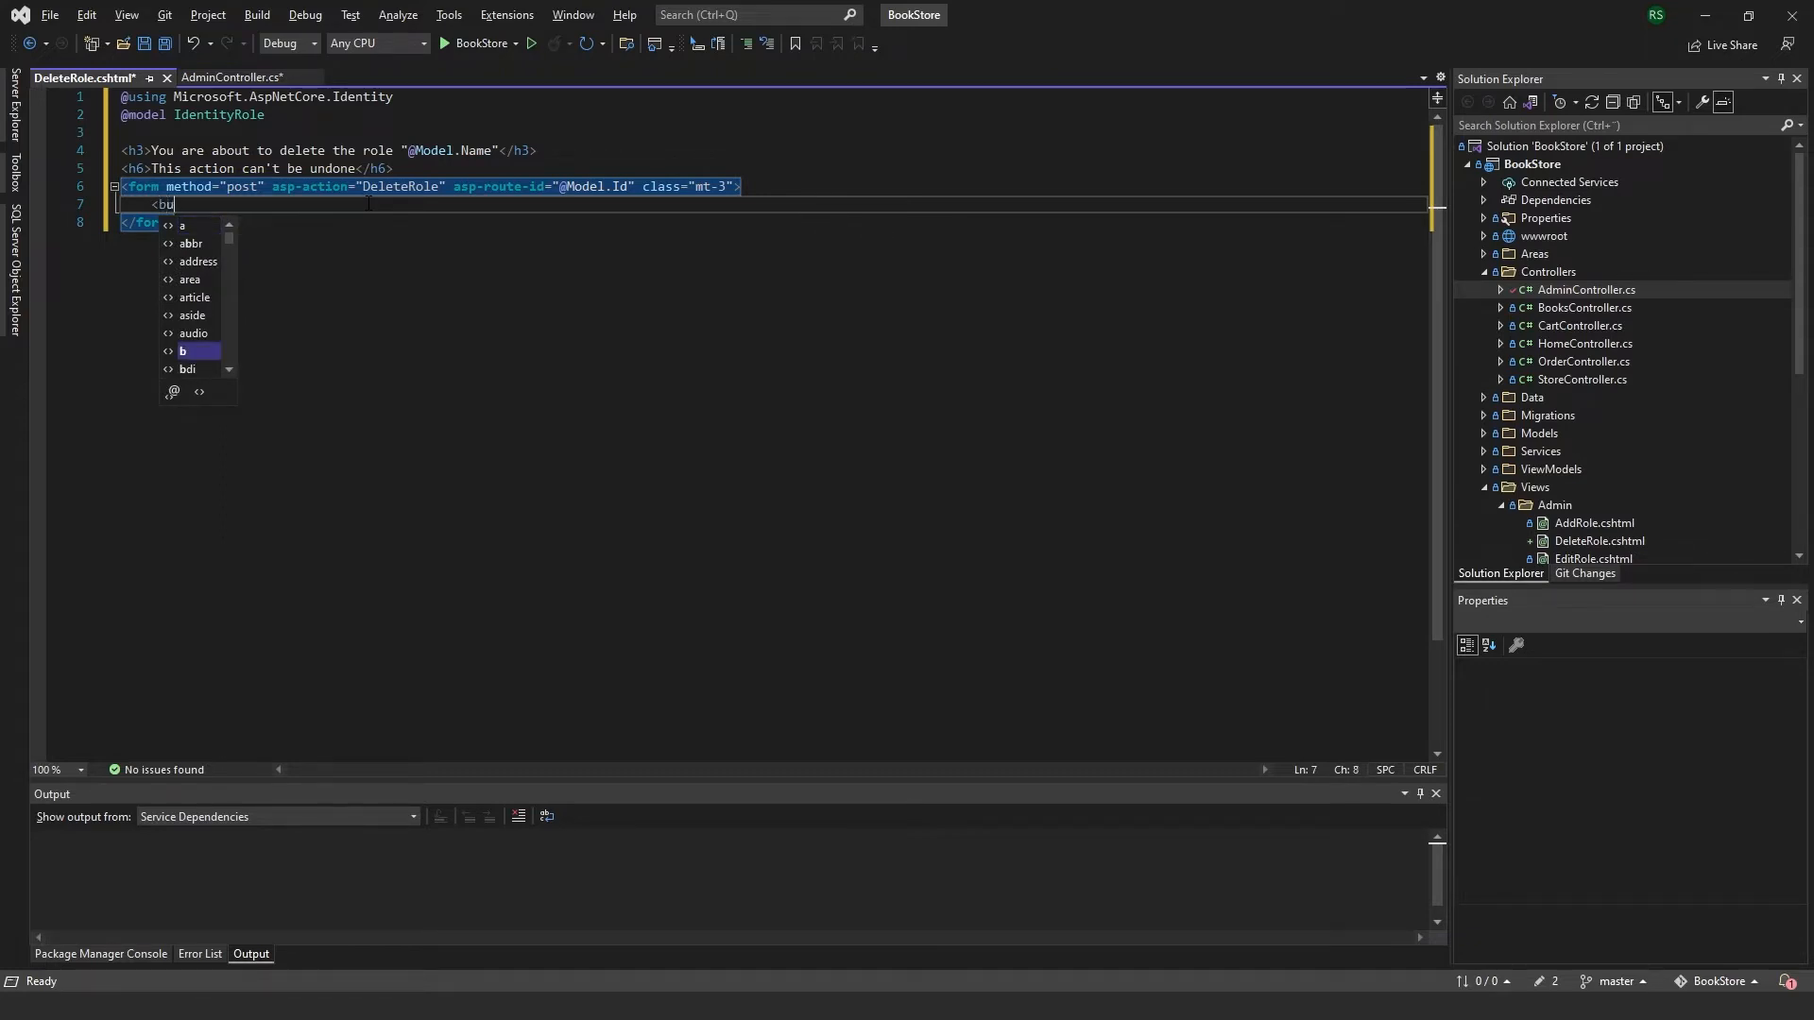
pyautogui.write('tton')
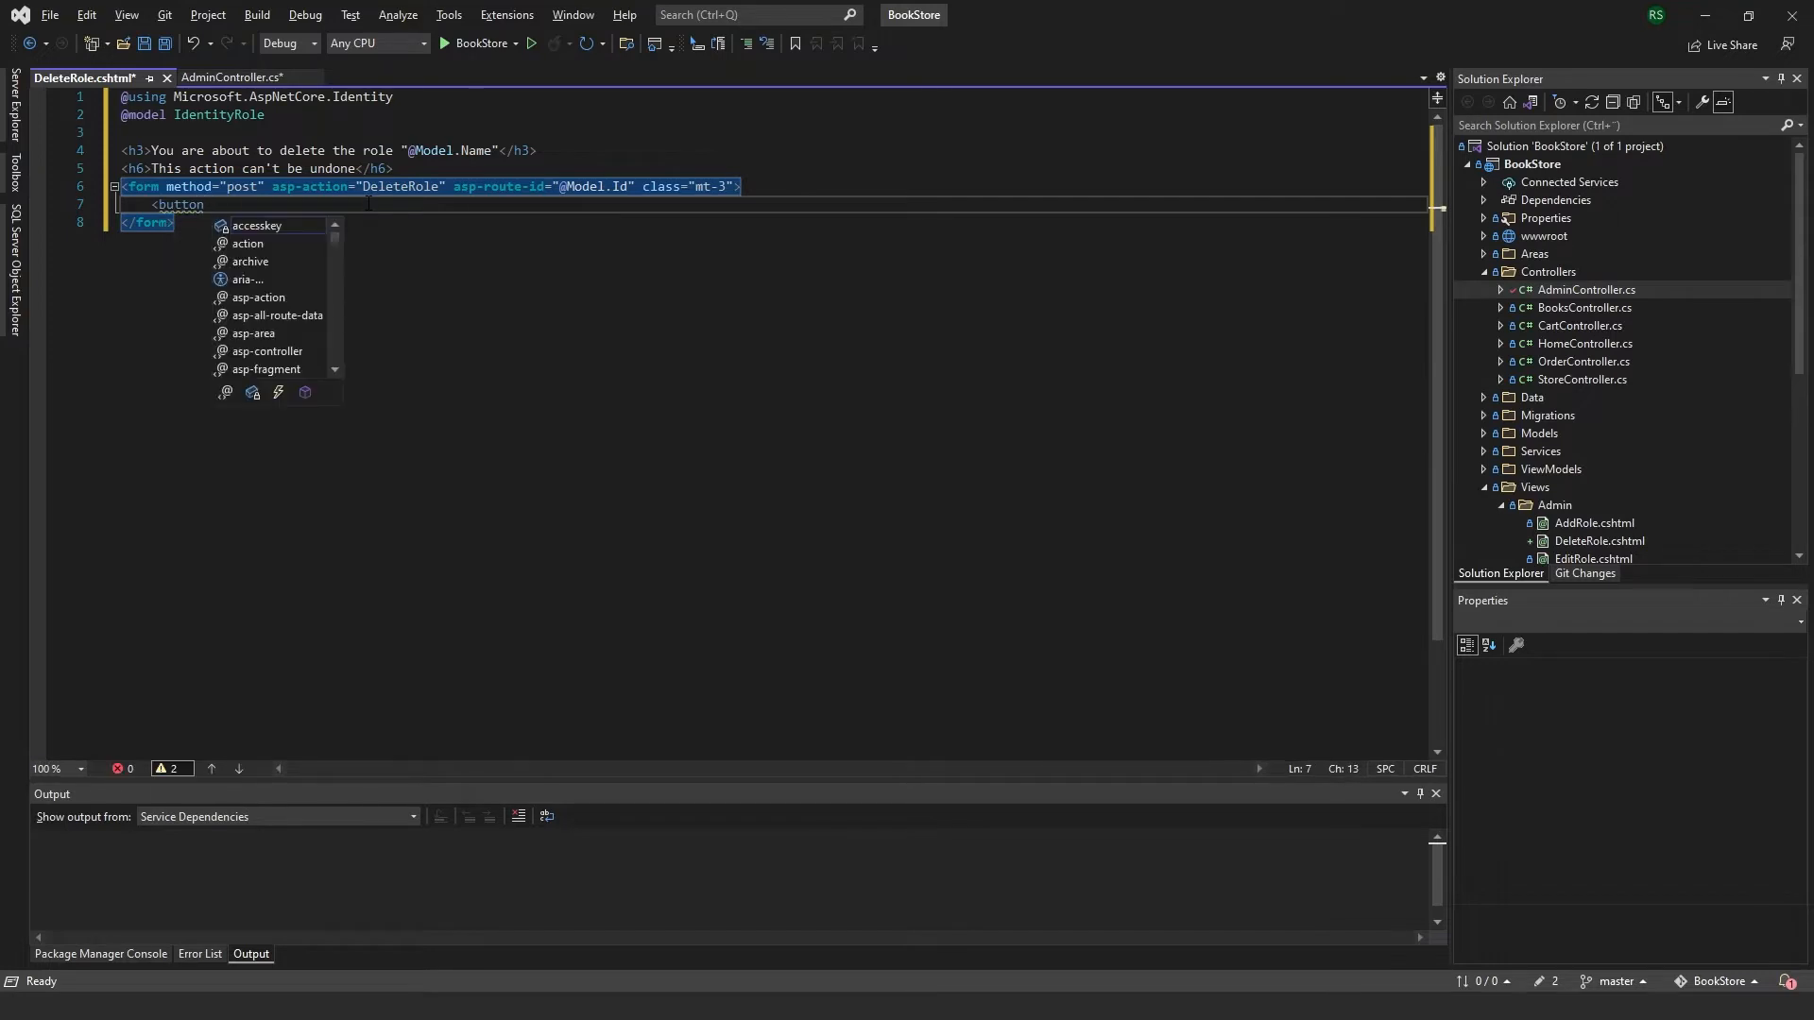
pyautogui.write('type=""')
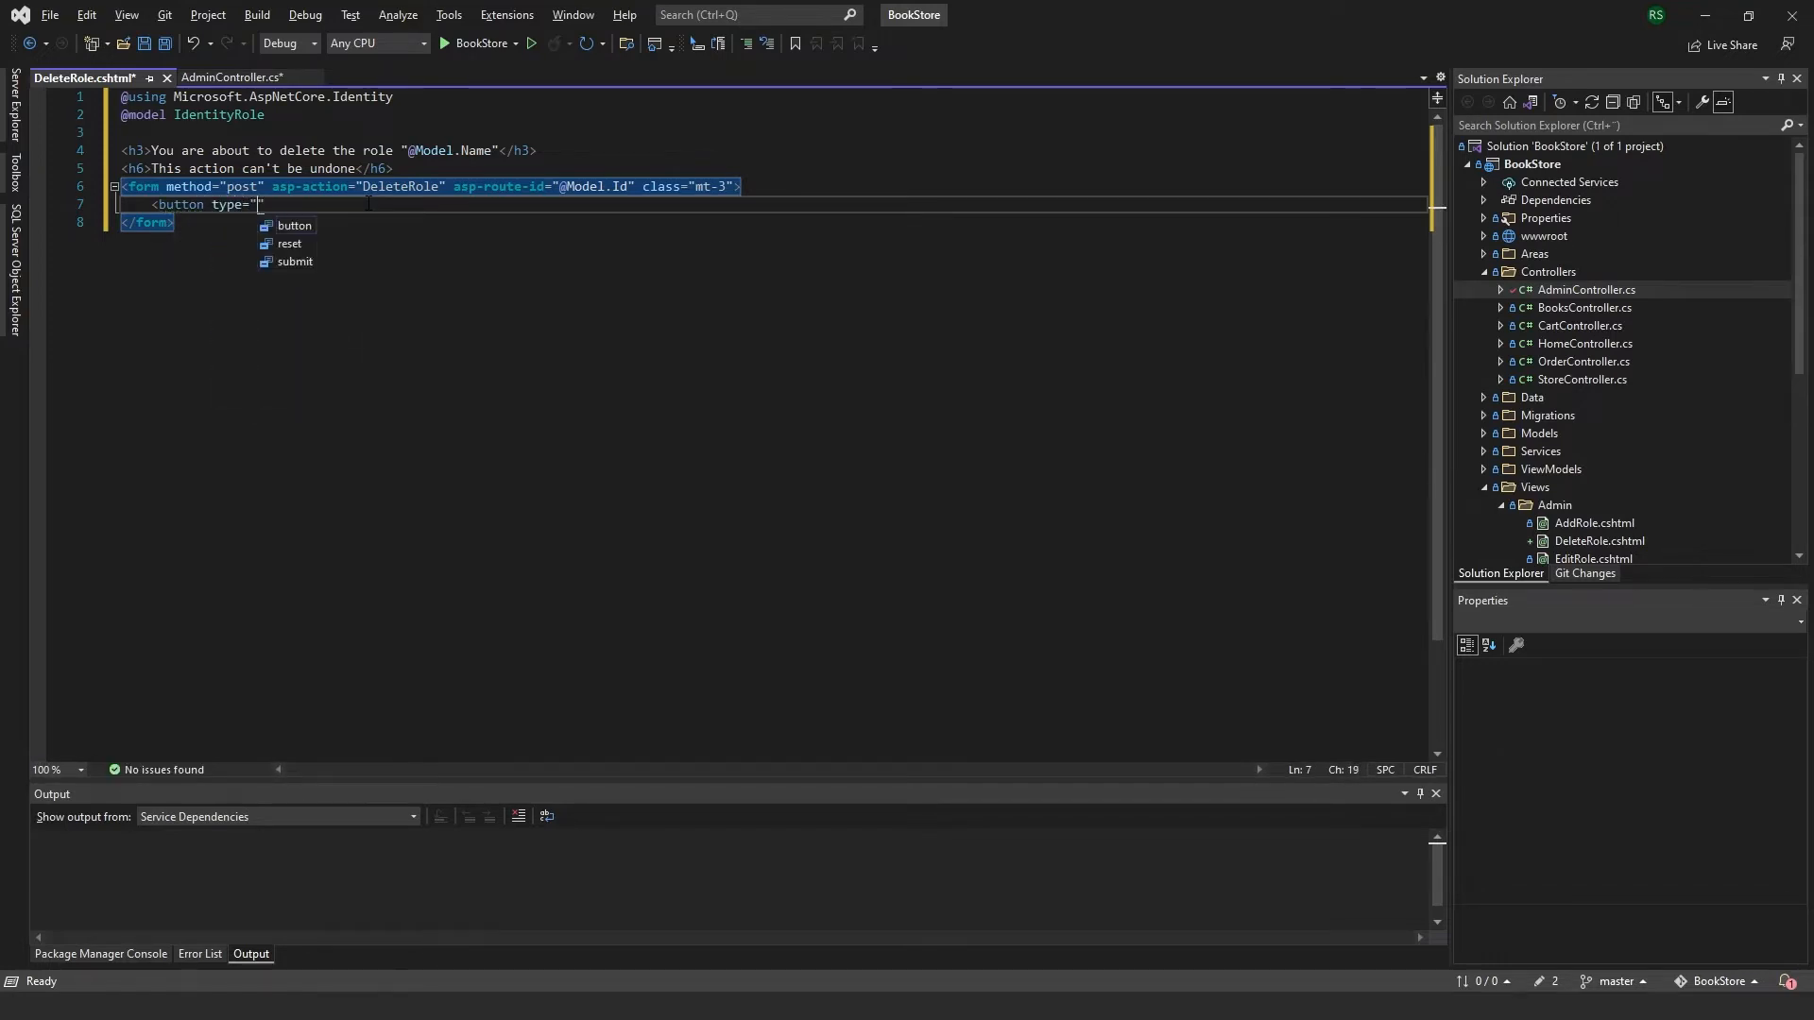
pyautogui.write('submit"')
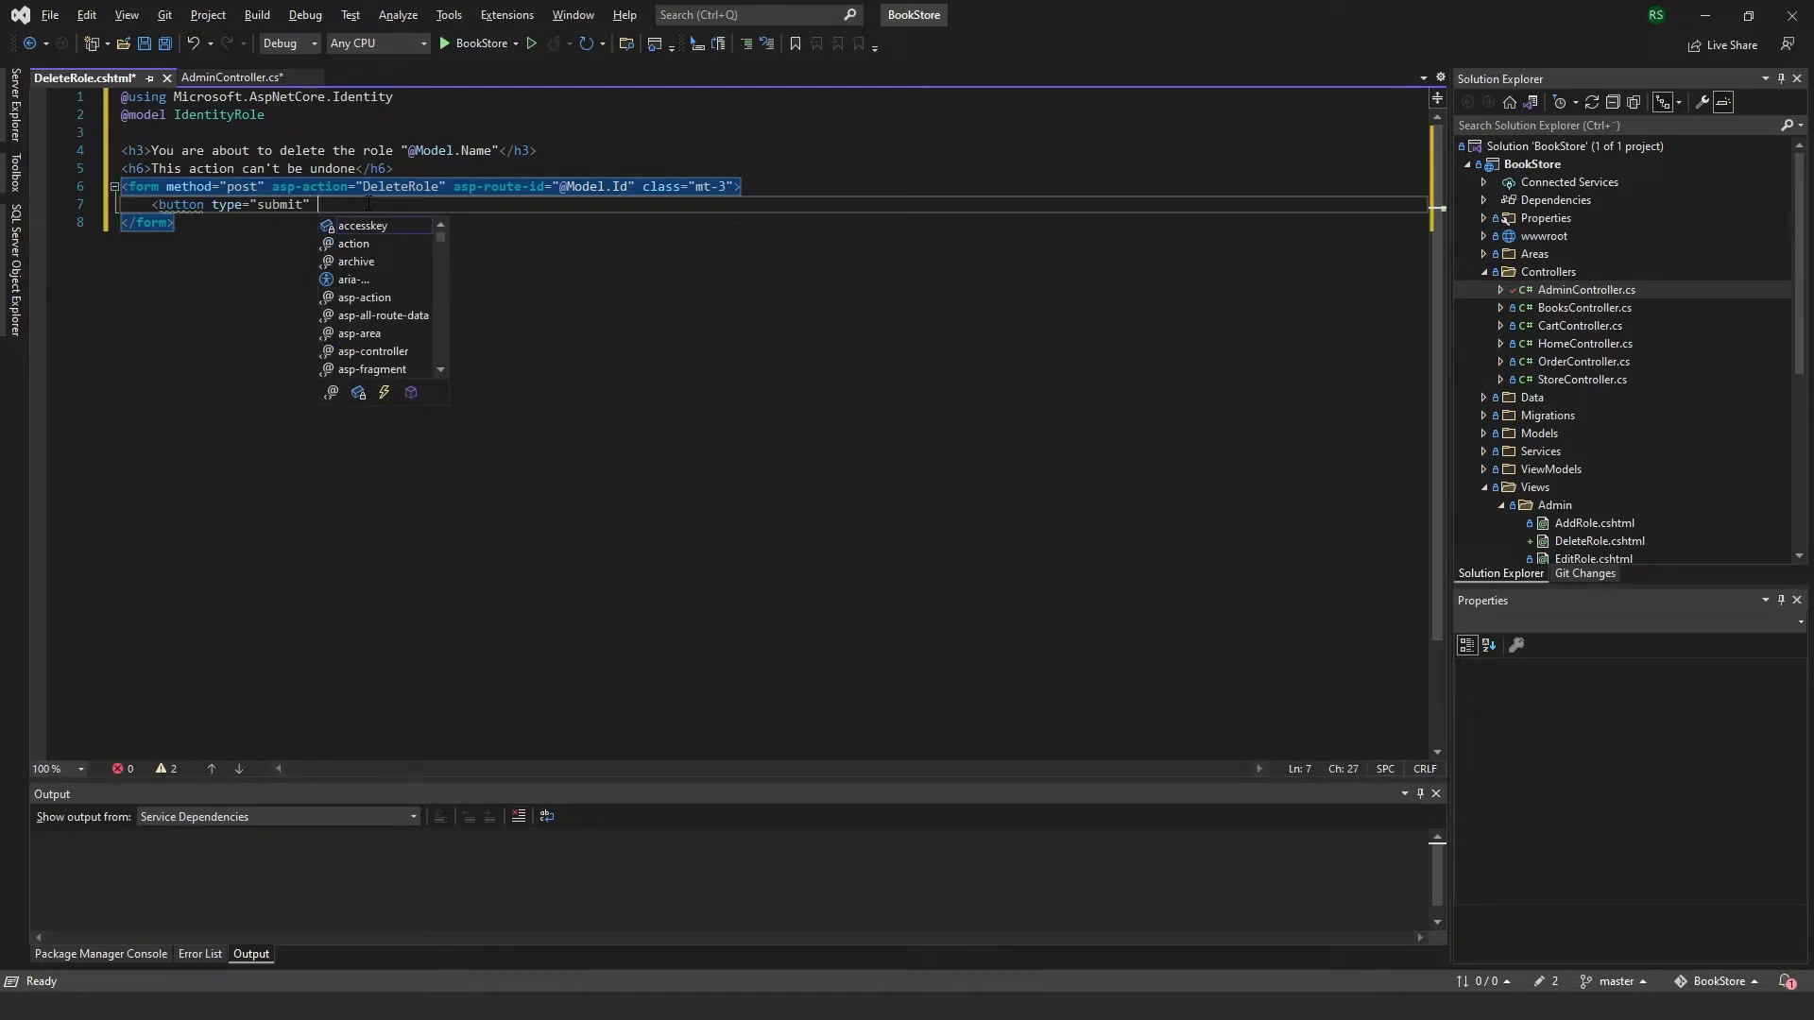
pyautogui.write('class="btn btn-danger"')
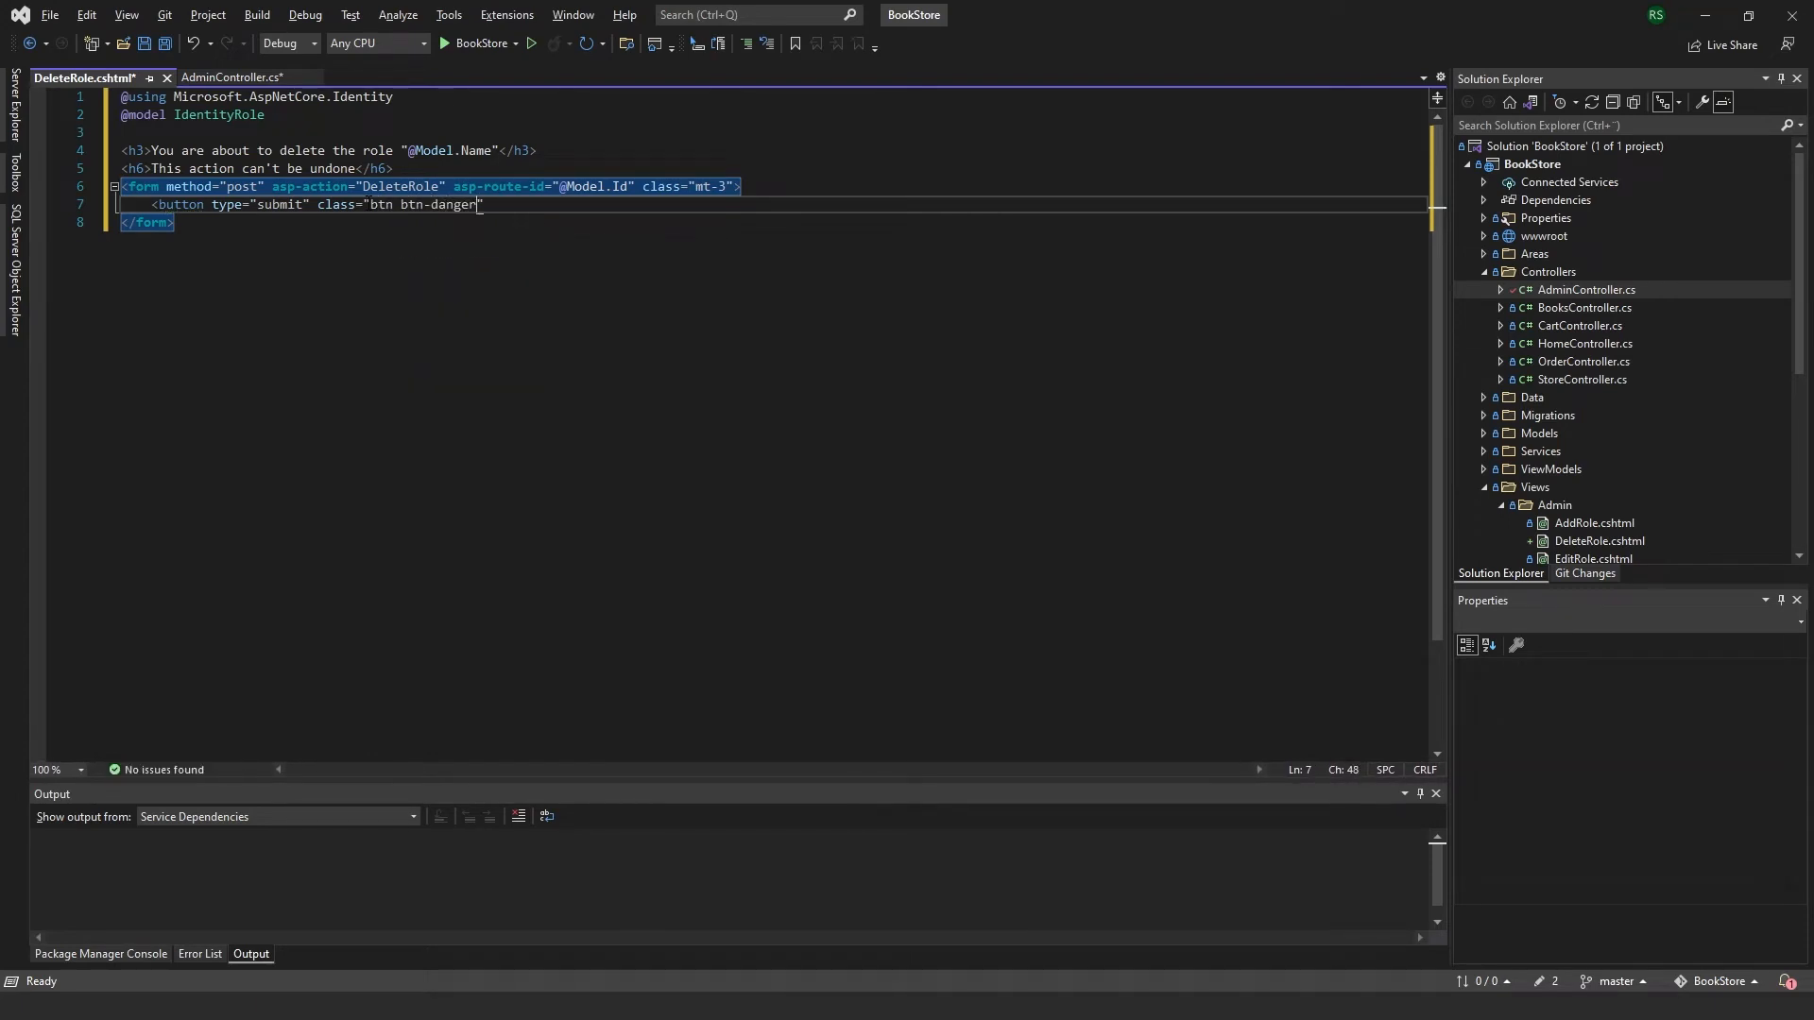
pyautogui.write('></button>')
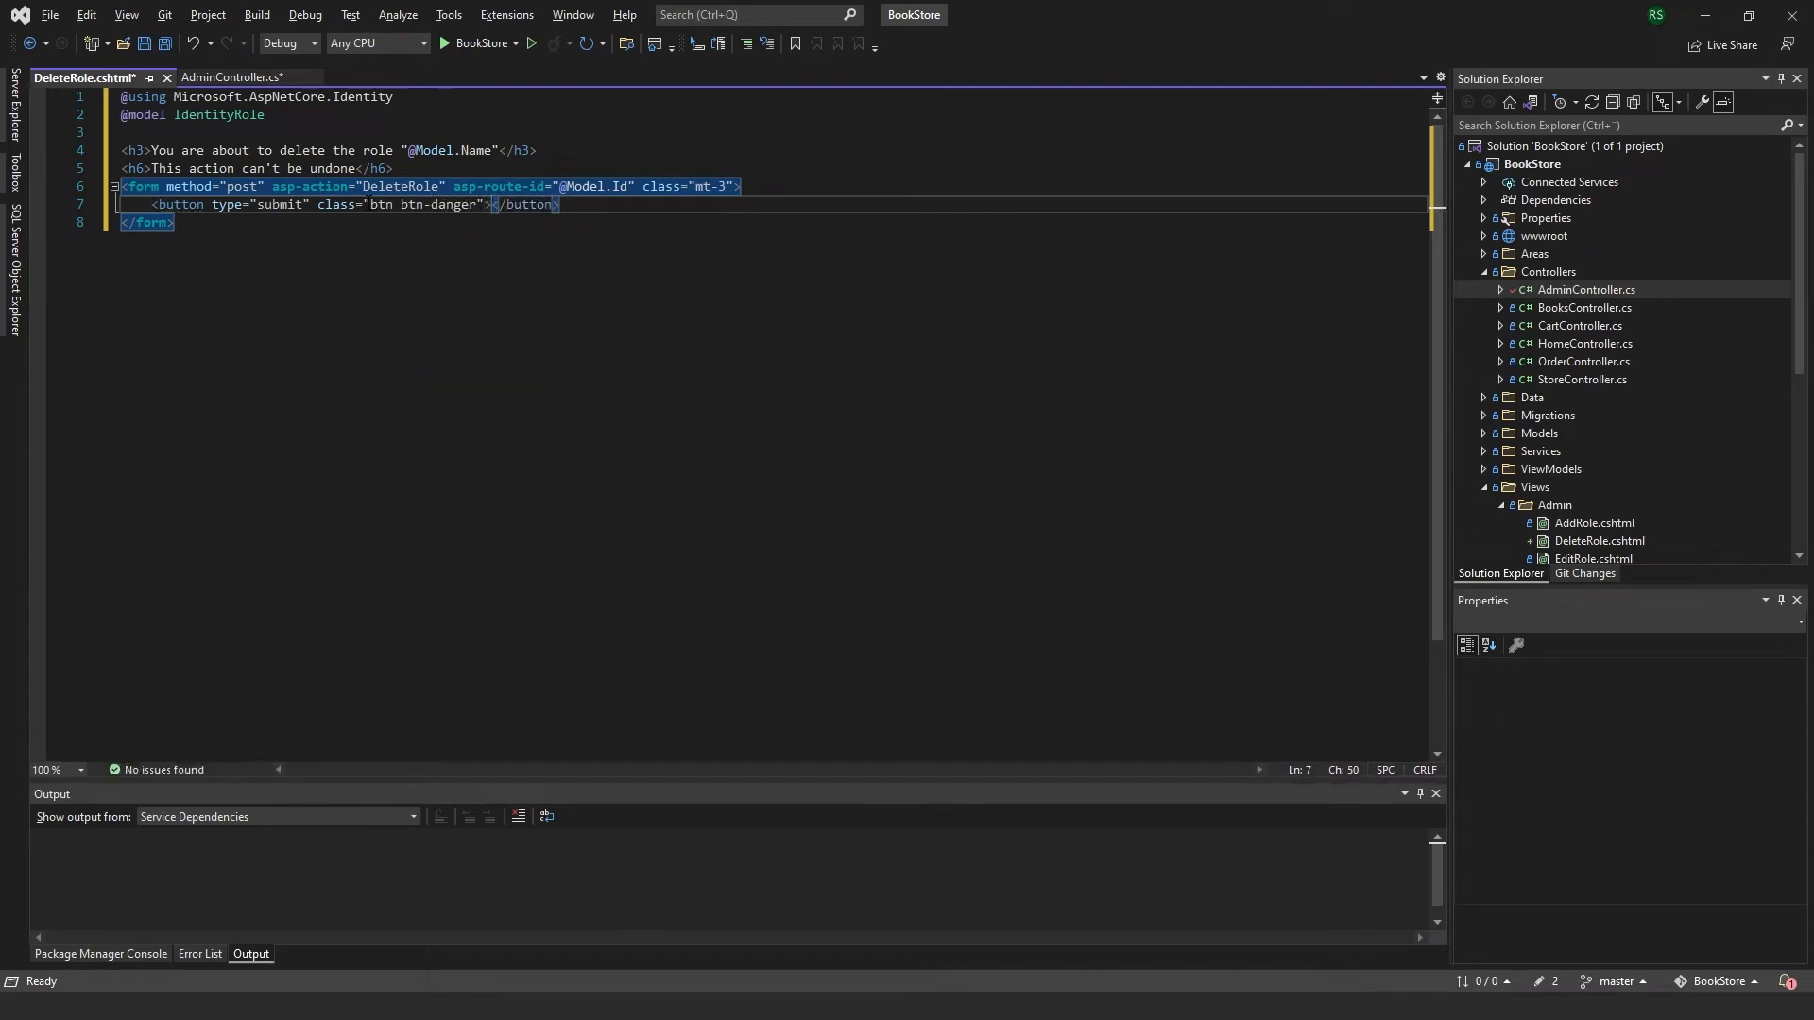
pyautogui.write('<i class="fa-solid fa-trash-can"></i><')
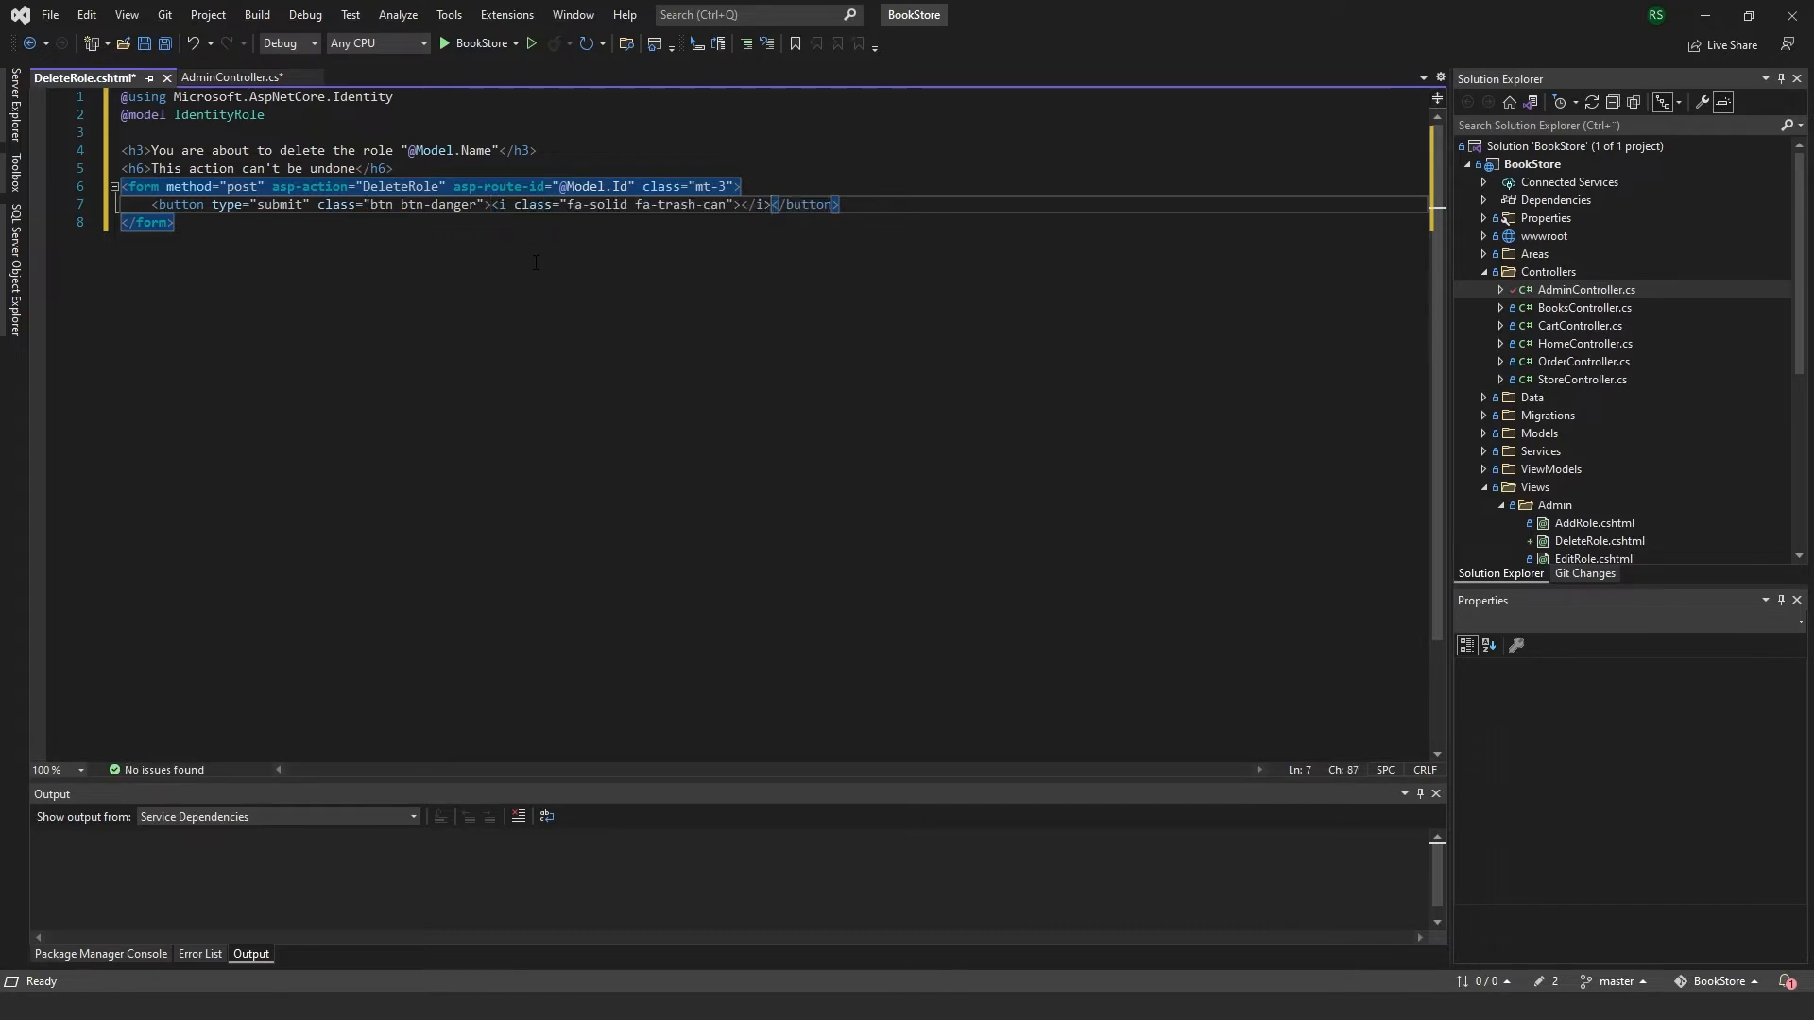
pyautogui.write('D')
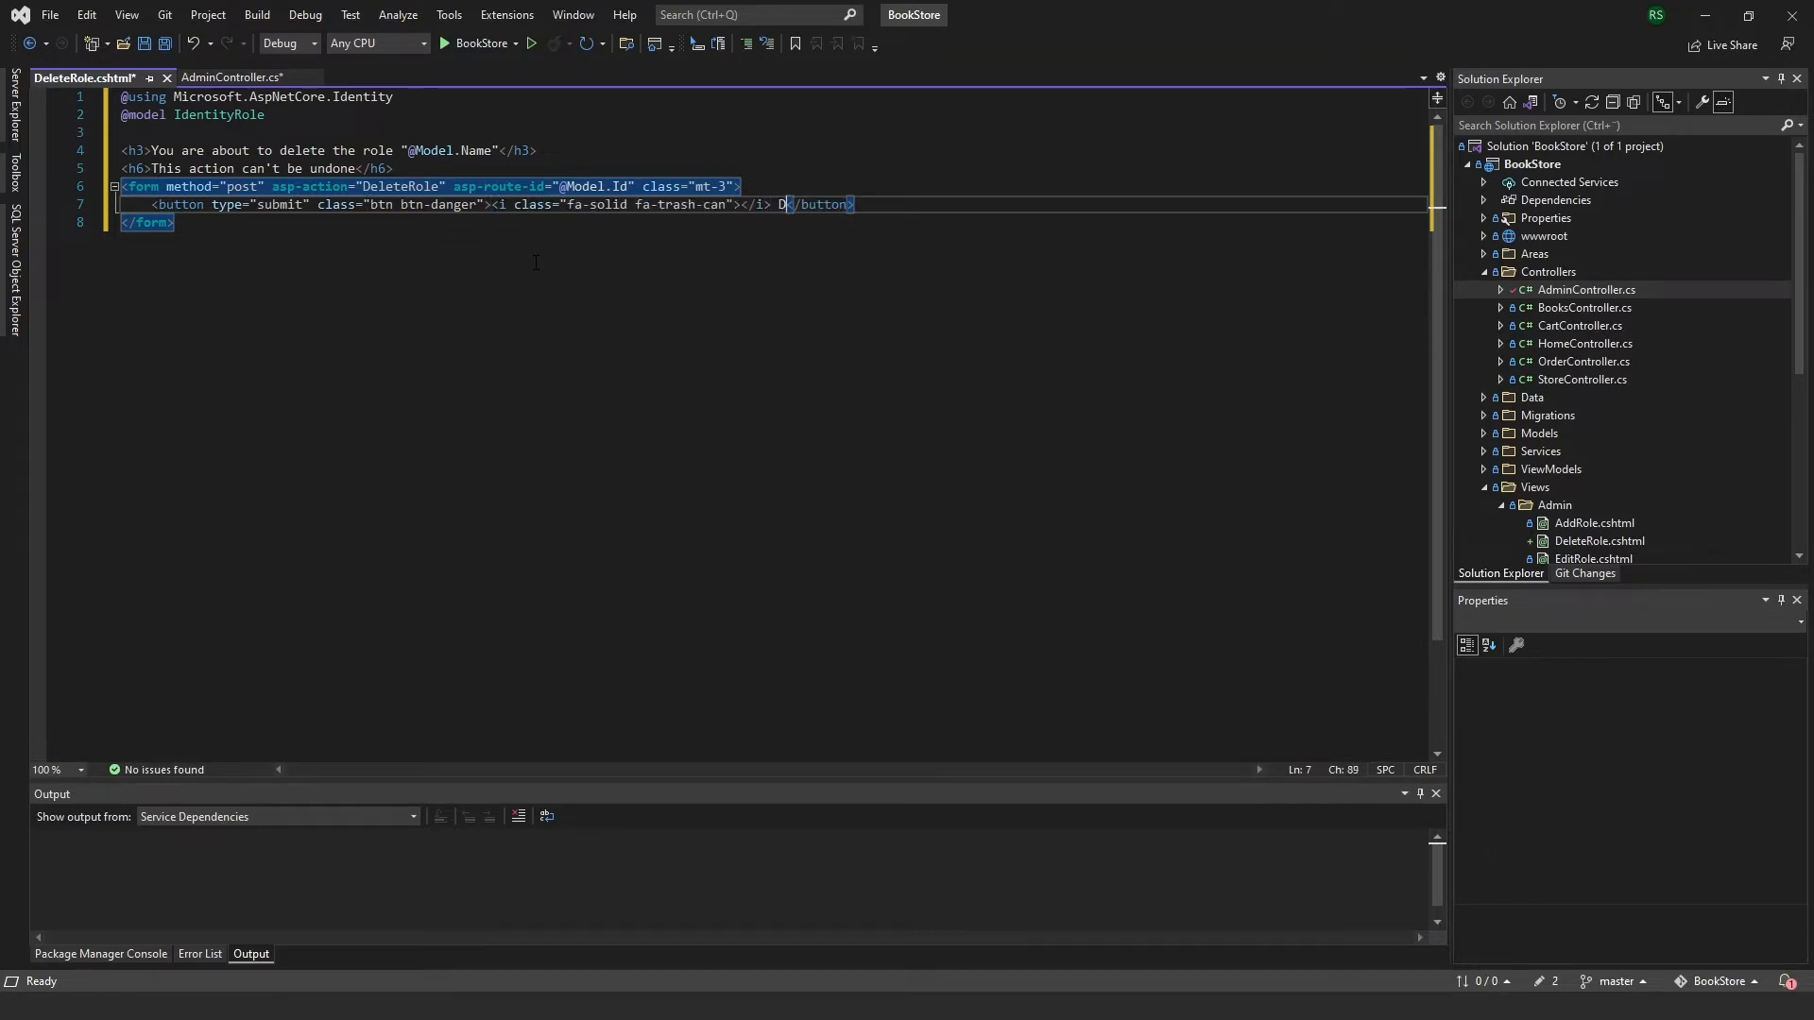
pyautogui.write('elete')
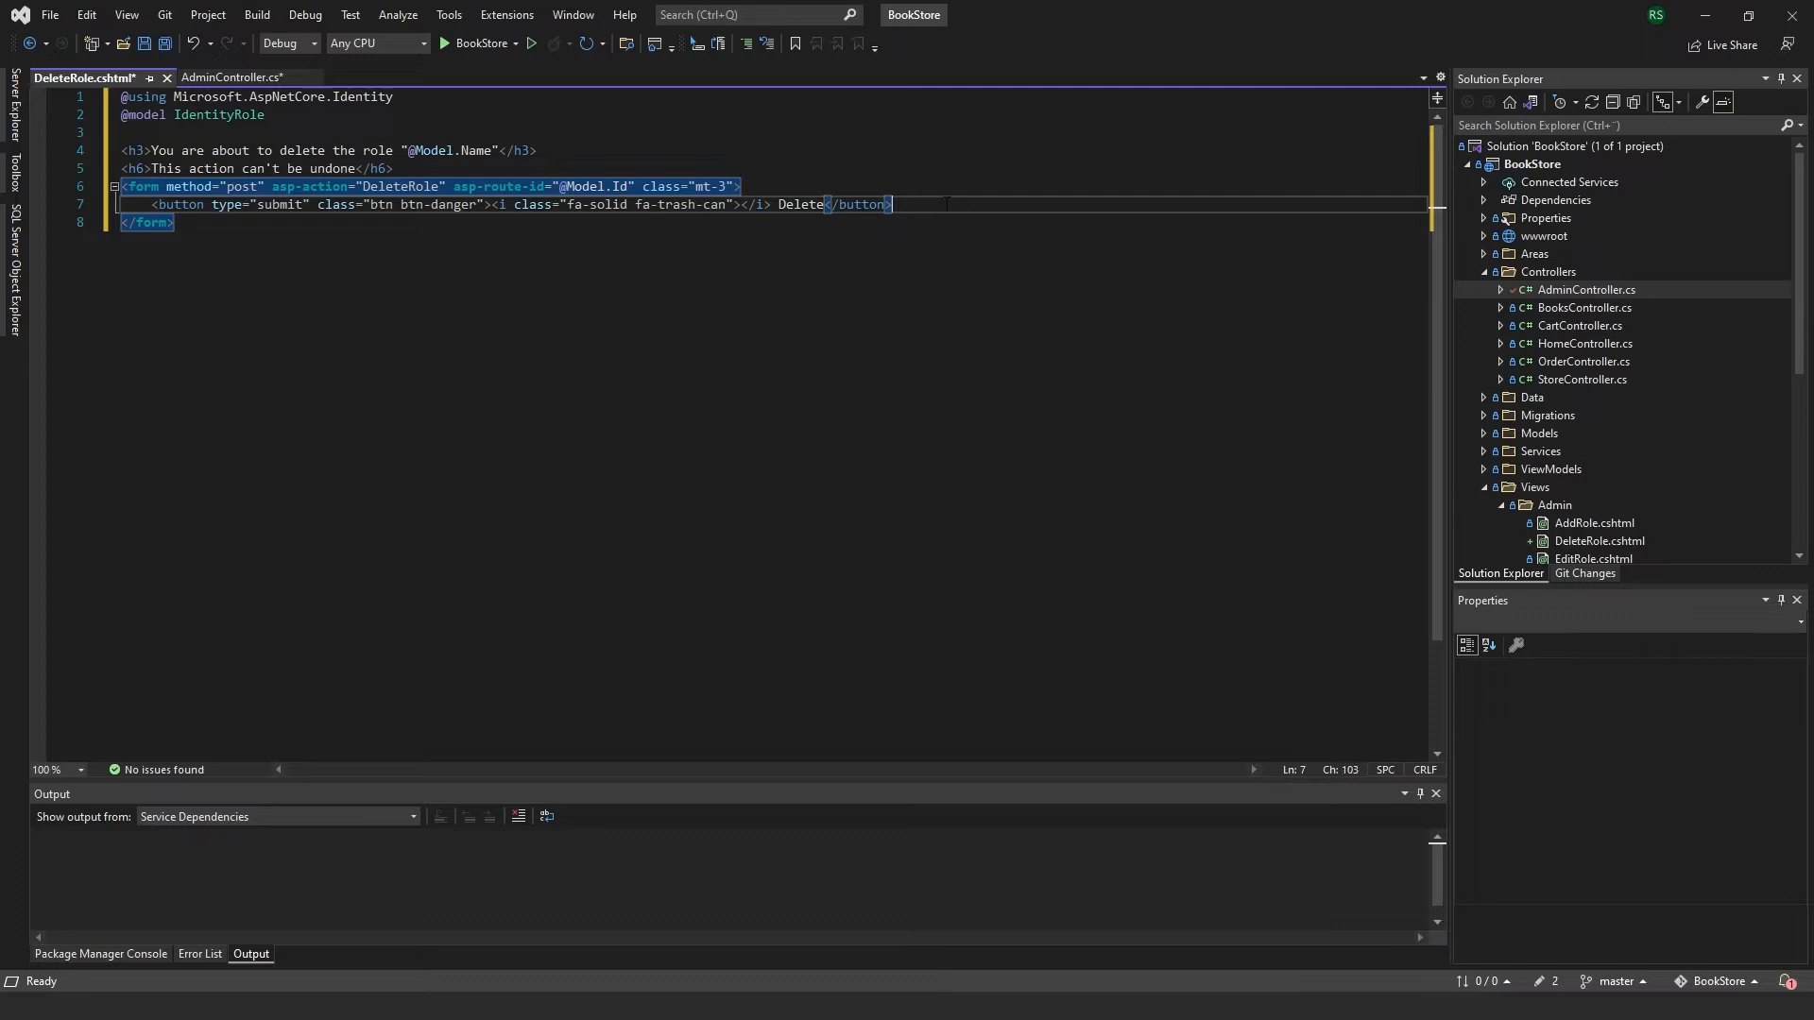
pyautogui.press('Enter')
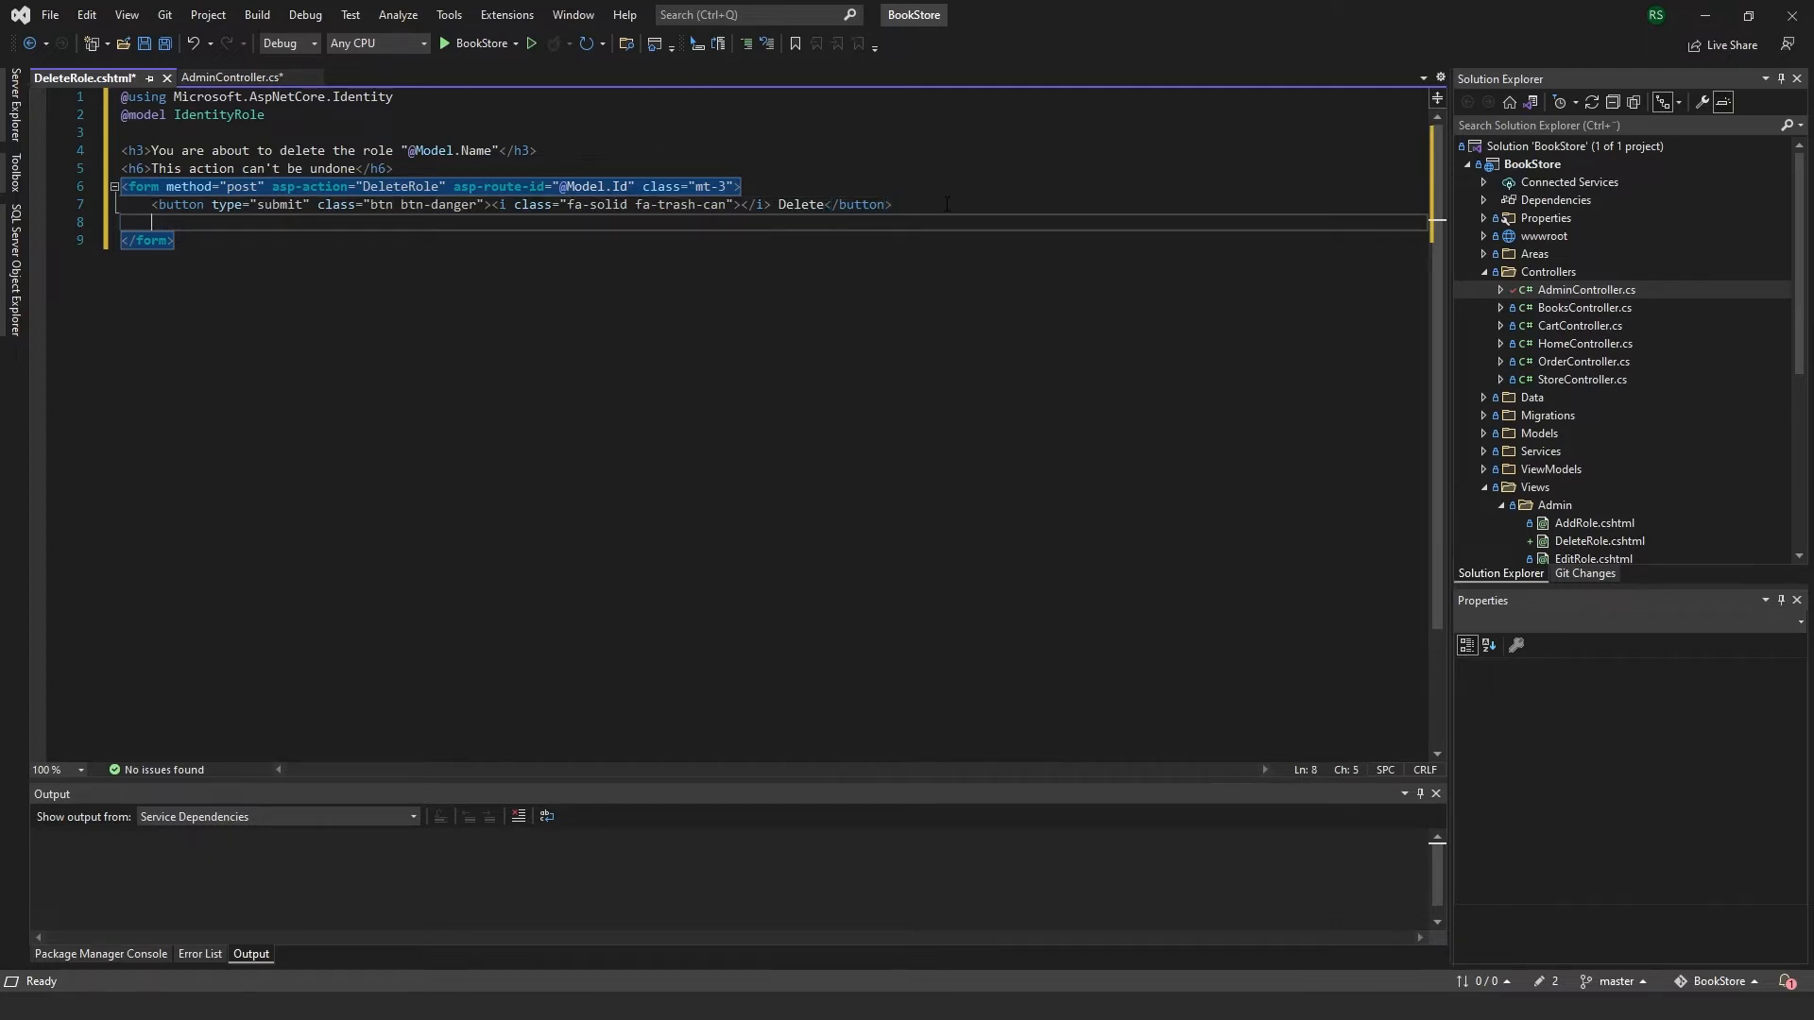
# Add a div with class mt-2 below the Delete button
pyautogui.write('<div')
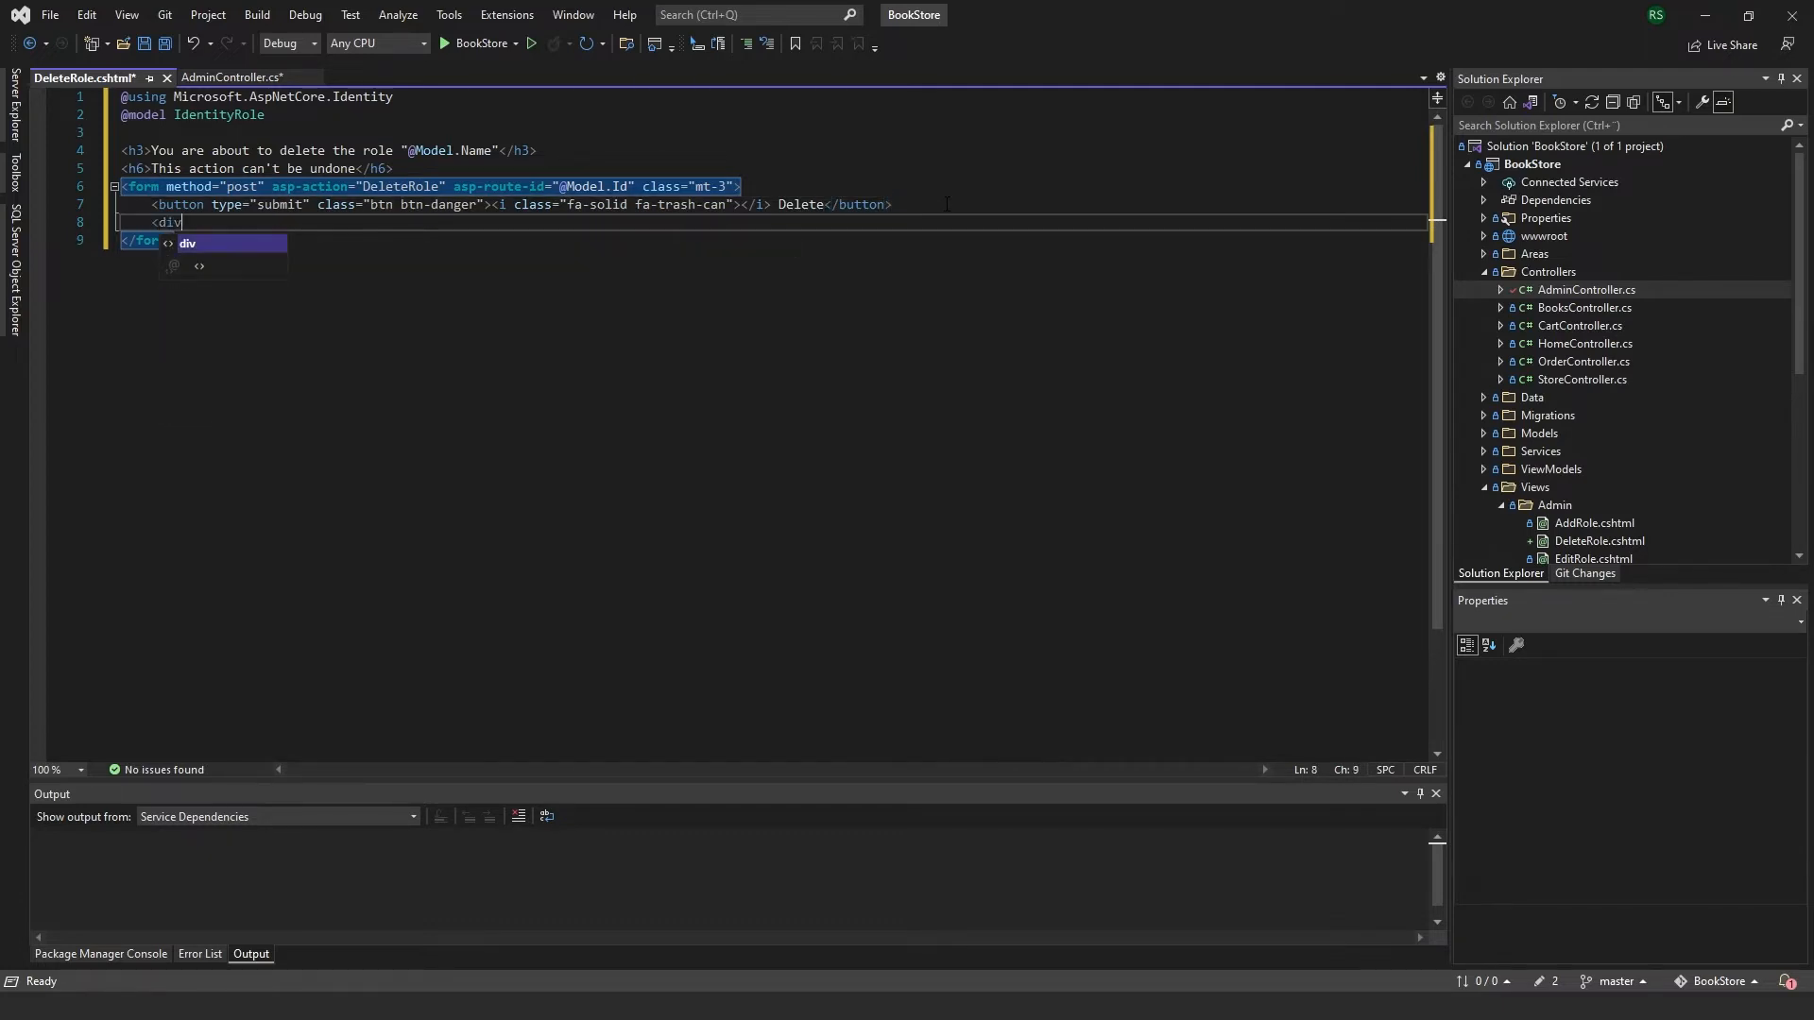
pyautogui.press('Tab')
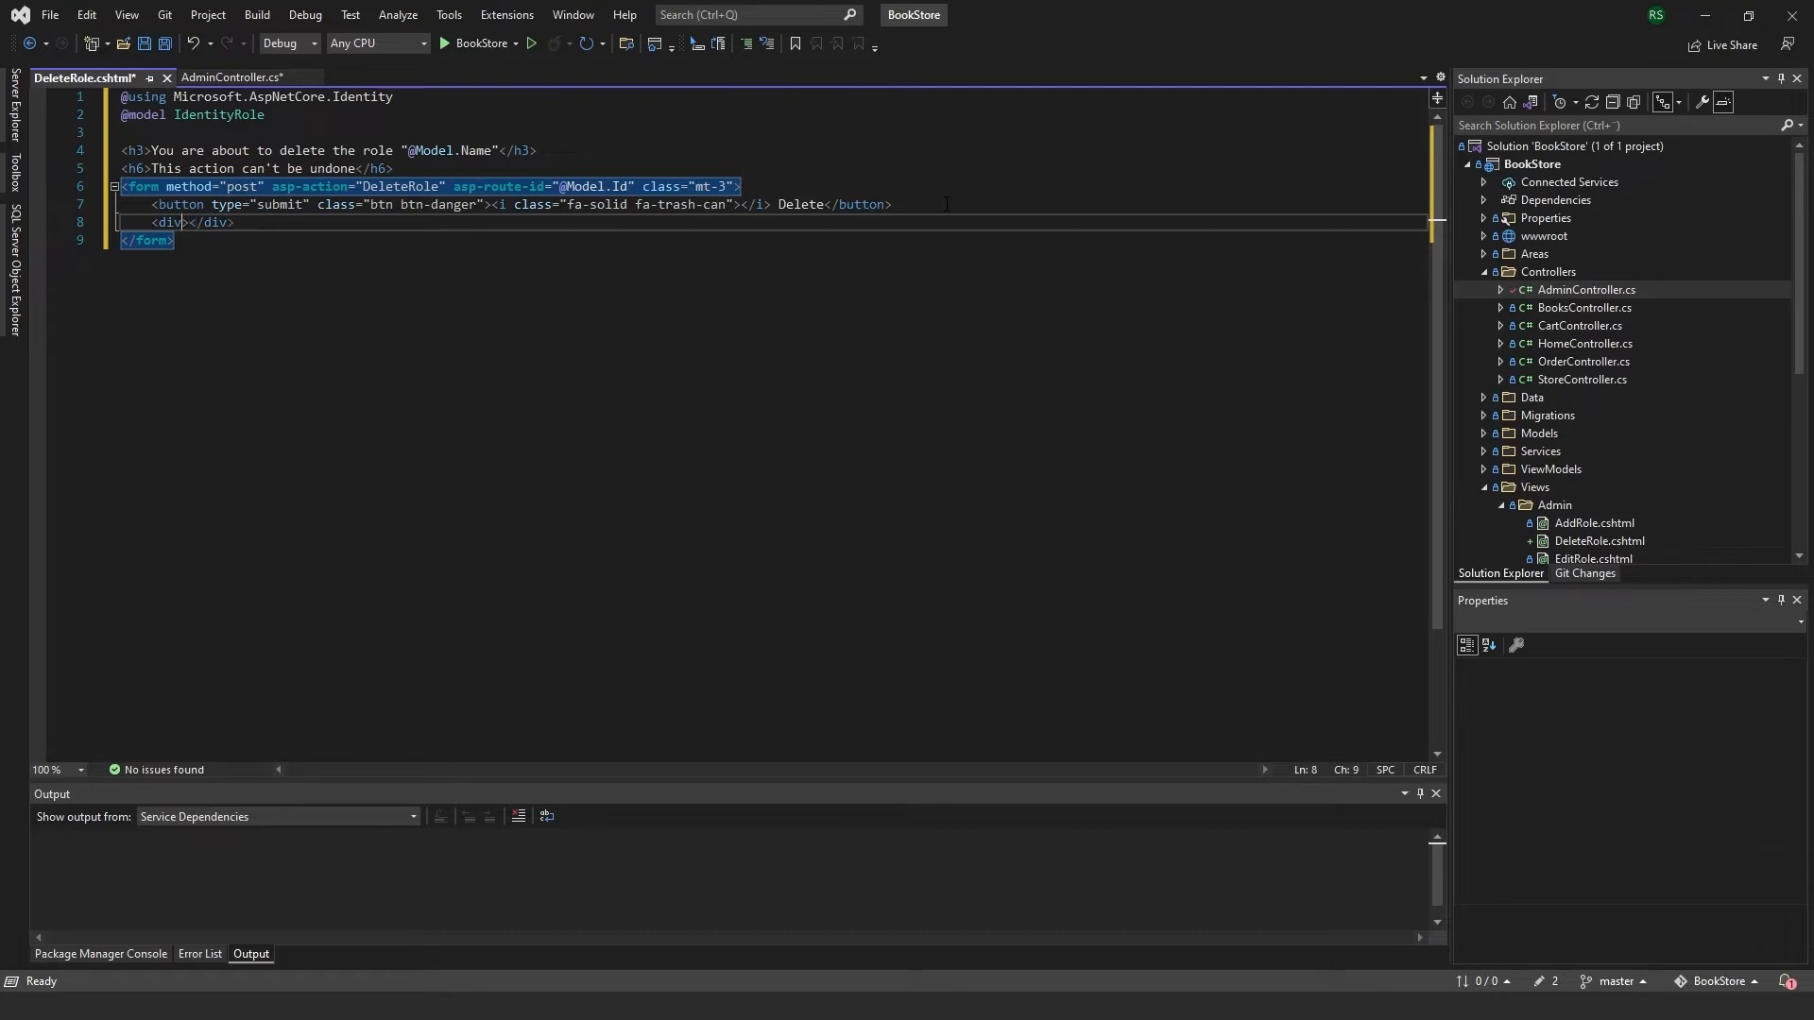
pyautogui.write('class=""')
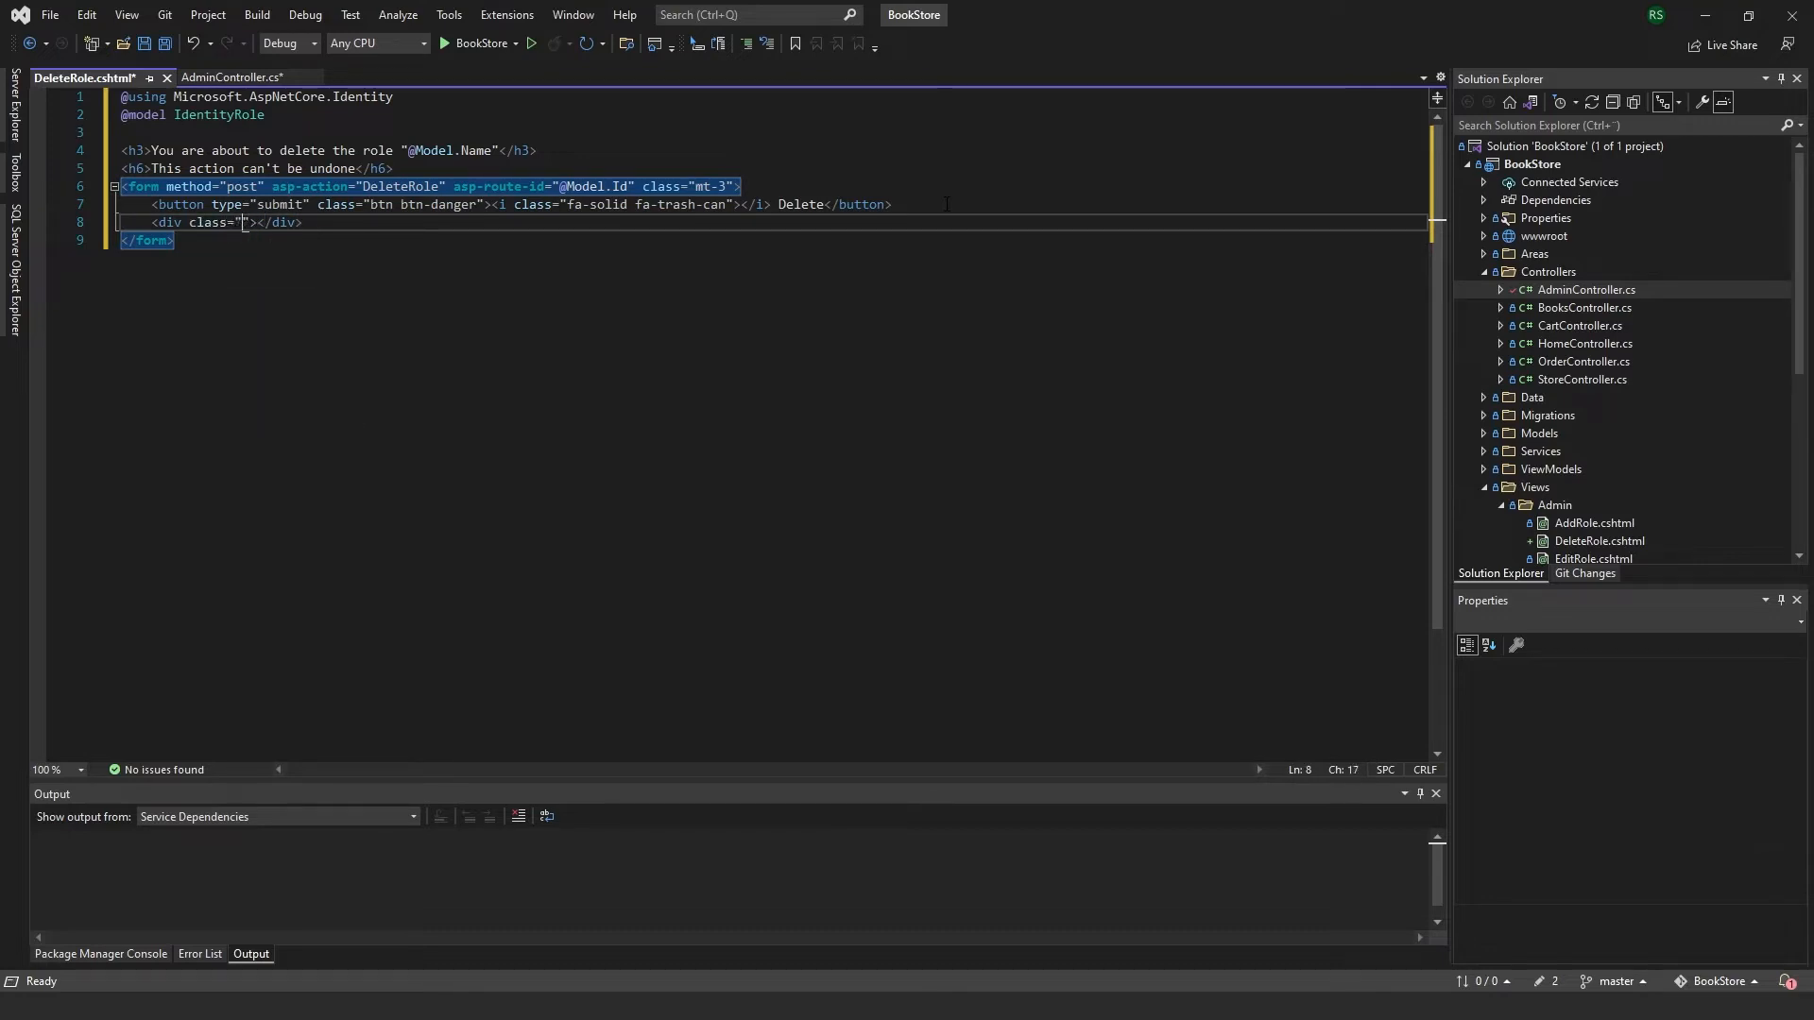
pyautogui.write('mt-2')
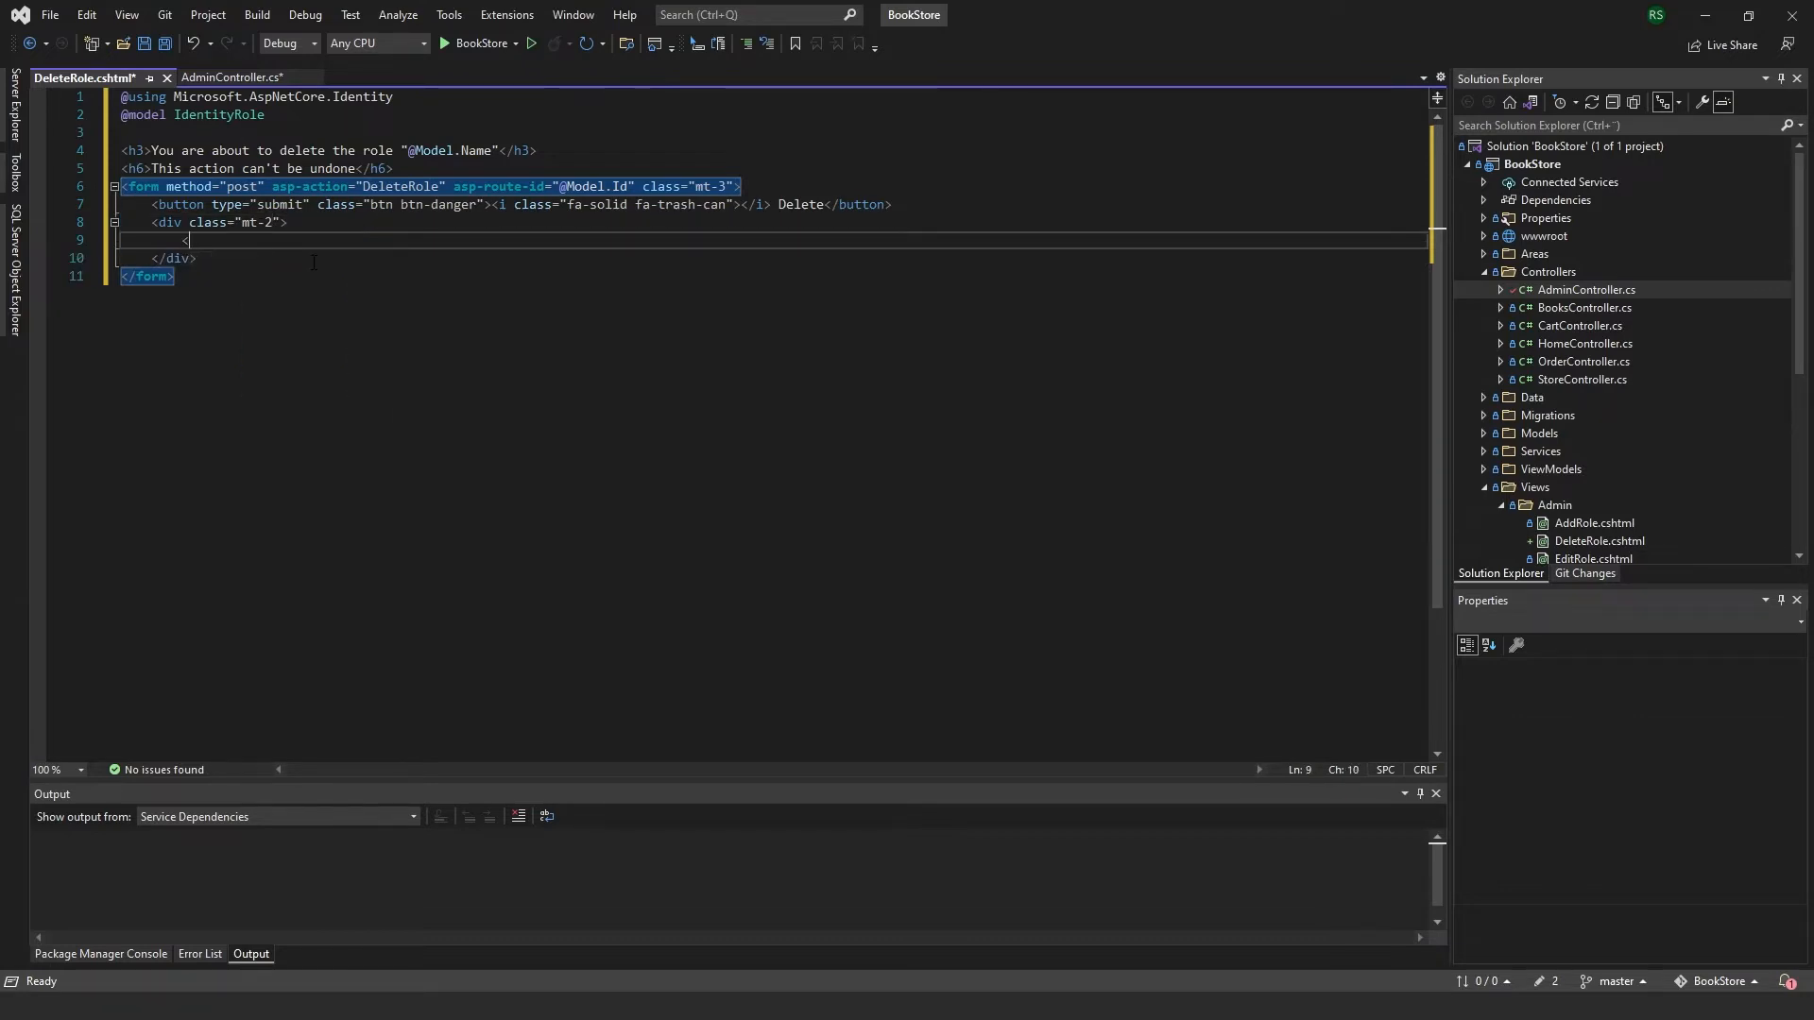
# Inside it add a btn-warning link to ListRoles with a ban icon and Cancel text
pyautogui.write('<a')
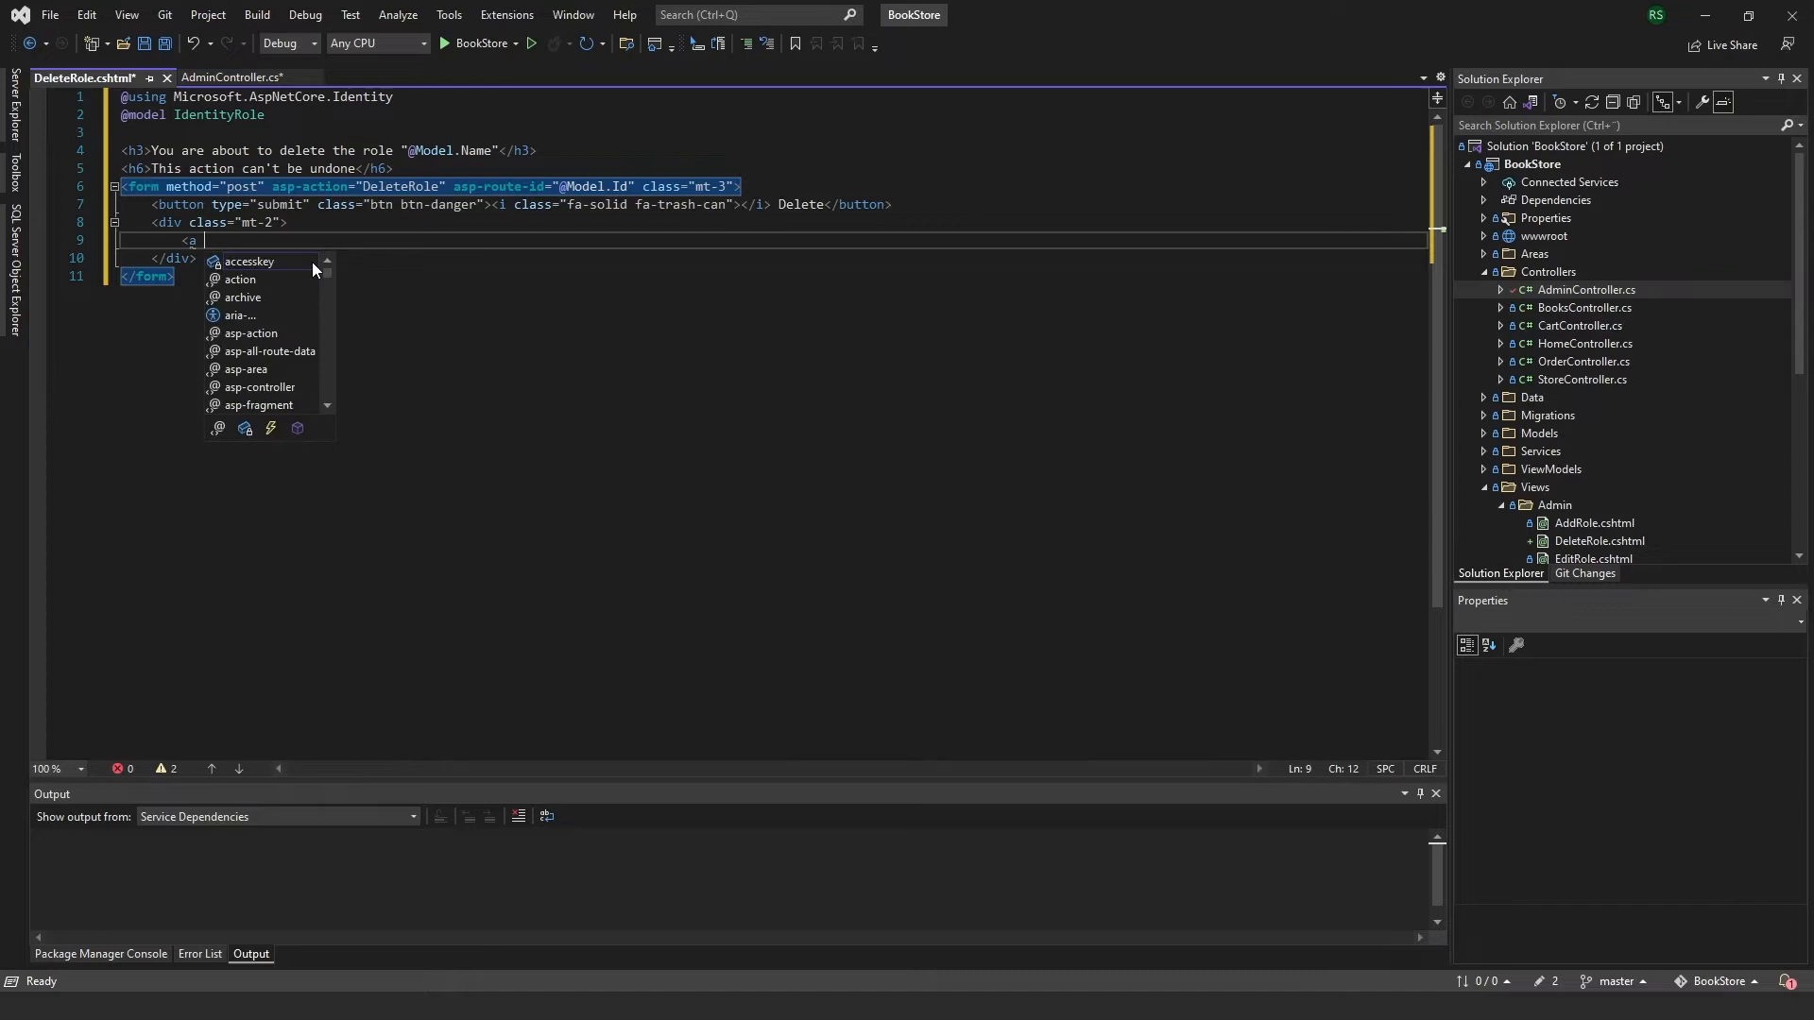
pyautogui.write('asp-a')
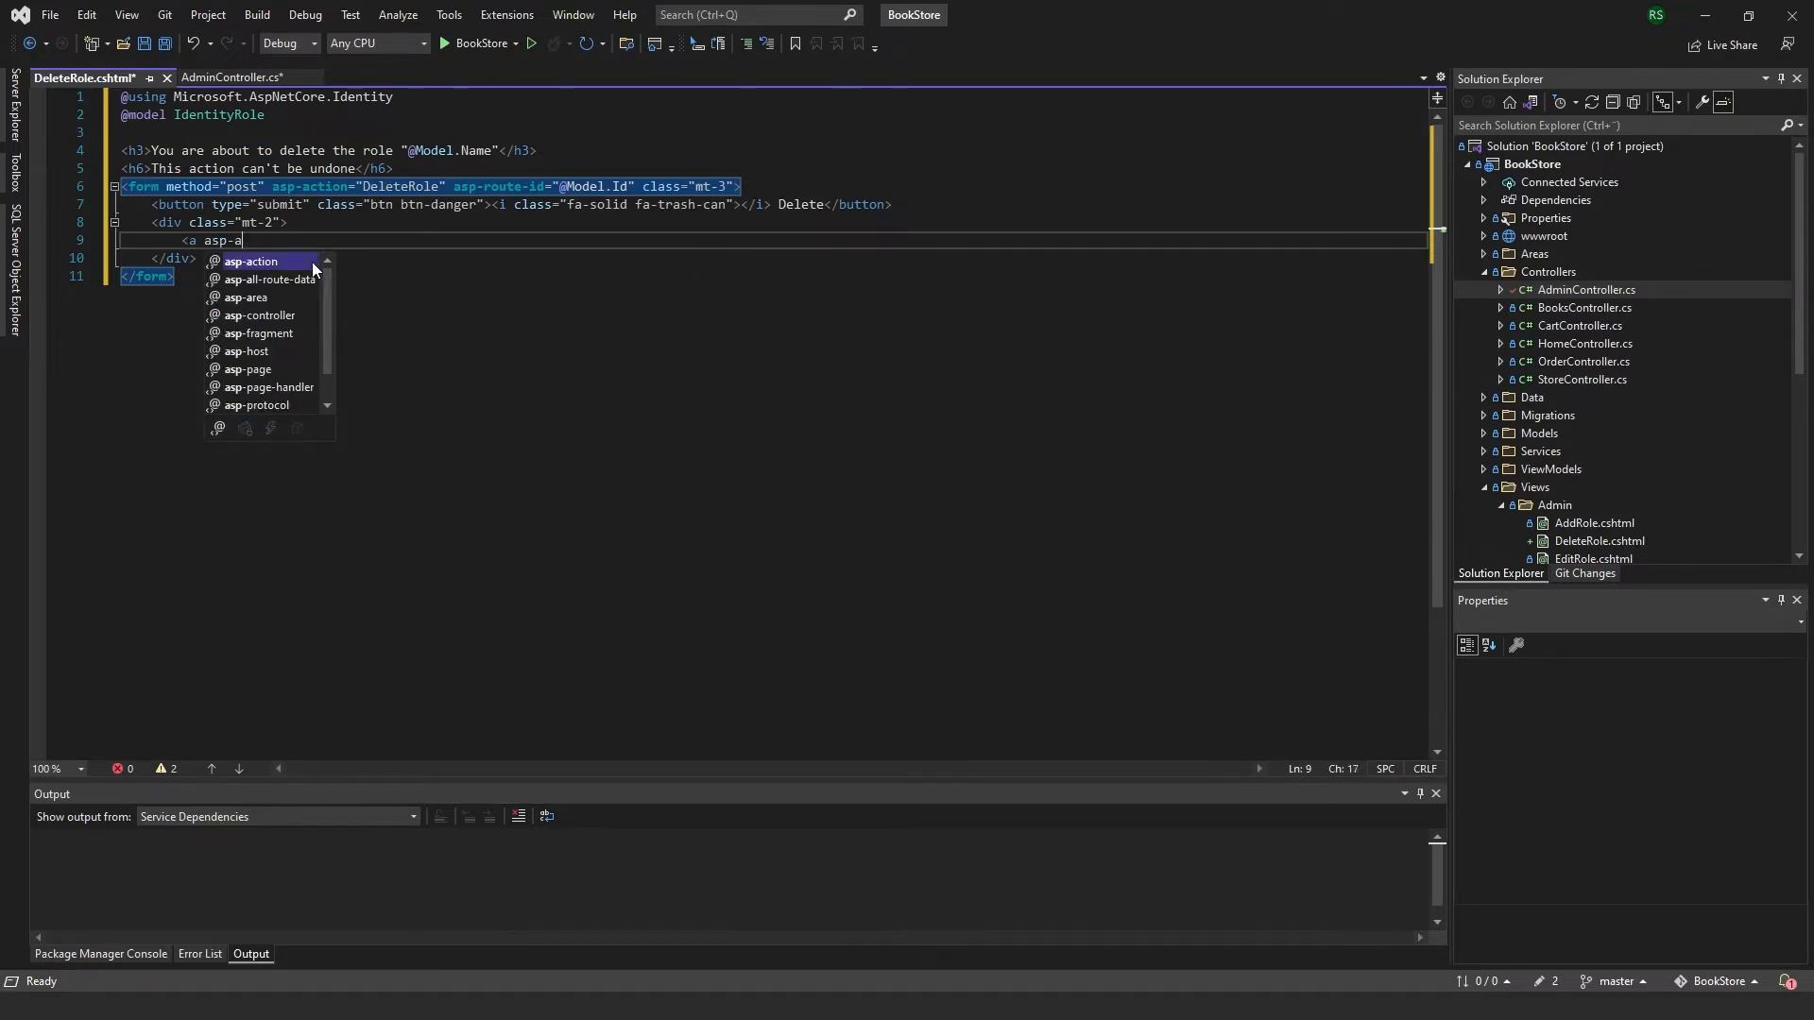
pyautogui.press('Tab')
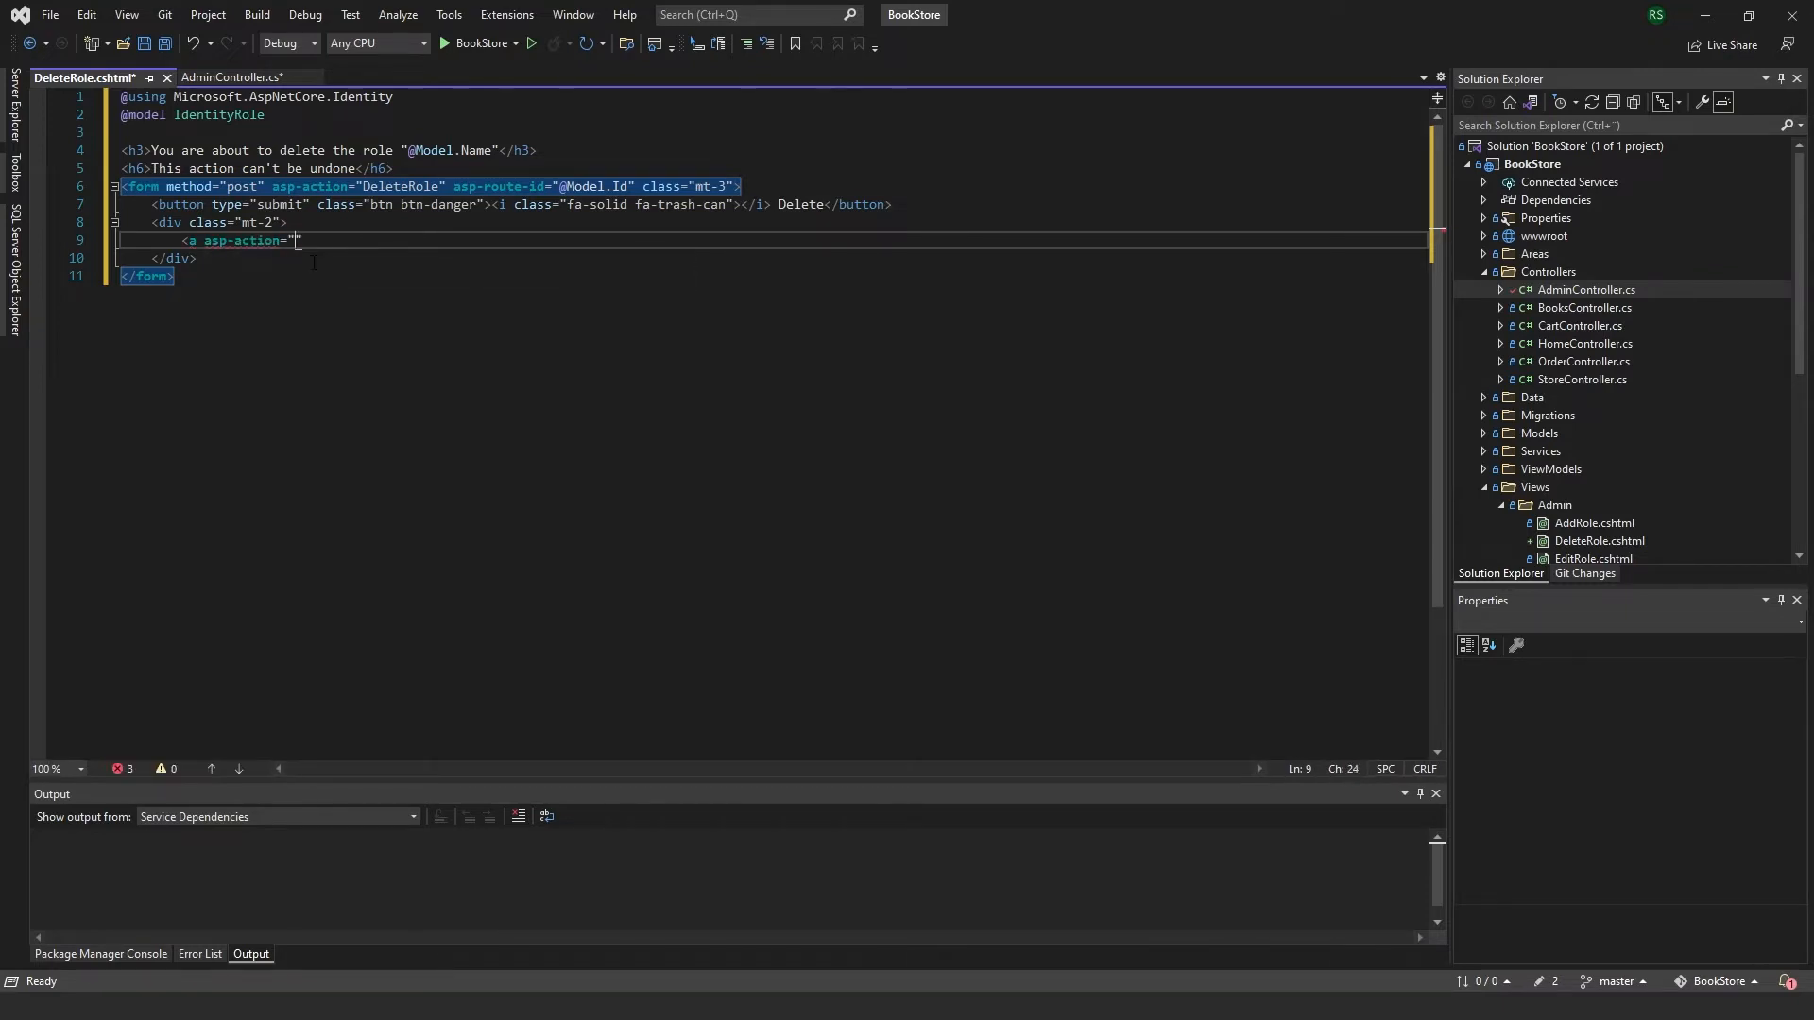
pyautogui.write('ListRoles')
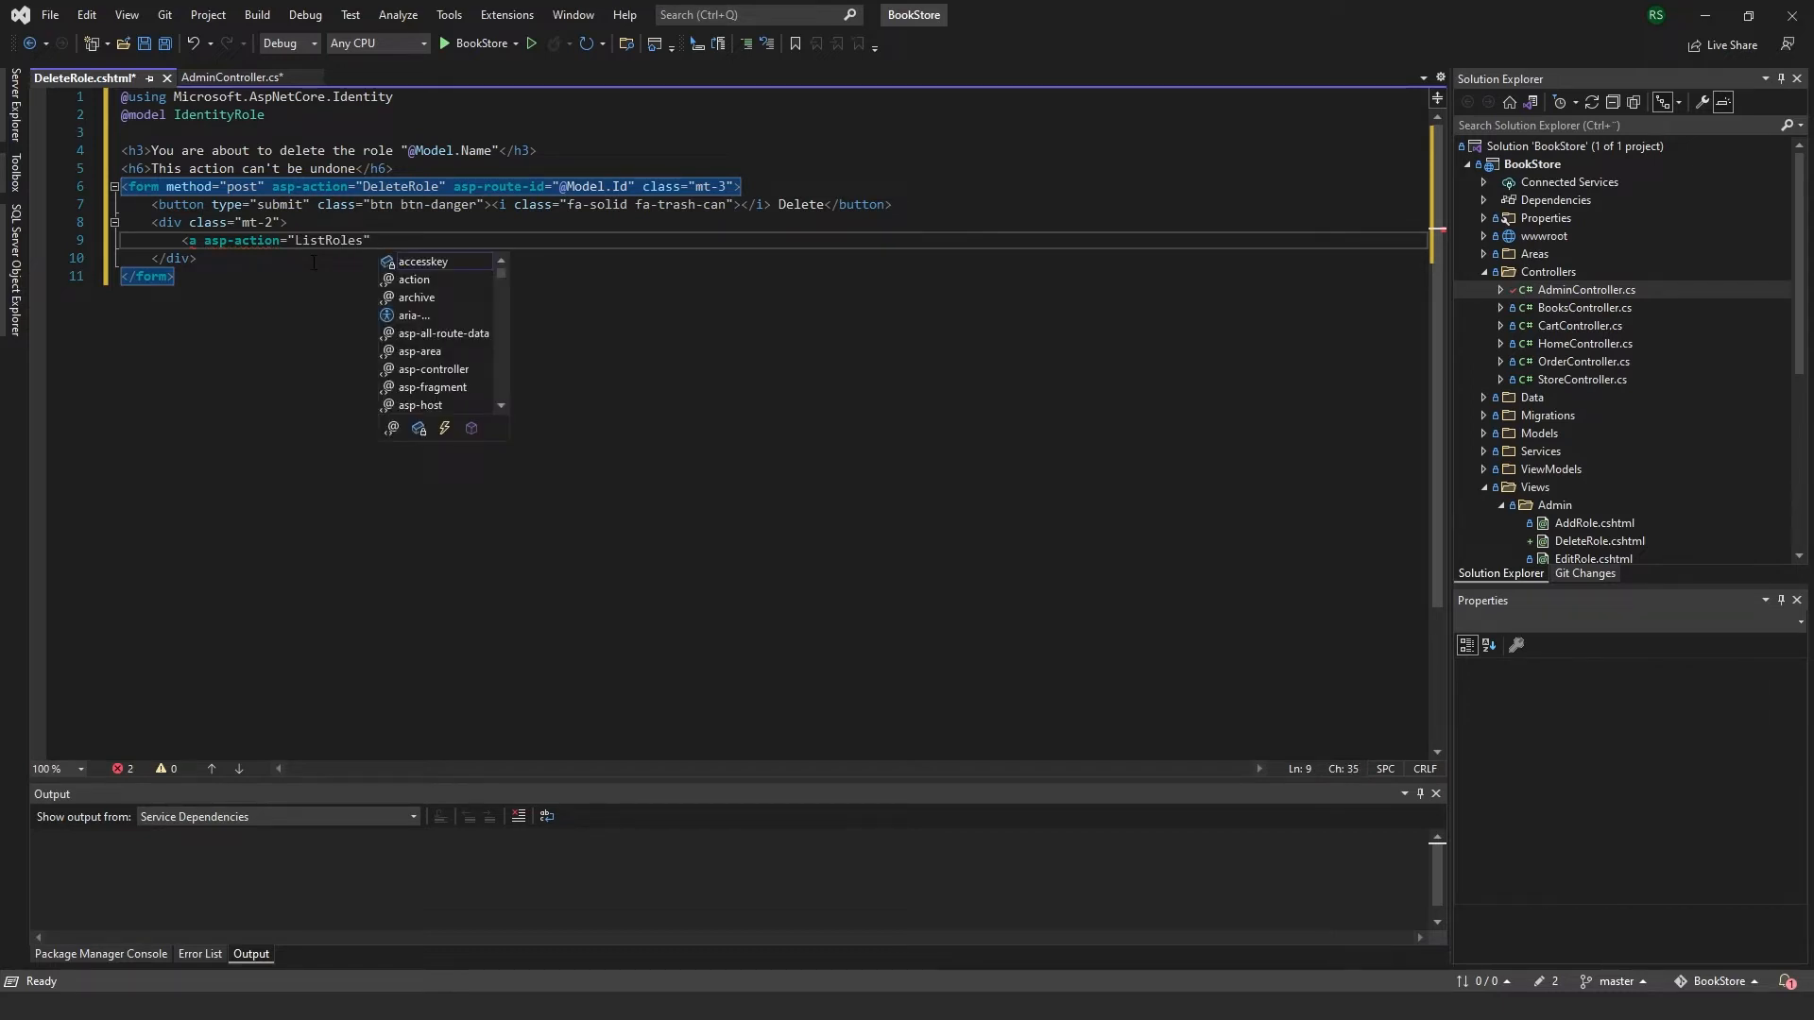
pyautogui.write('class')
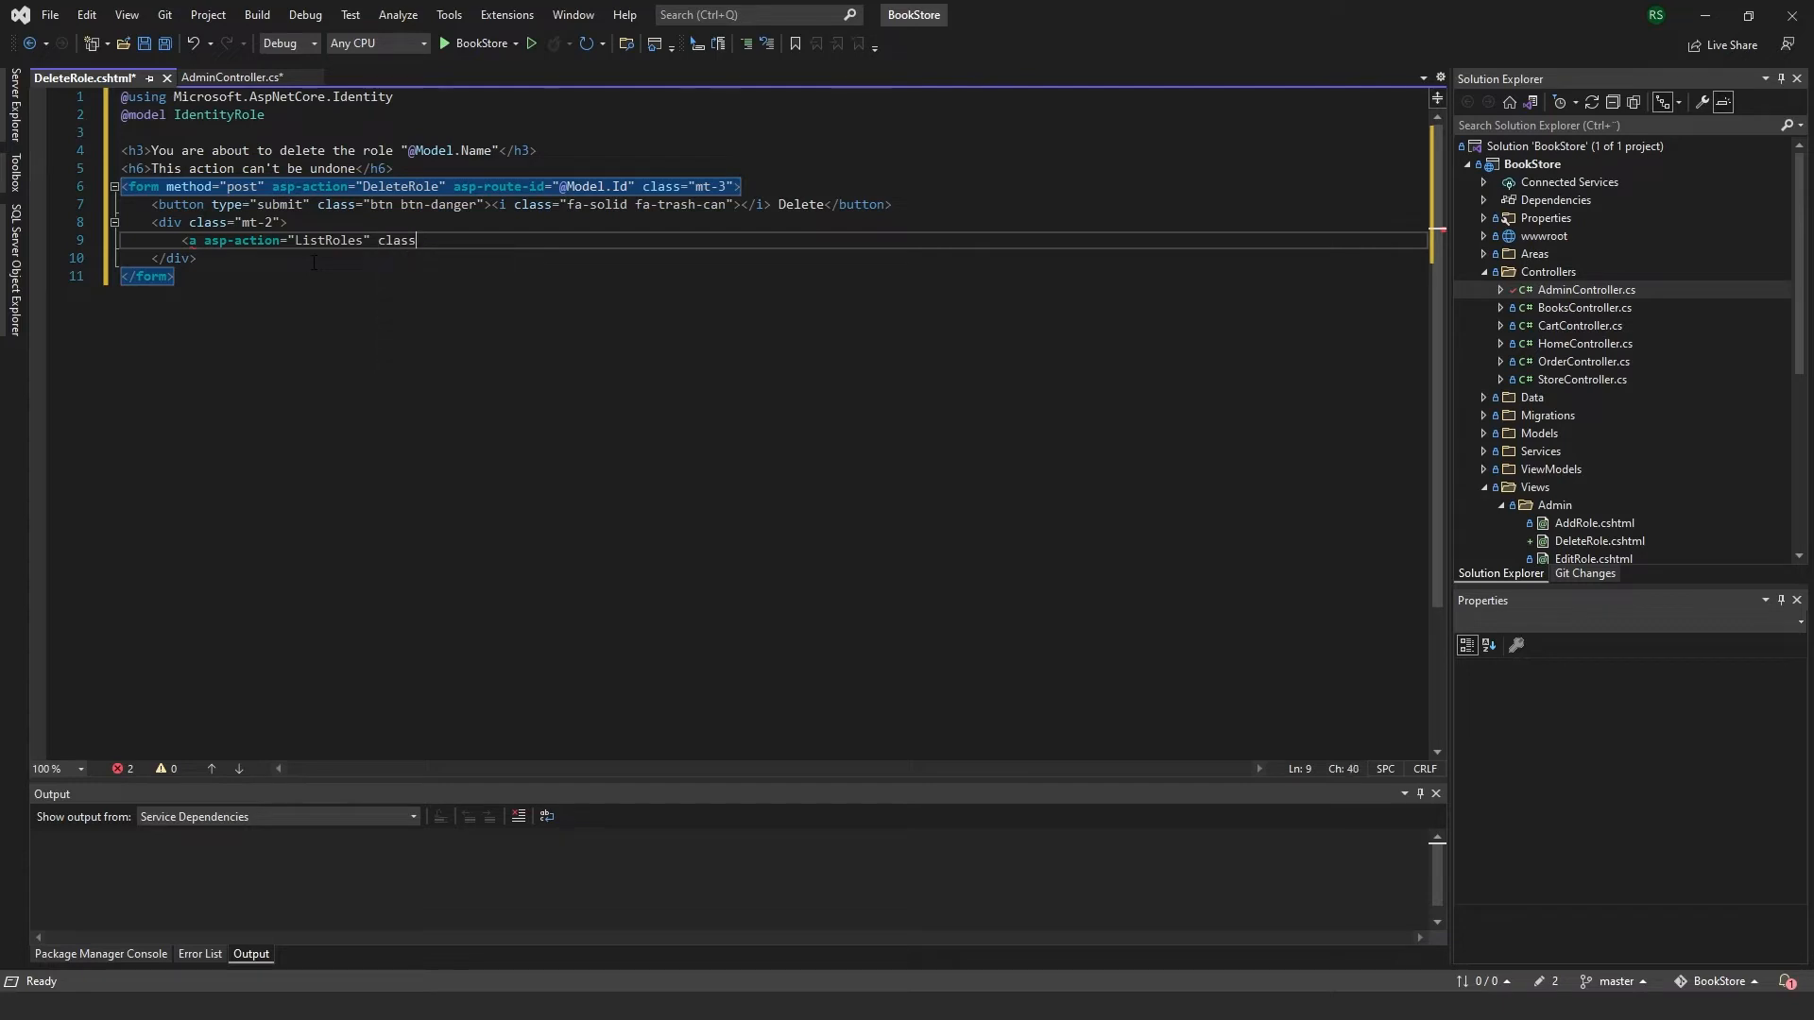
pyautogui.write('="btn "')
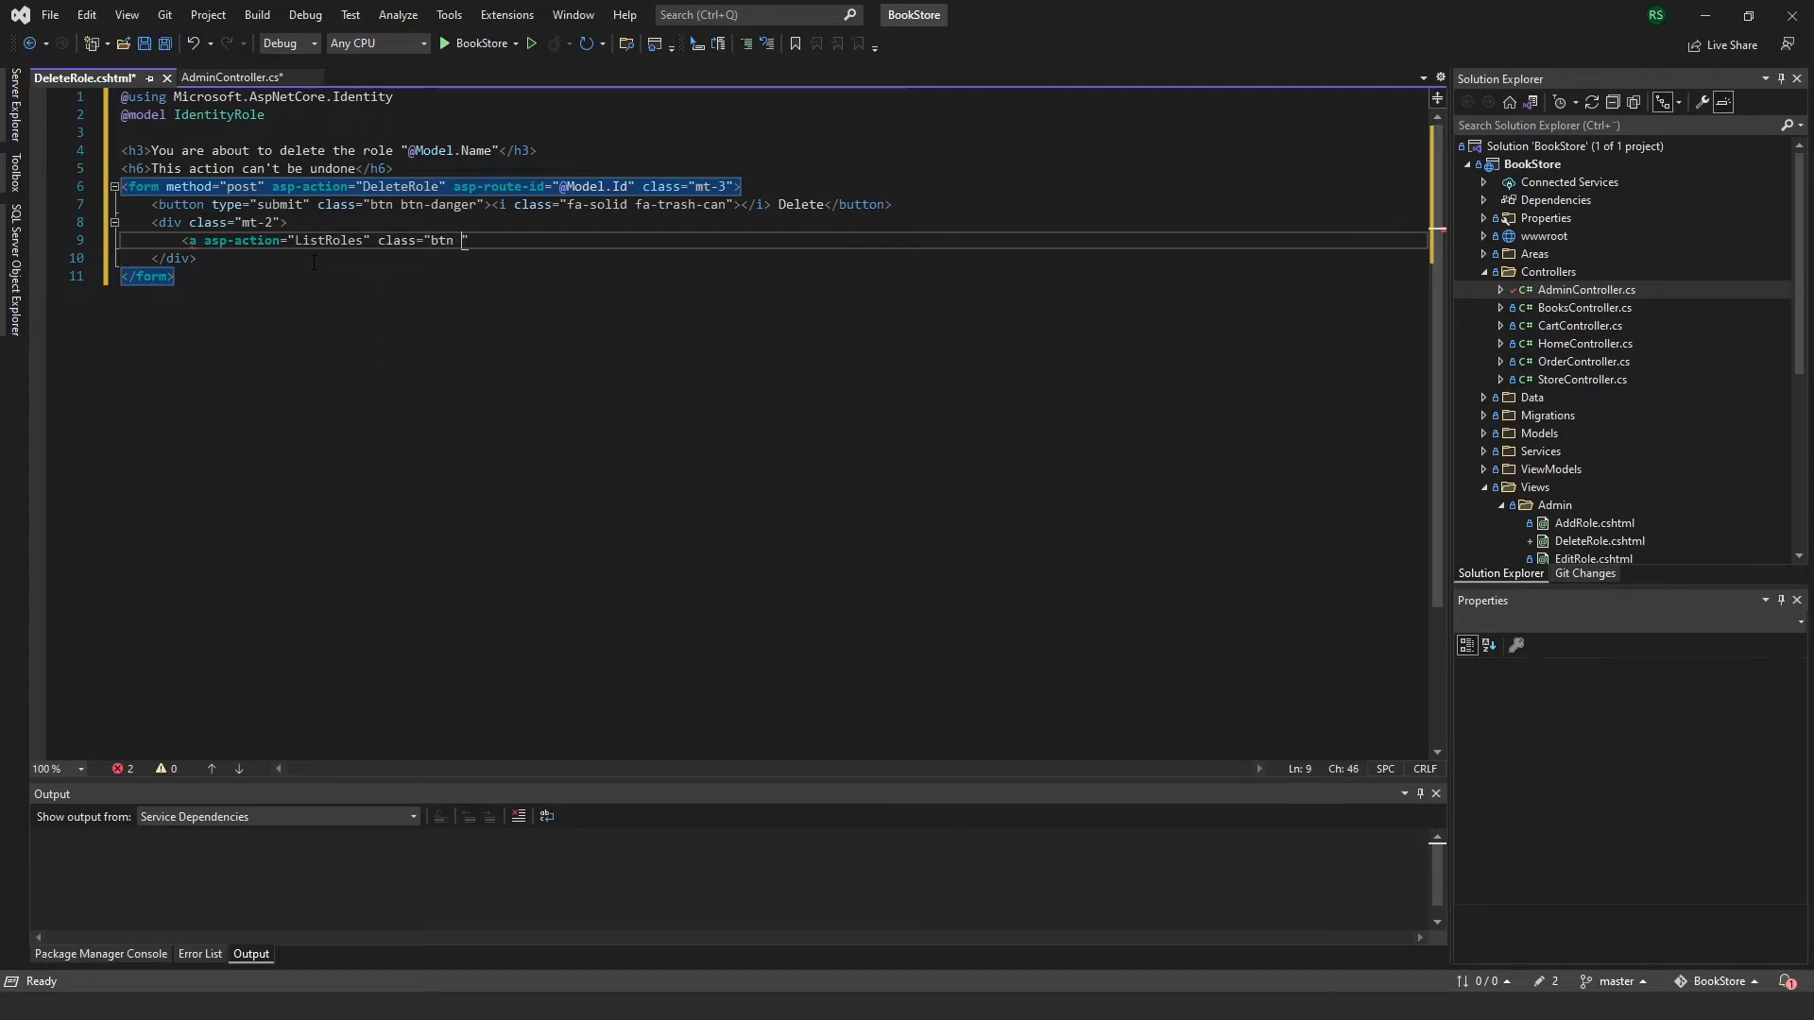
pyautogui.write('btn-wa')
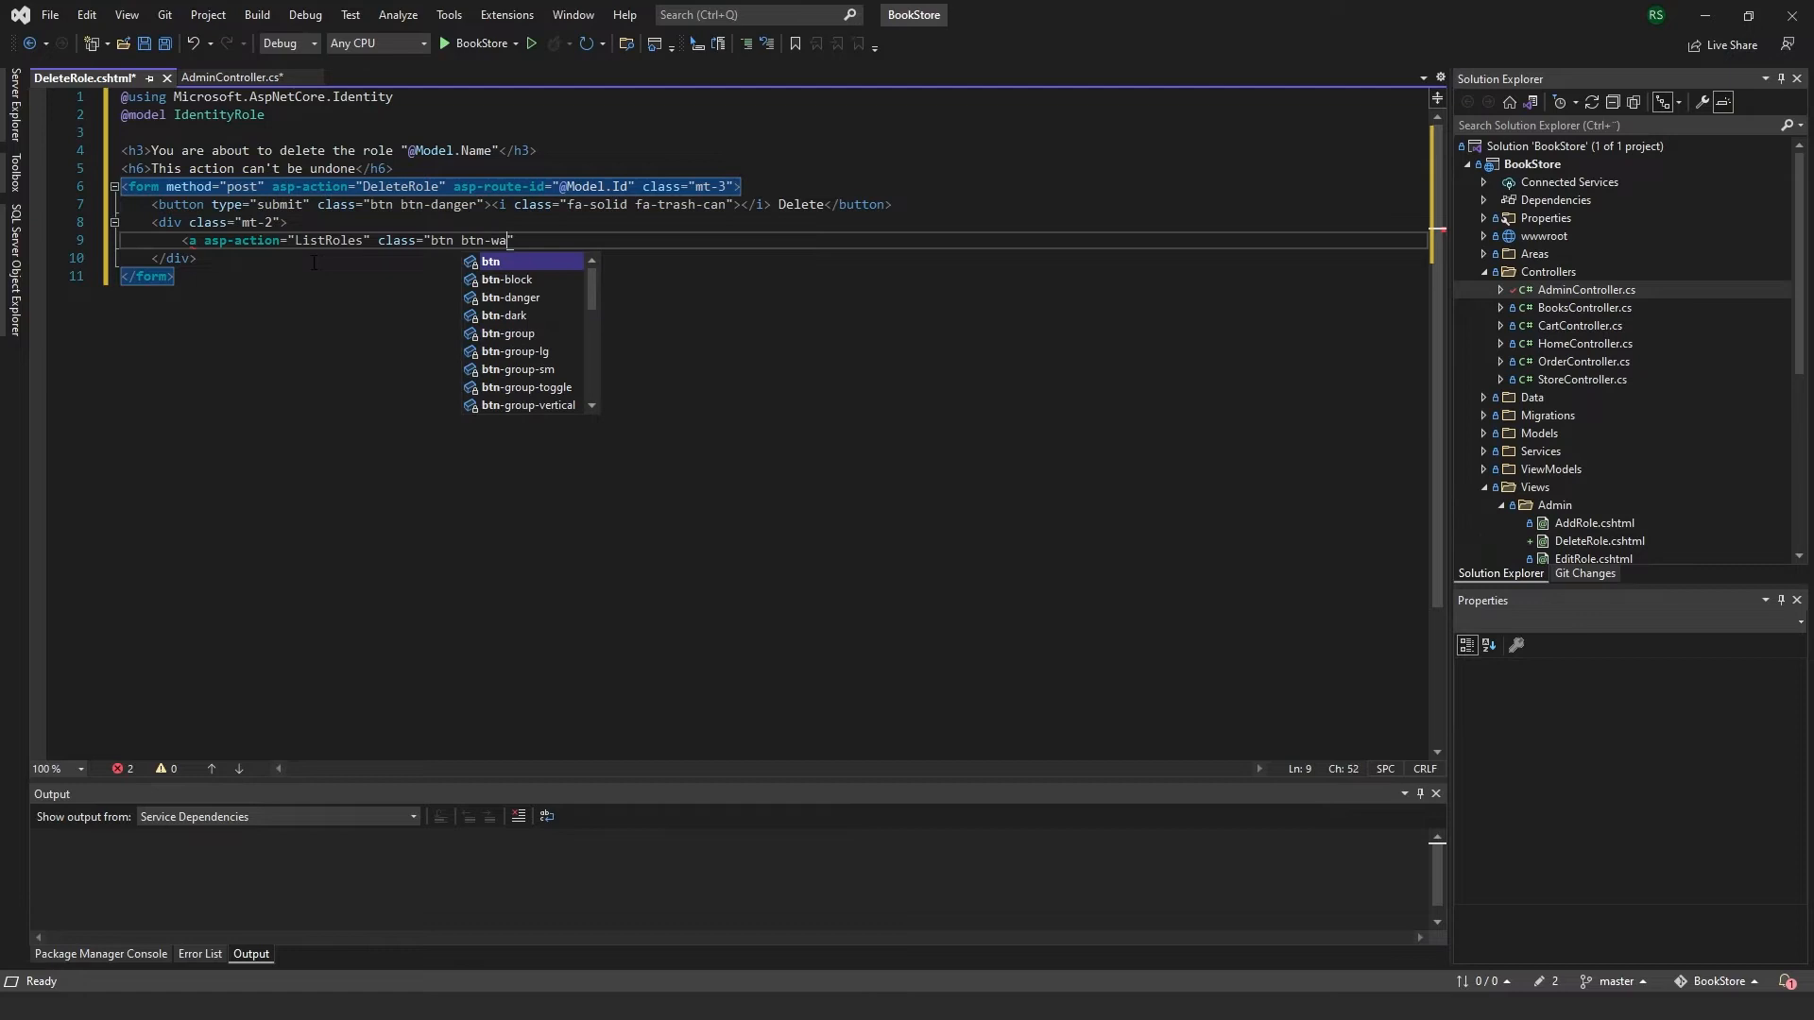
pyautogui.write('rning')
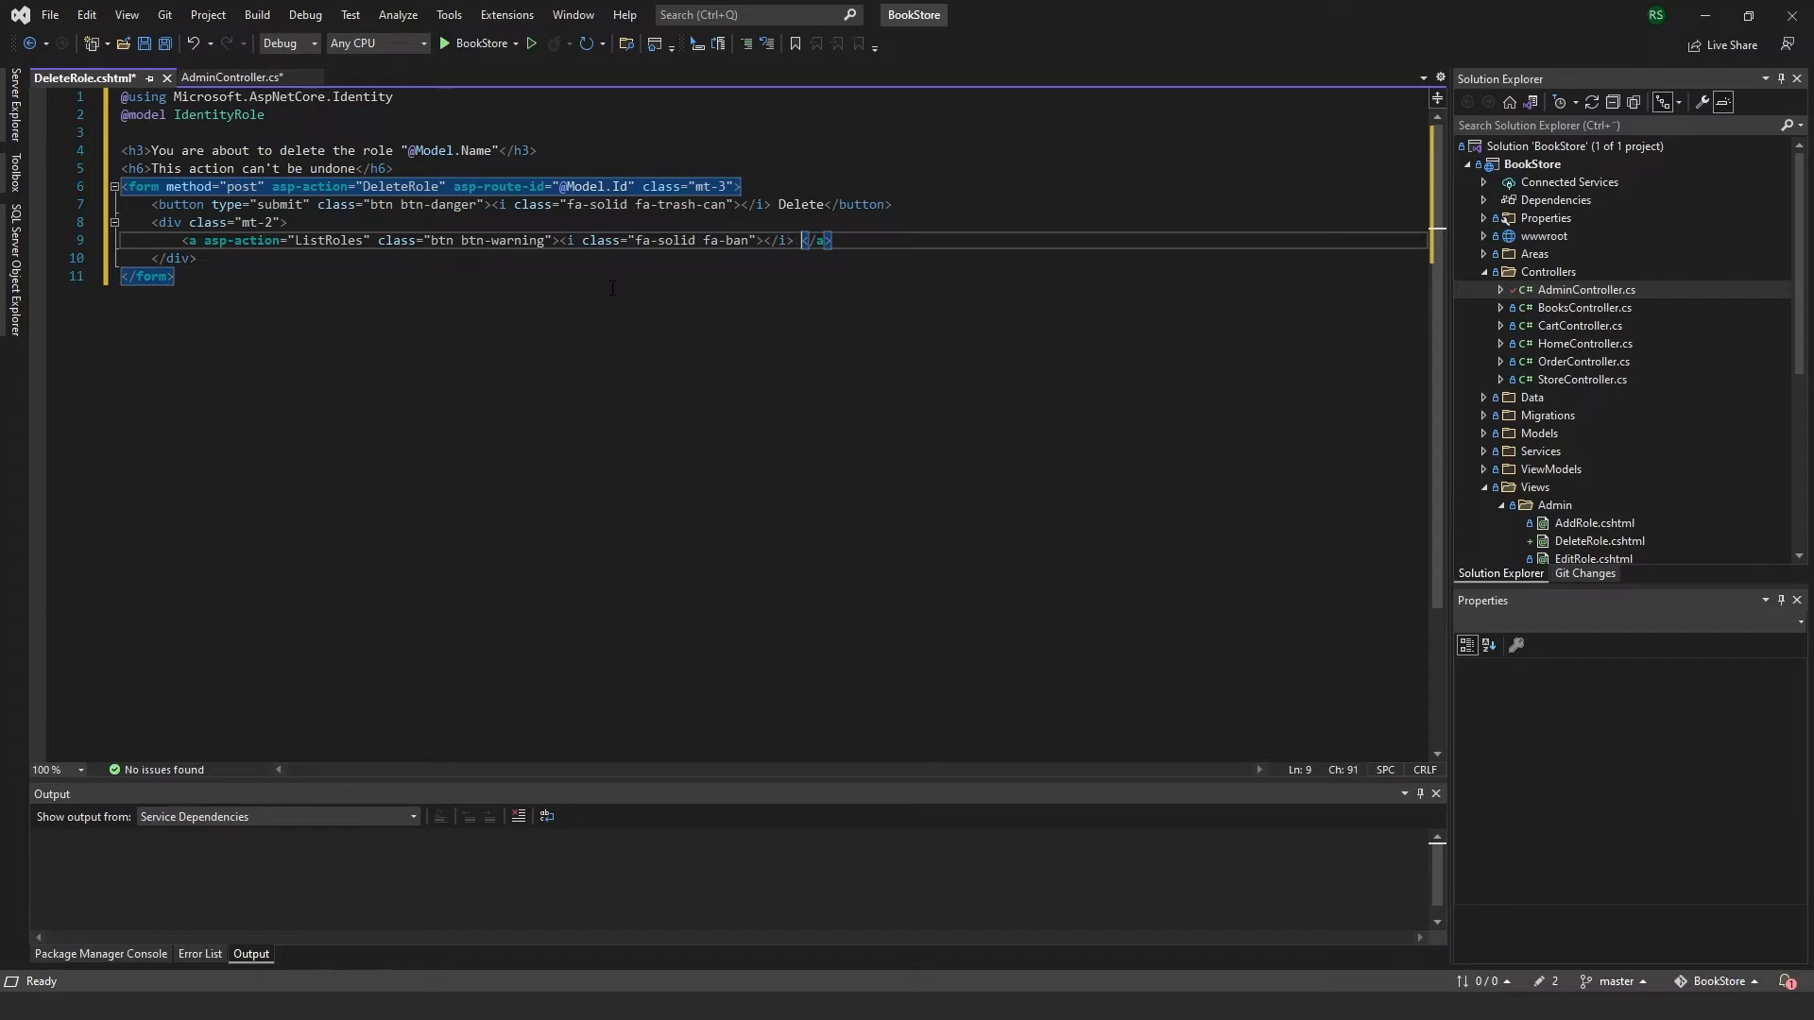
pyautogui.write('Cancel')
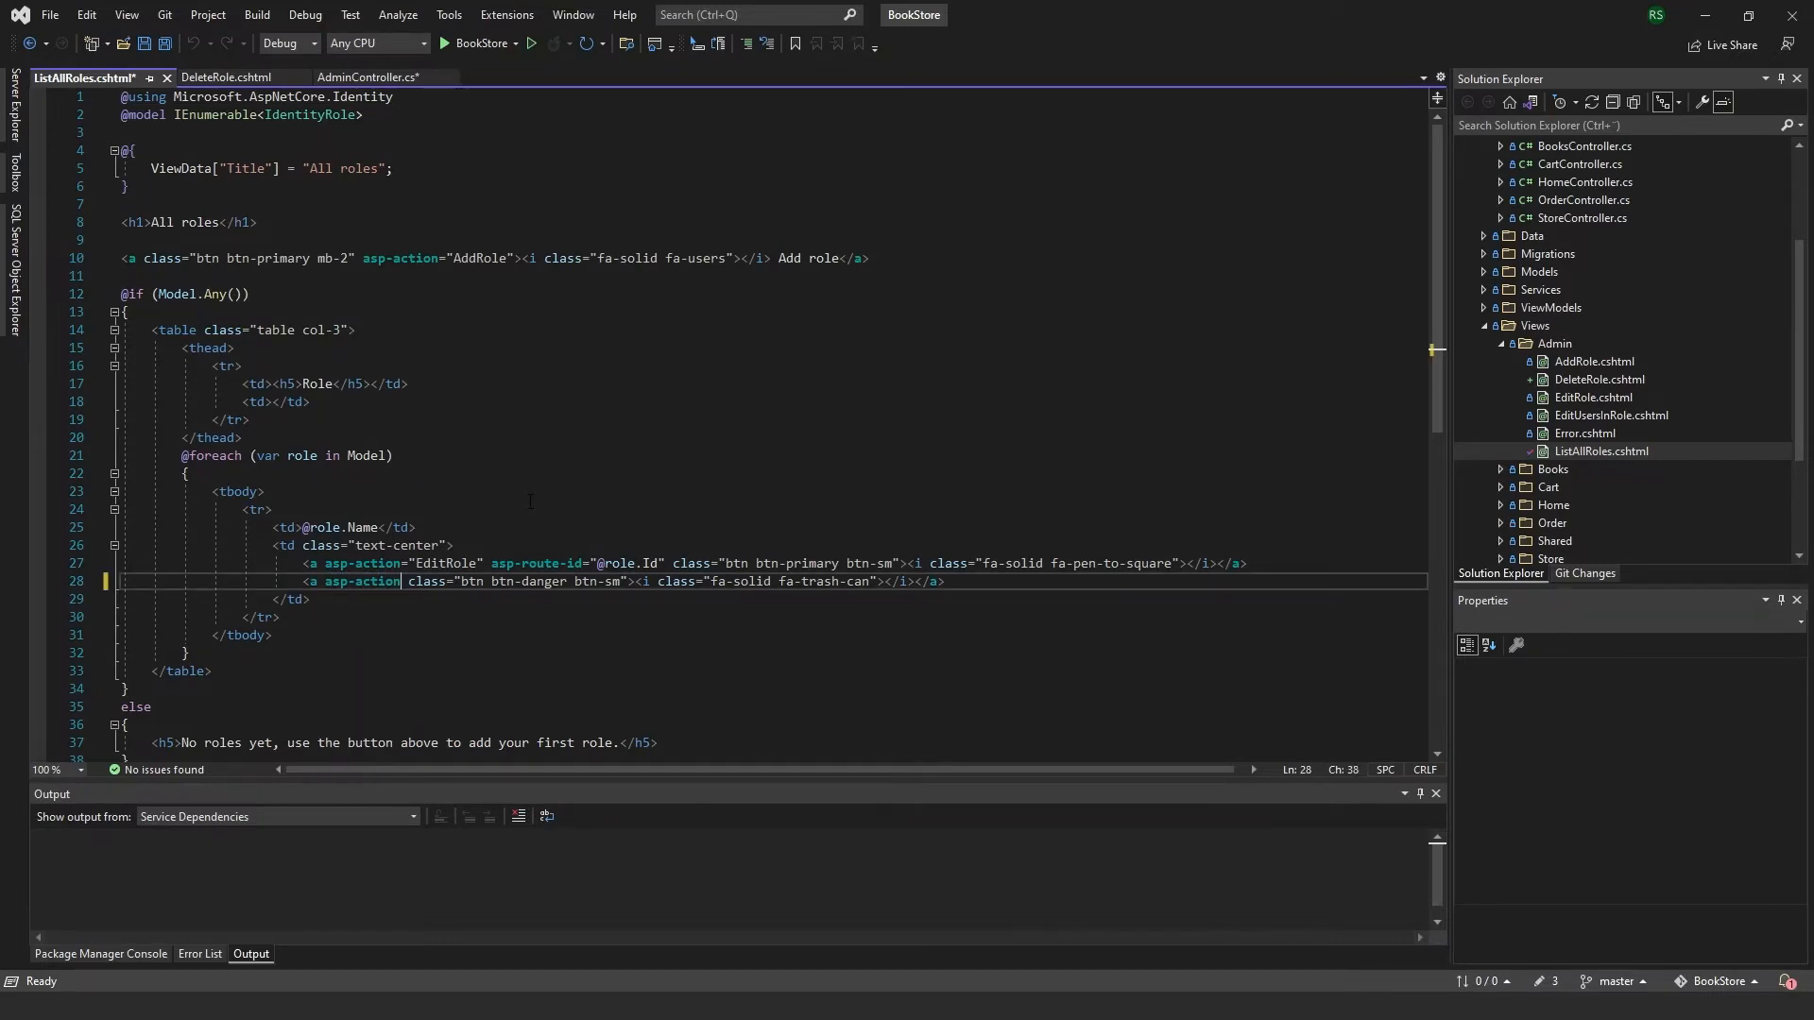
pyautogui.write('Dele"')
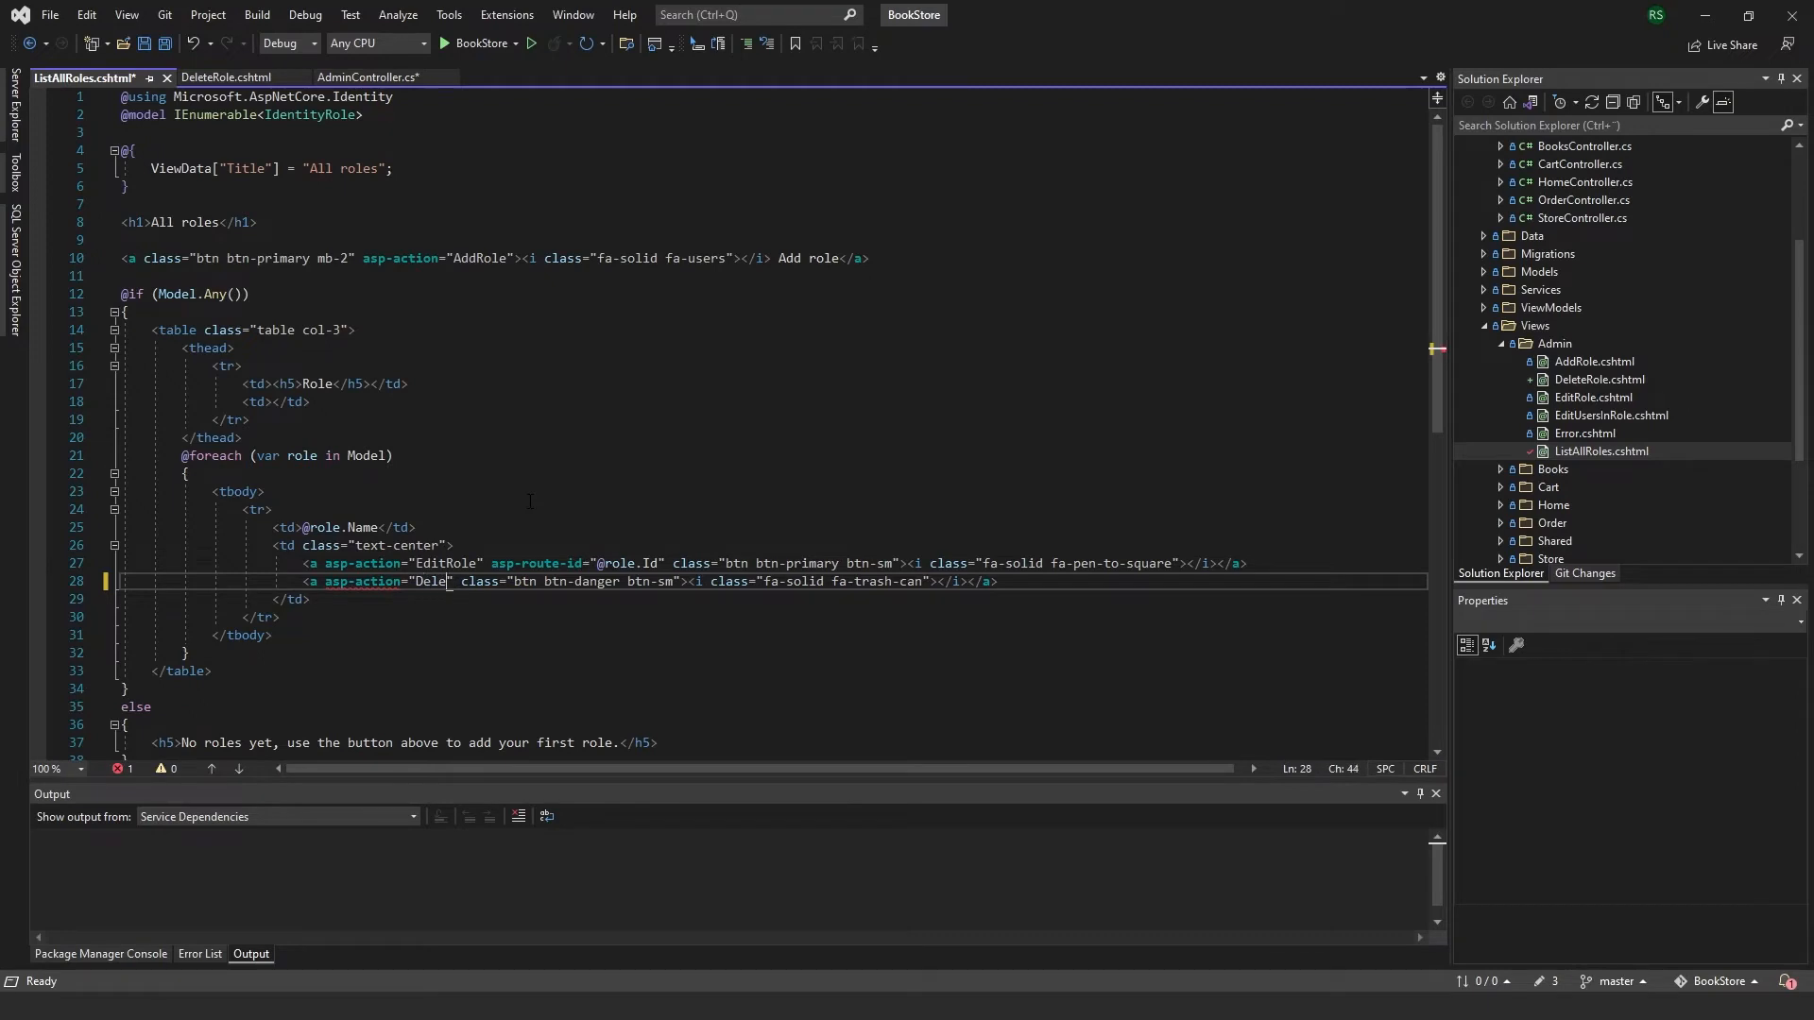
pyautogui.write('teRole')
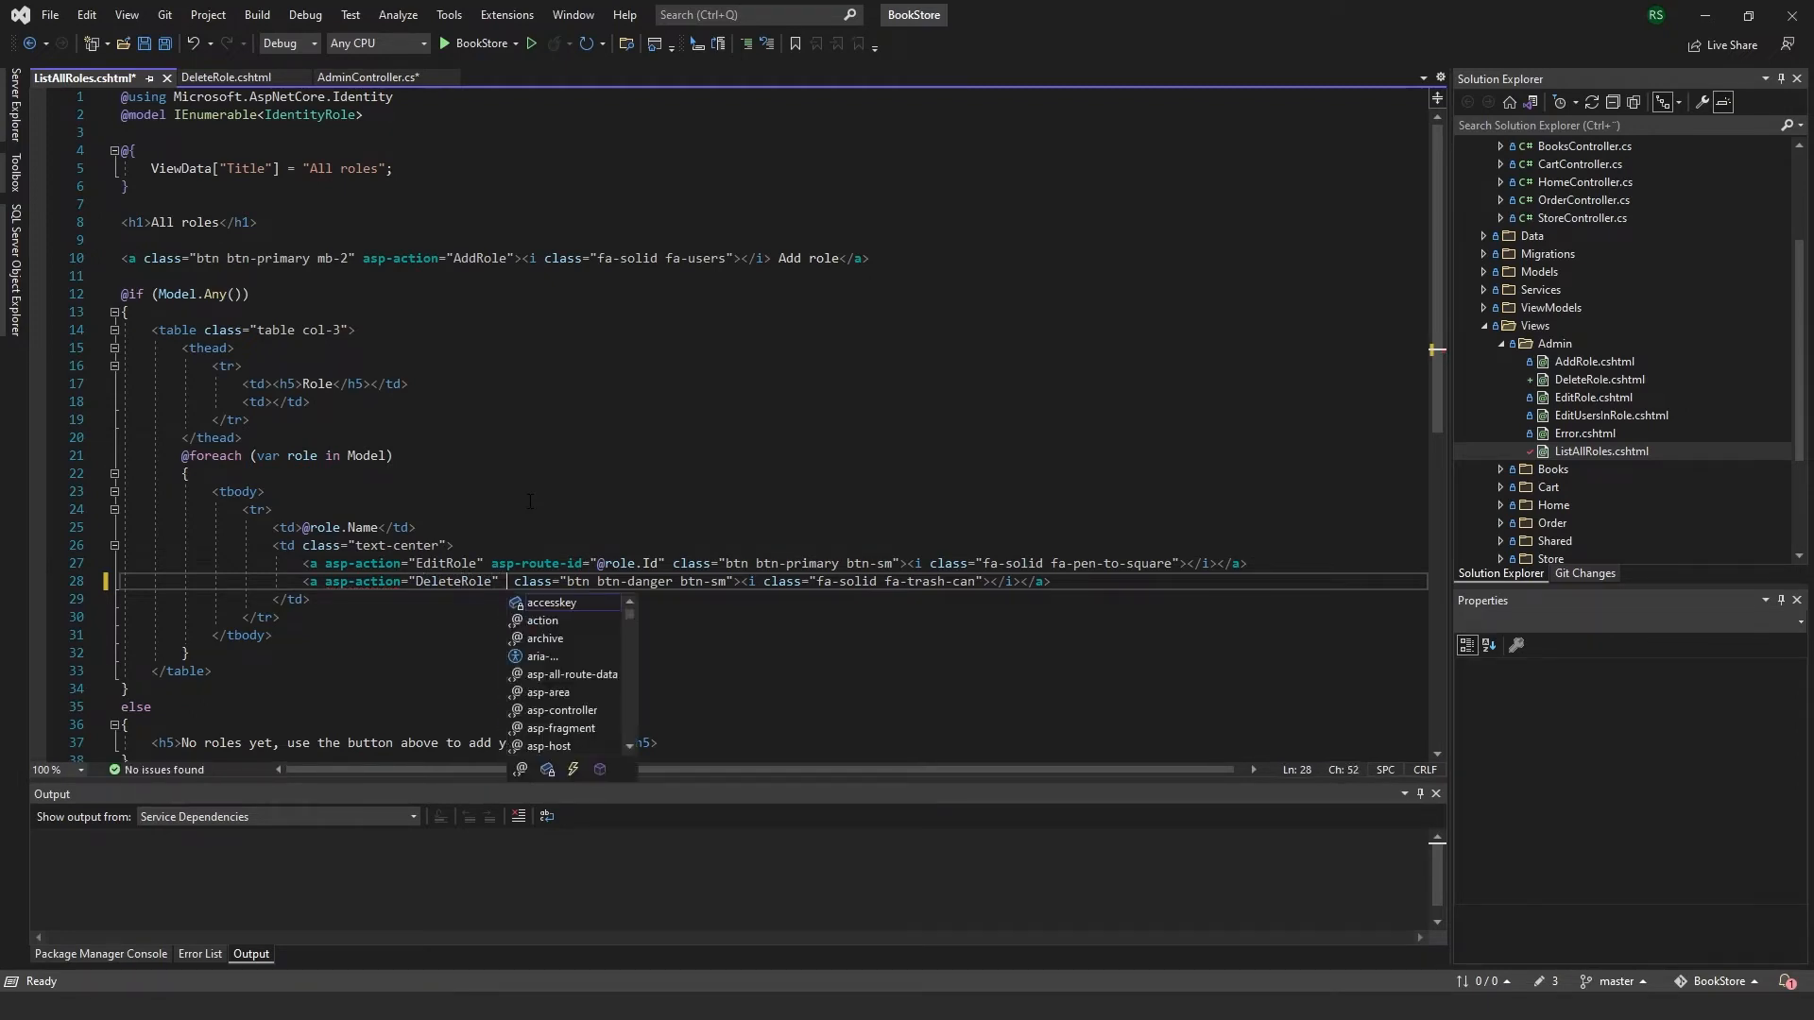
pyautogui.write('asp-route-id="@role')
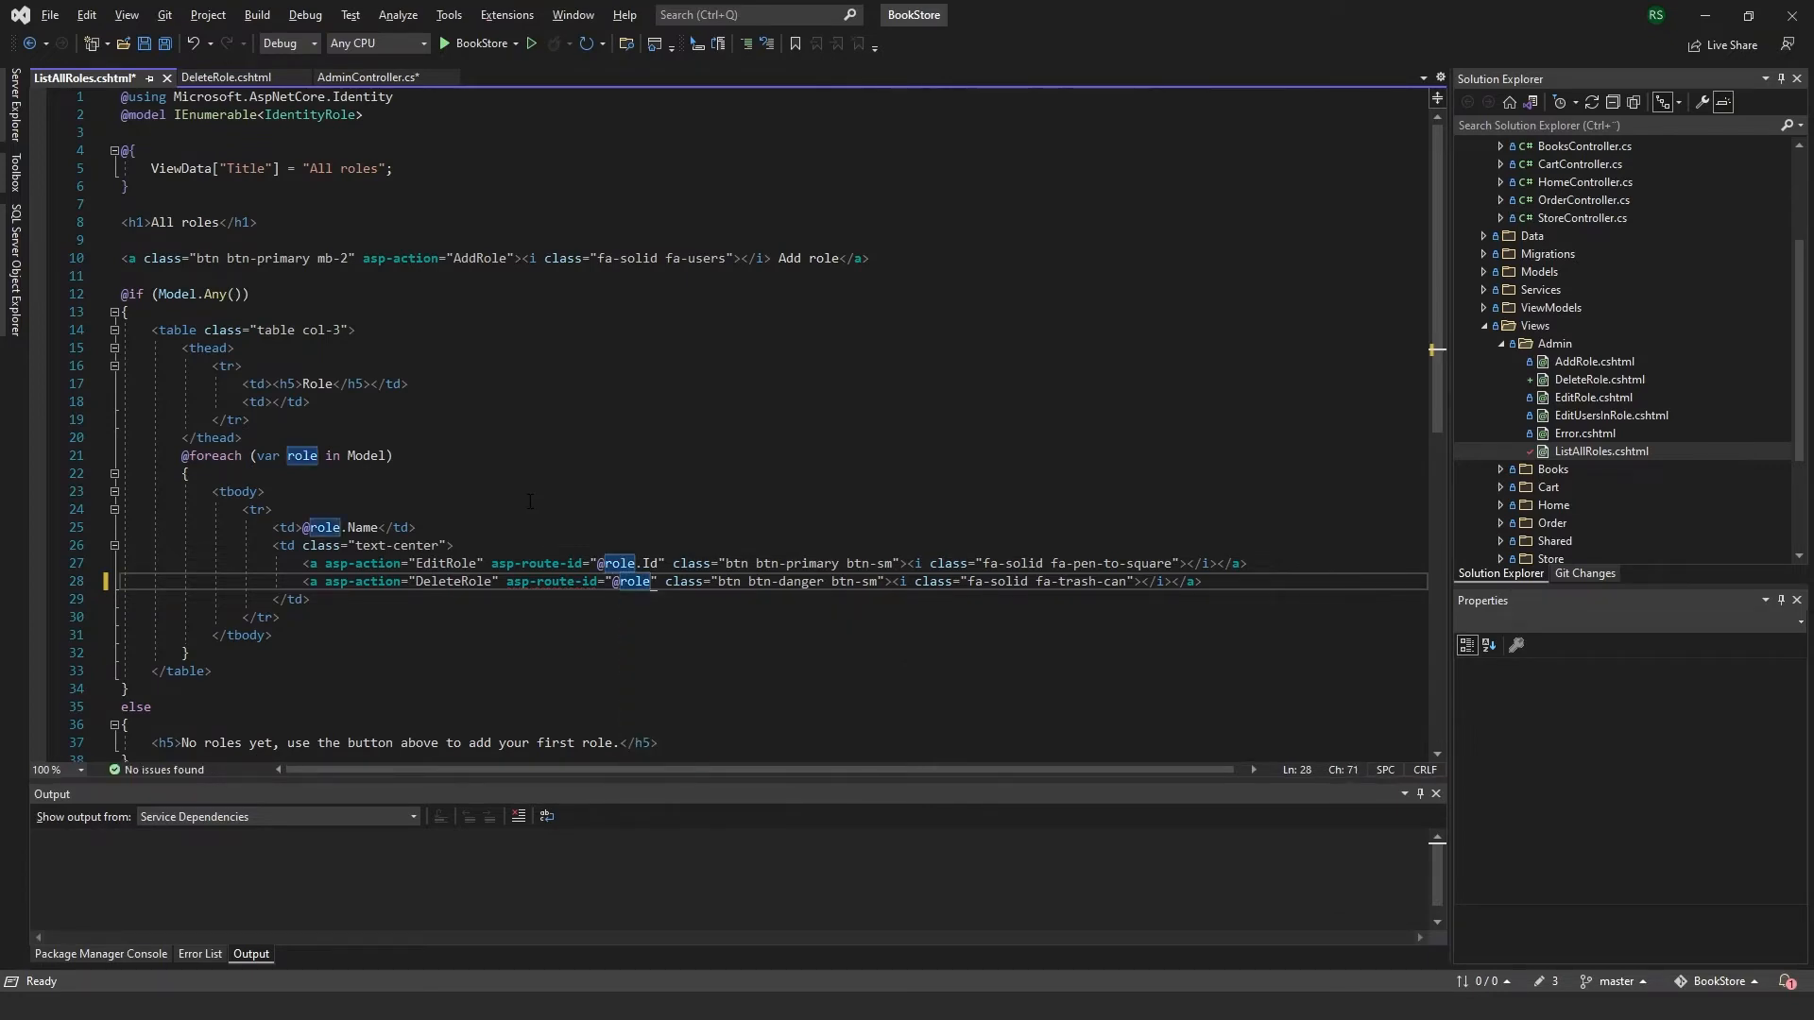
pyautogui.write('.Id')
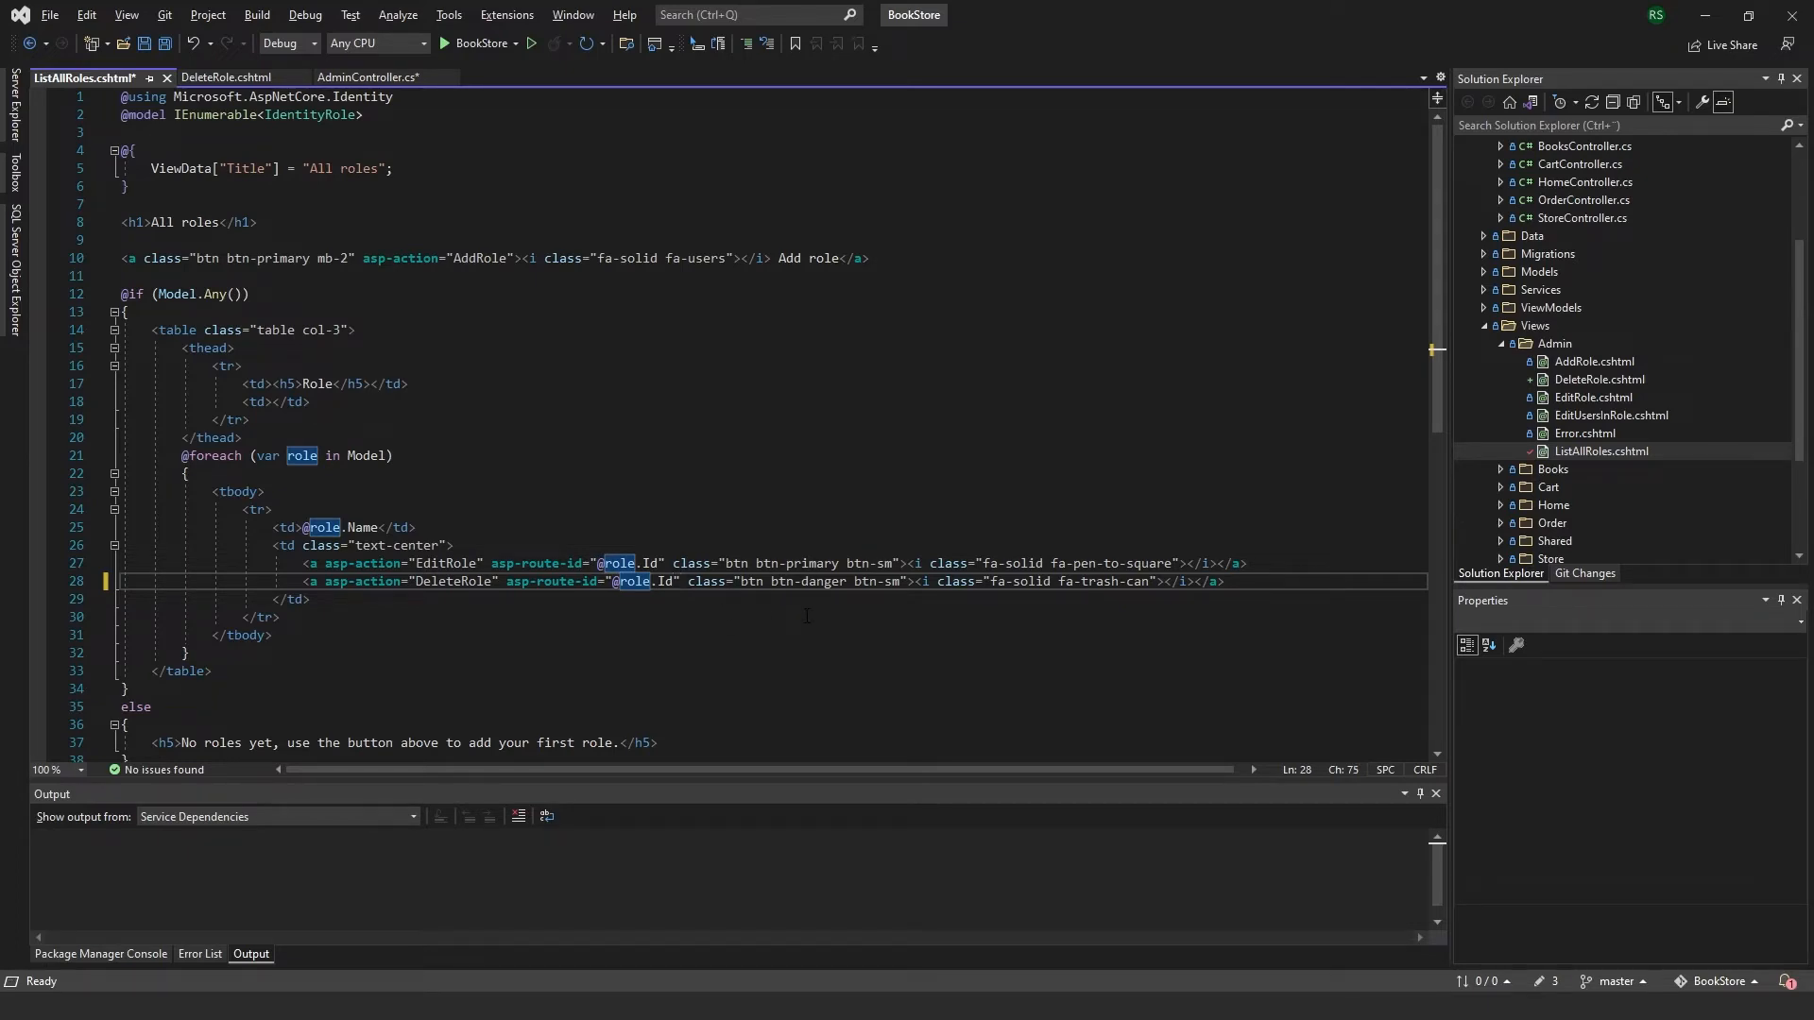
pyautogui.press('ctrl+s')
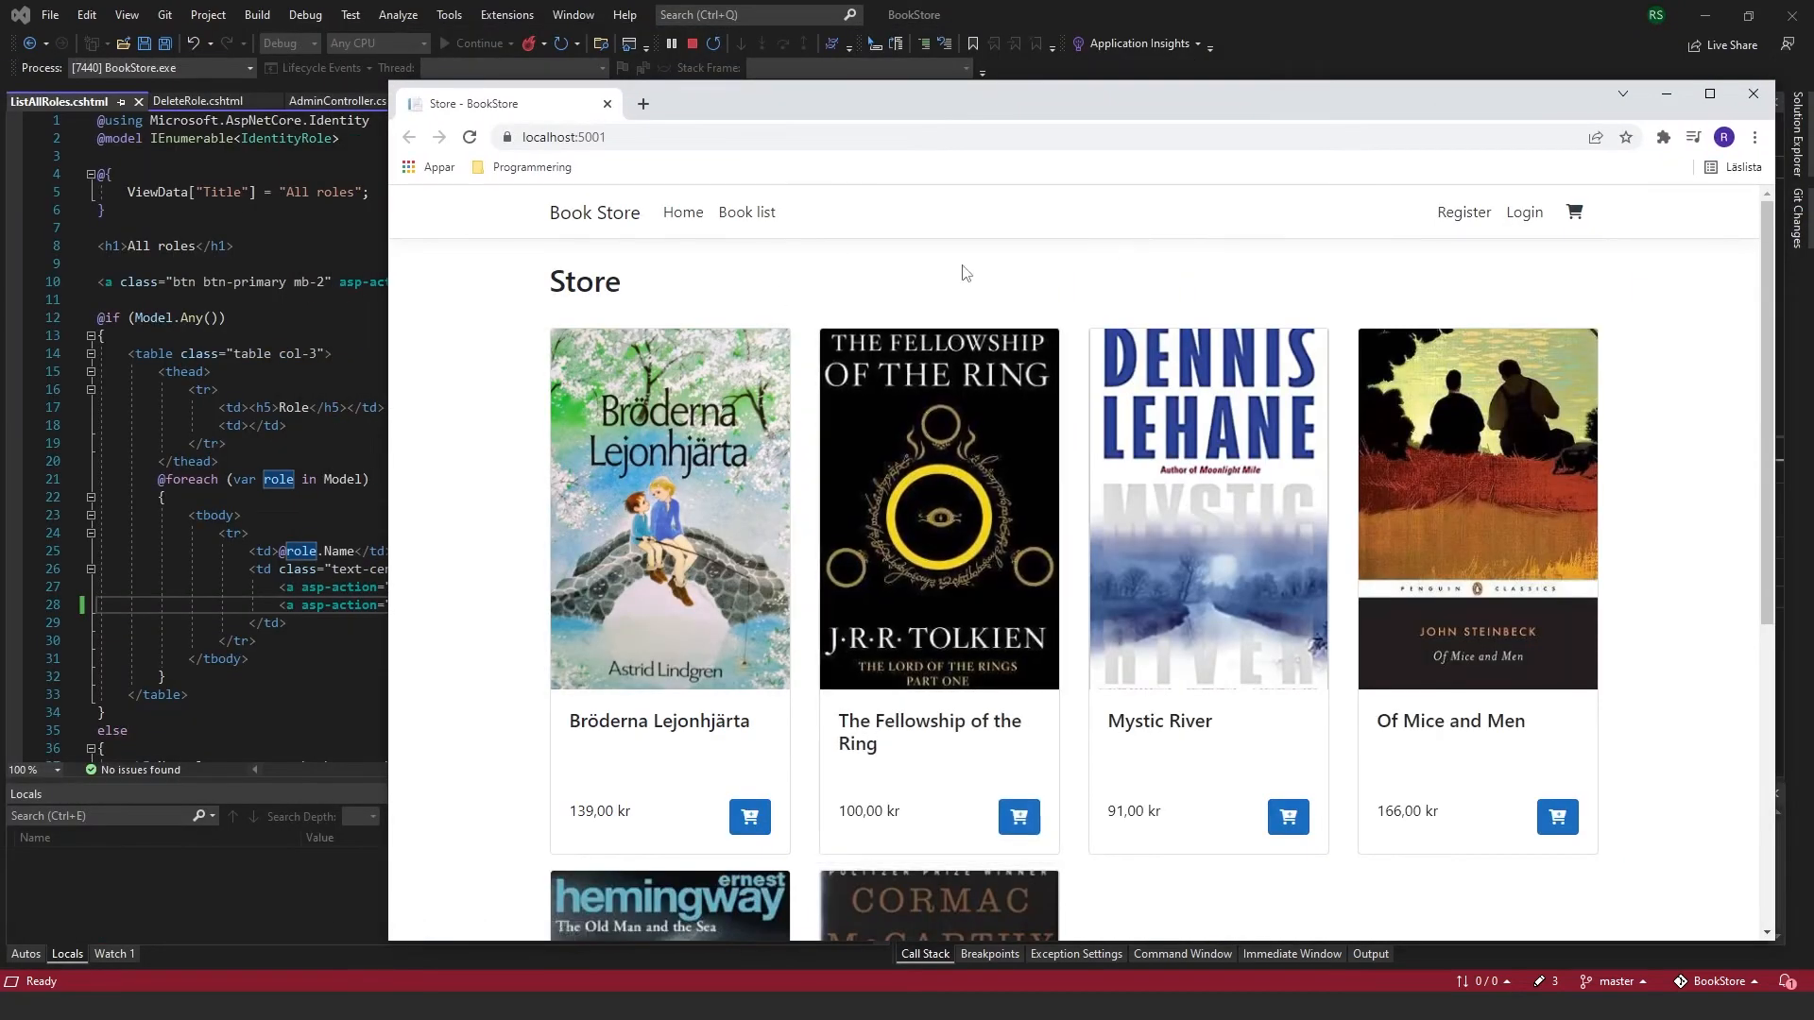
# Log in to the BookStore app as the admin@ account
pyautogui.click(1524, 211)
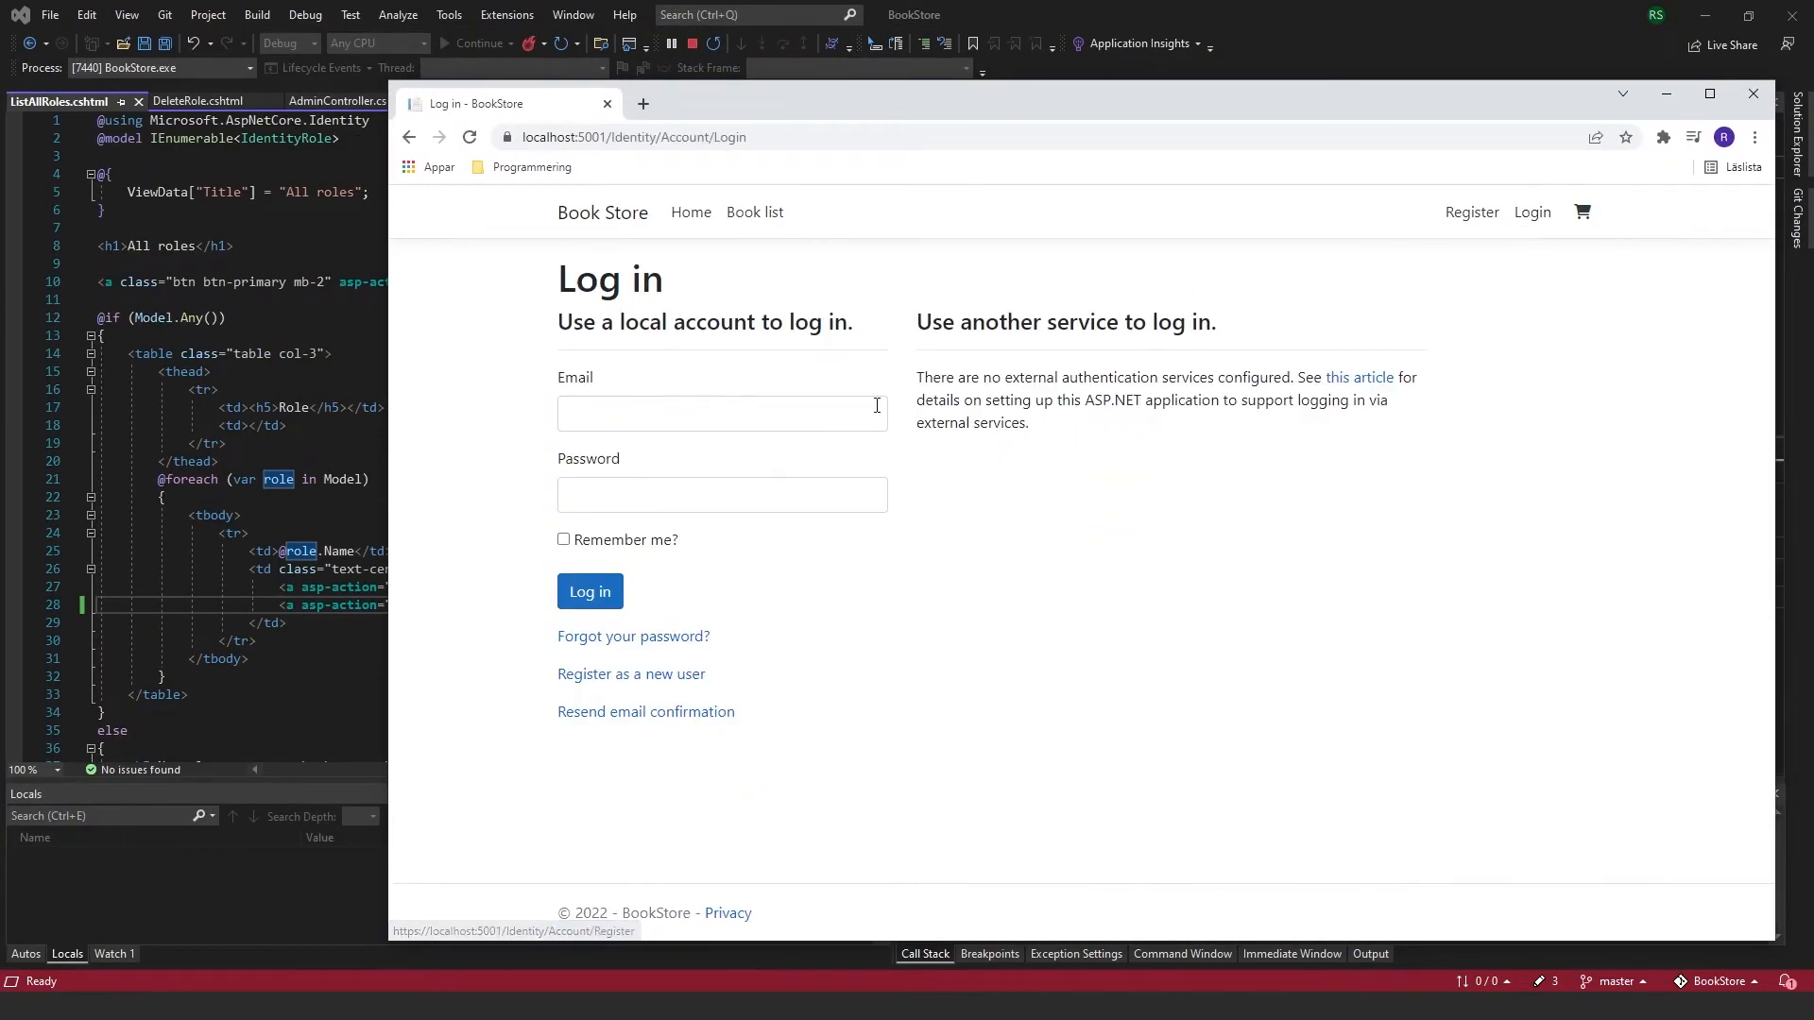
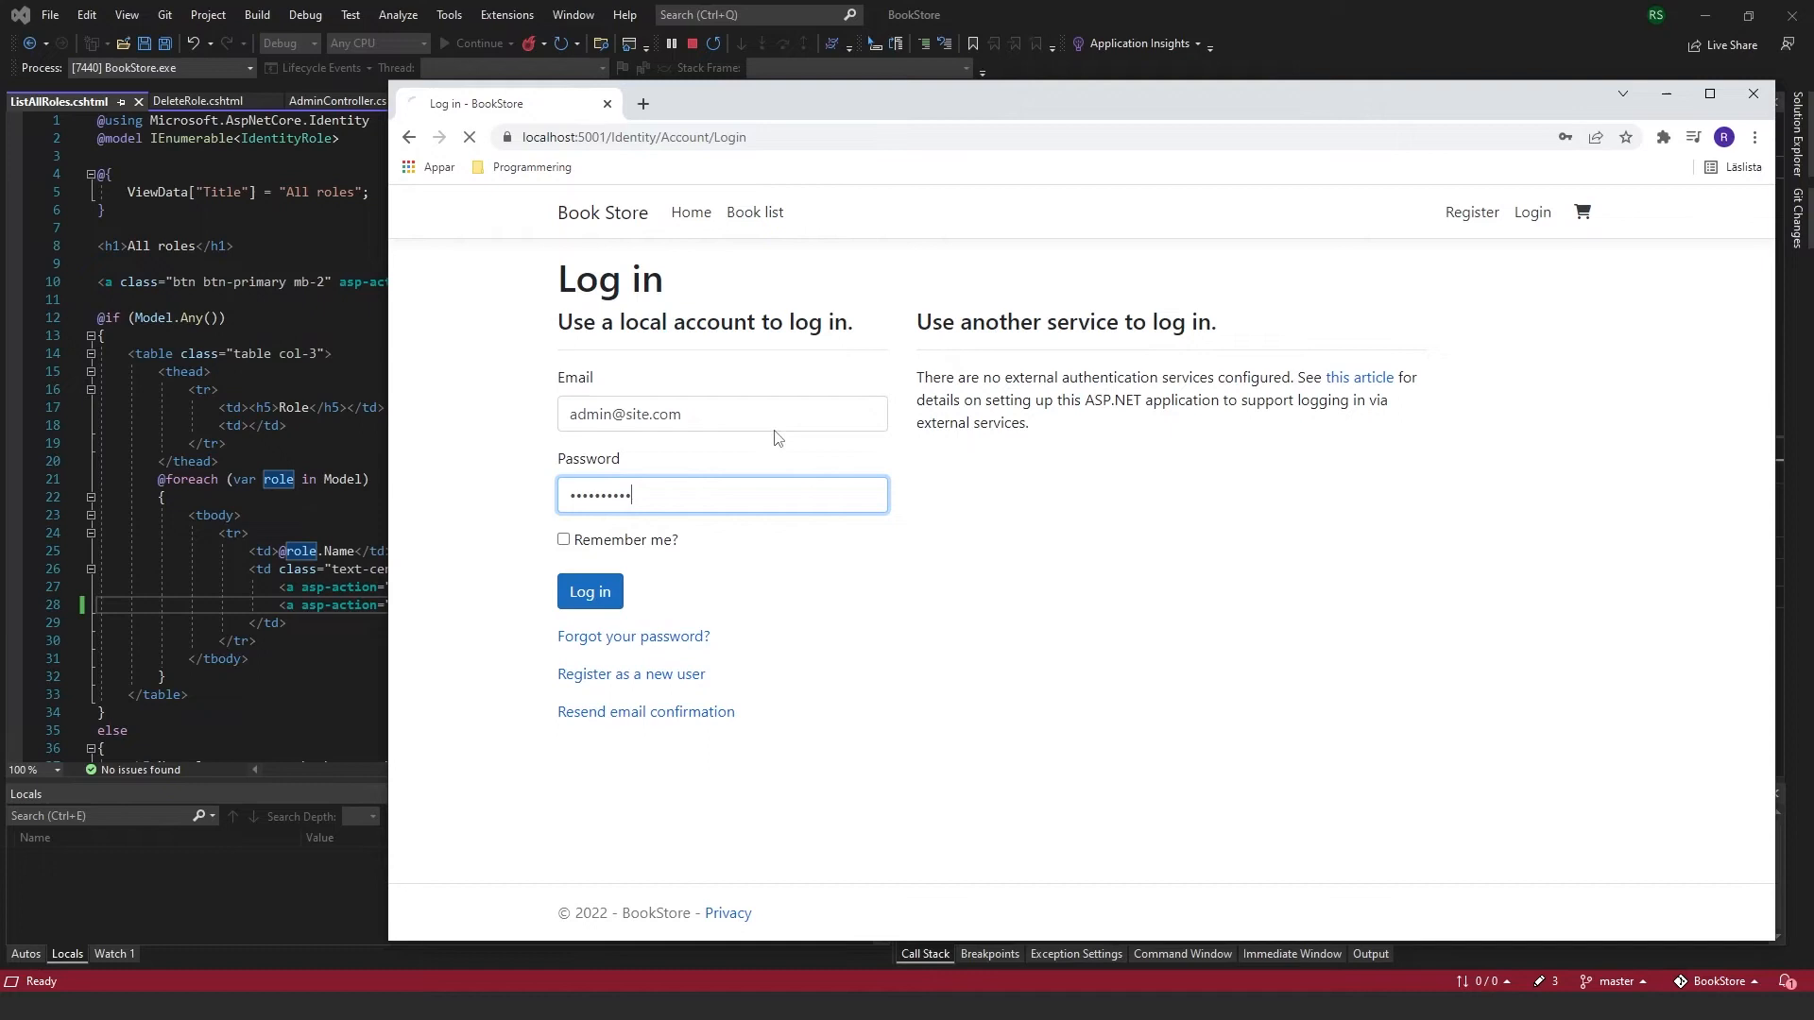
pyautogui.click(590, 591)
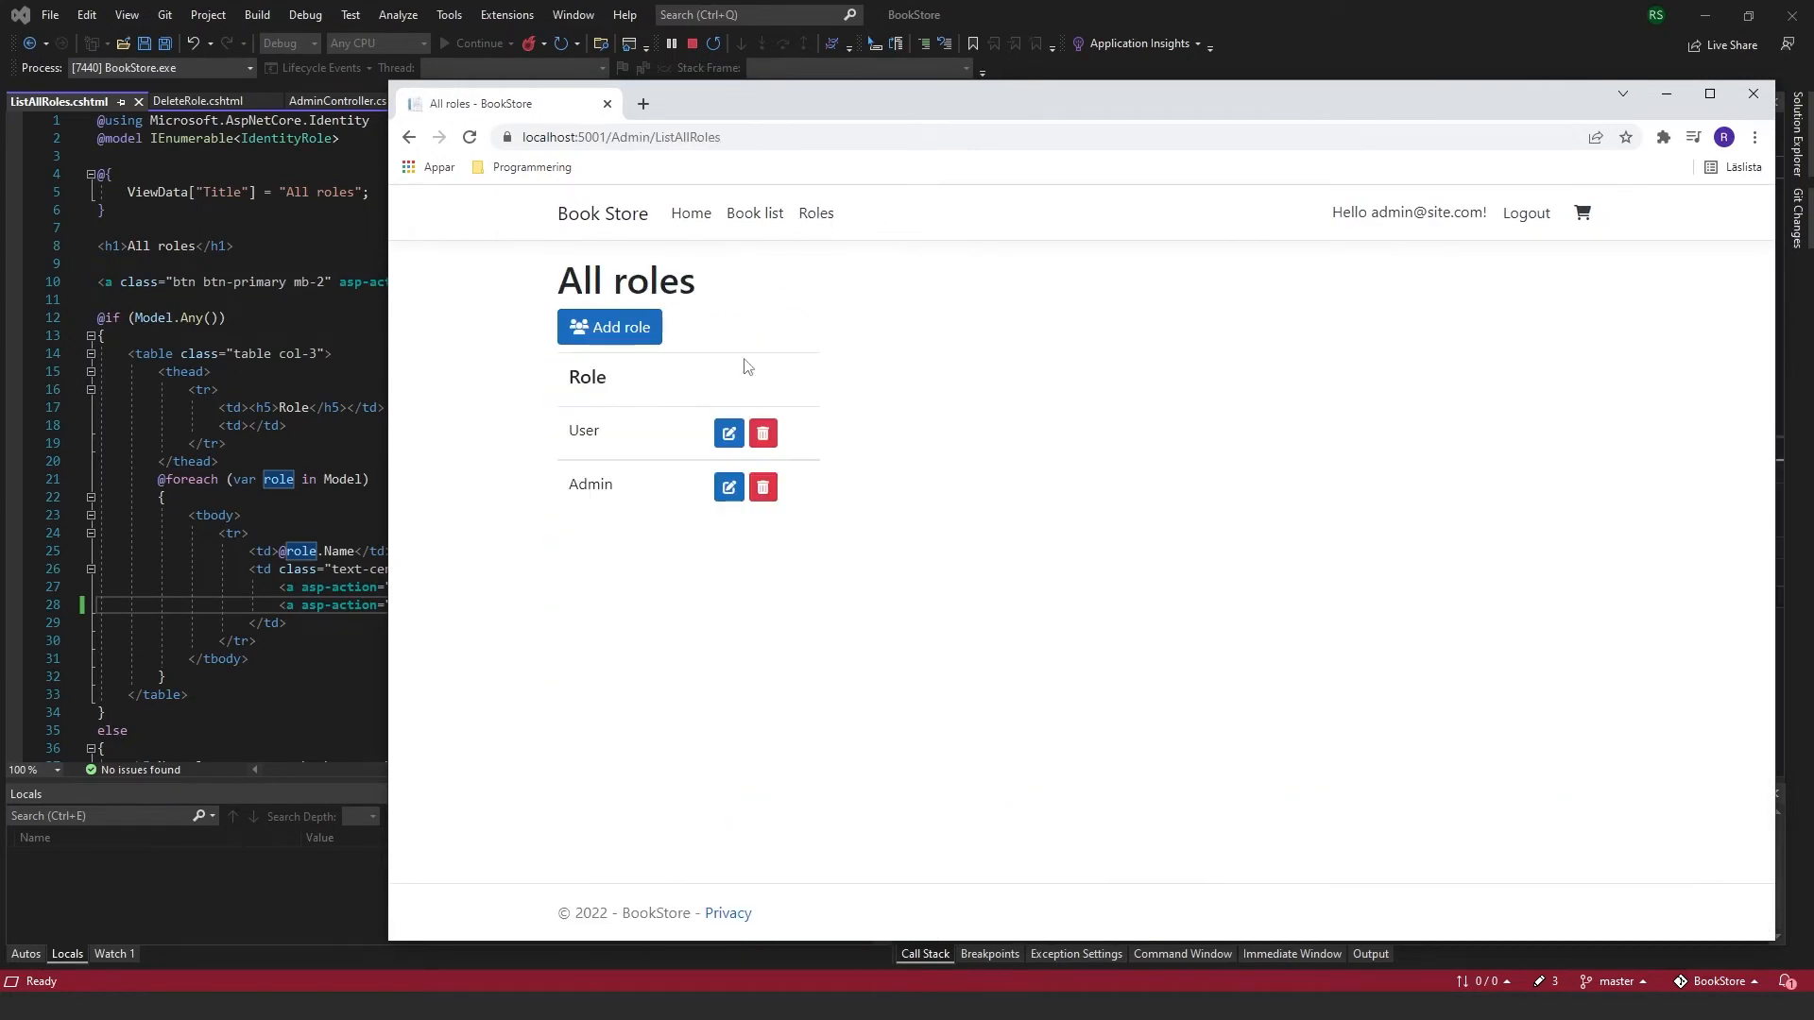
# Add a role named New role, then request to delete it from the All roles list
pyautogui.click(609, 326)
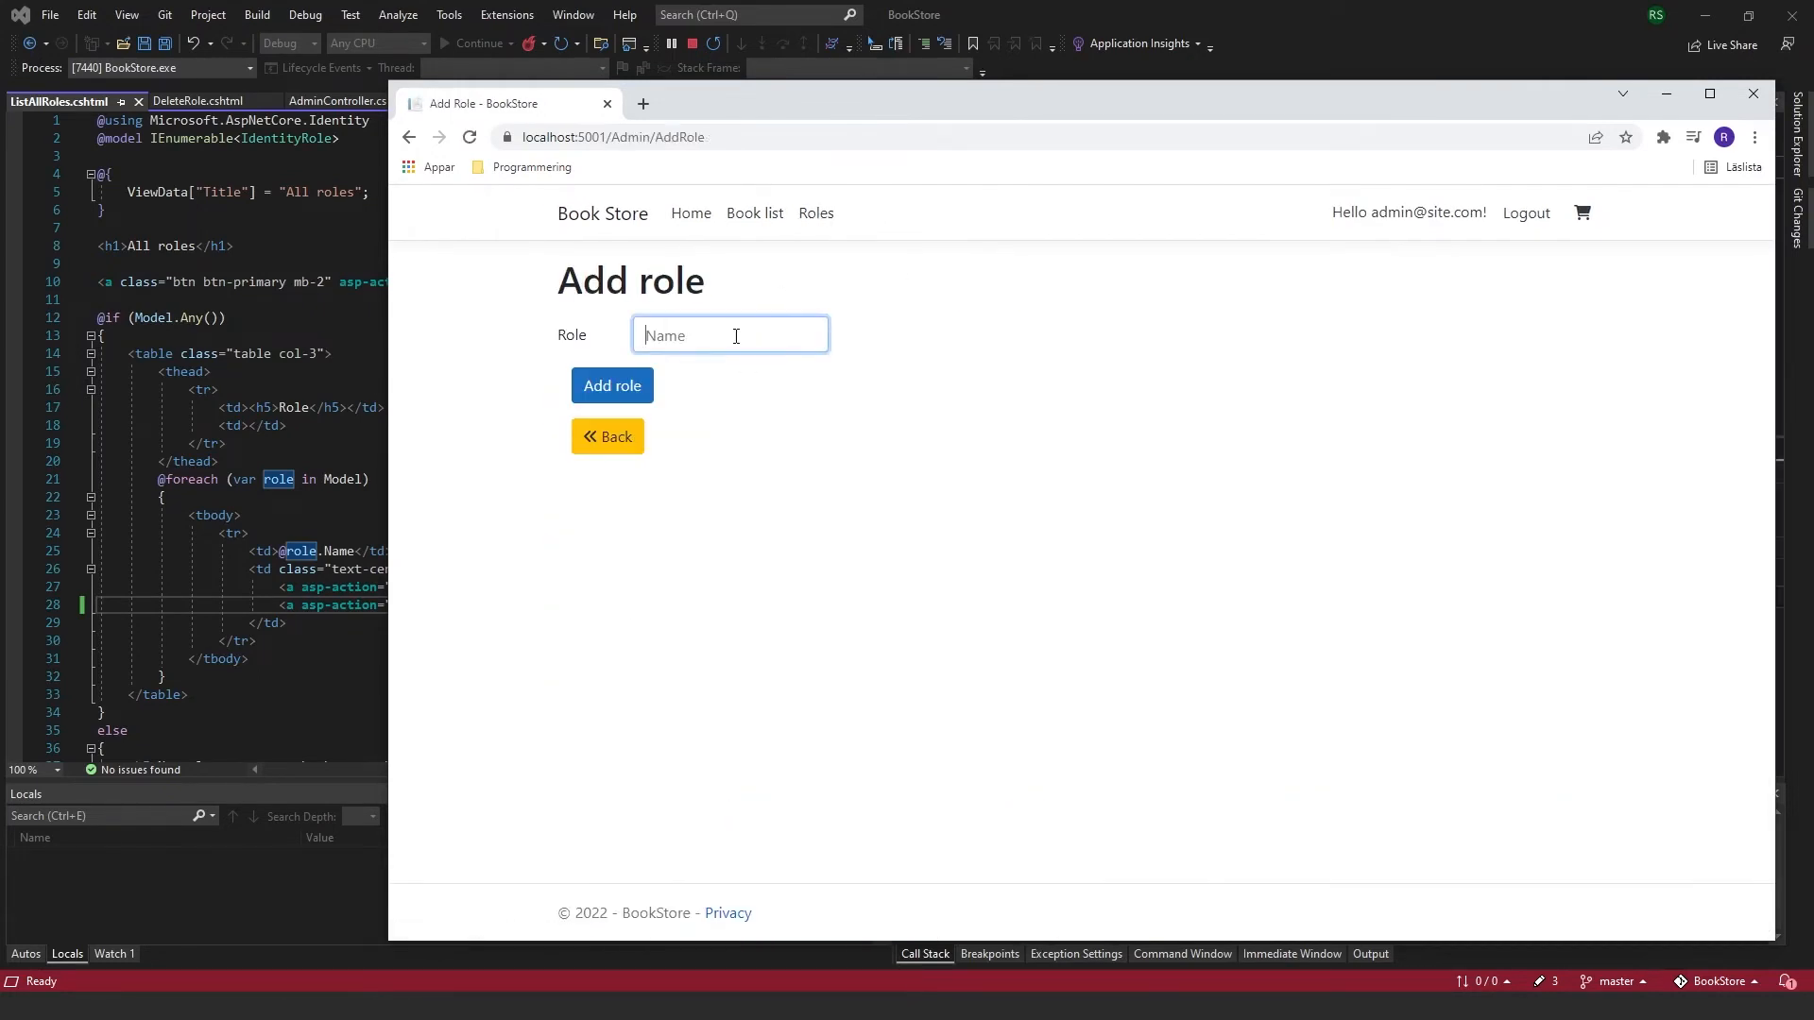
pyautogui.click(612, 386)
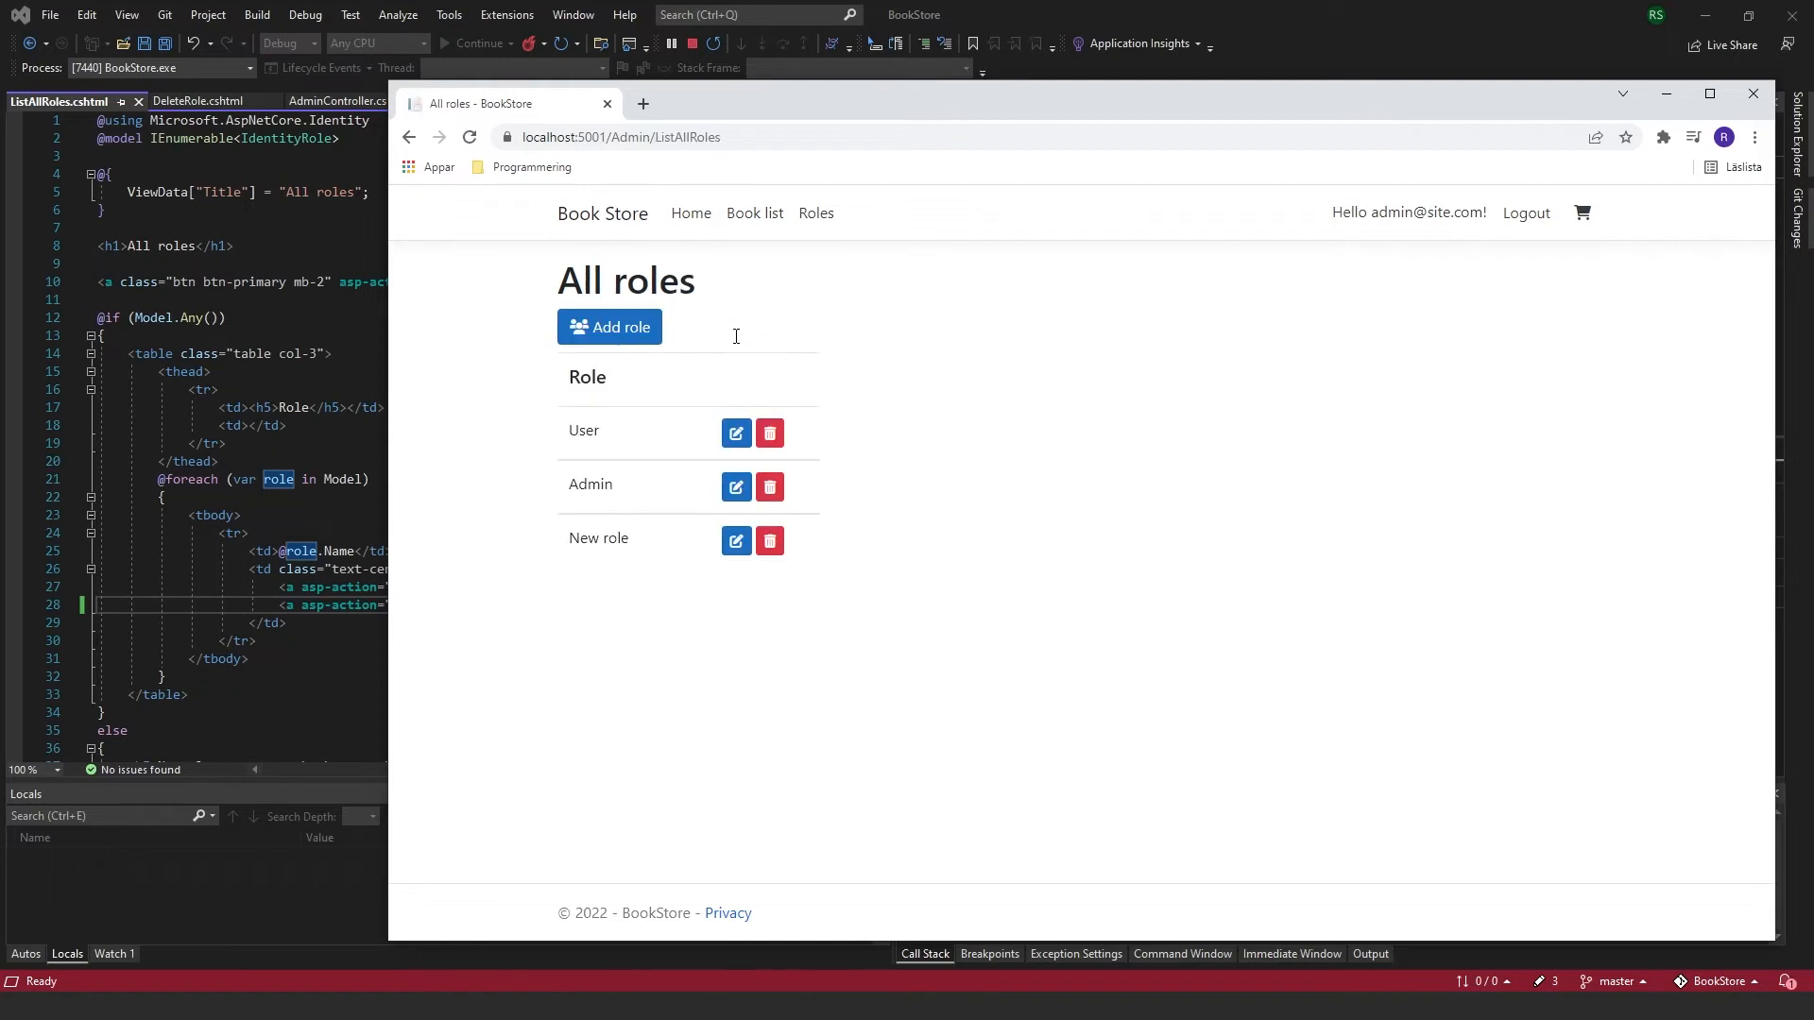
pyautogui.click(770, 541)
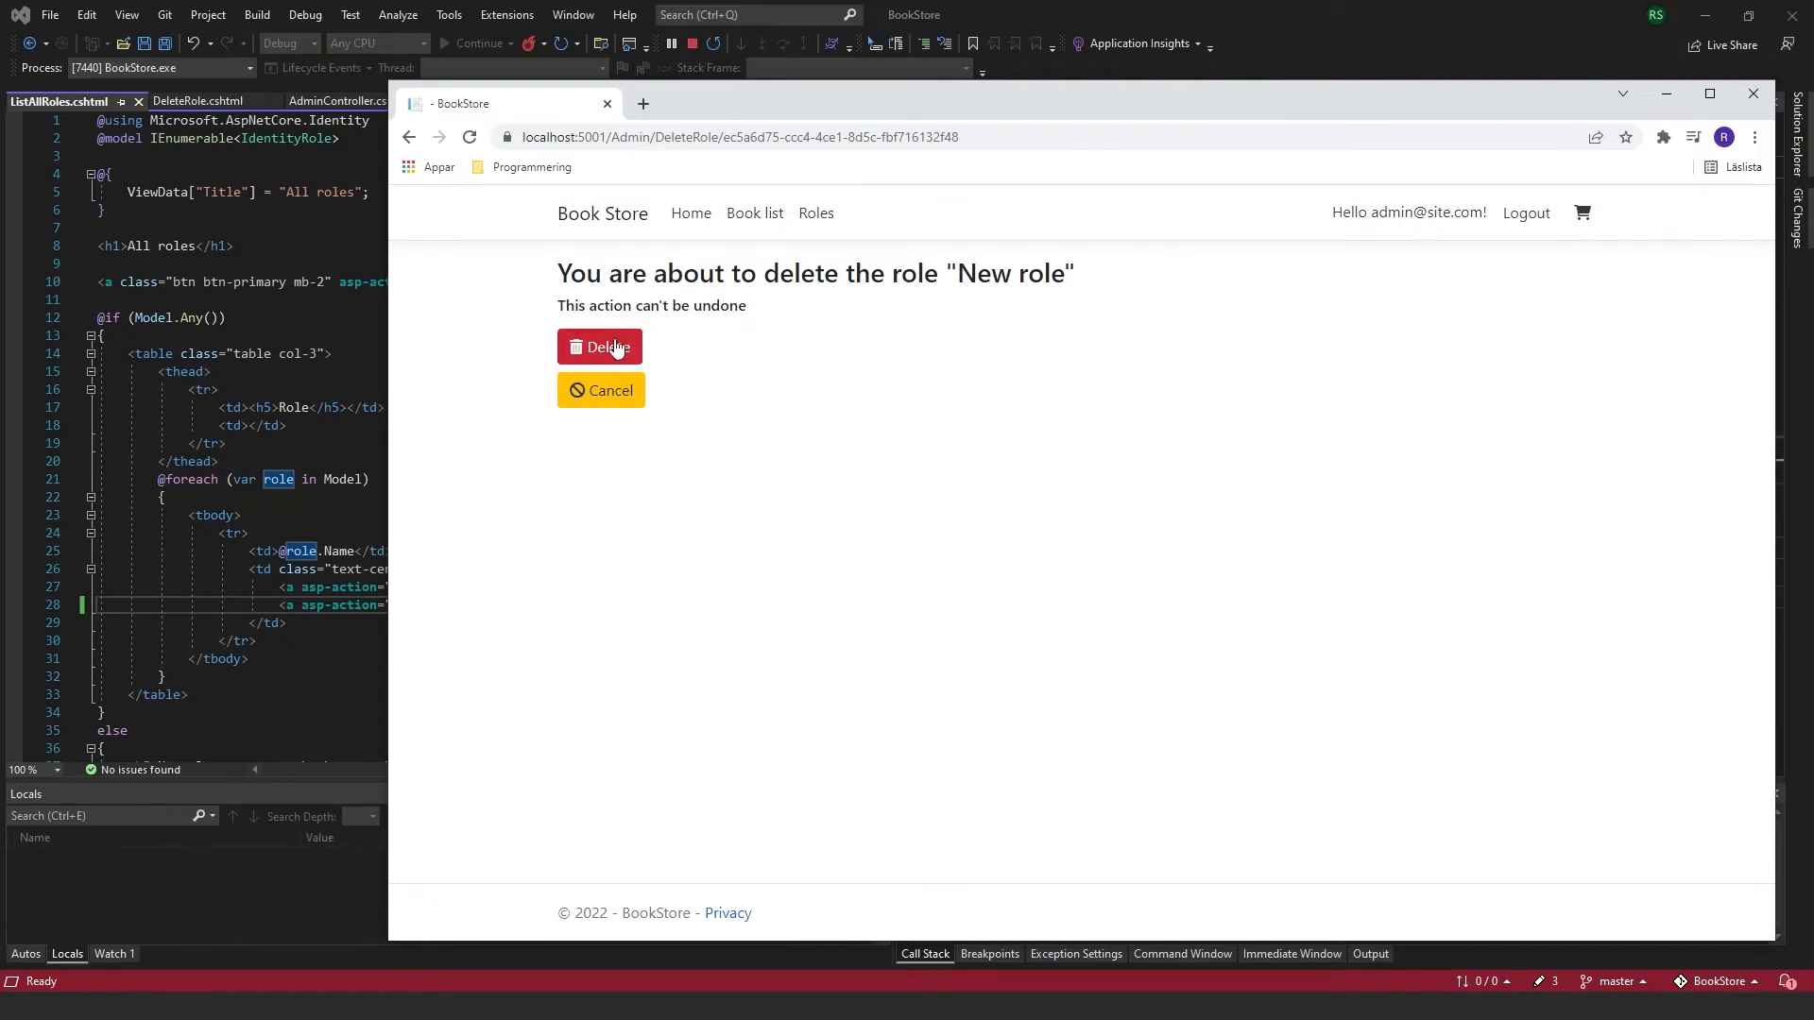
pyautogui.moveTo(602, 350)
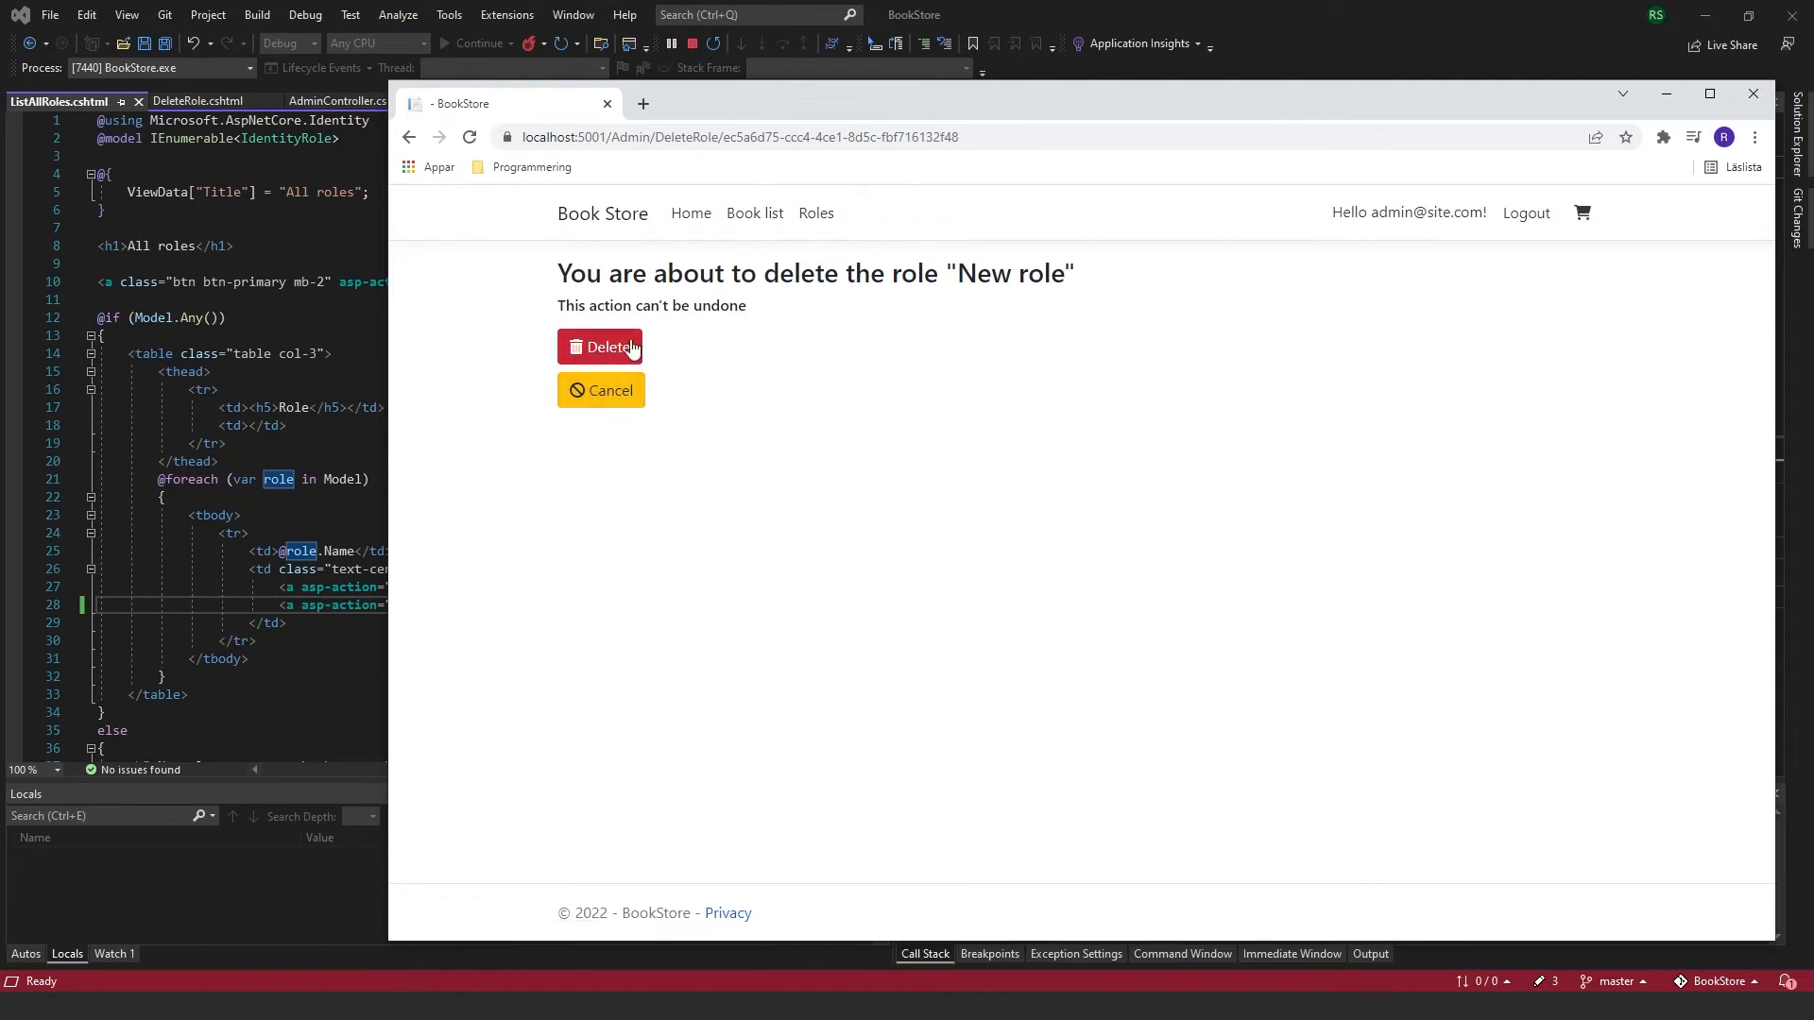
pyautogui.moveTo(596, 392)
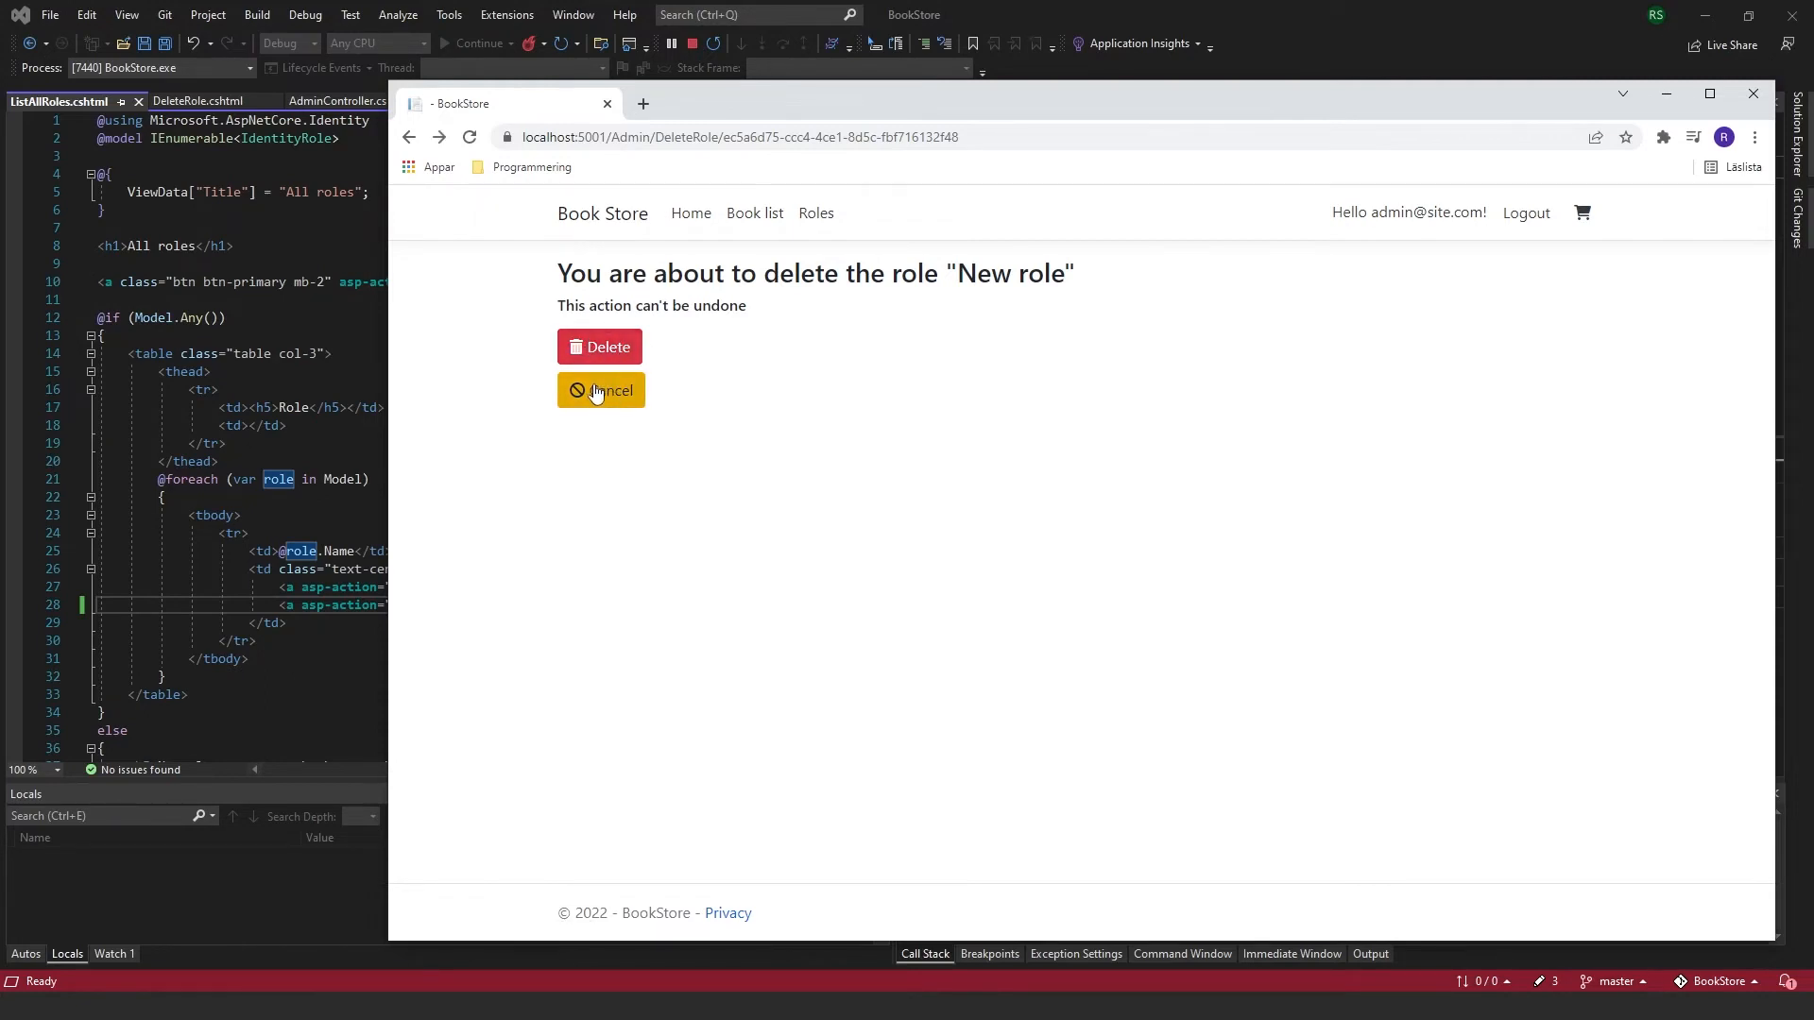
# Cancel deleting New role, landing on a 404 for /Admin/ListRoles
pyautogui.click(601, 390)
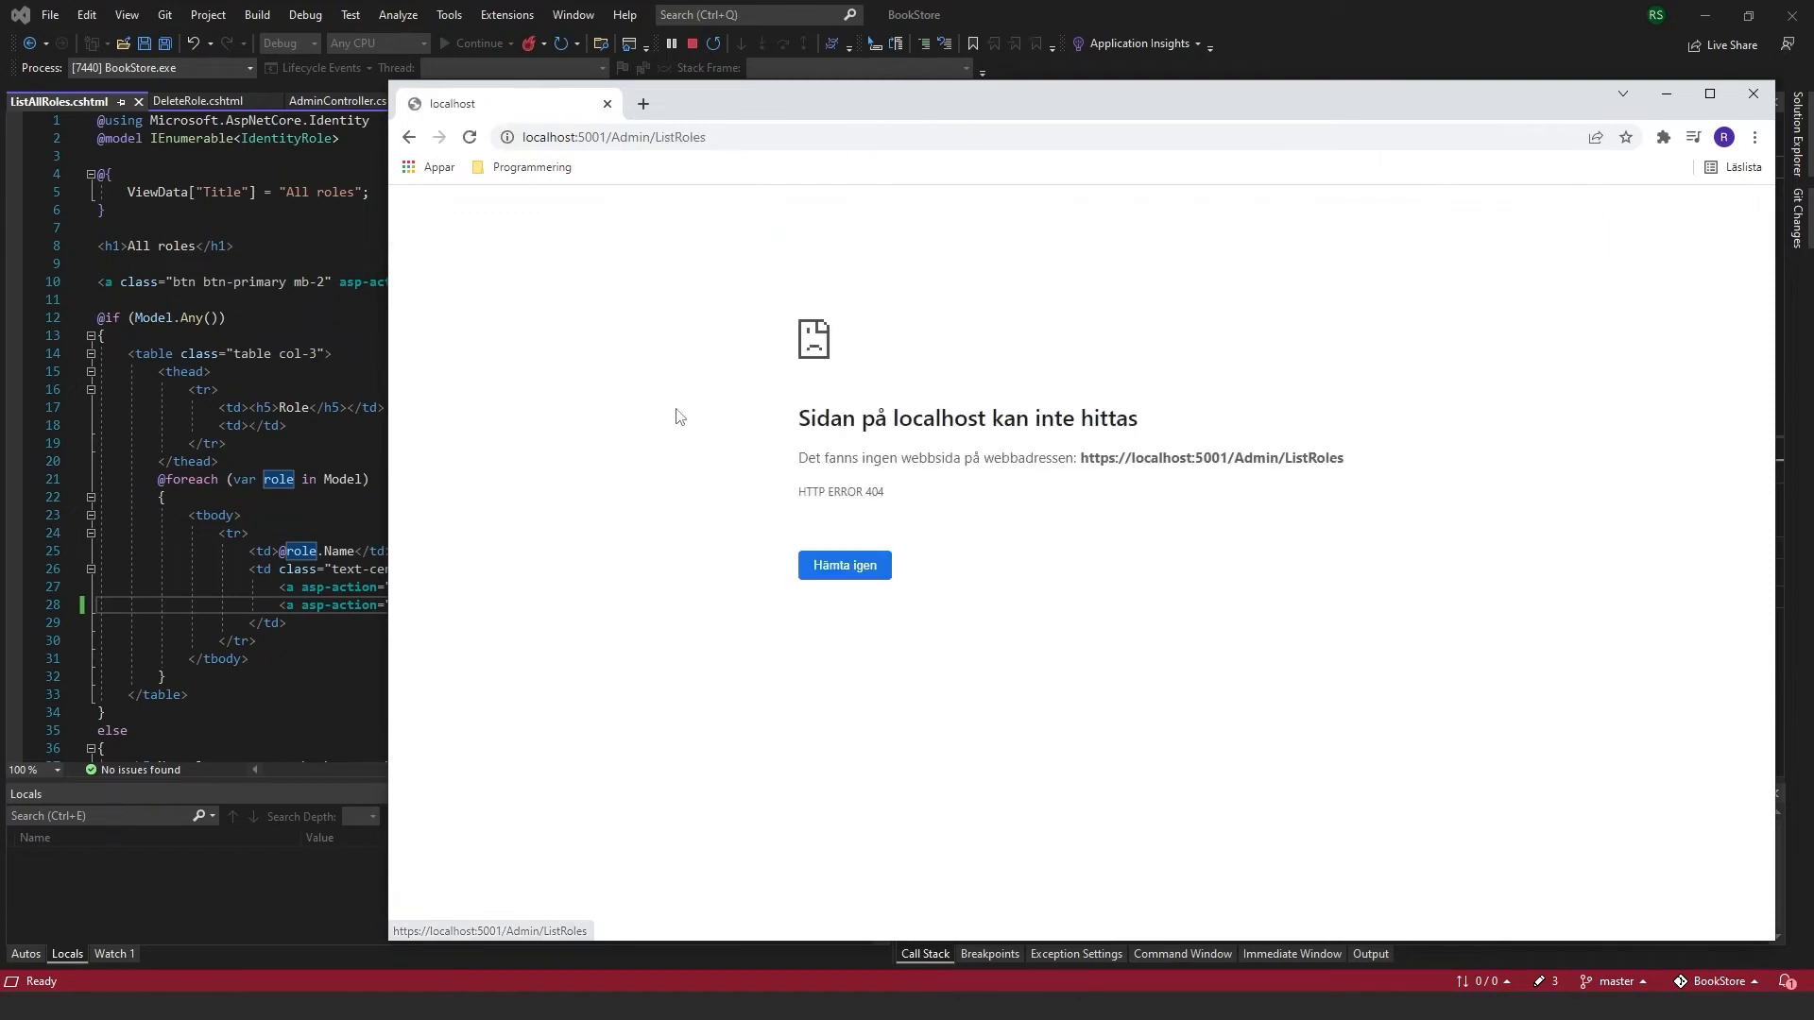
pyautogui.moveTo(1269, 47)
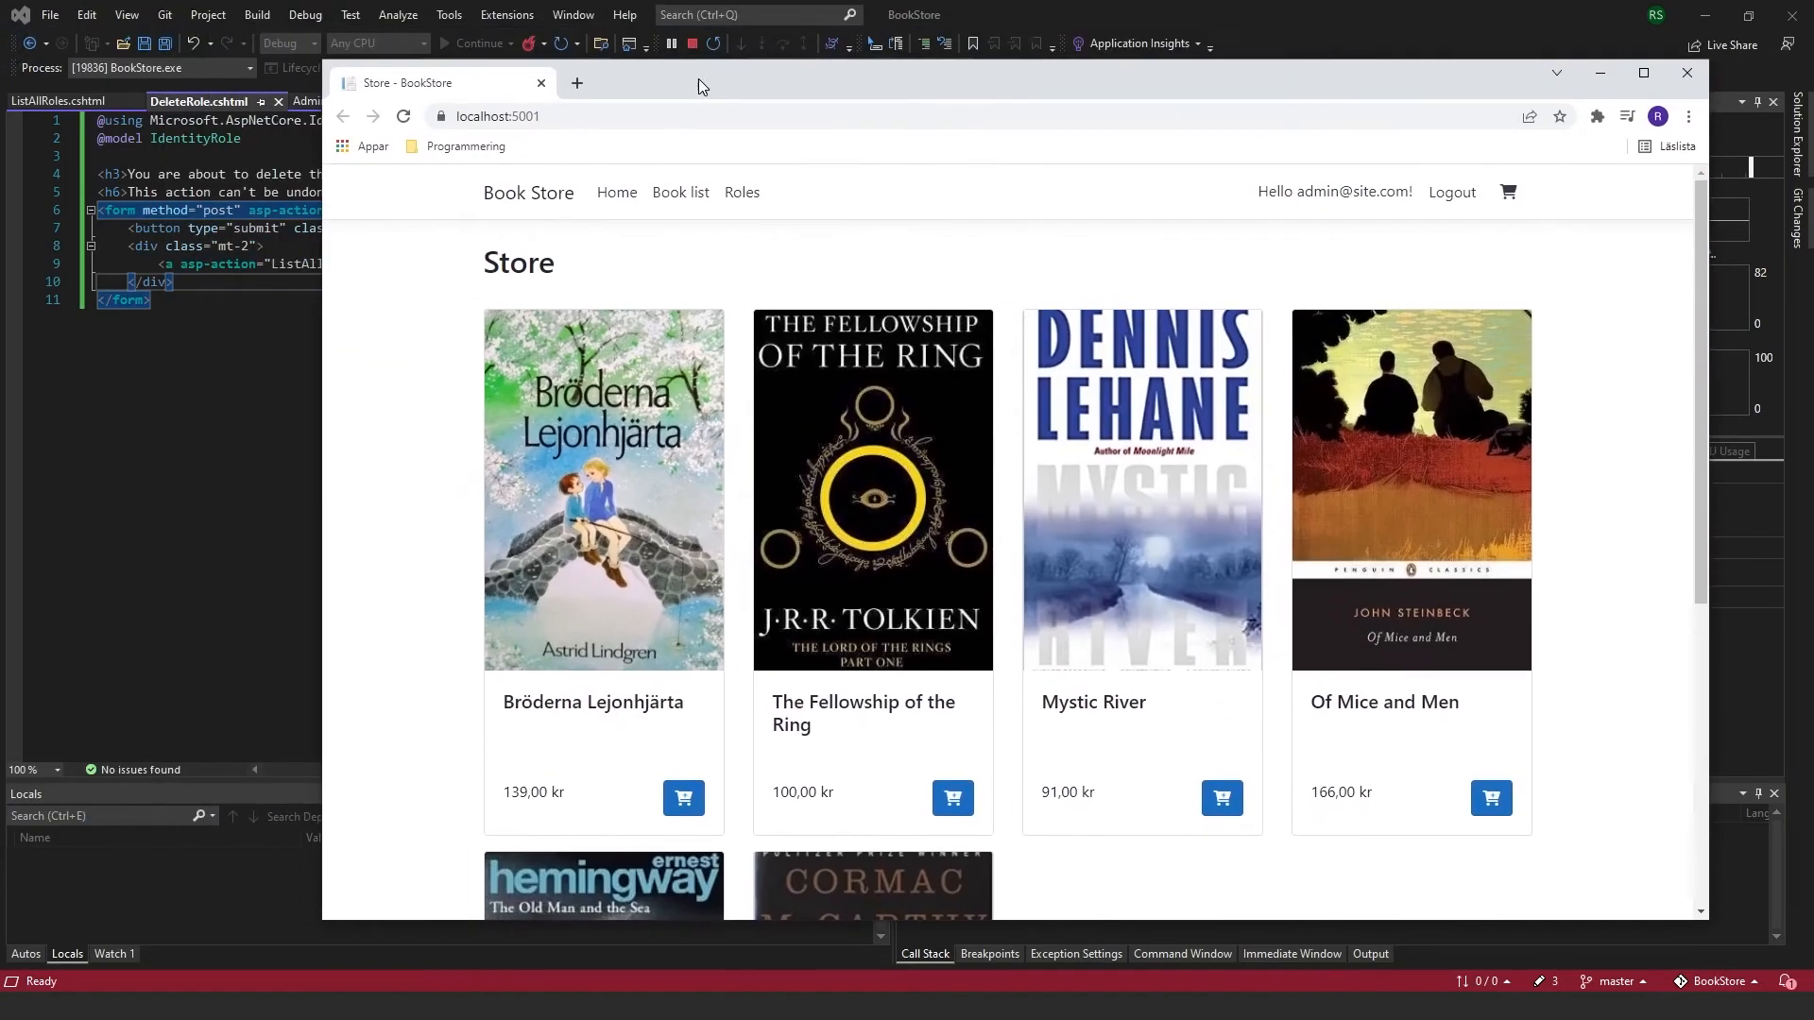
# Start deleting New role, cancel back to All roles, then close Chrome
pyautogui.click(742, 191)
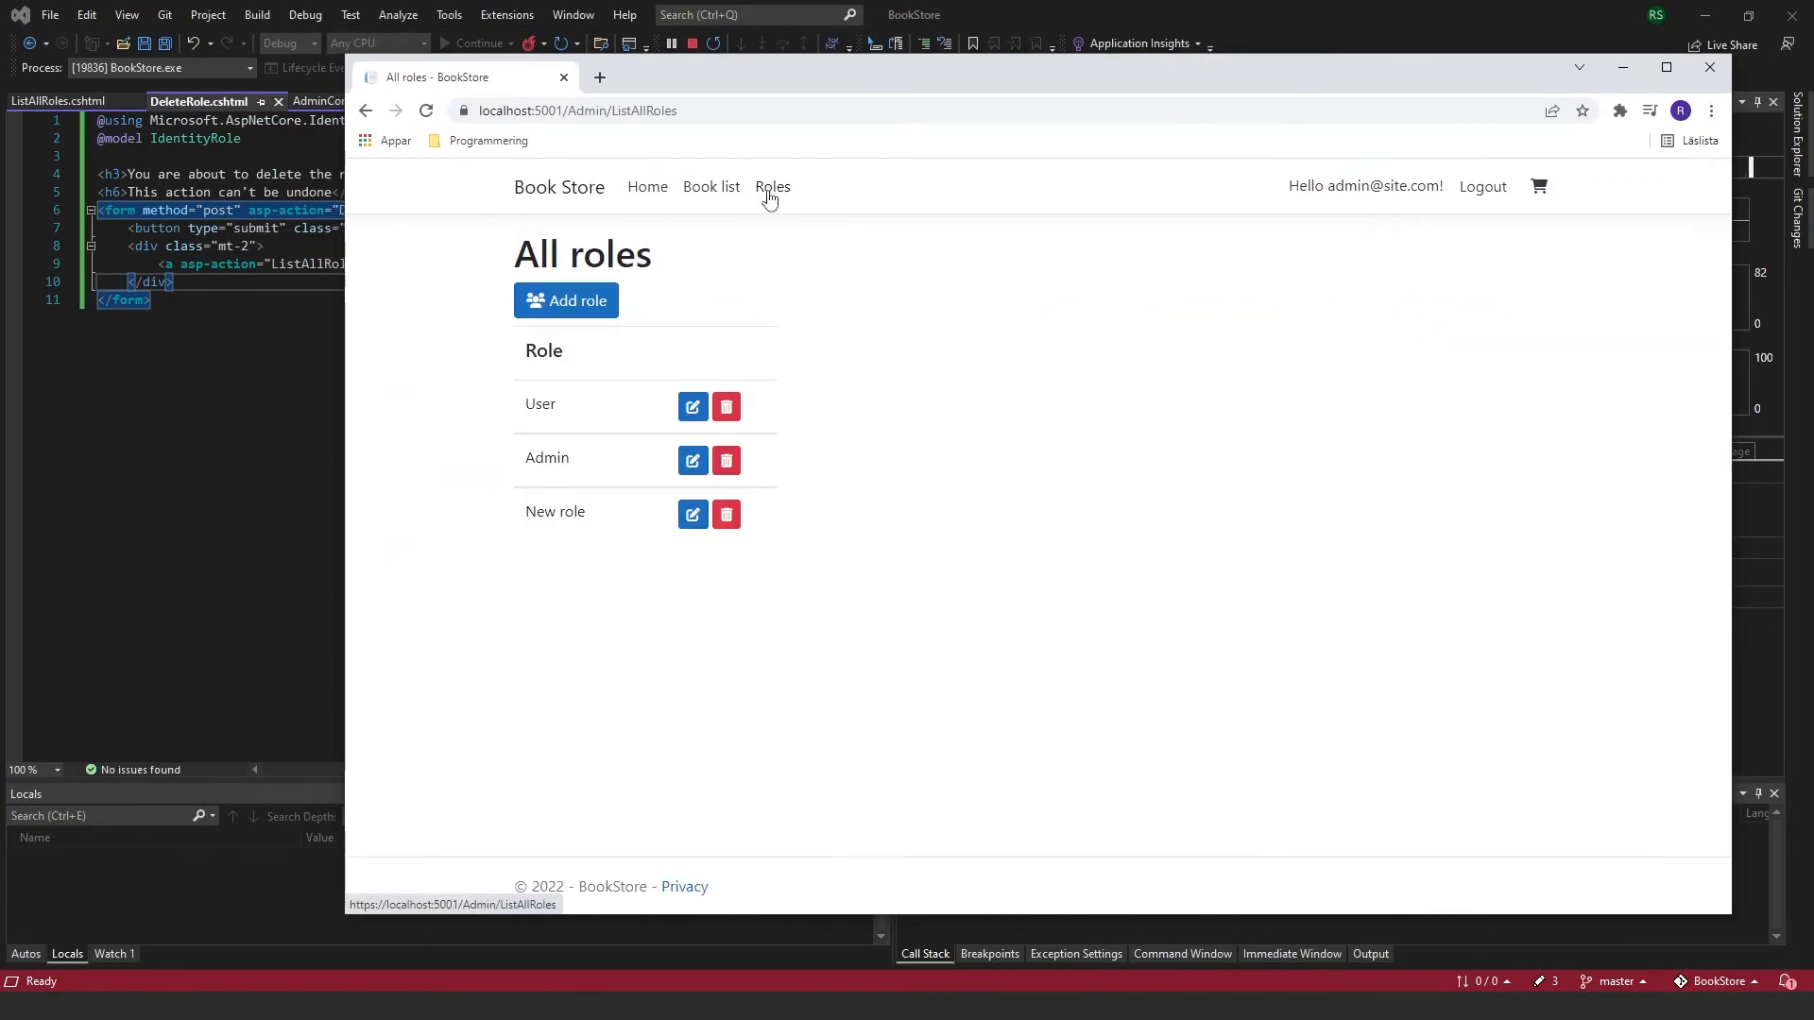
pyautogui.click(726, 514)
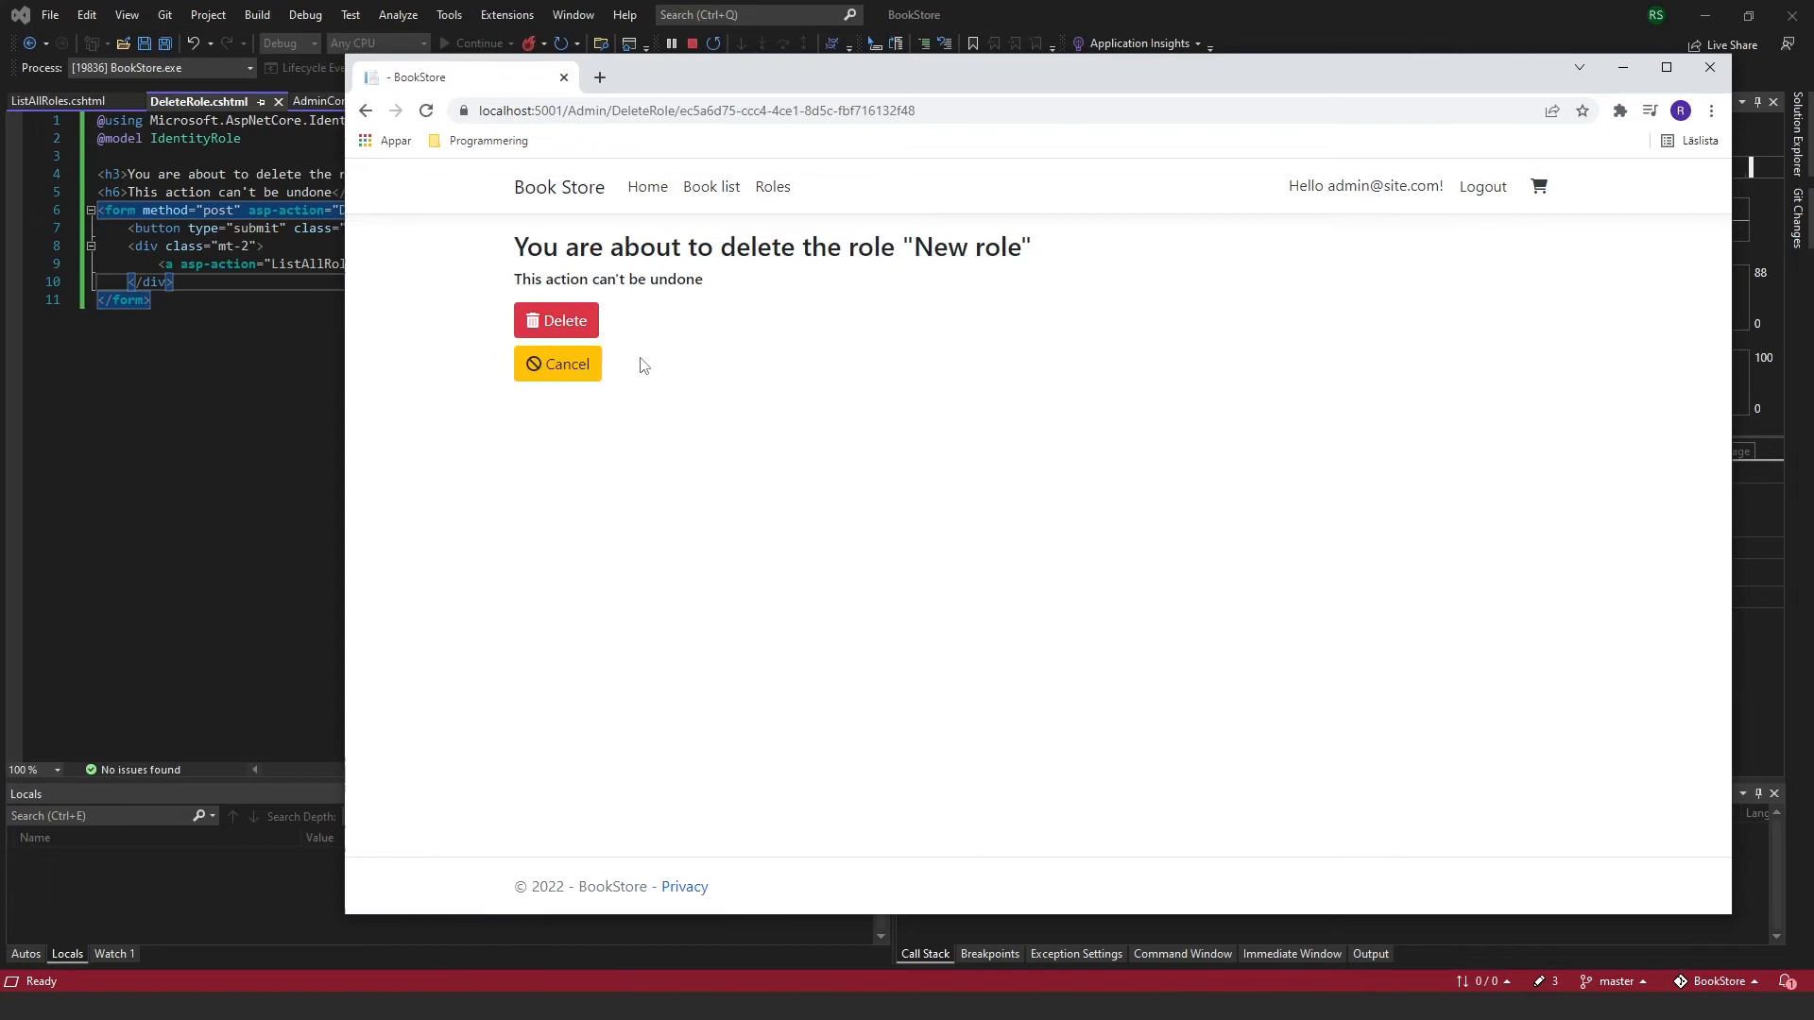
pyautogui.click(558, 364)
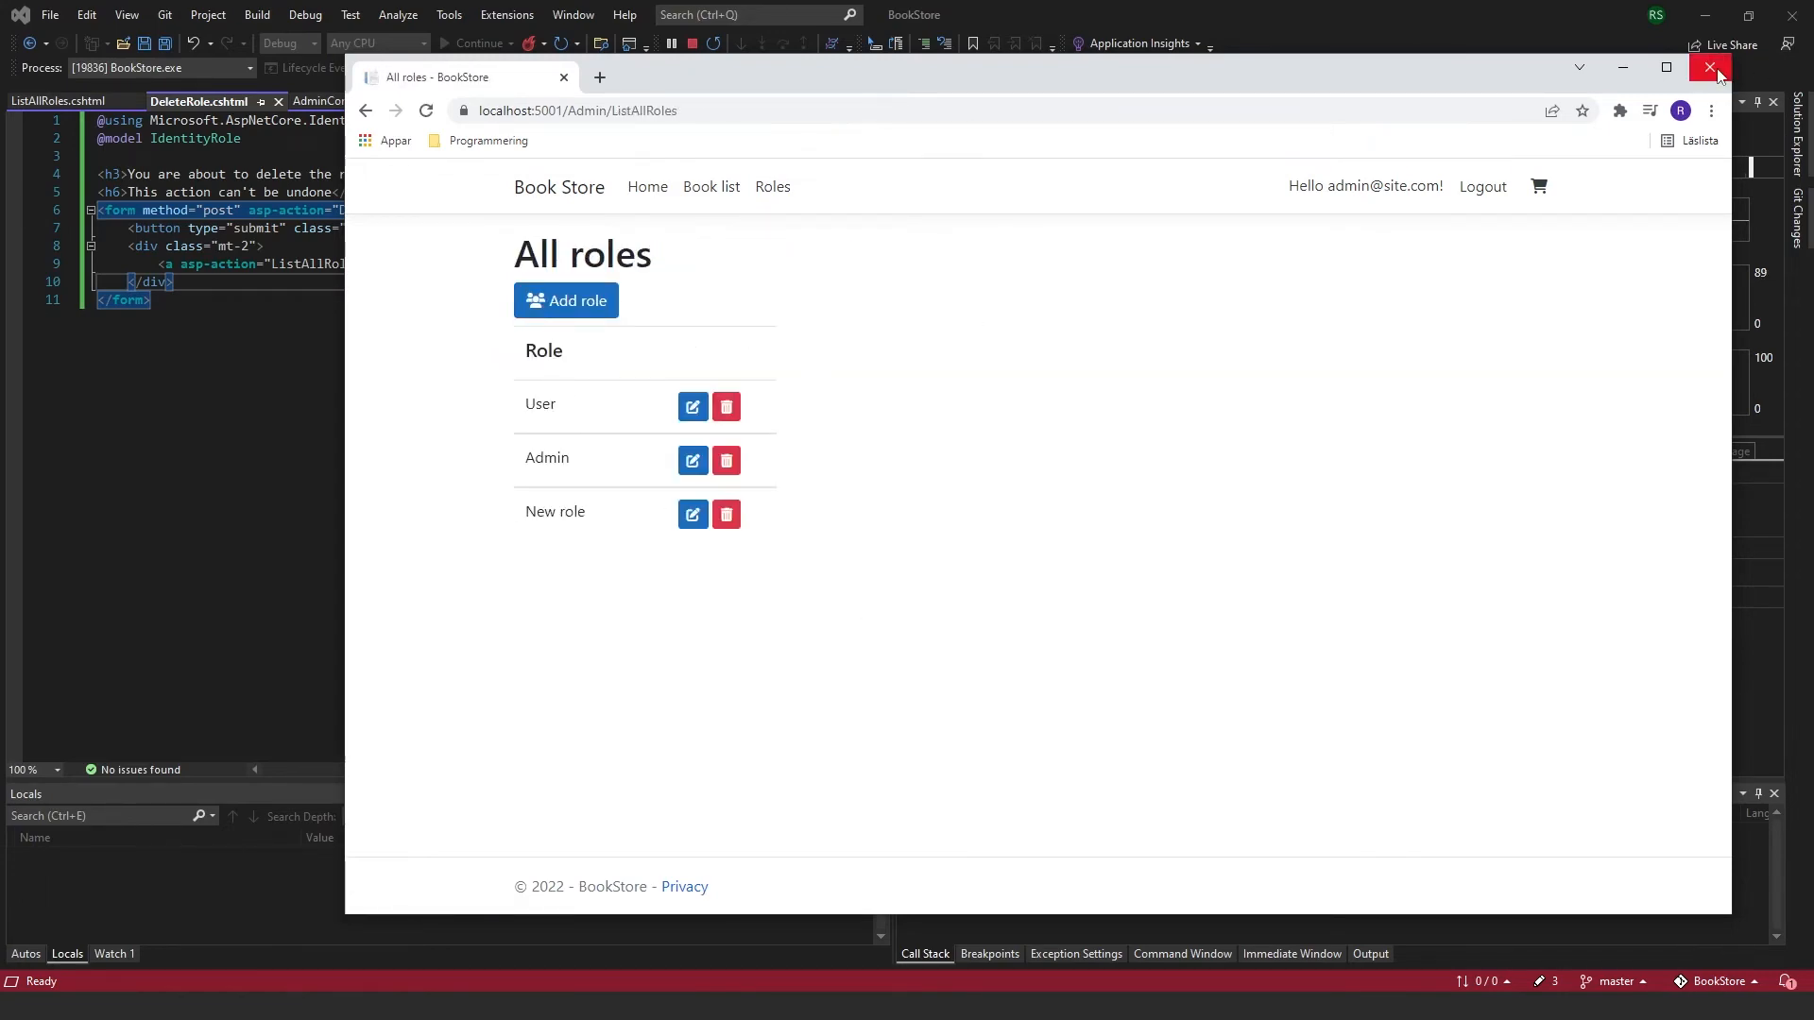
pyautogui.click(1707, 67)
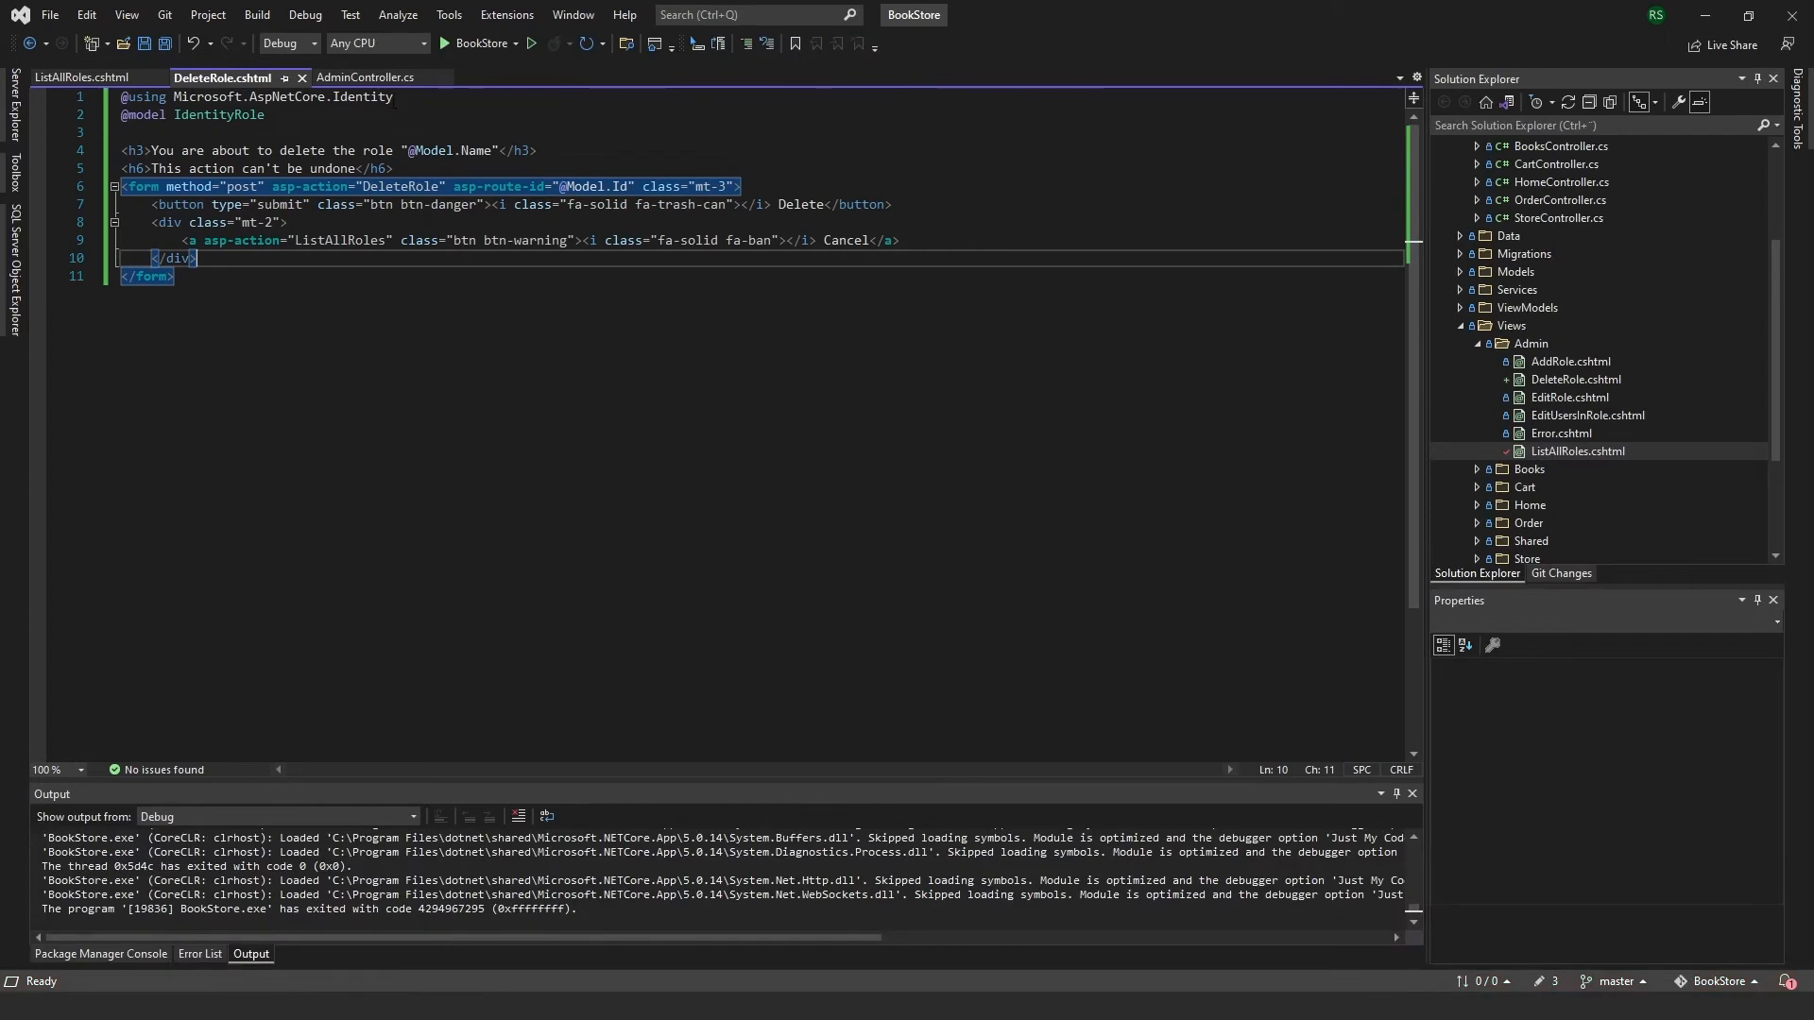
# Write an empty [HttpPost] public async Task<IActionResult> ConfirmDelete() stub below DeleteRole
pyautogui.click(358, 77)
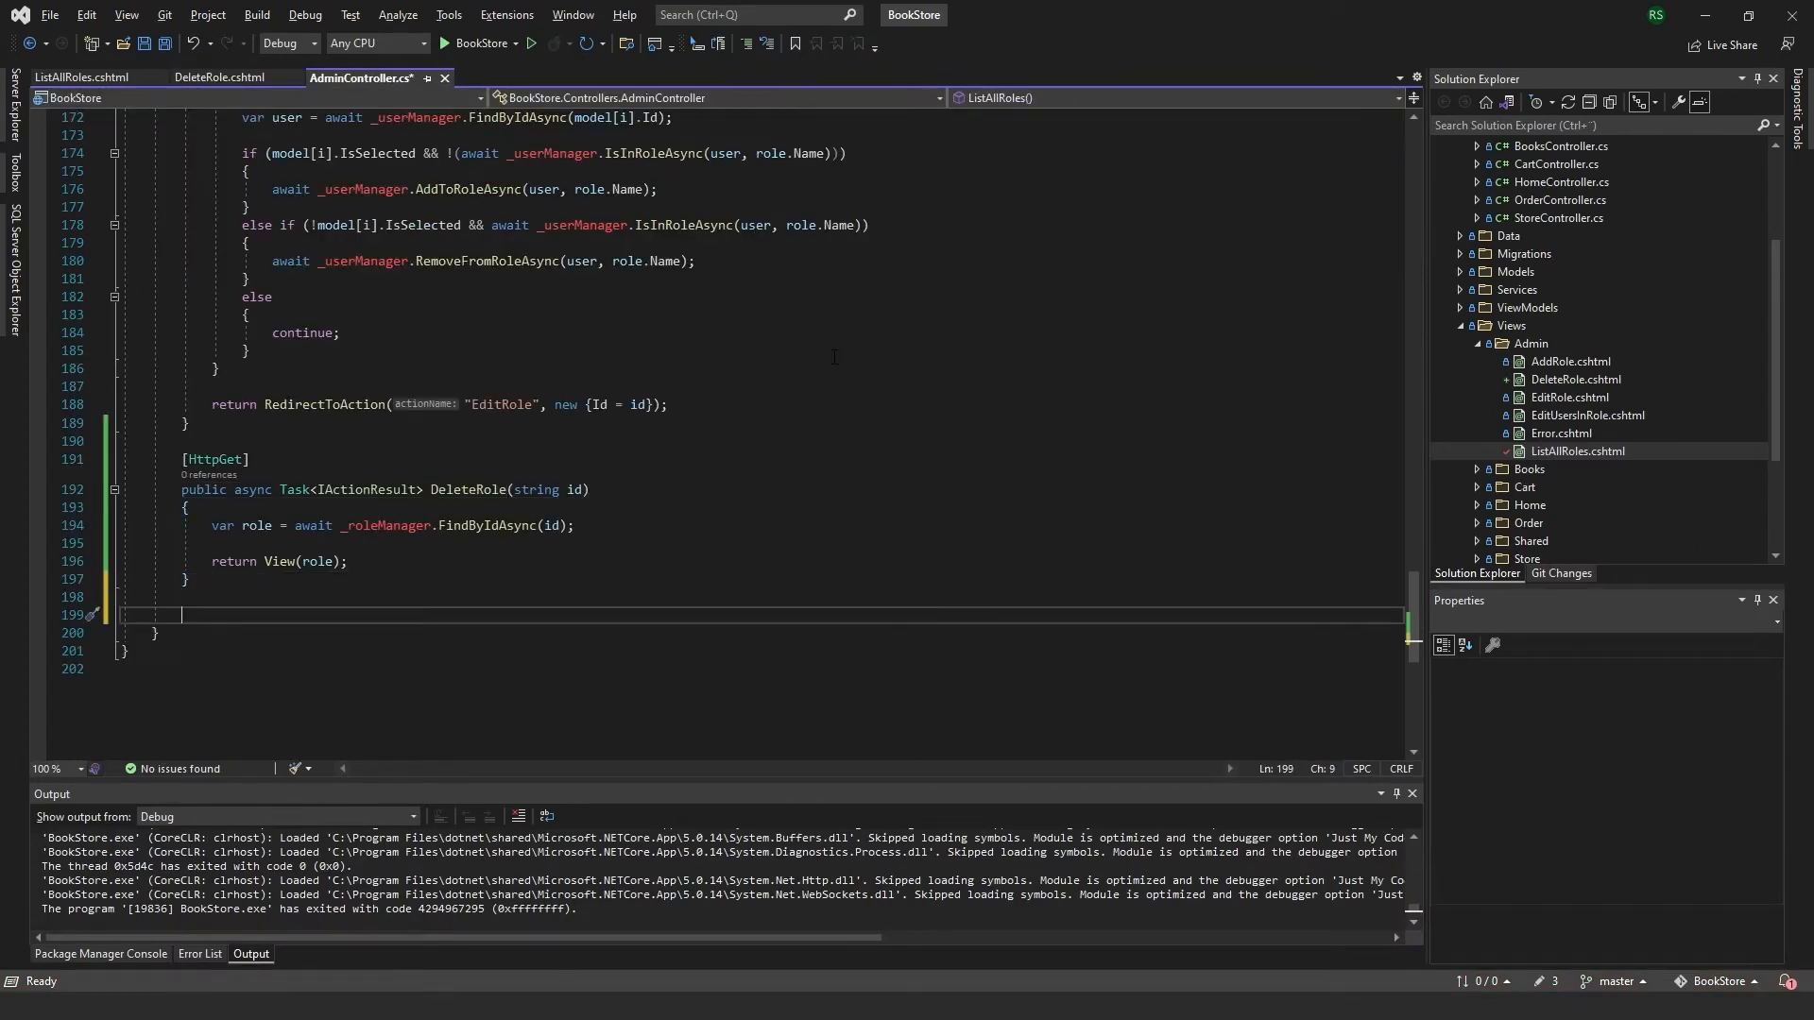
pyautogui.write('[httpPost')
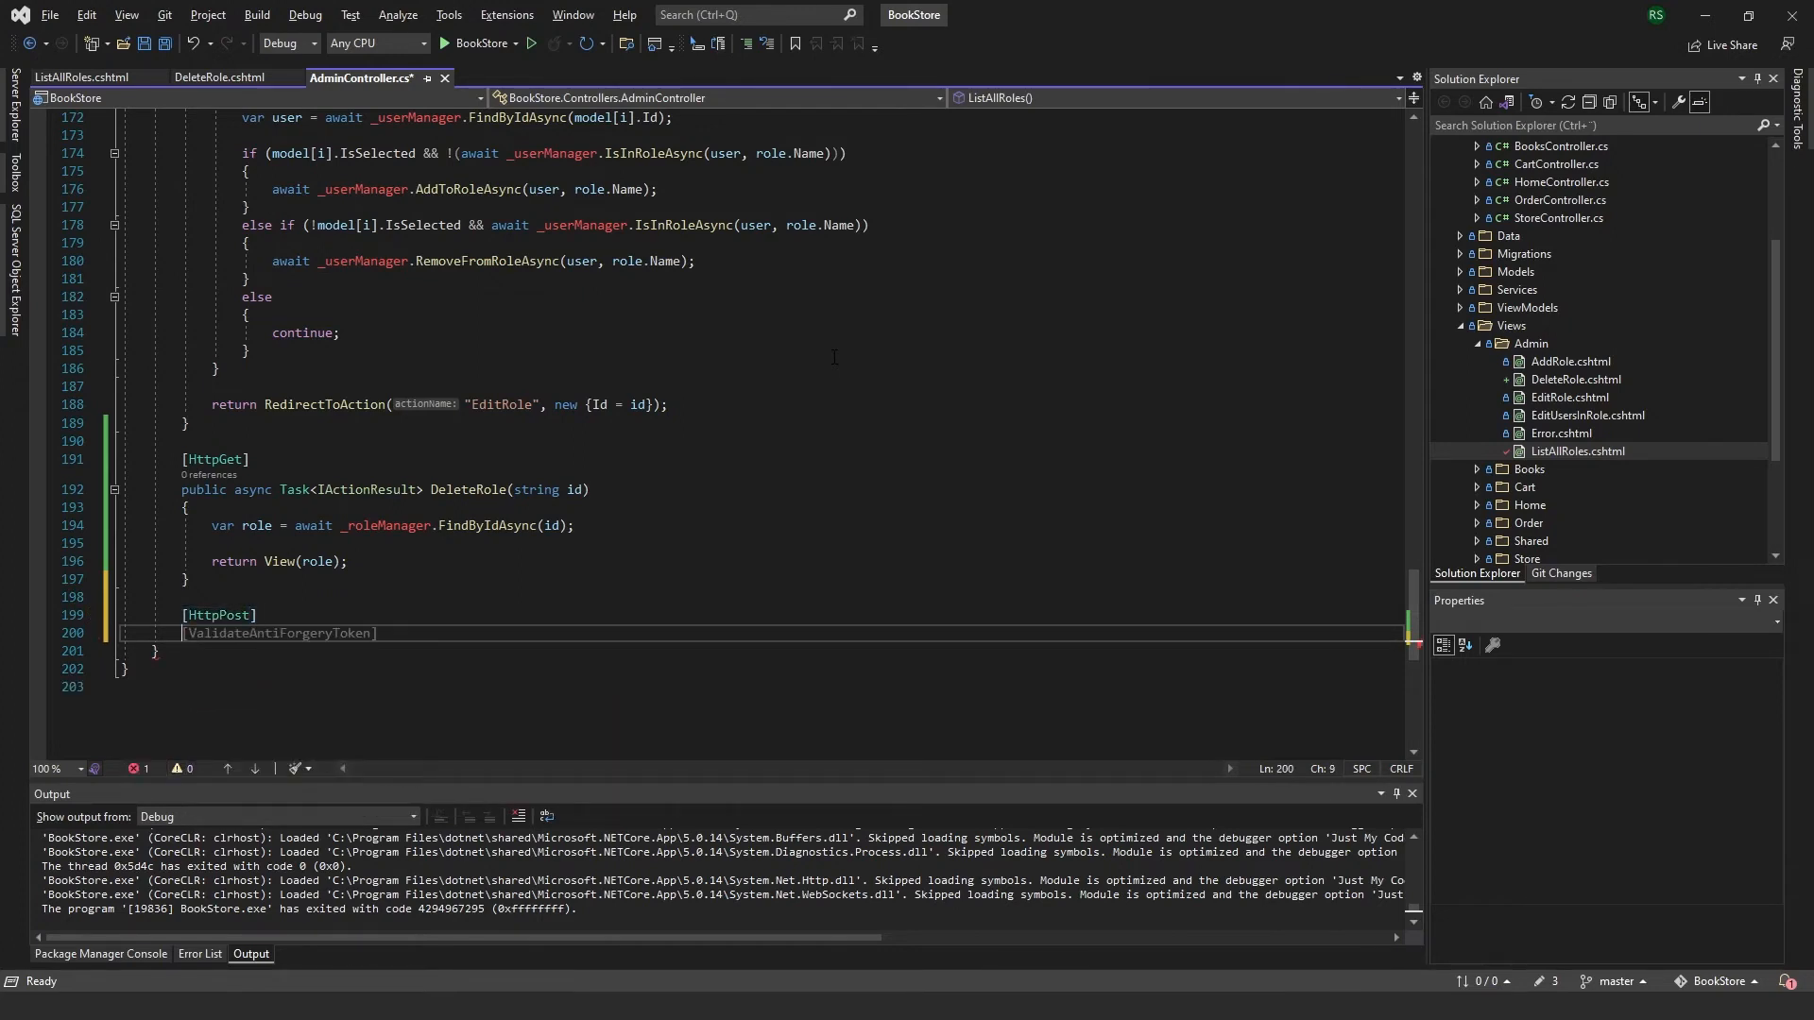
pyautogui.write('public a')
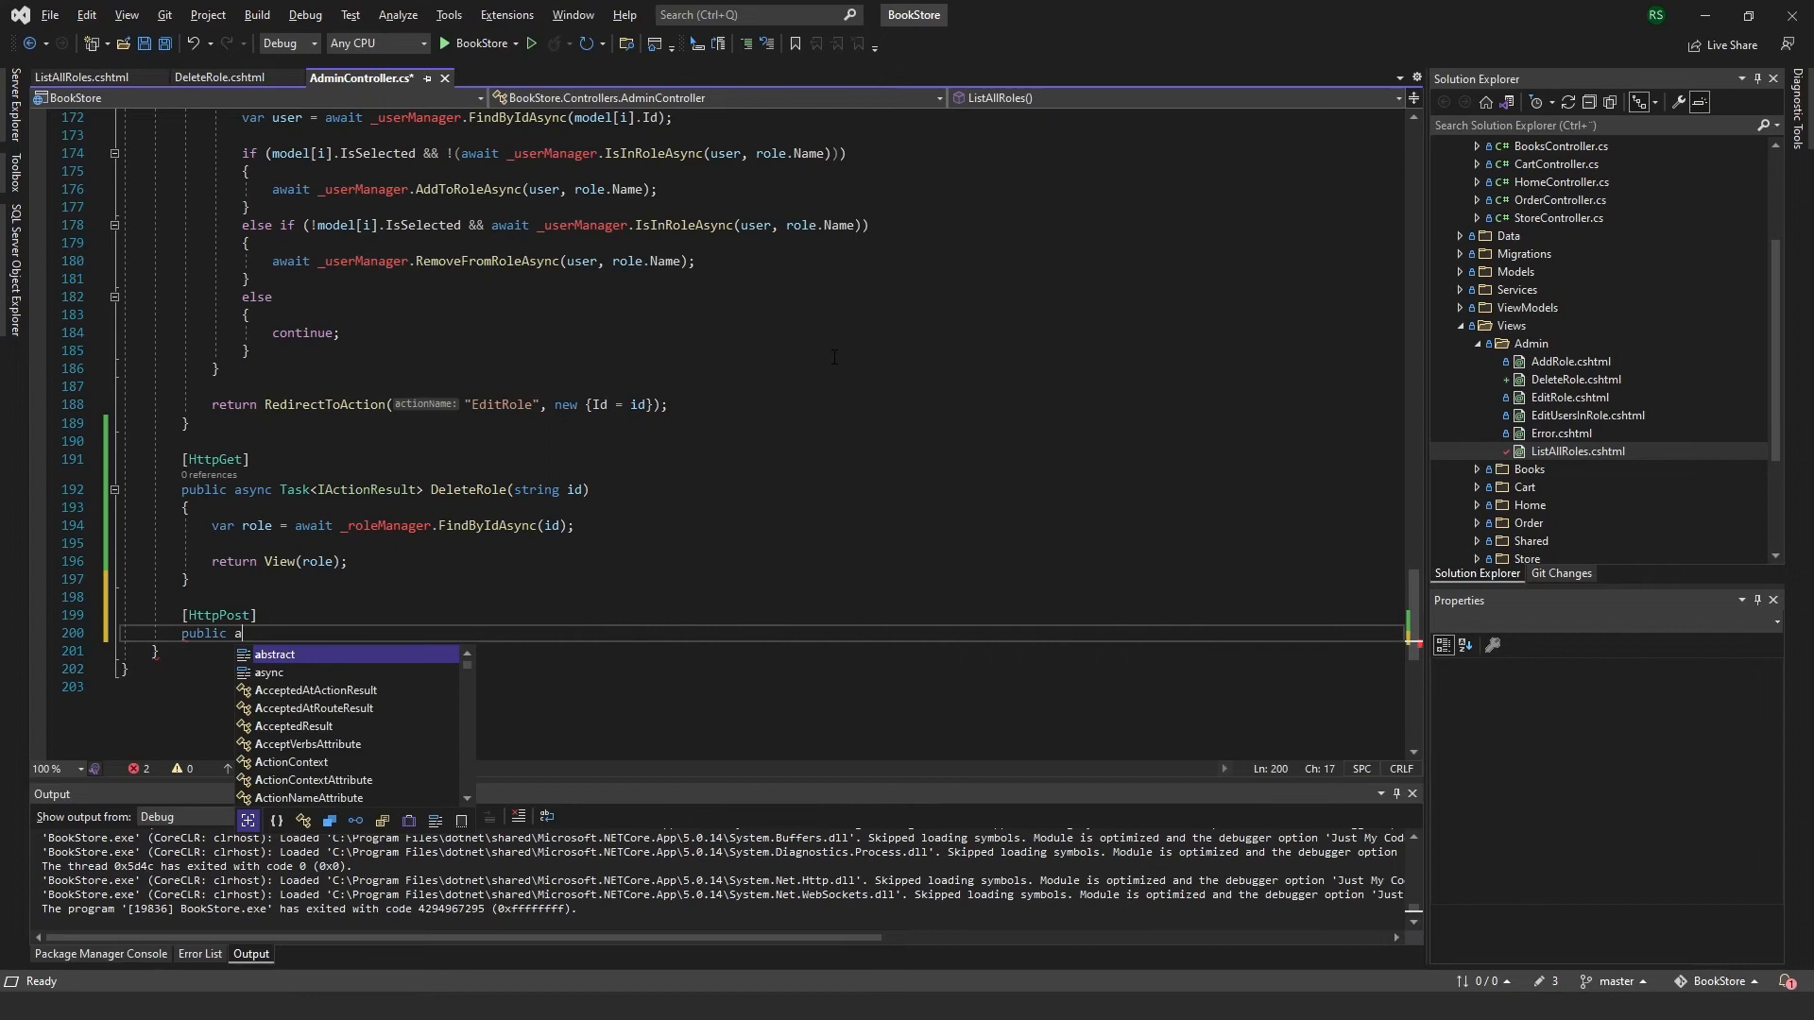
pyautogui.write('sync Task<IActionResult> EditRole(')
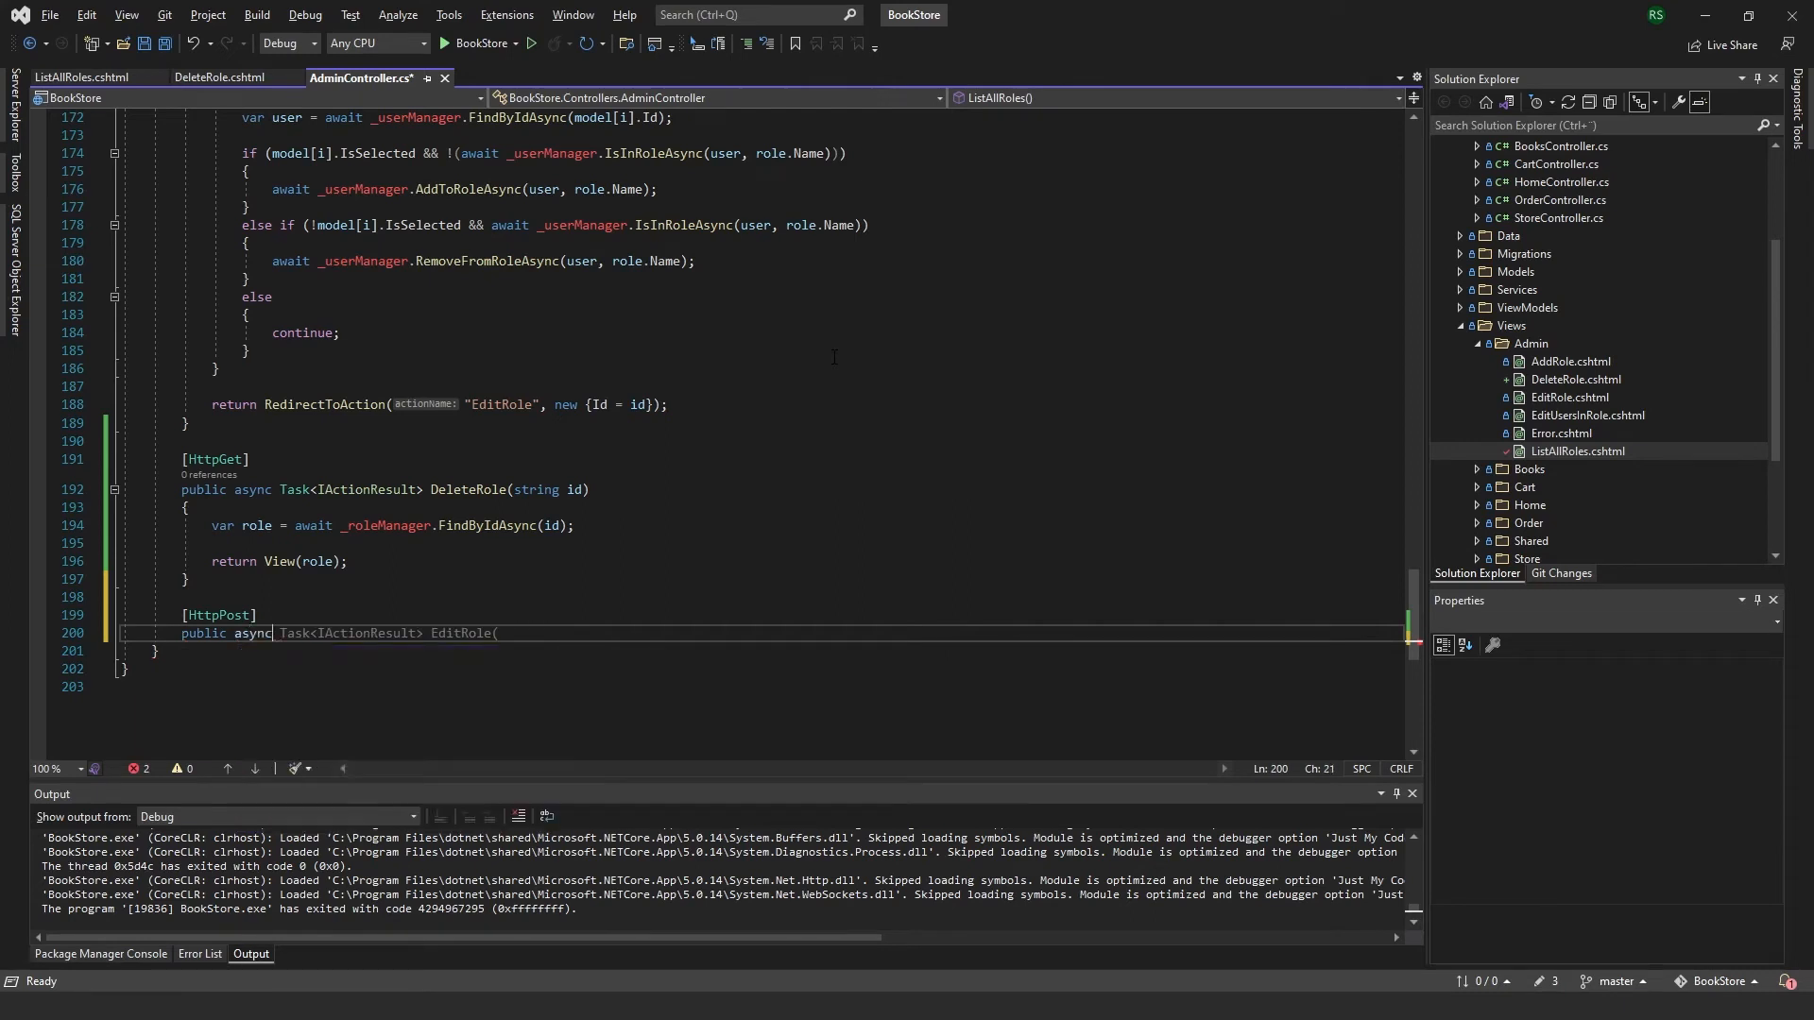
pyautogui.write('()')
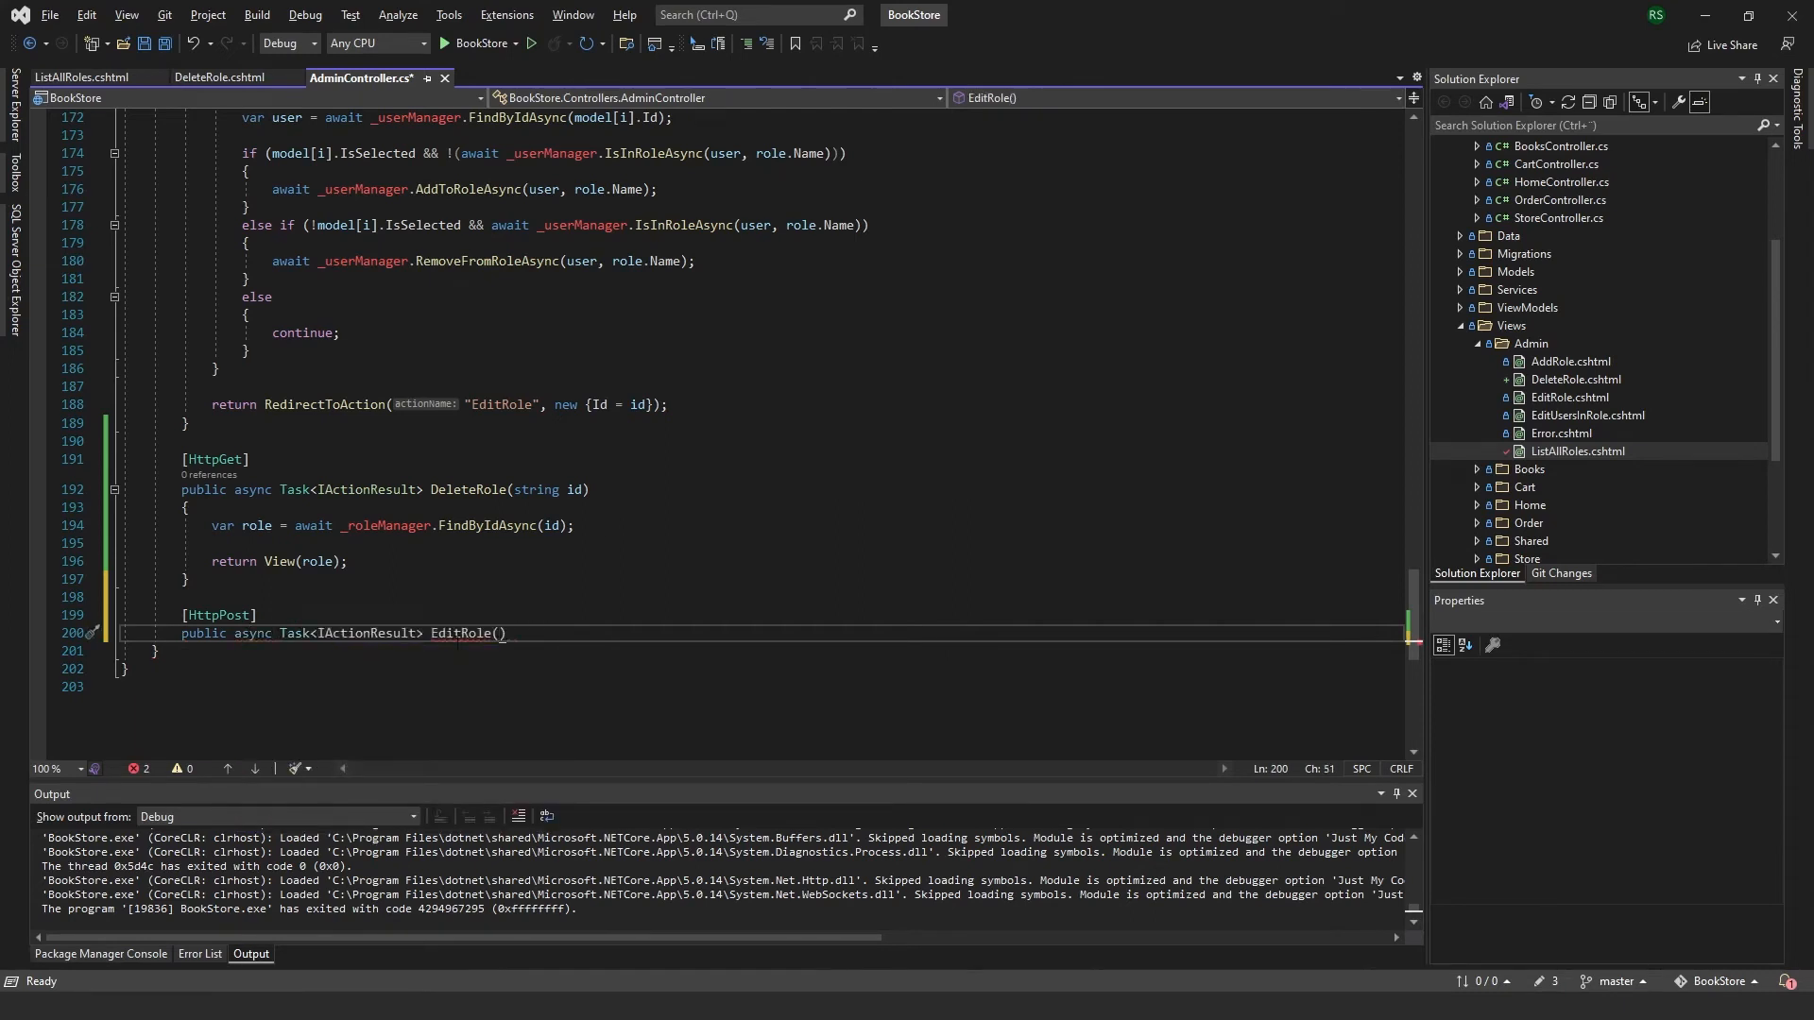
pyautogui.doubleClick(468, 633)
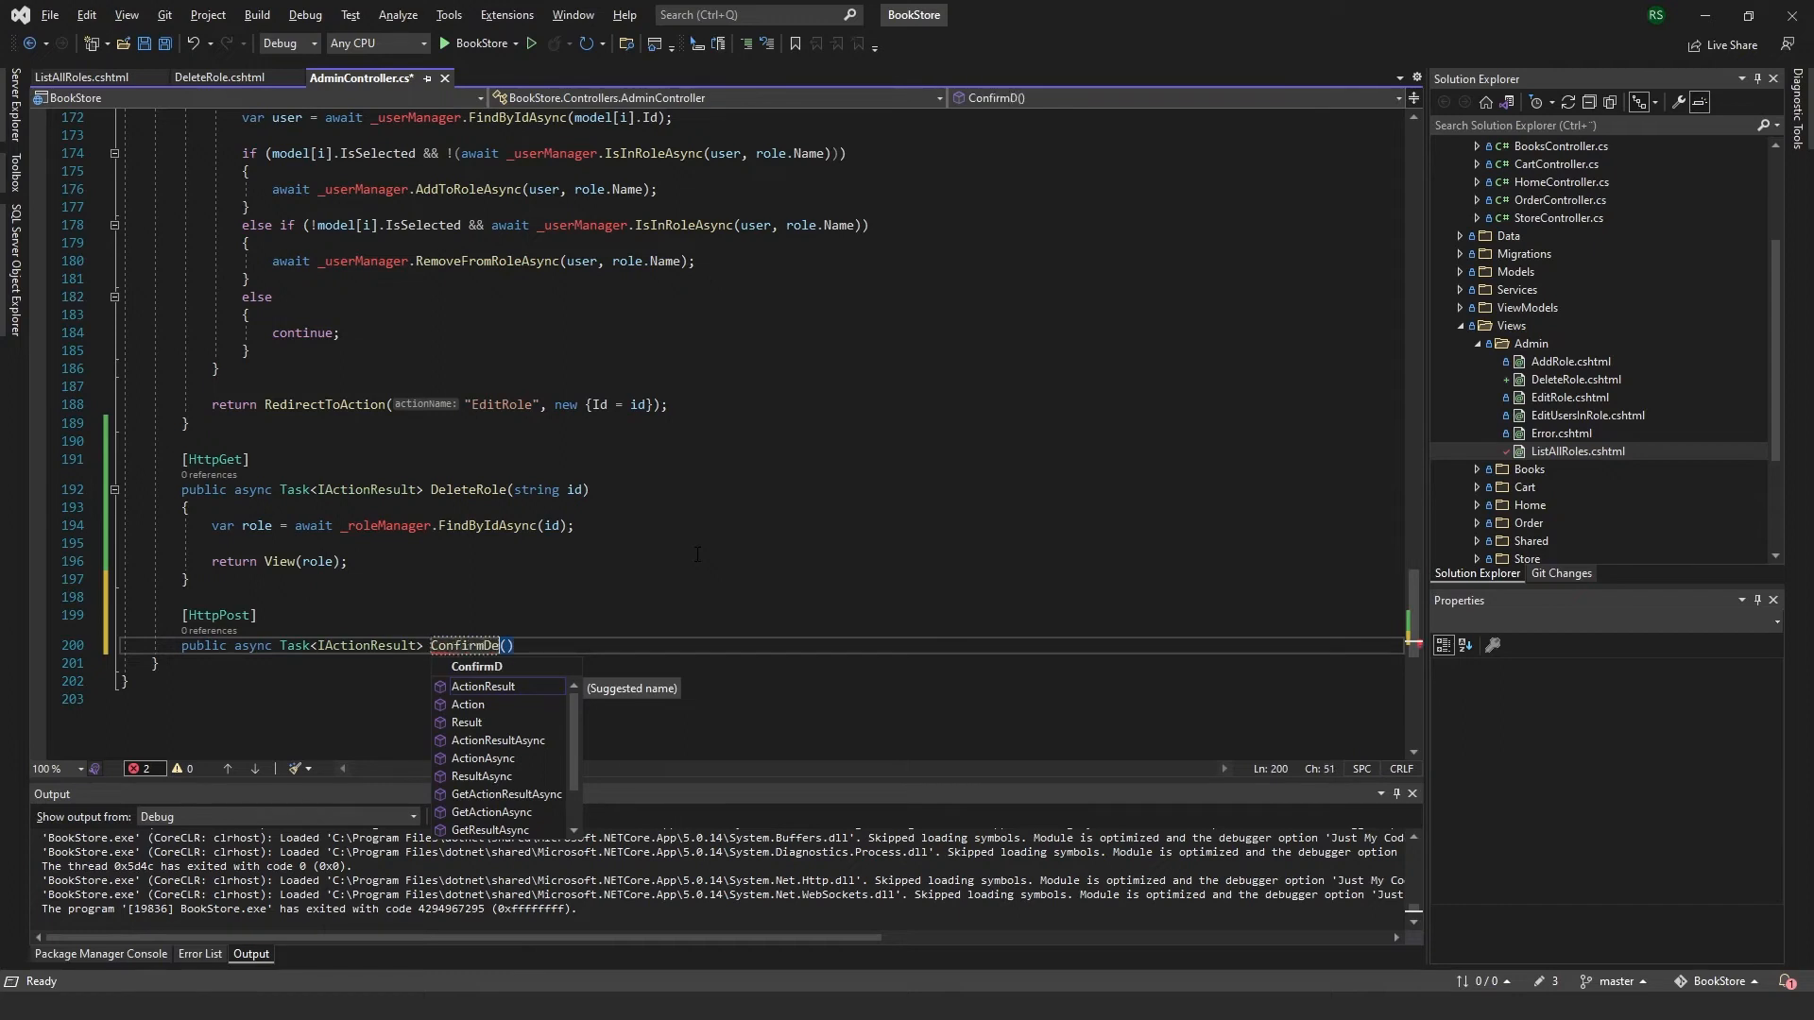
pyautogui.write('Delete')
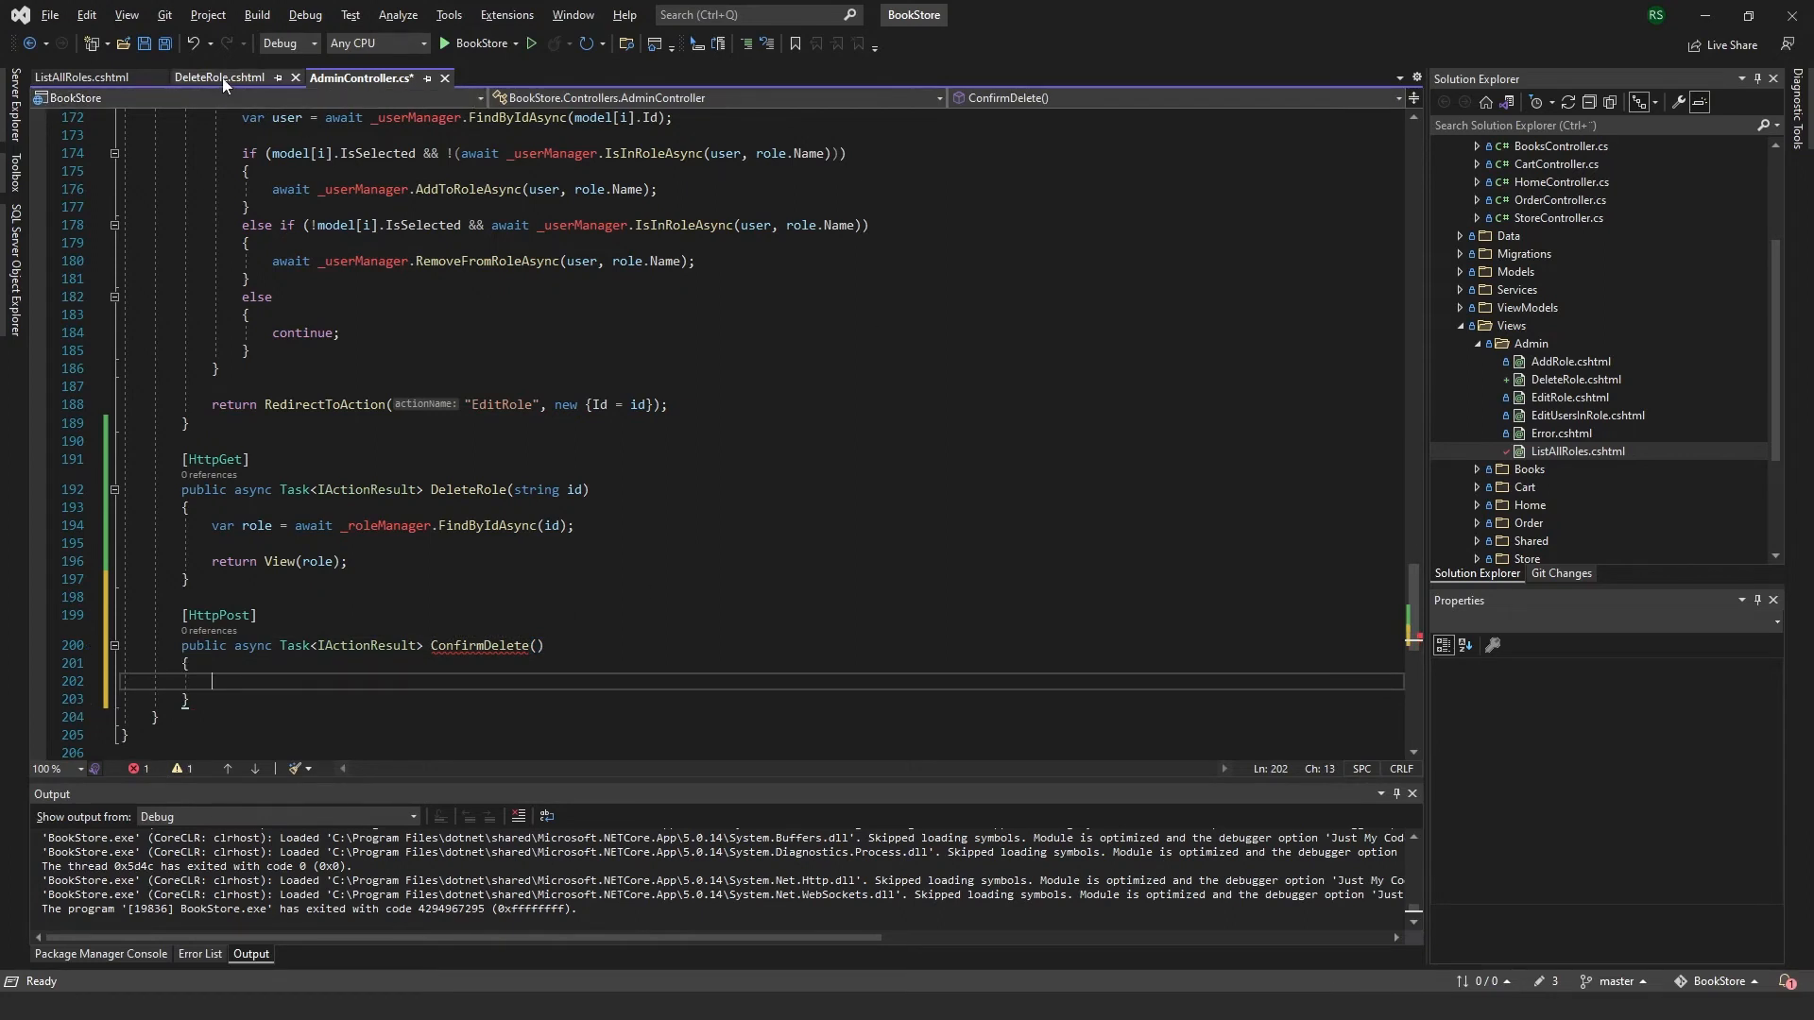
# Change the DeleteRole.cshtml form's asp-action to "ConfirmDelete" and save
pyautogui.click(224, 78)
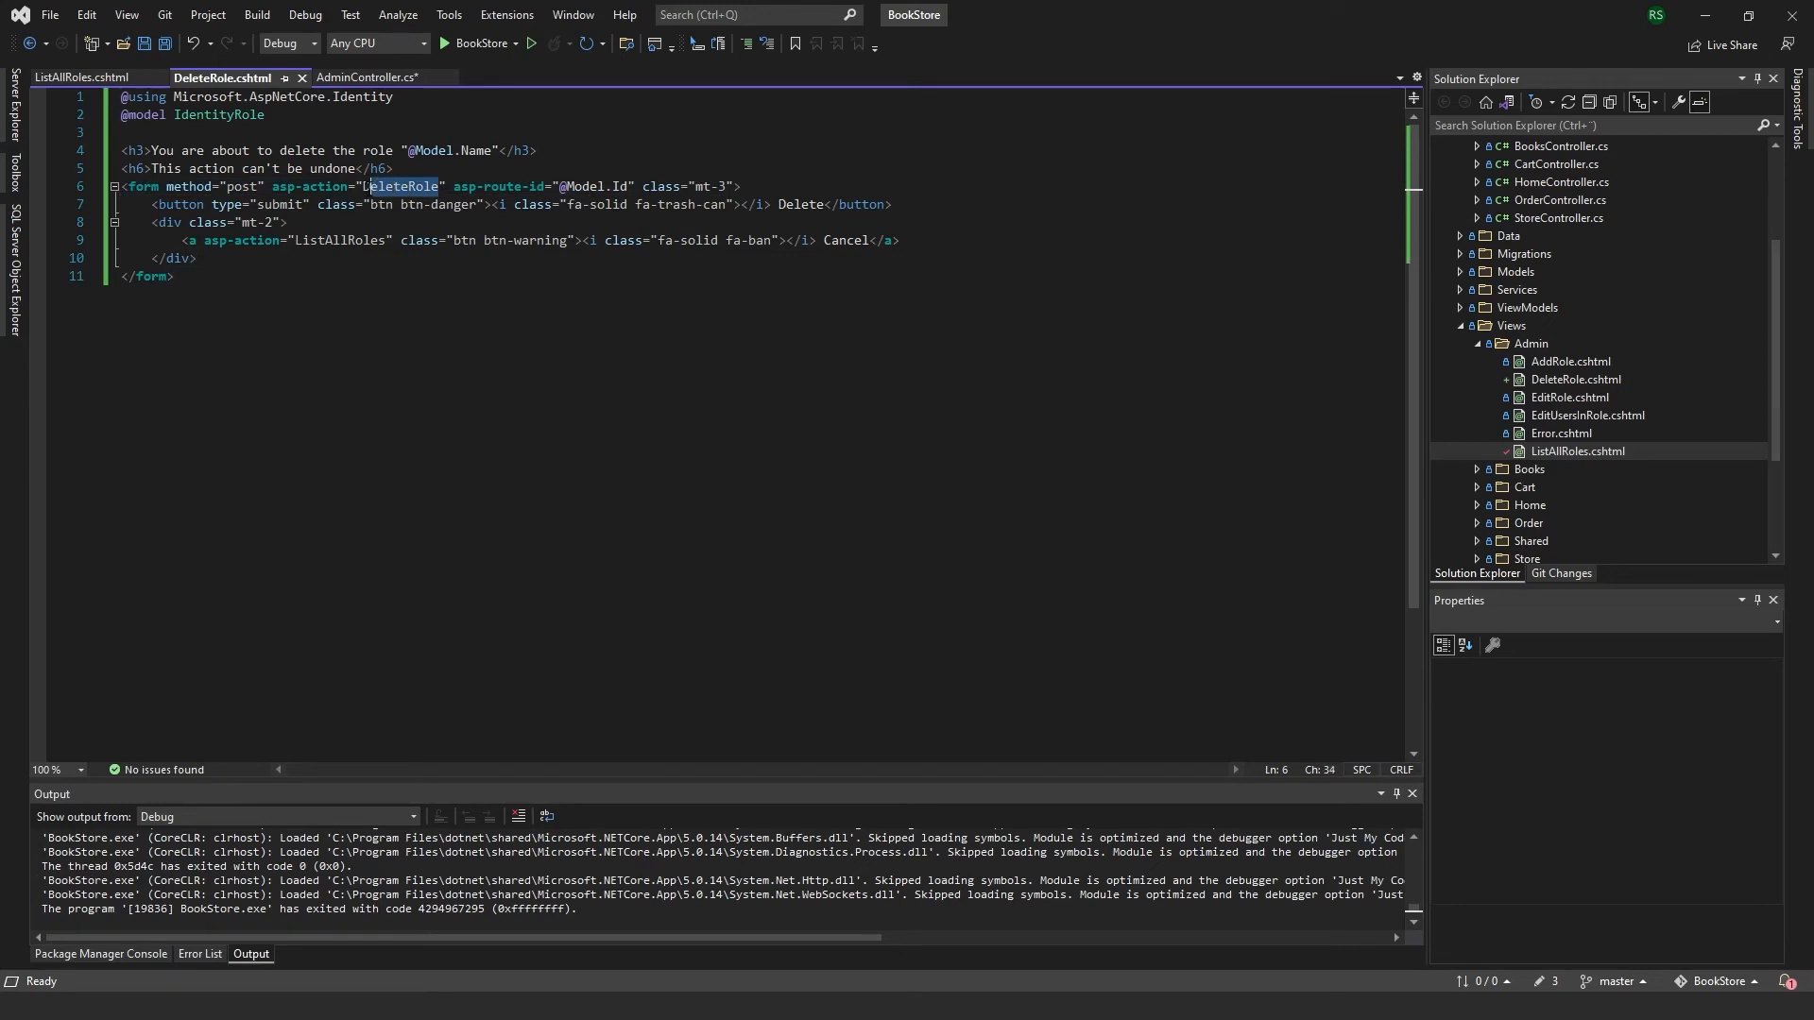
pyautogui.write('Confirm')
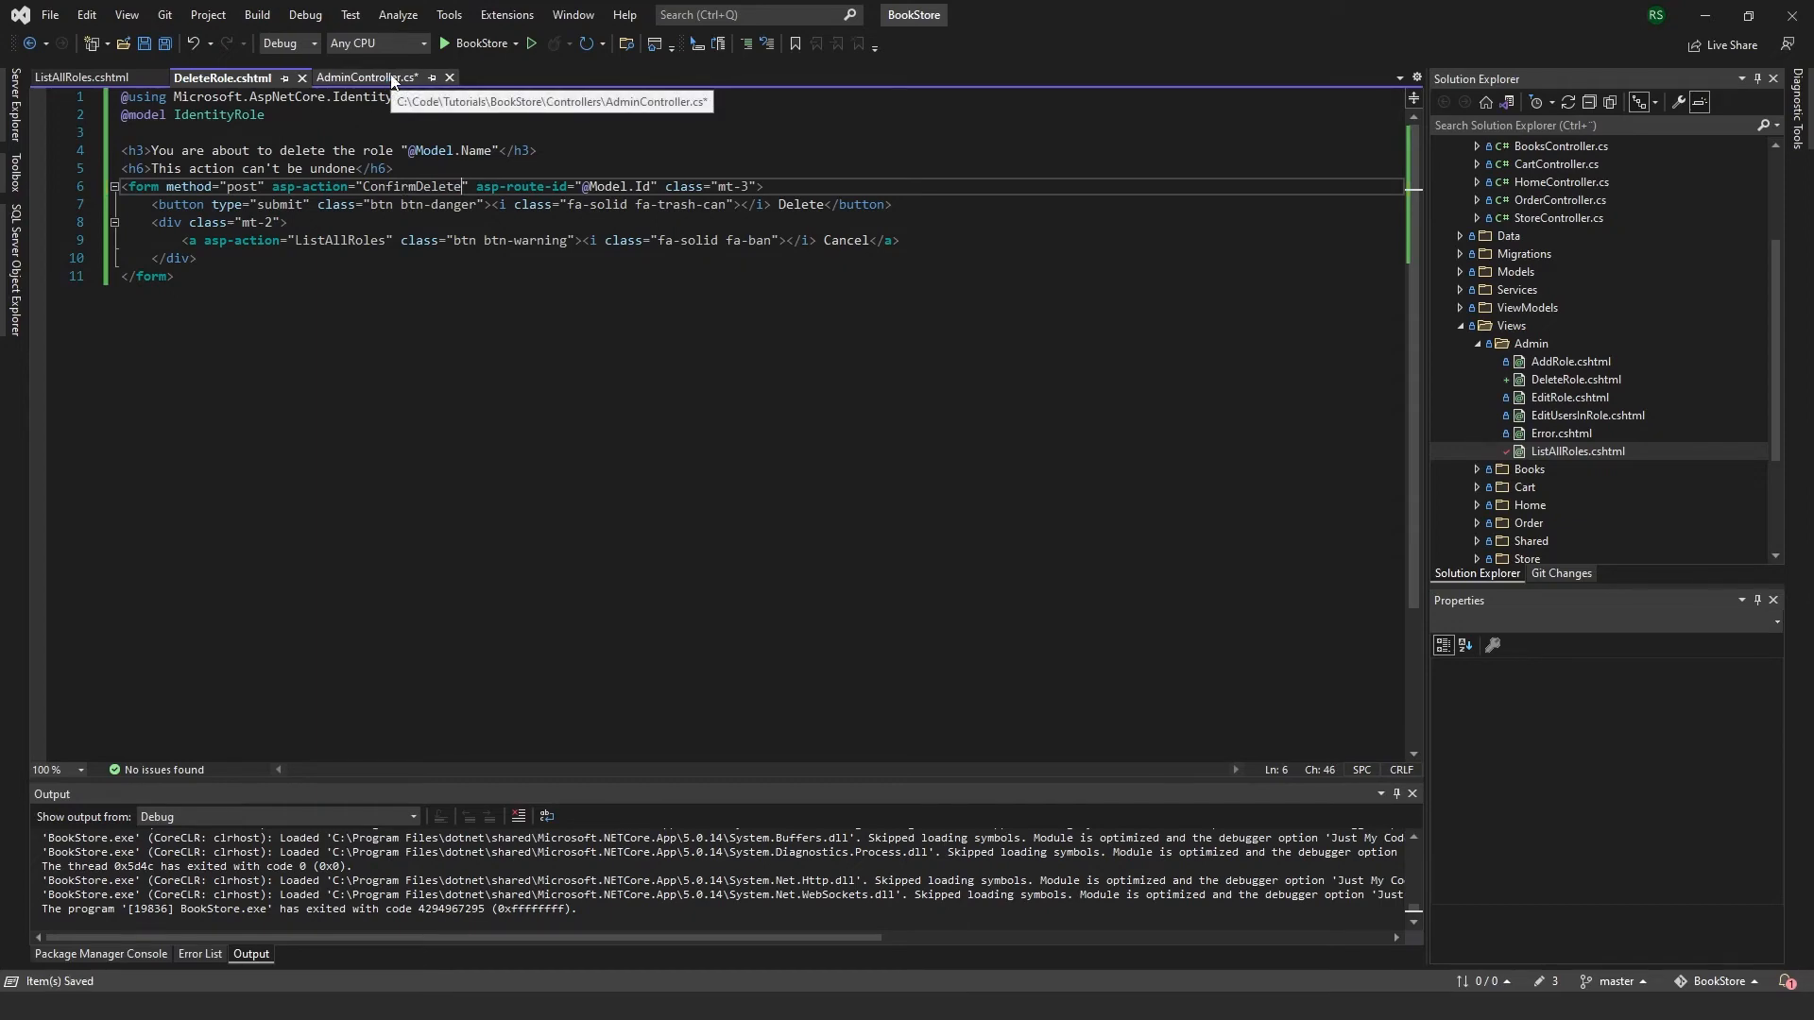
pyautogui.click(368, 77)
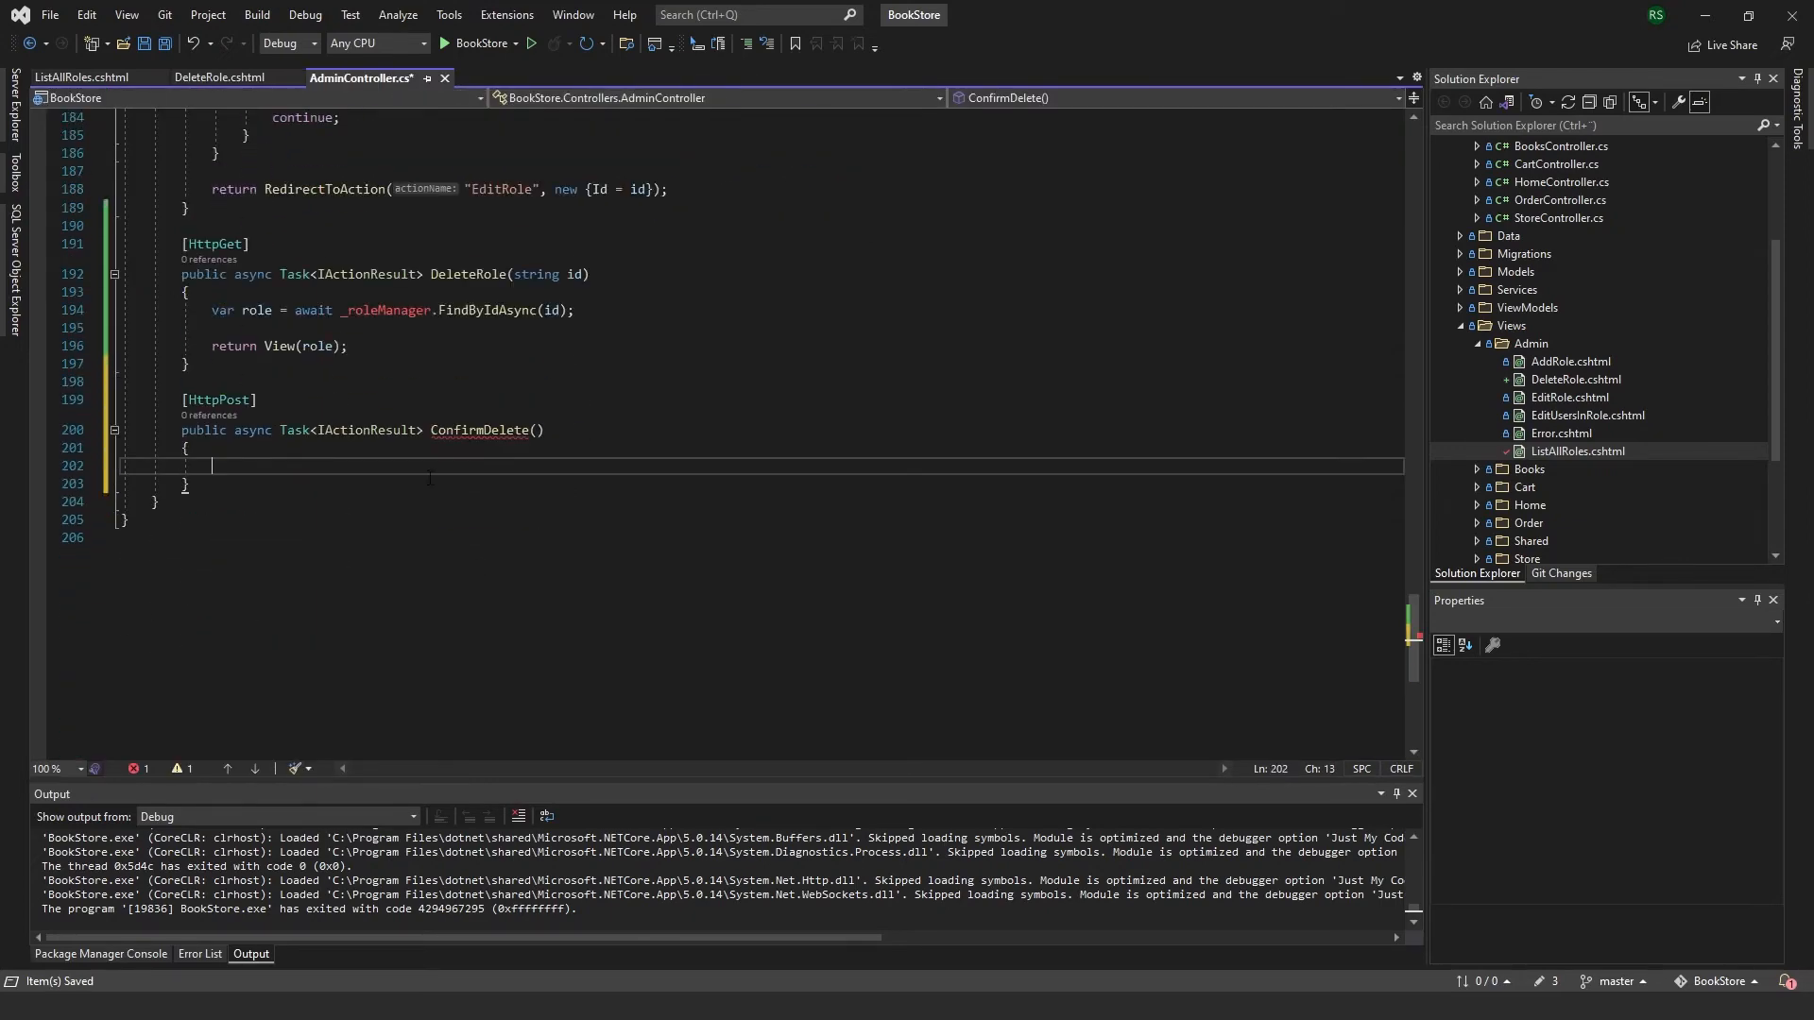
# Give ConfirmDelete a string id parameter and look up the role with _roleManager.FindByIdAsync(id)
pyautogui.scroll(-3)
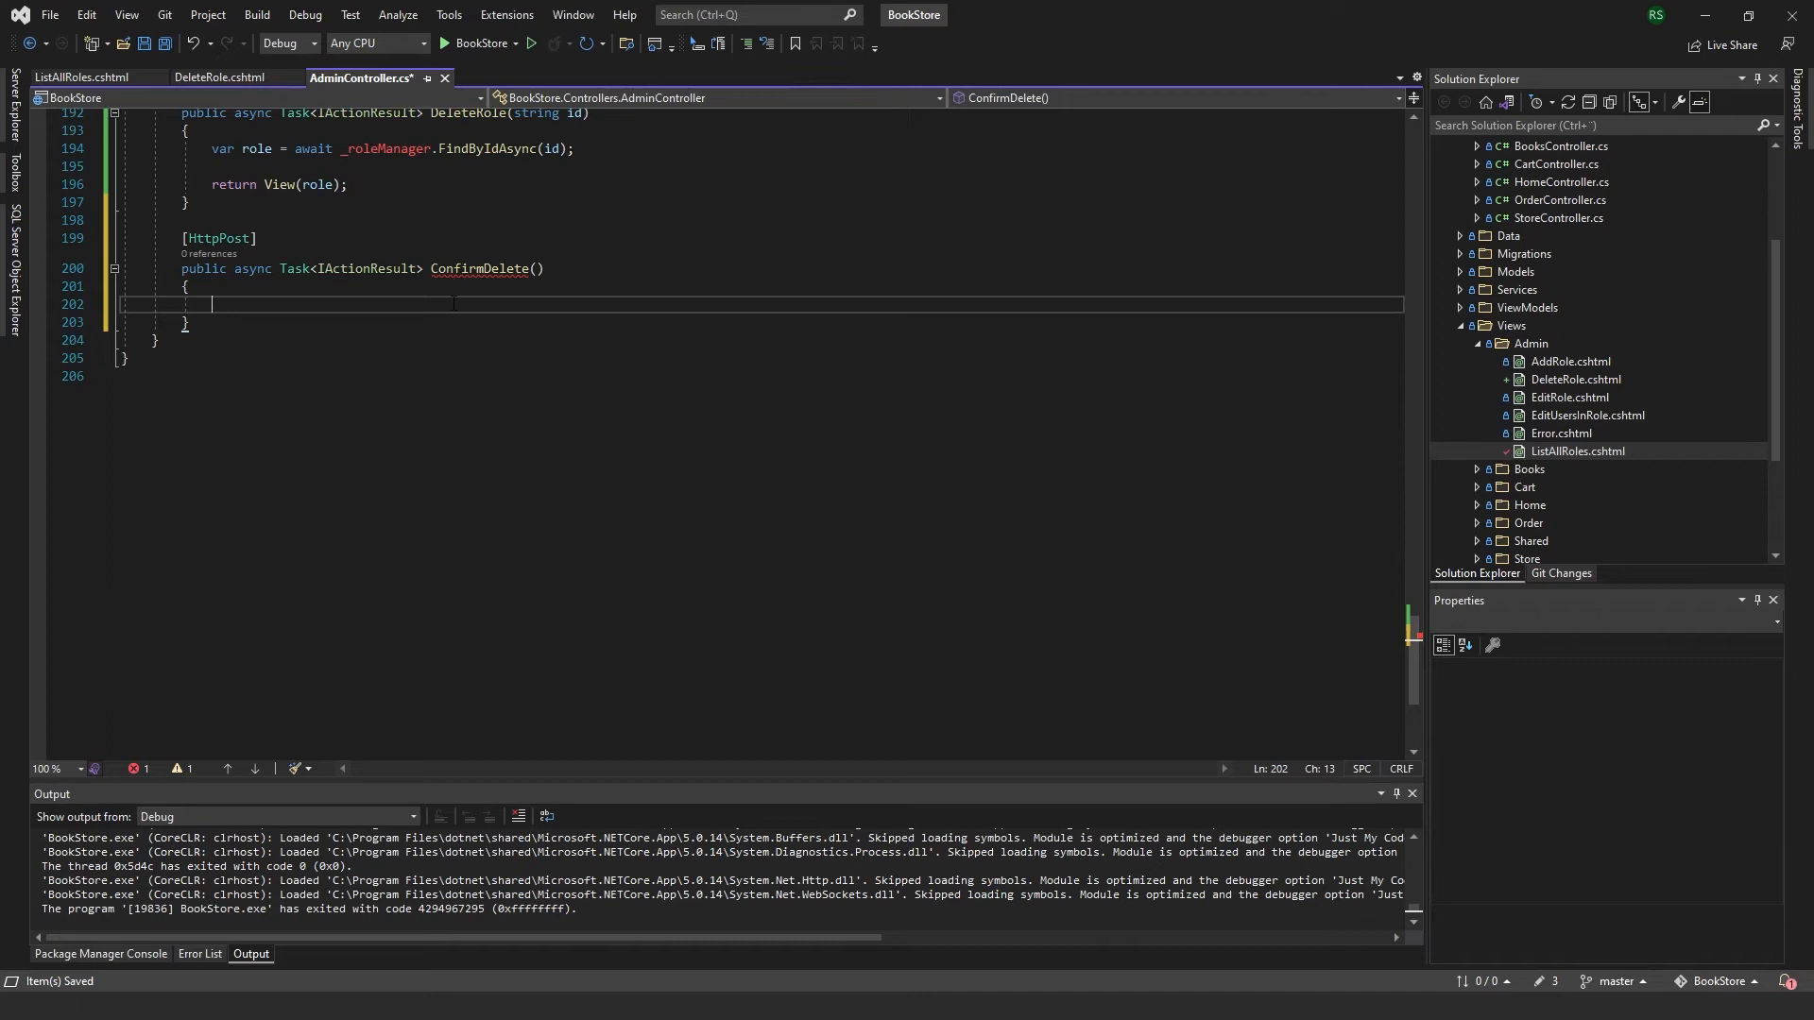
pyautogui.write('var r')
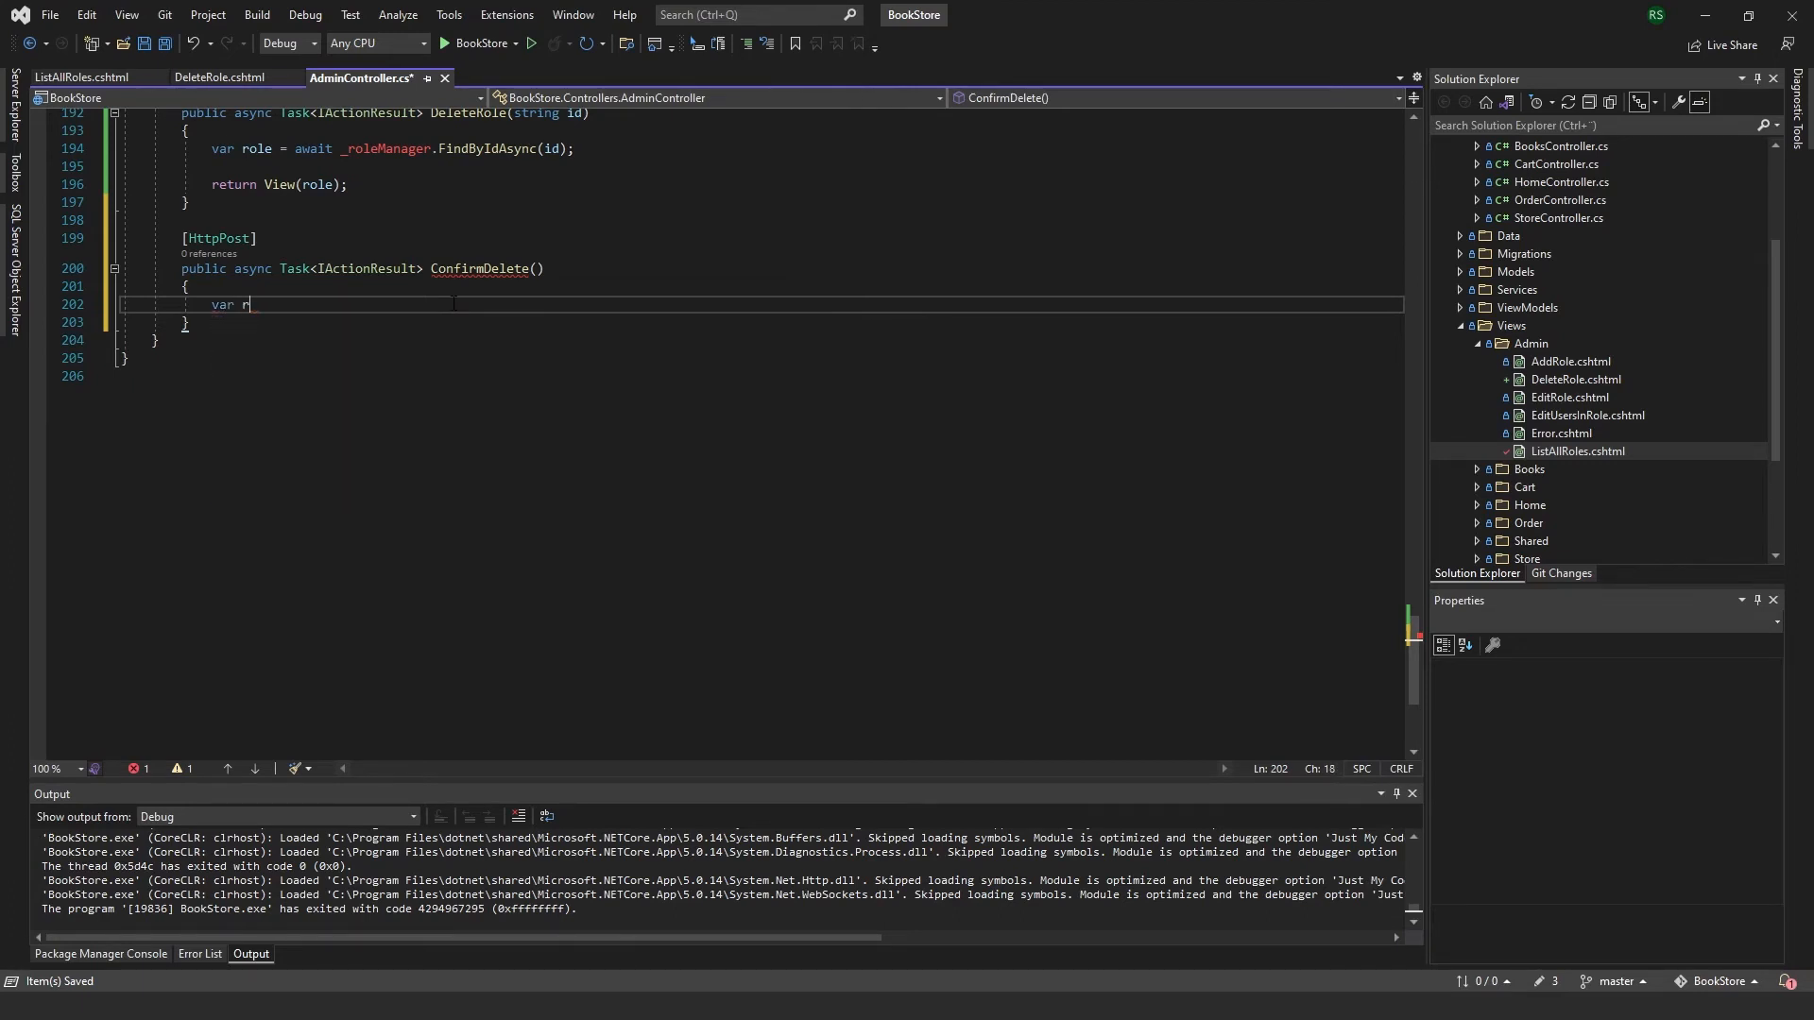
pyautogui.write('ole = await _roleManager.FindByIdAsync(')
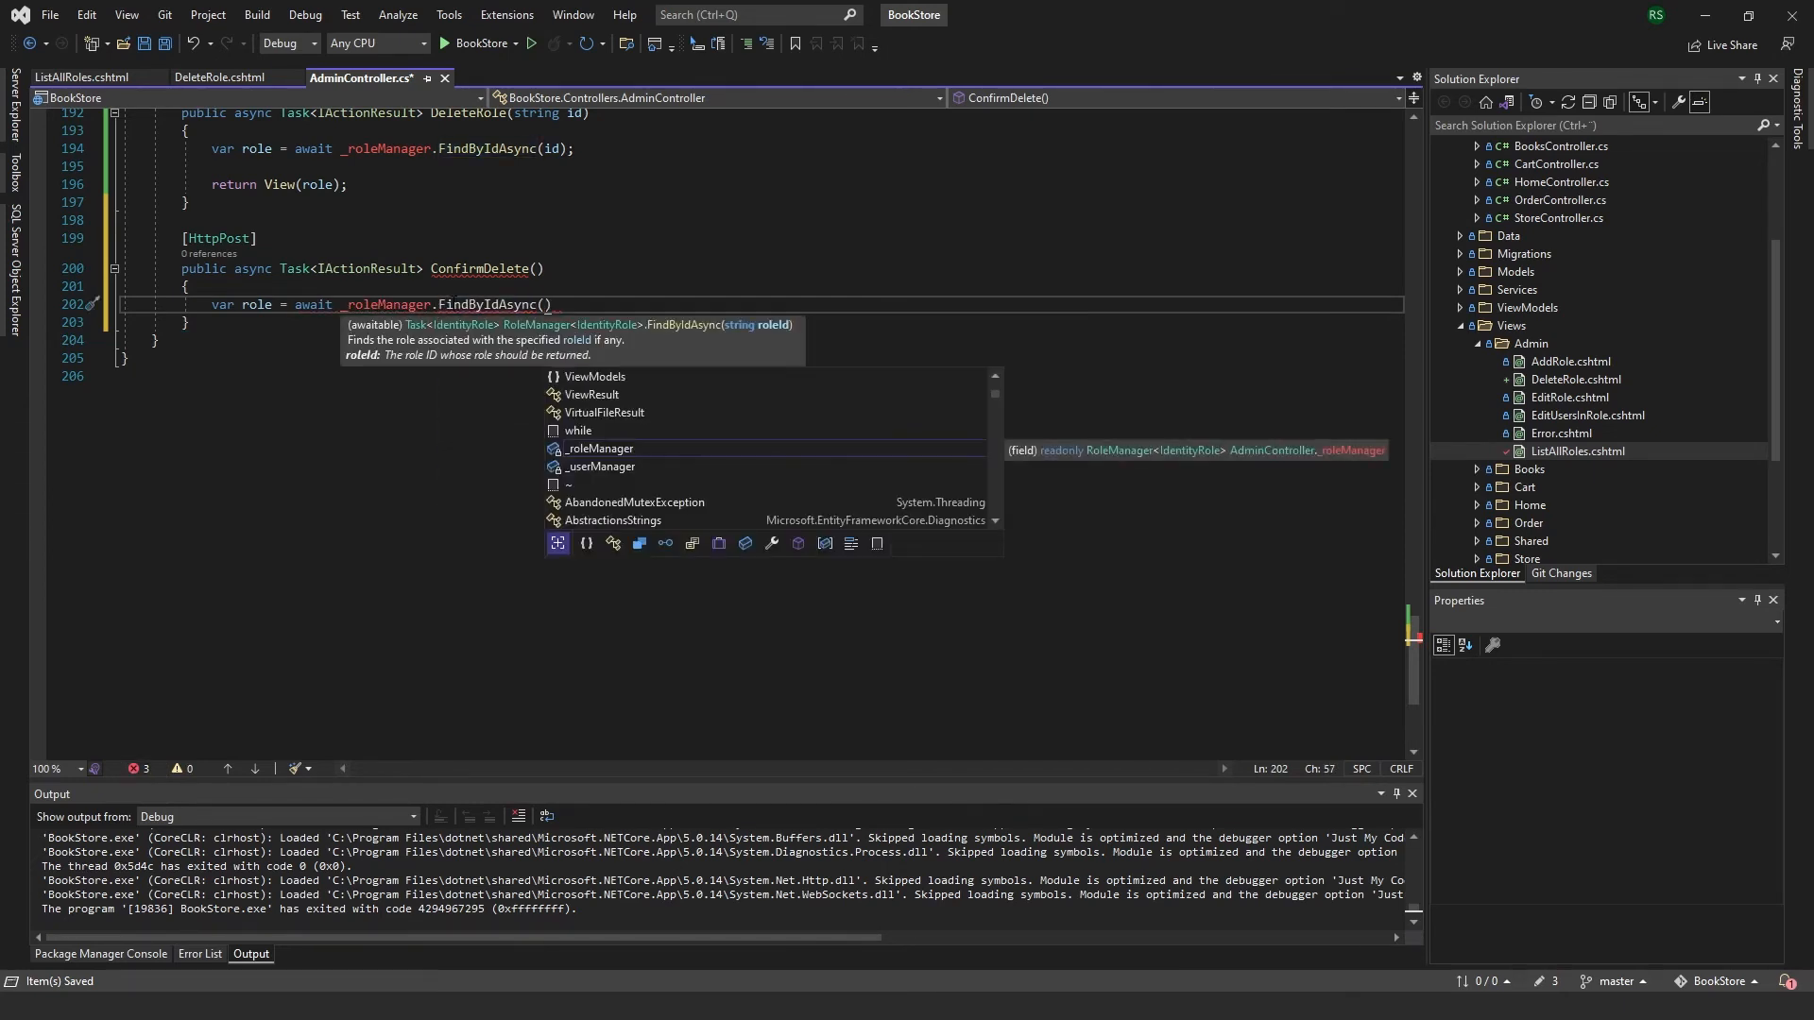
pyautogui.write('stir')
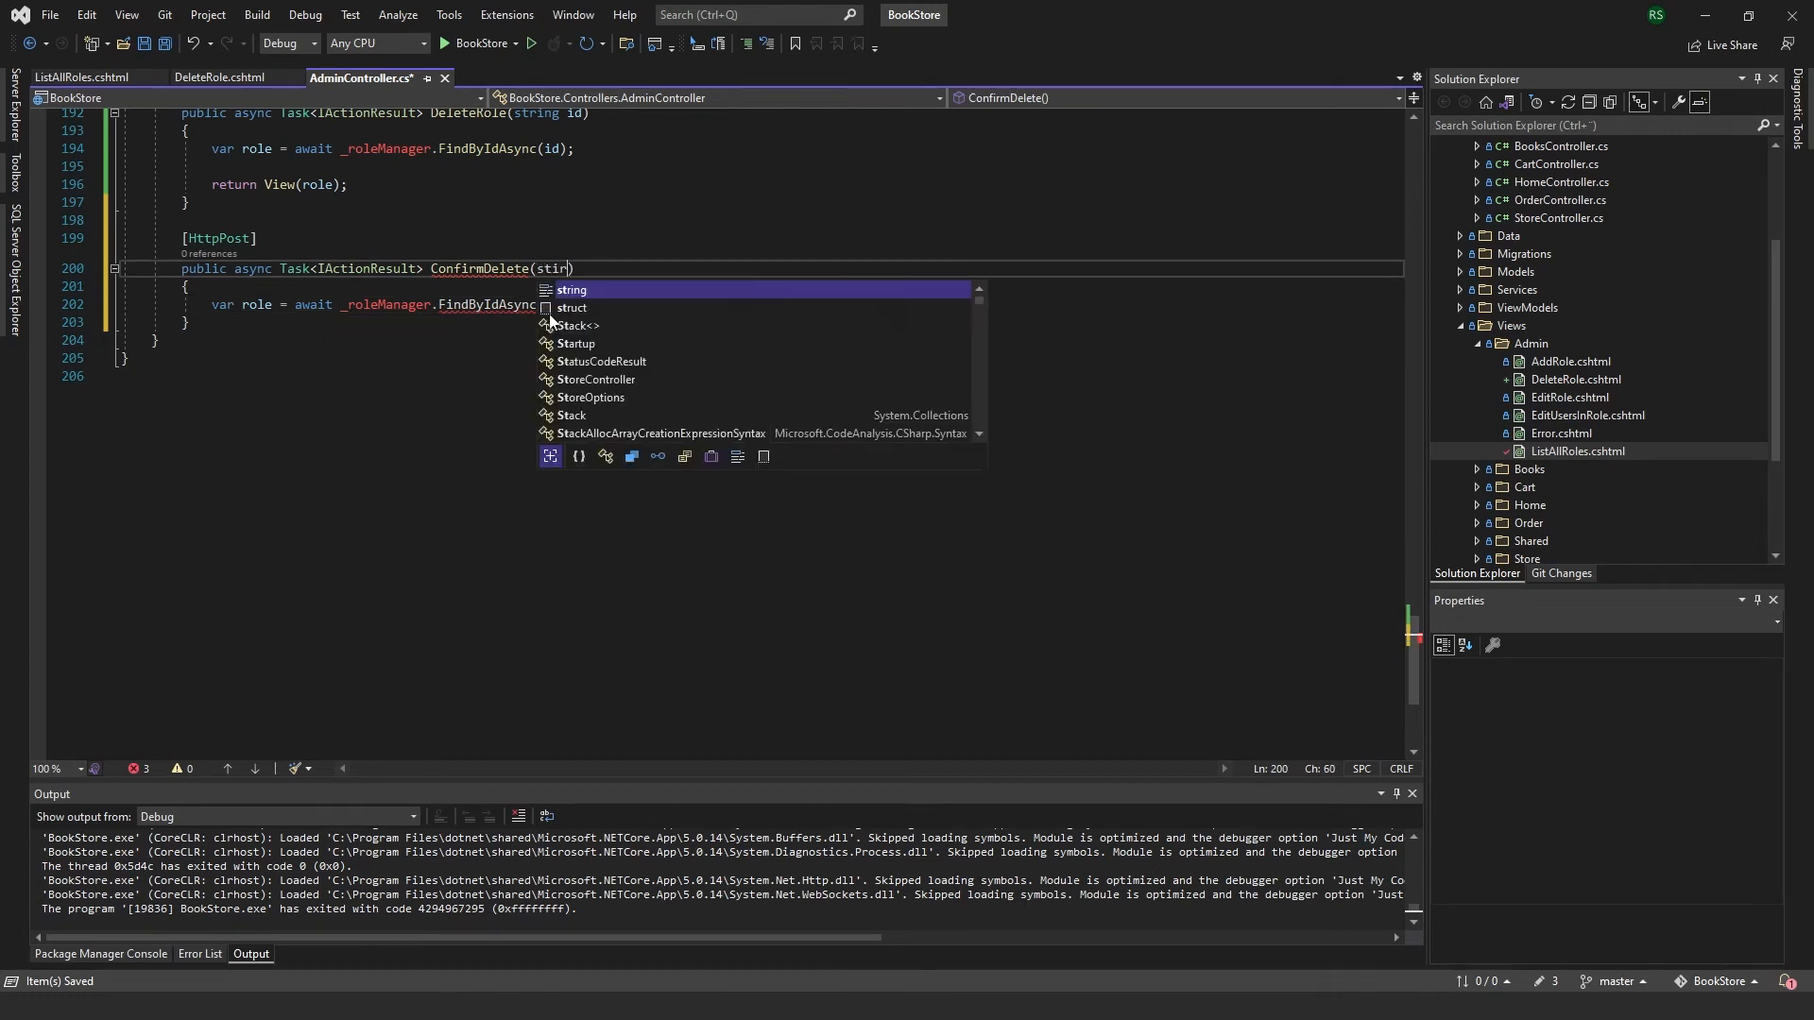
pyautogui.write('ng')
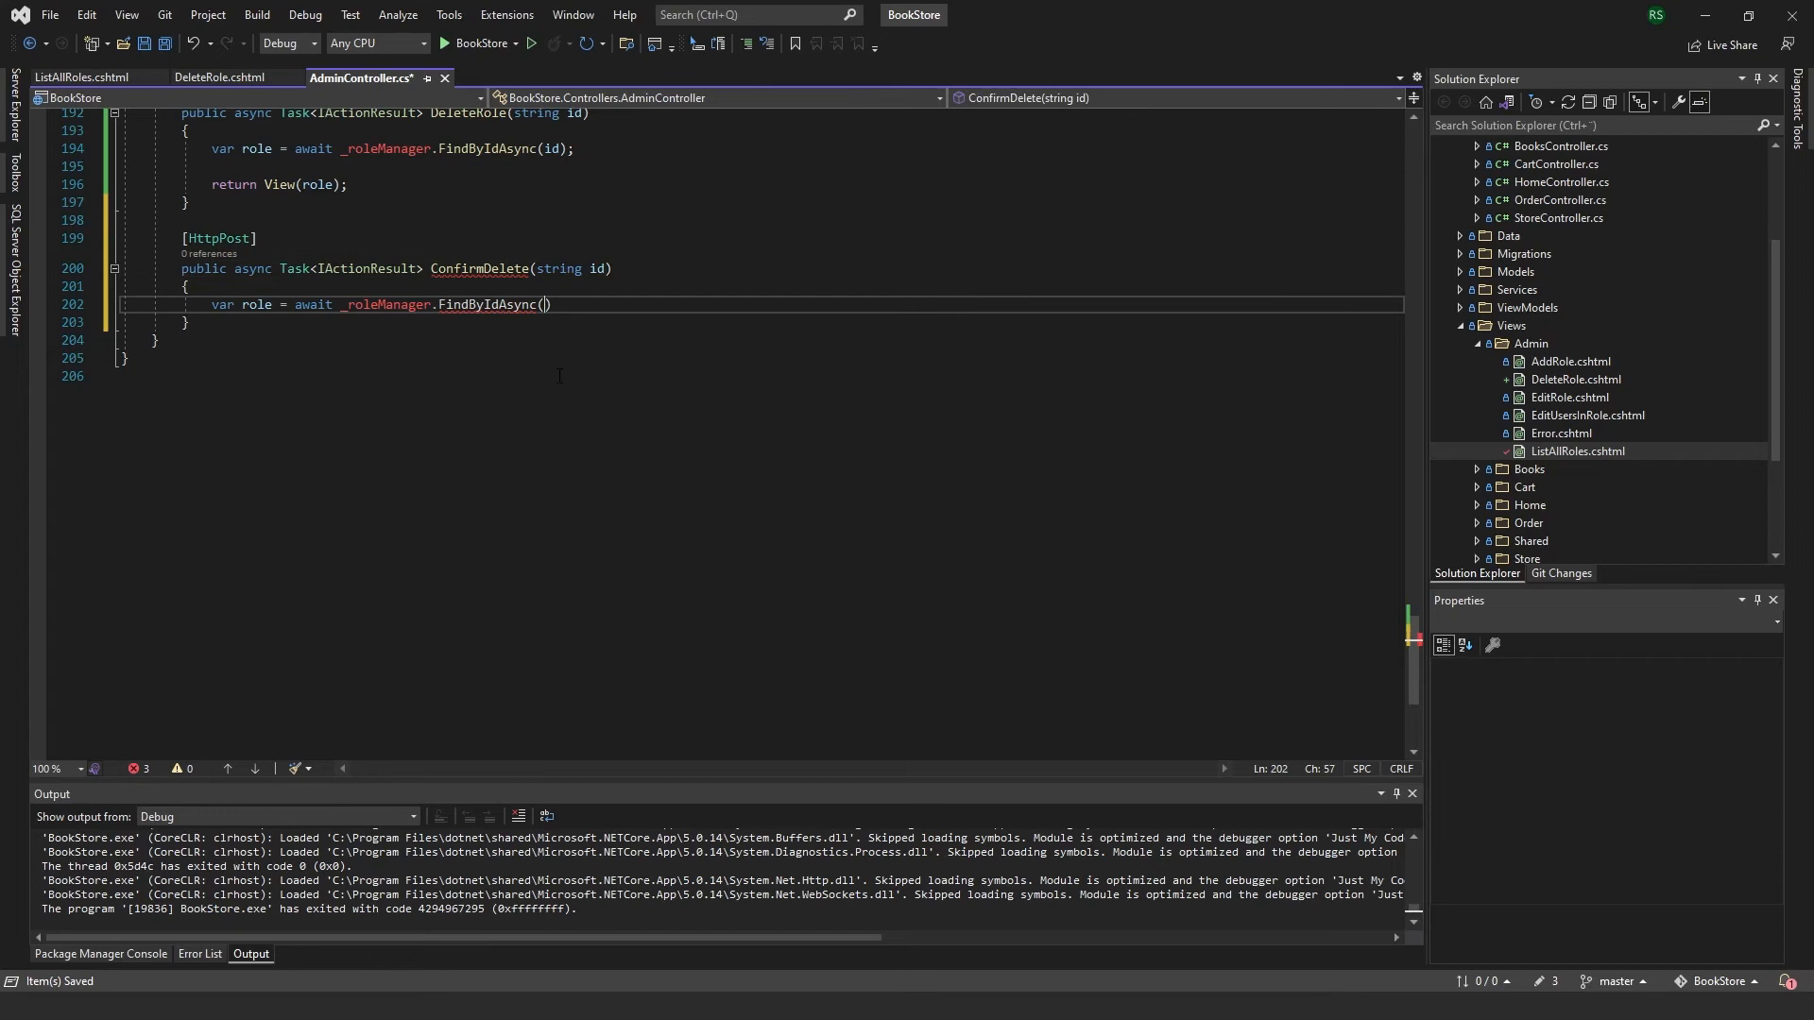
pyautogui.write('id)')
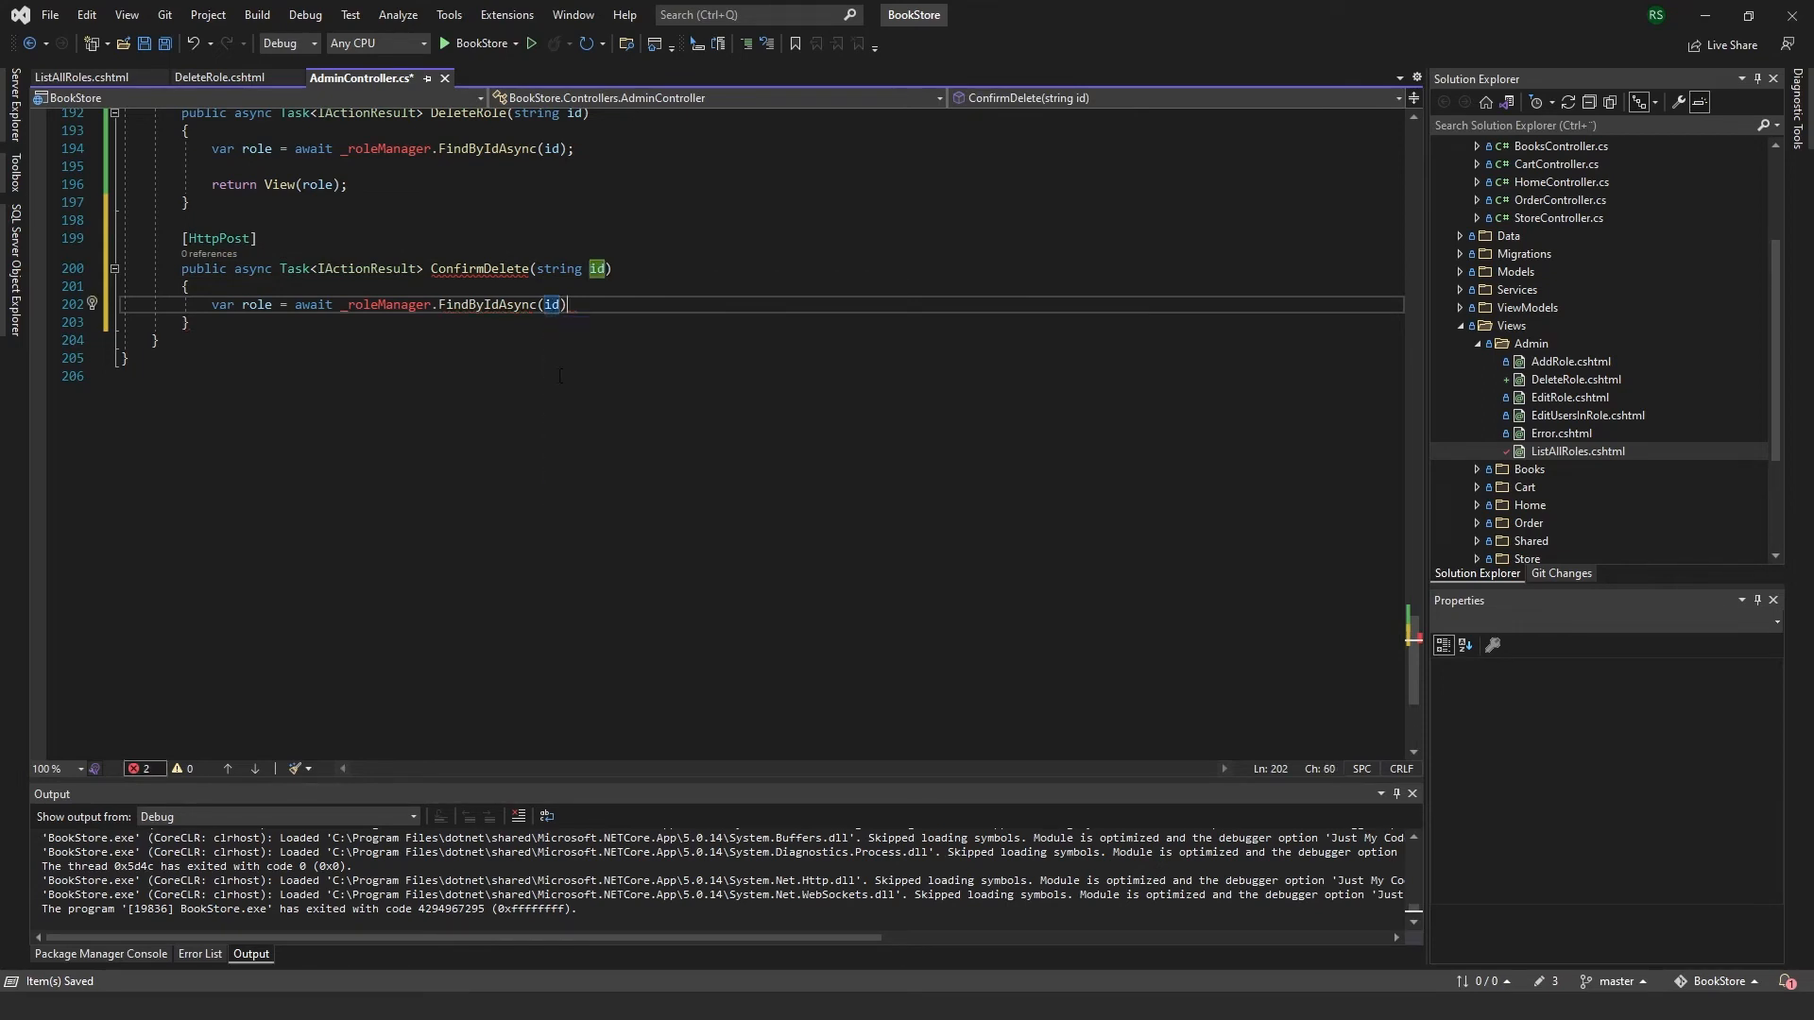
pyautogui.press('Enter')
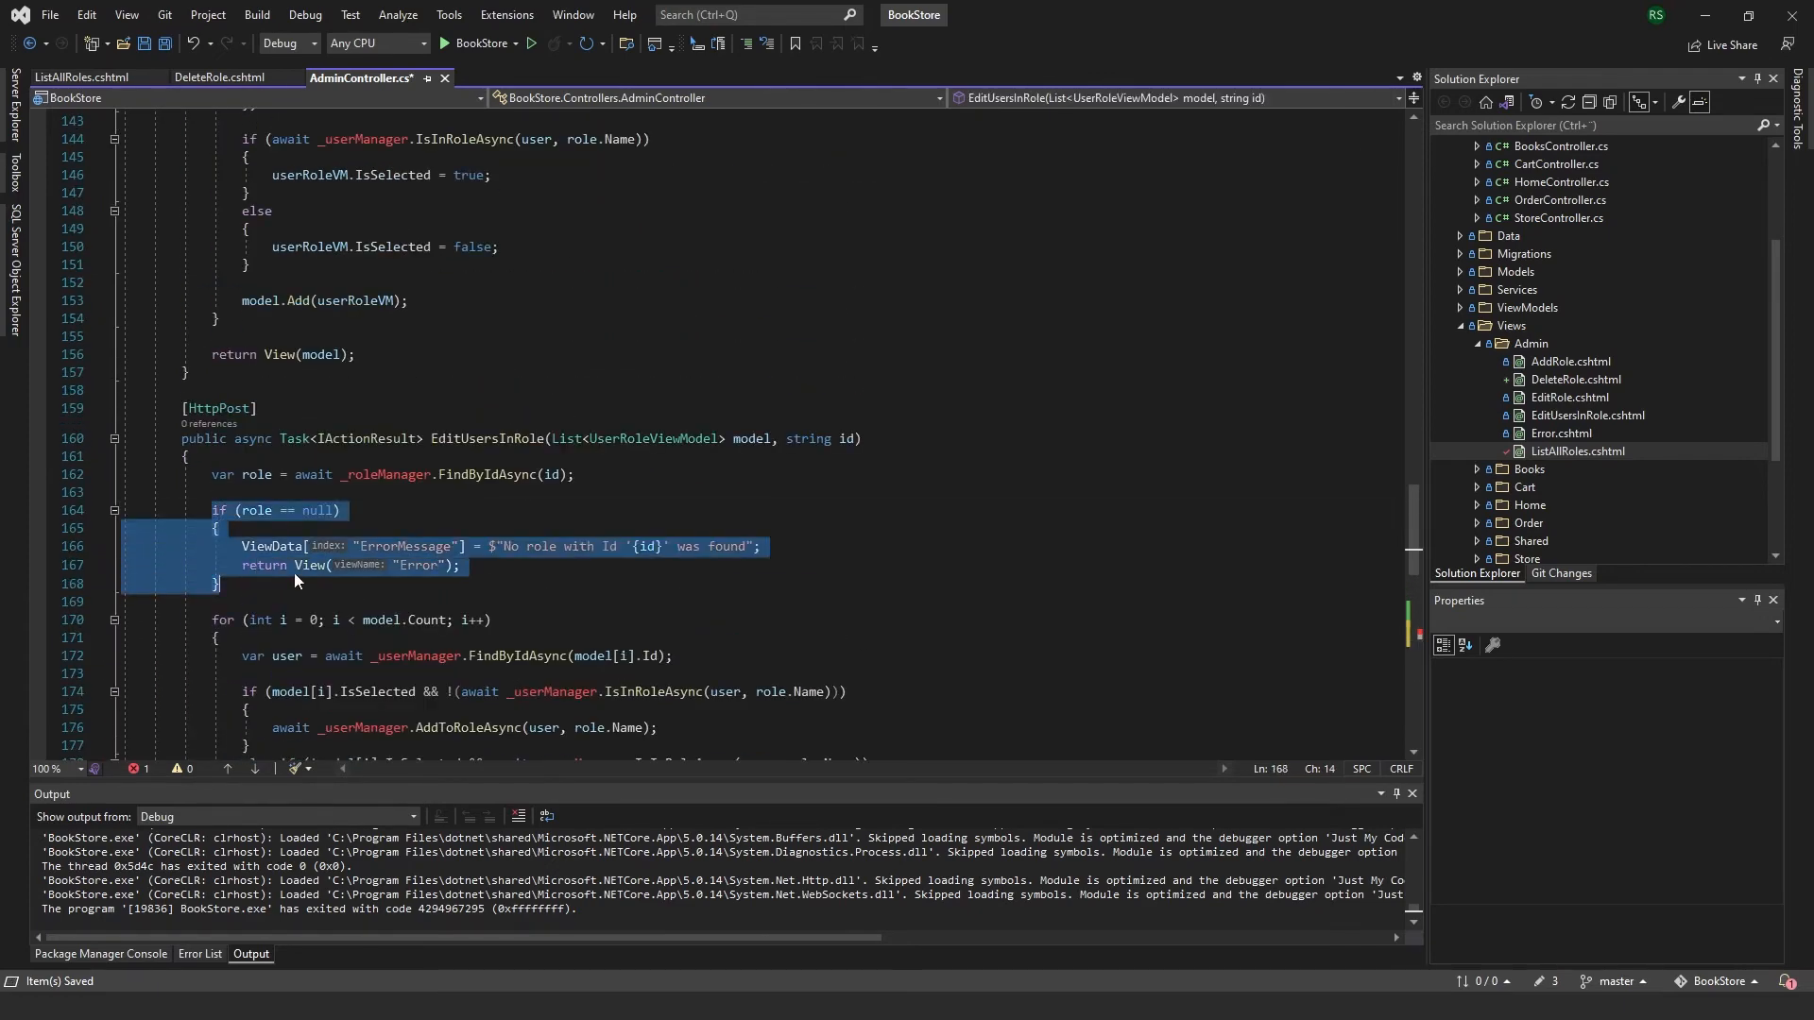
# Return the Error view when the role is null and begin the else branch
pyautogui.scroll(-3)
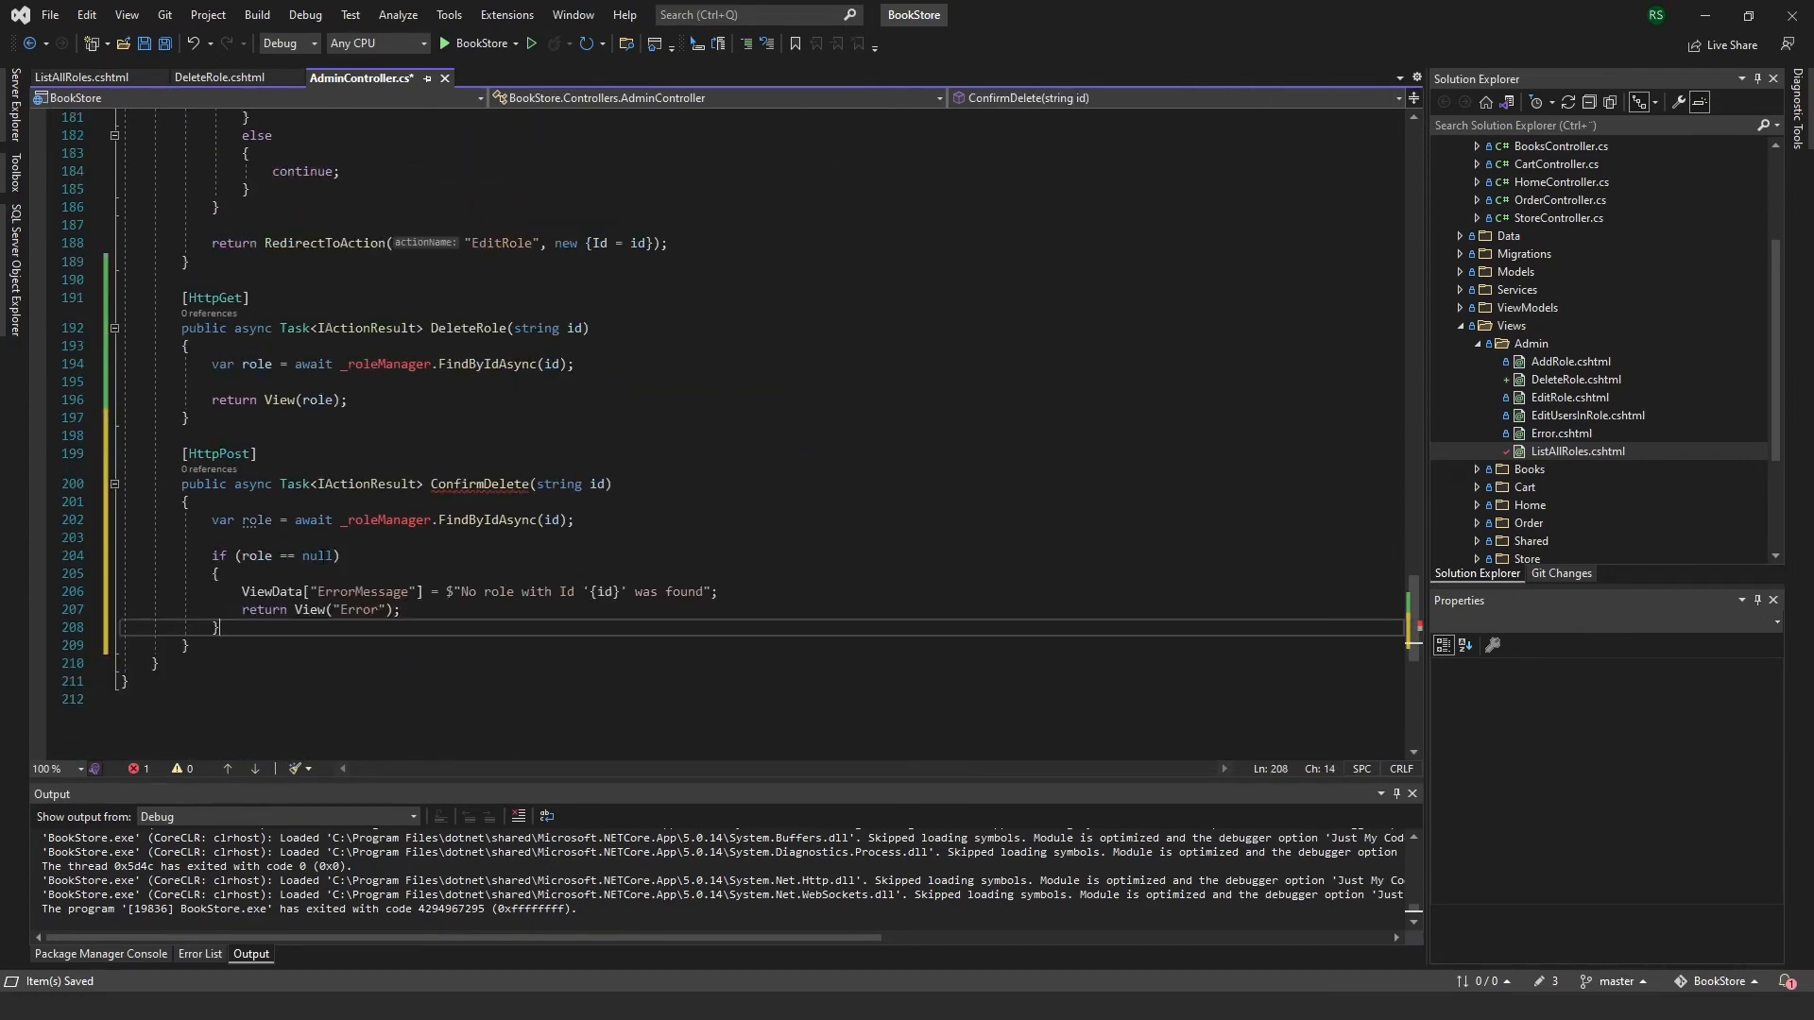
pyautogui.scroll(-3)
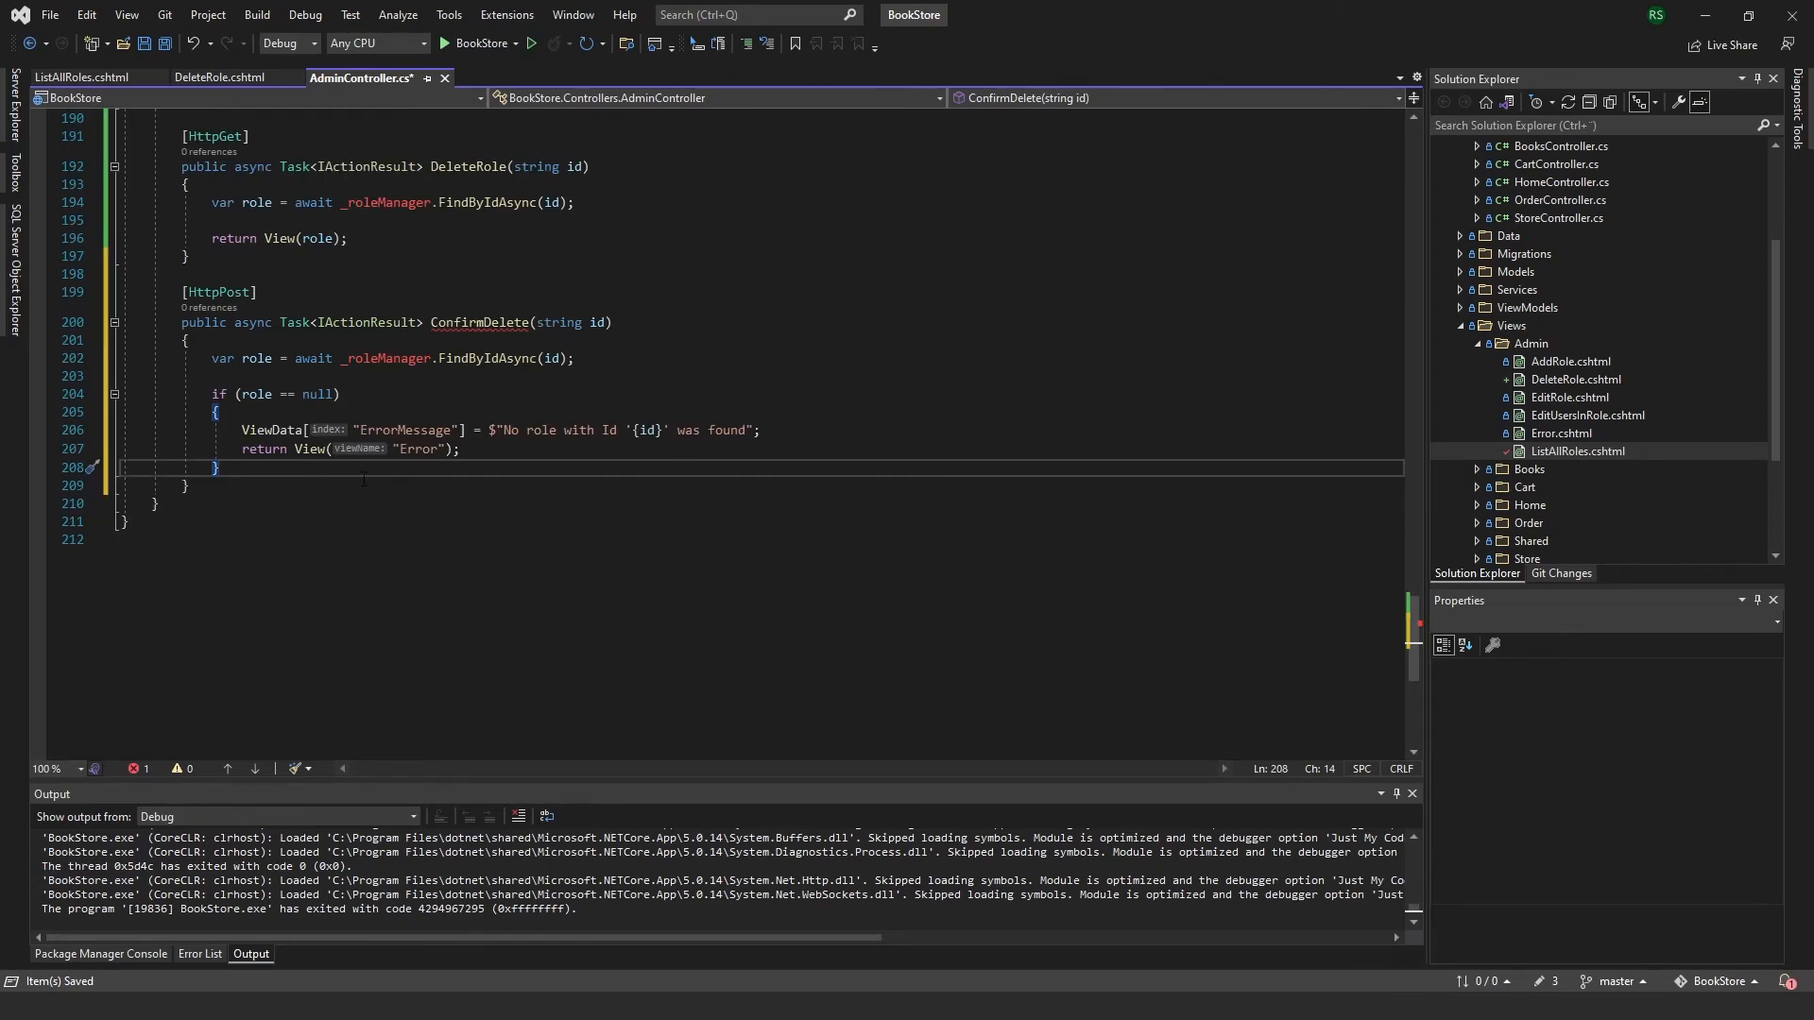
pyautogui.write('else')
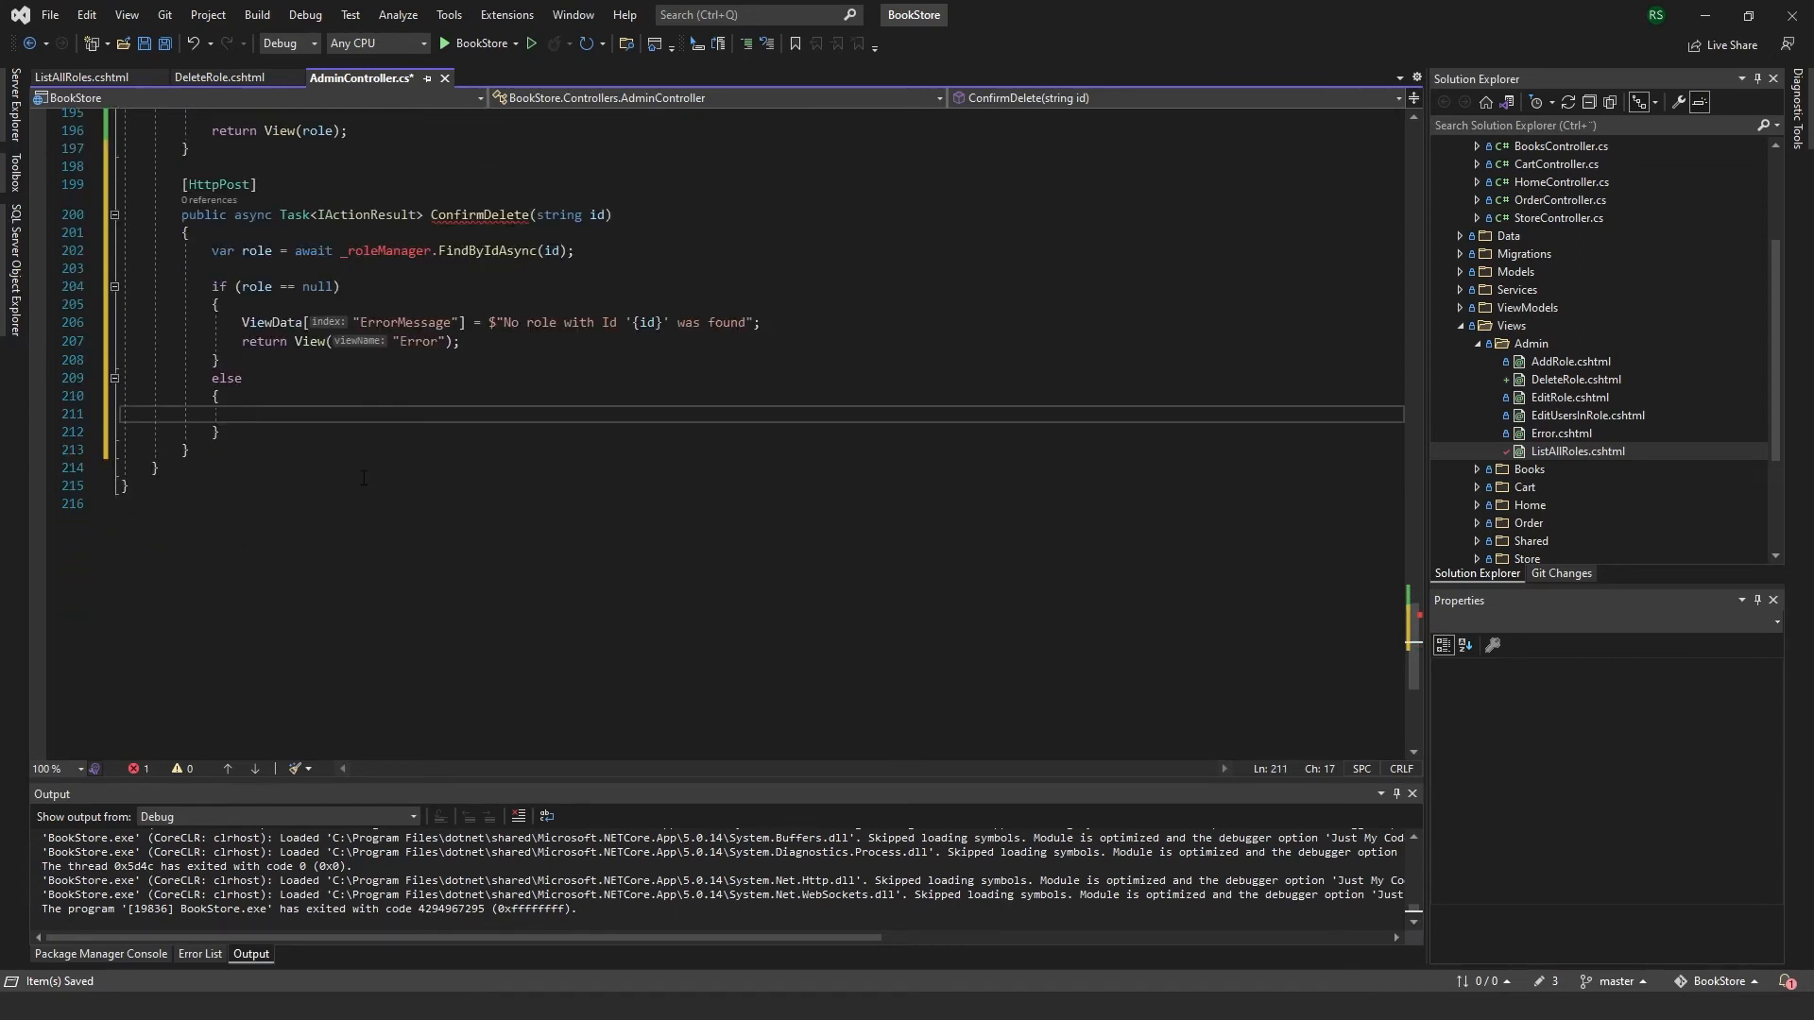
pyautogui.write('var ret')
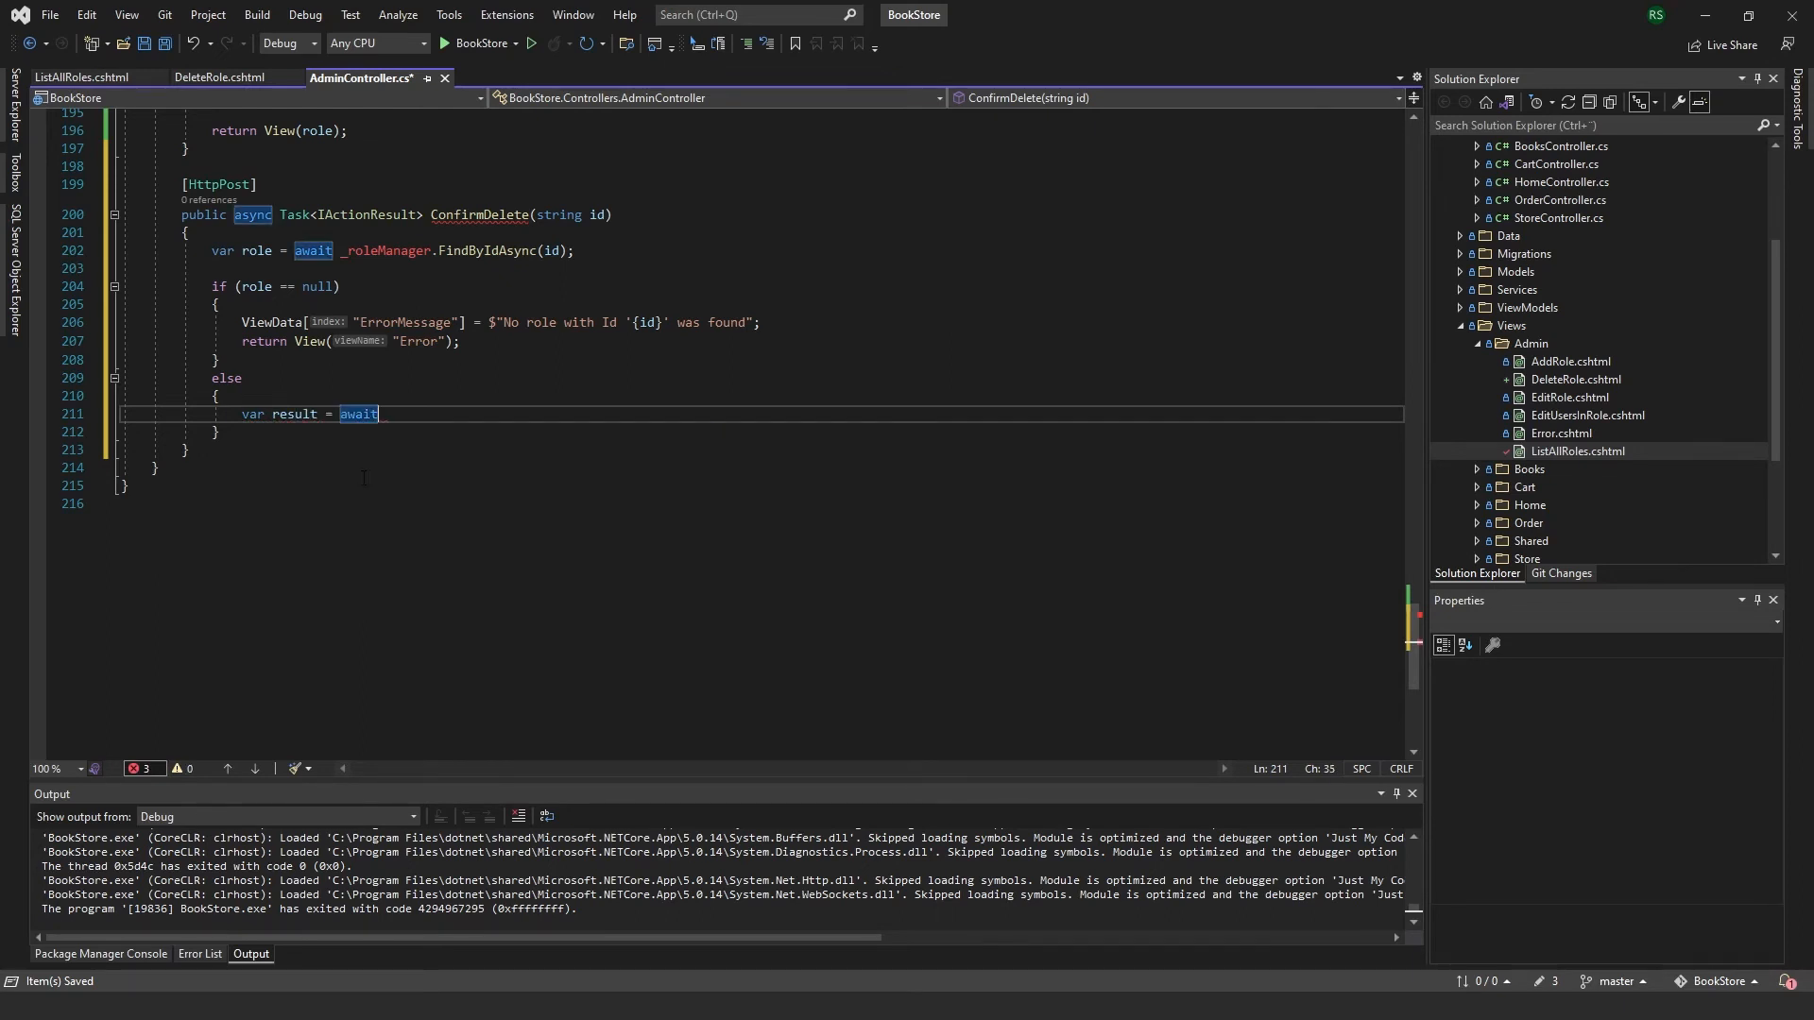
# Call _roleManager.DeleteAsync(role) and, if result.Succeeded, redirect to "ListAllRoles"
pyautogui.write('_roleManager.DeleteAsync(role);')
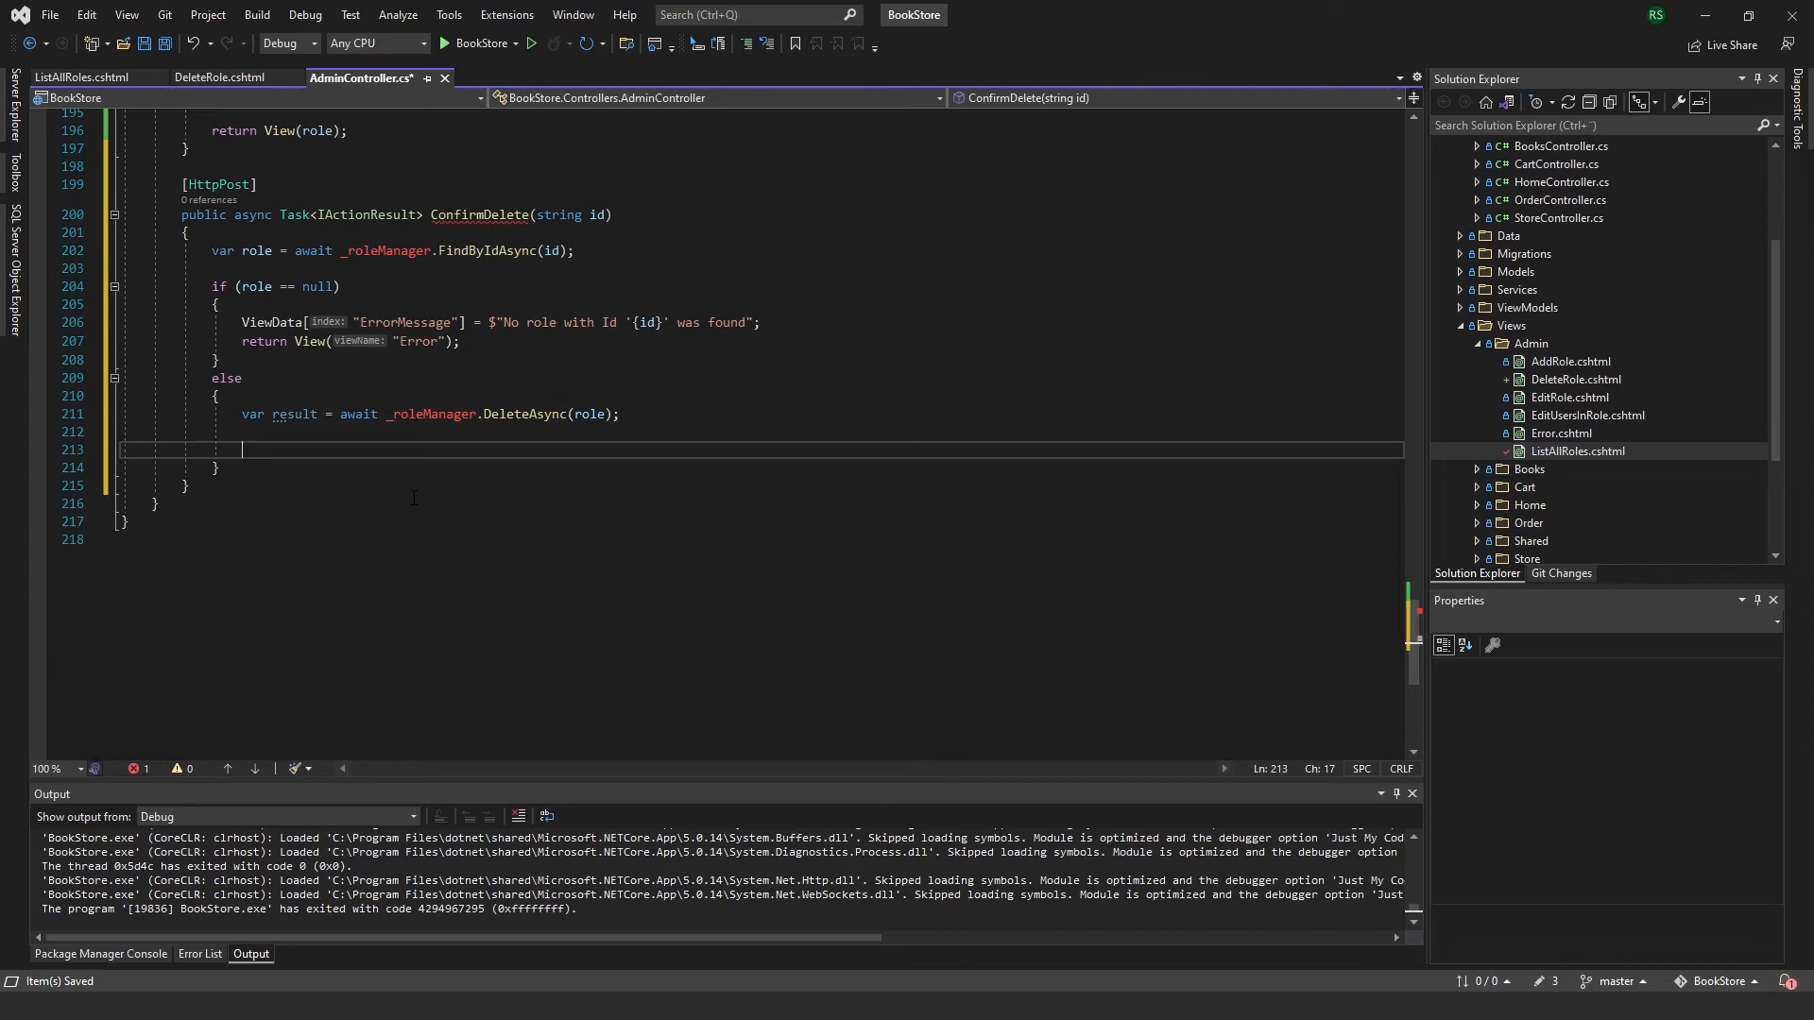
pyautogui.write('if (result.Succeeded)')
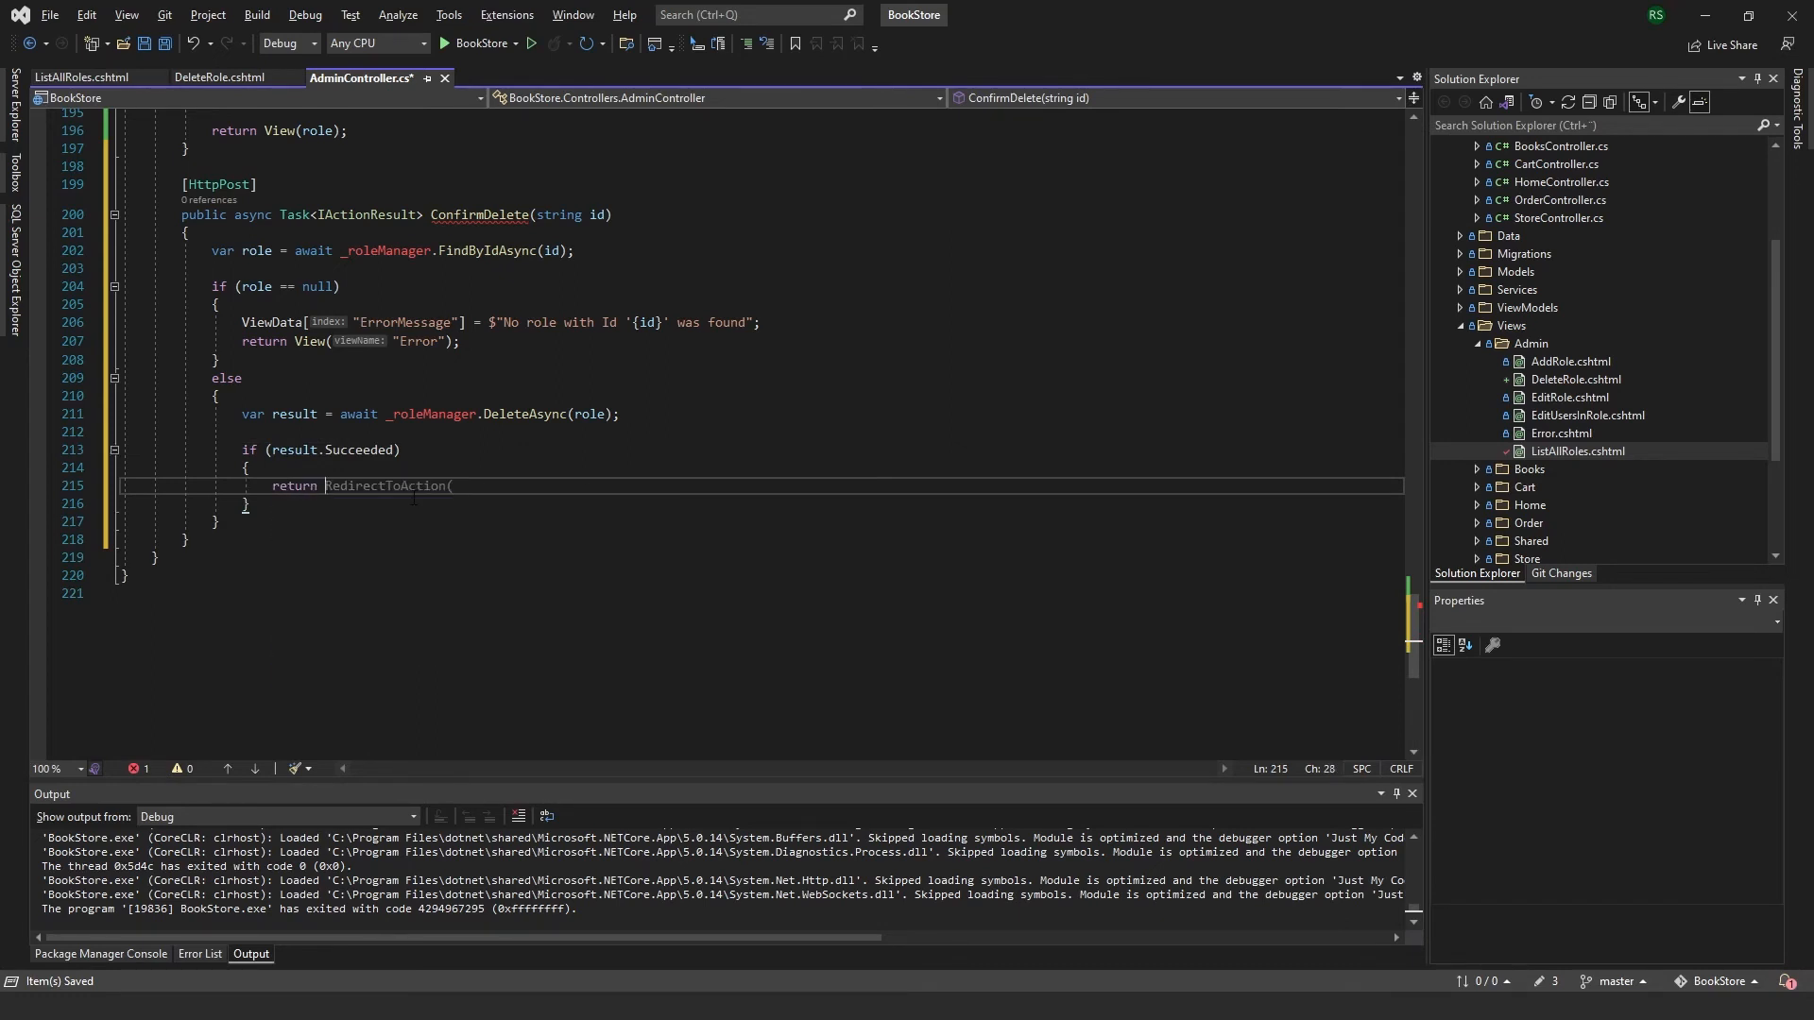
pyautogui.write('"Index");')
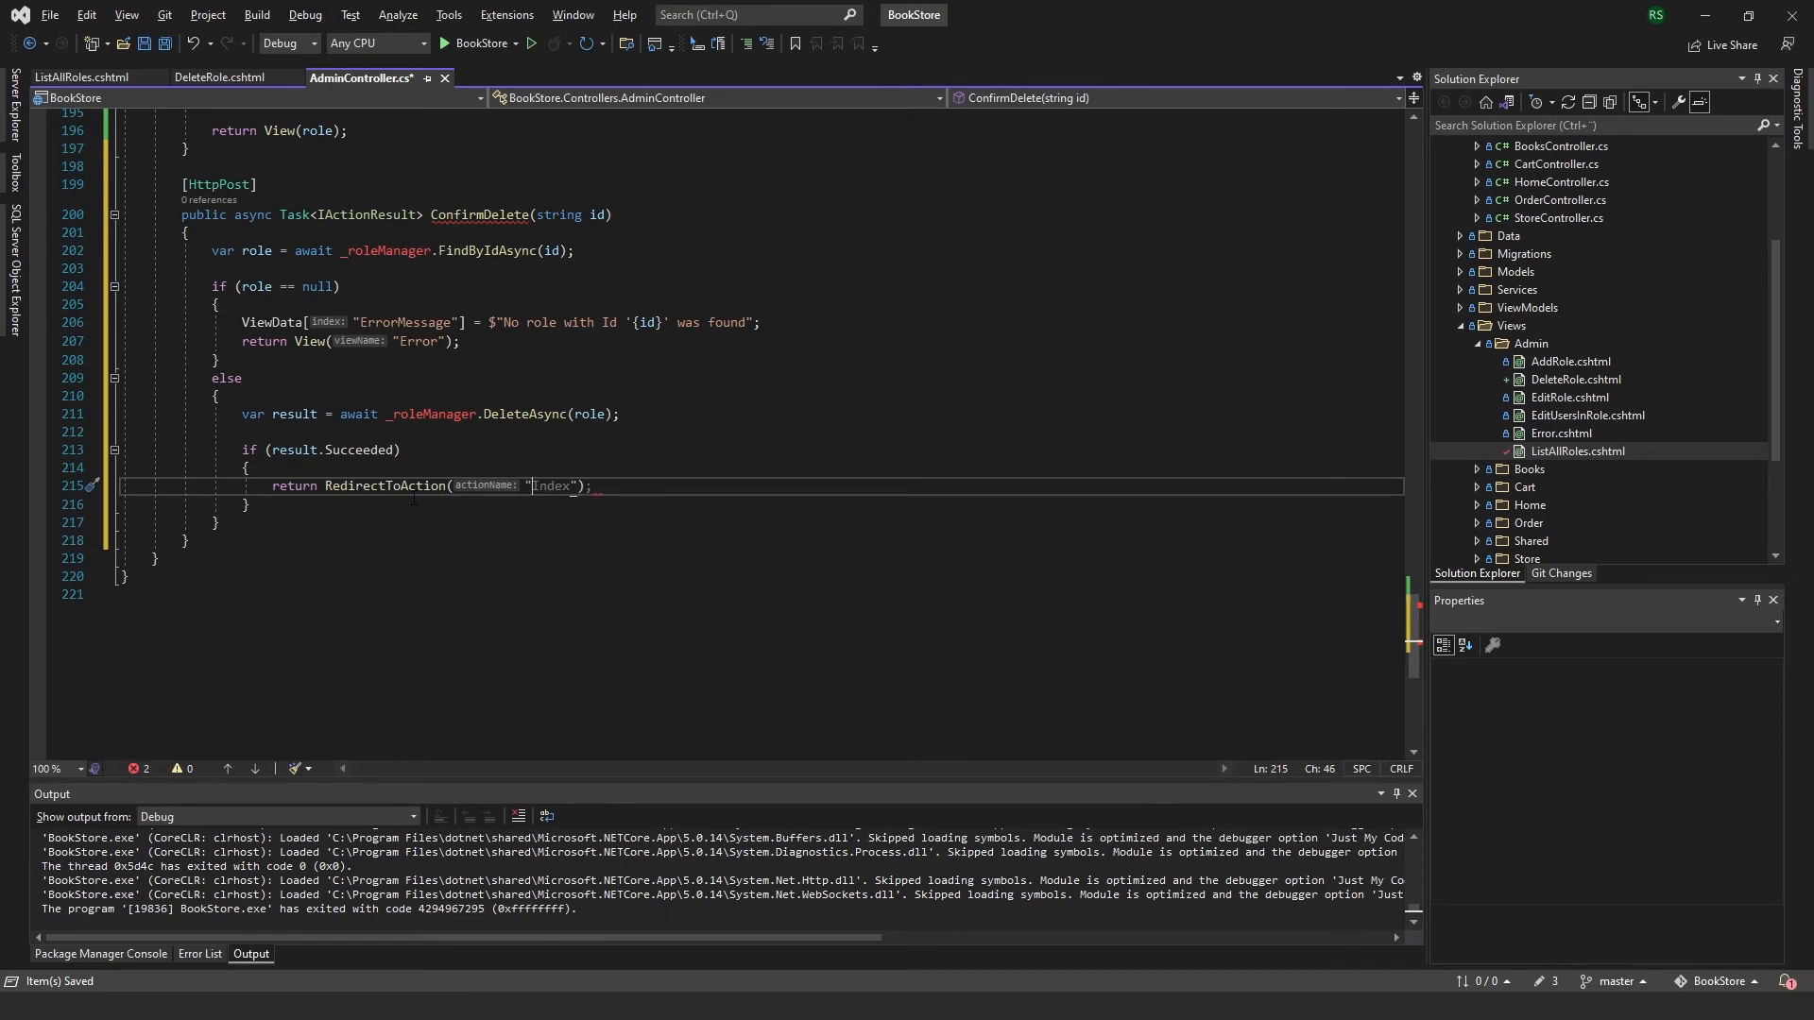
pyautogui.write('ListAllR')
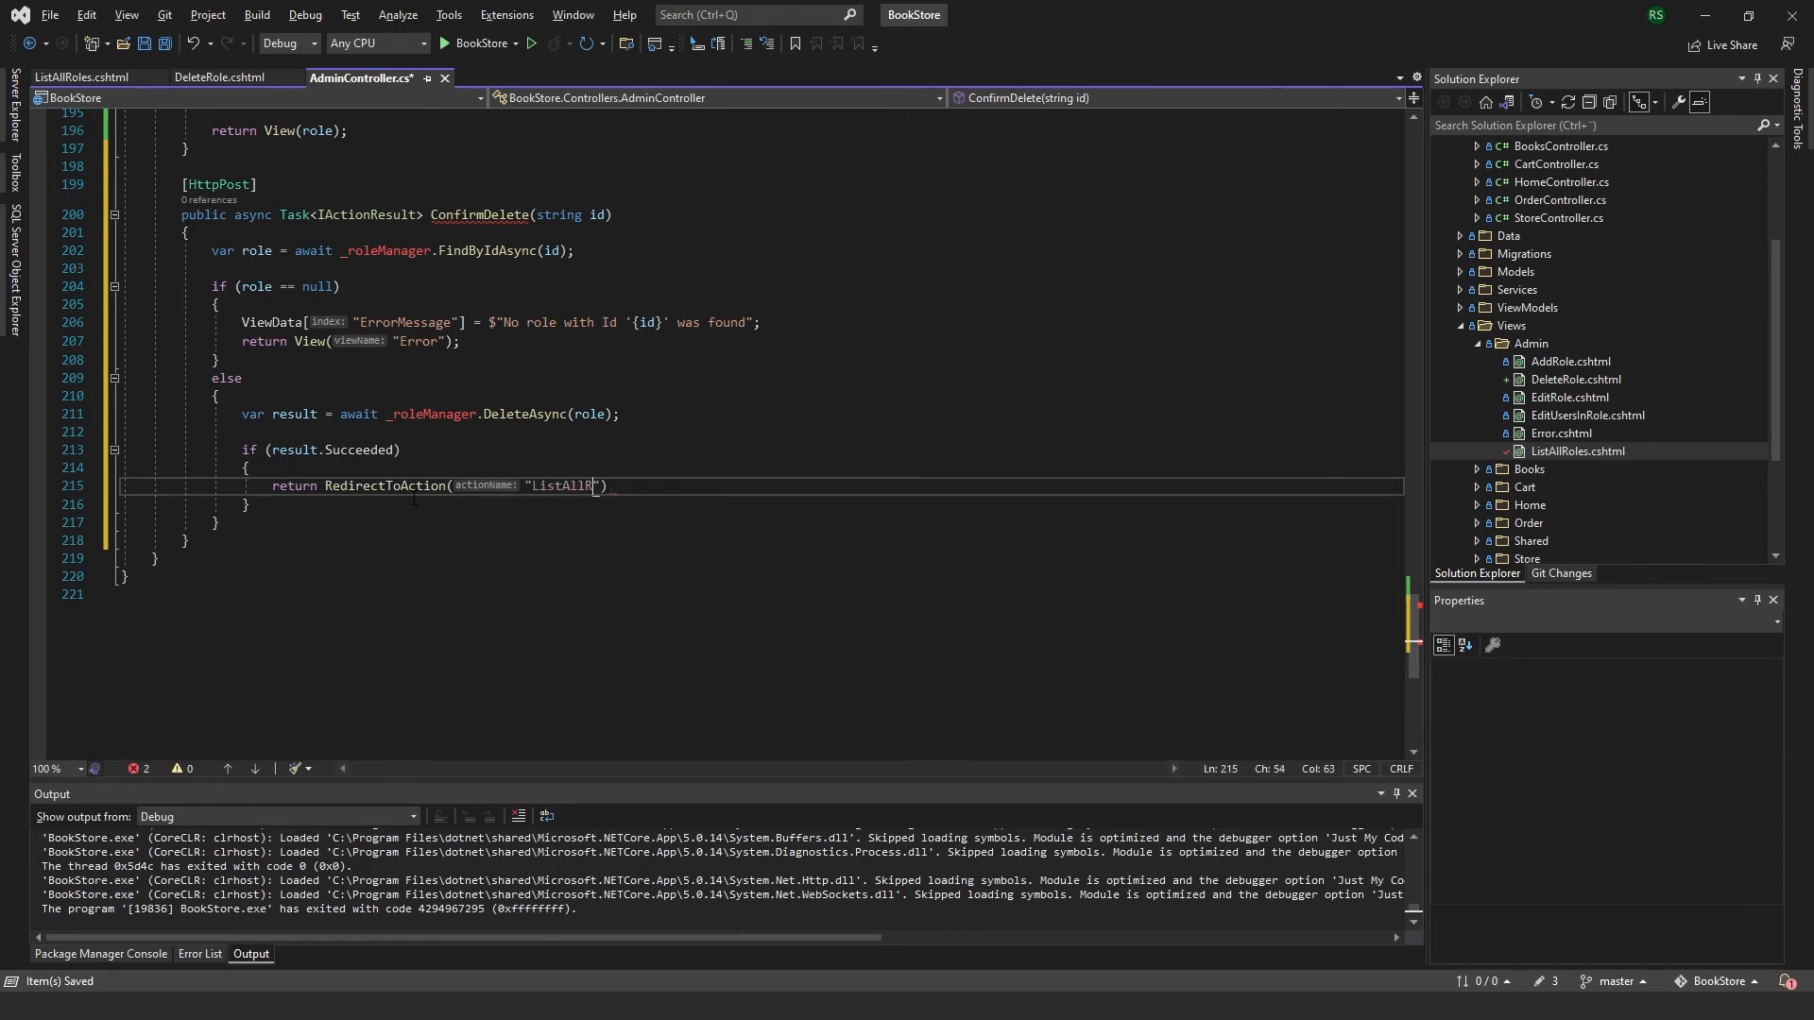
pyautogui.write('oles");')
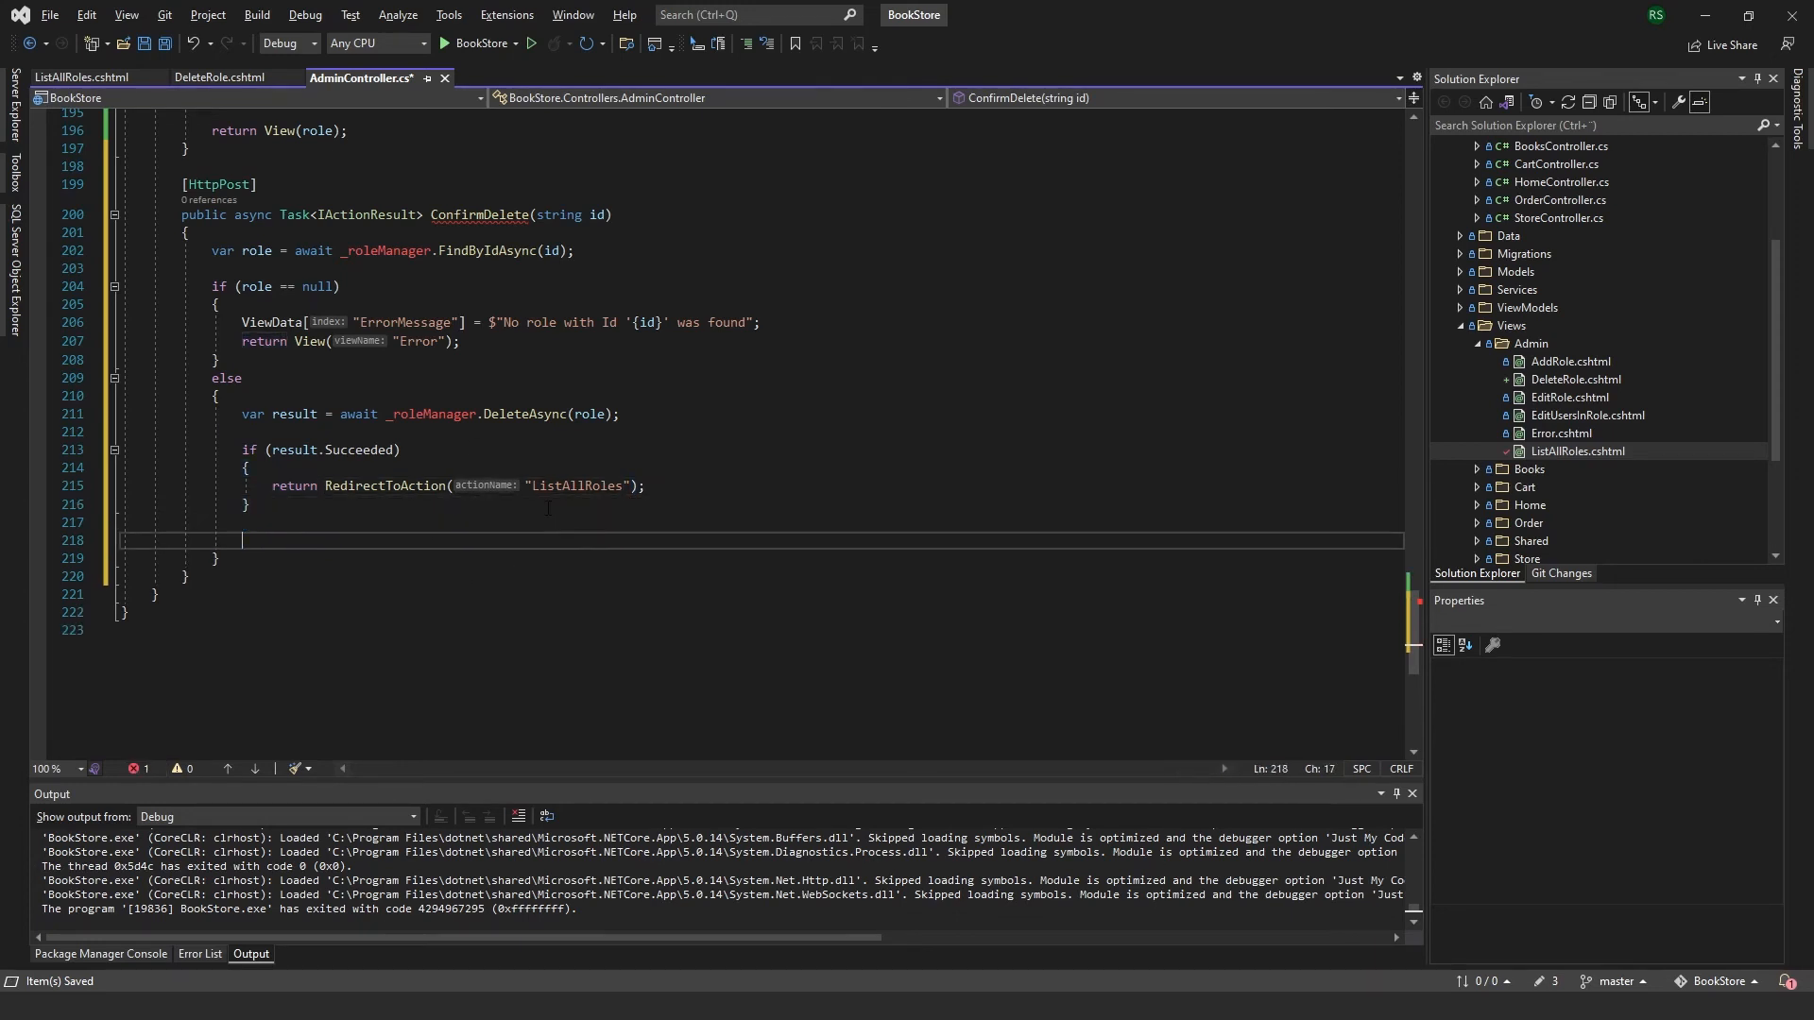
# Loop over result.Errors adding each error.Description via ModelState.AddModelError(string.Empty, ...)
pyautogui.write('fo')
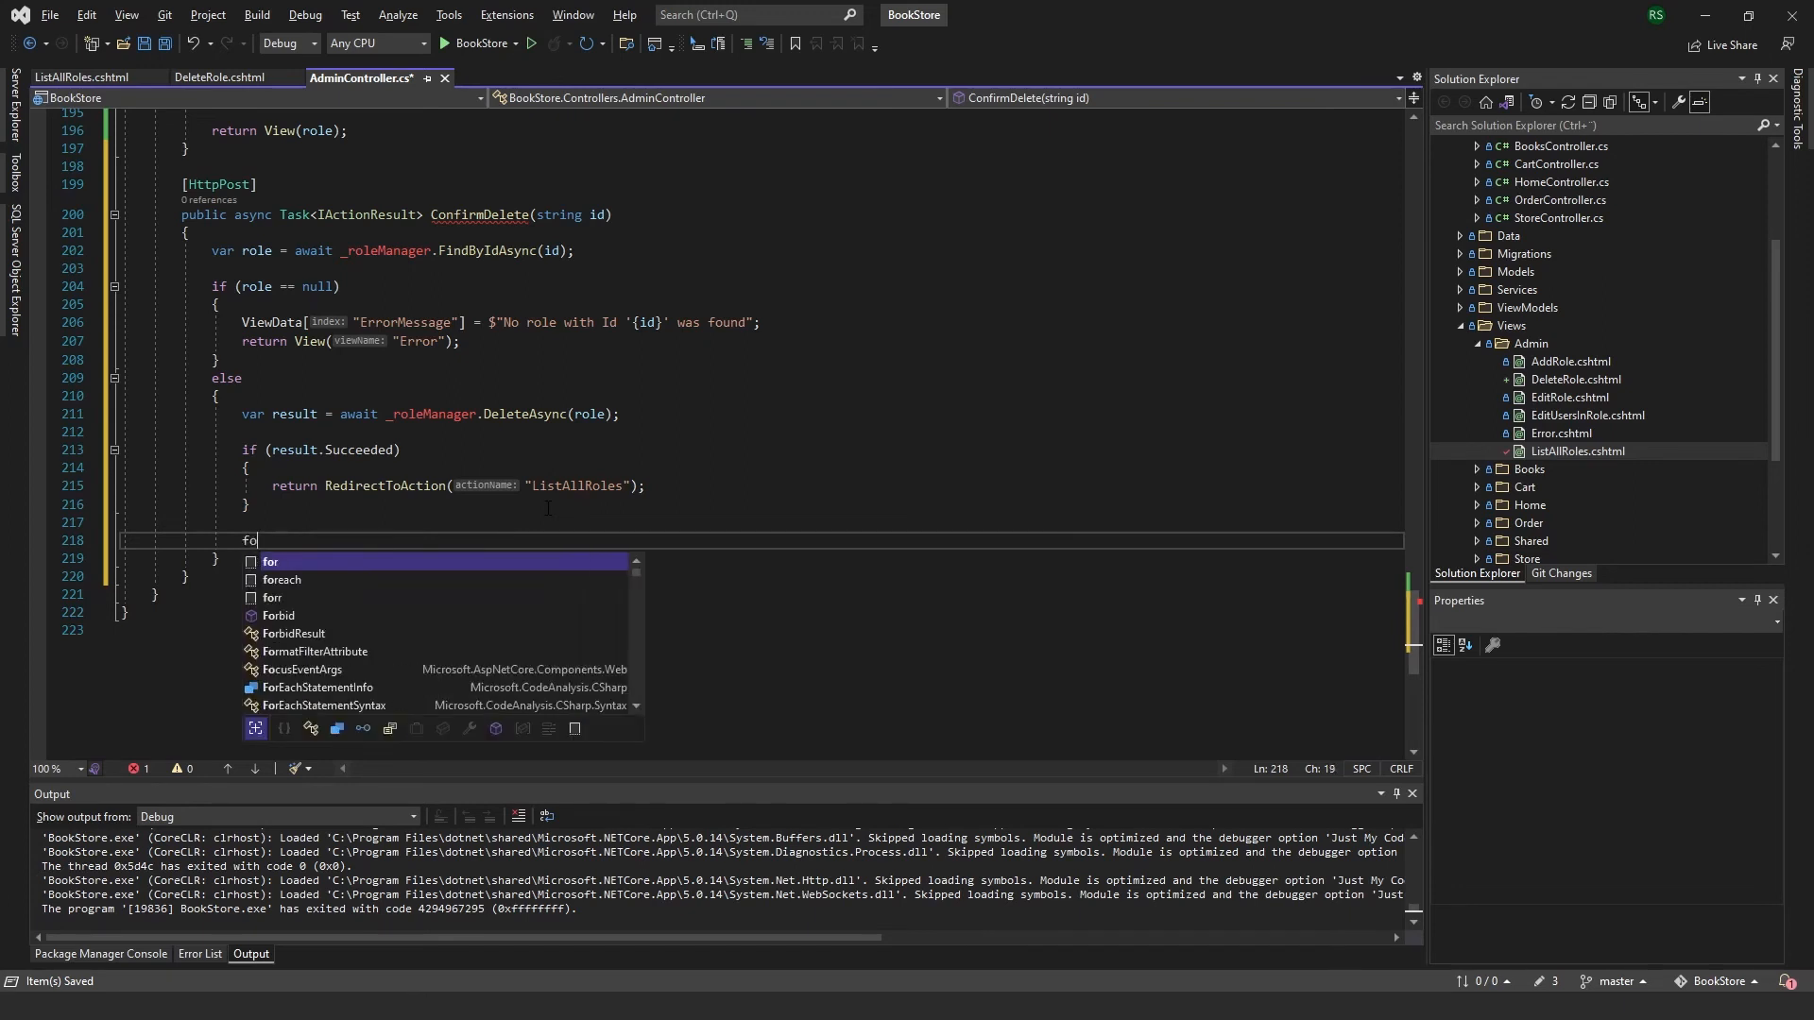
pyautogui.press('Tab')
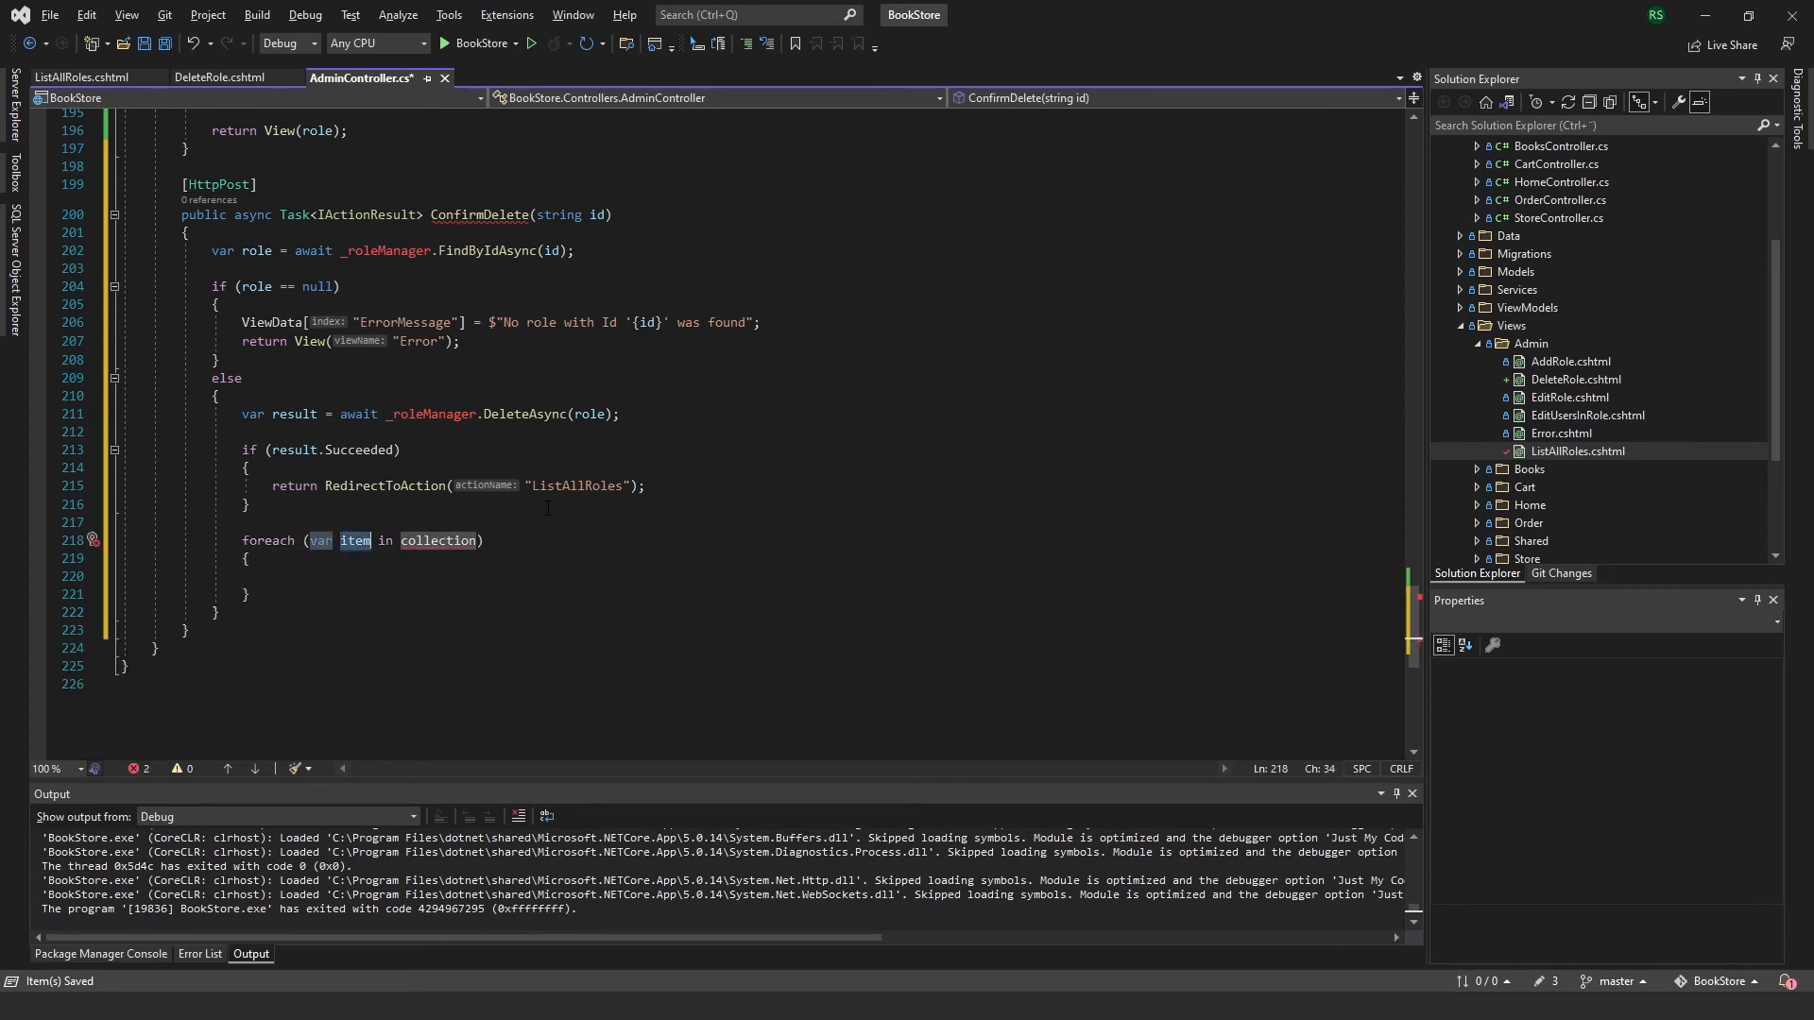
pyautogui.write('erro')
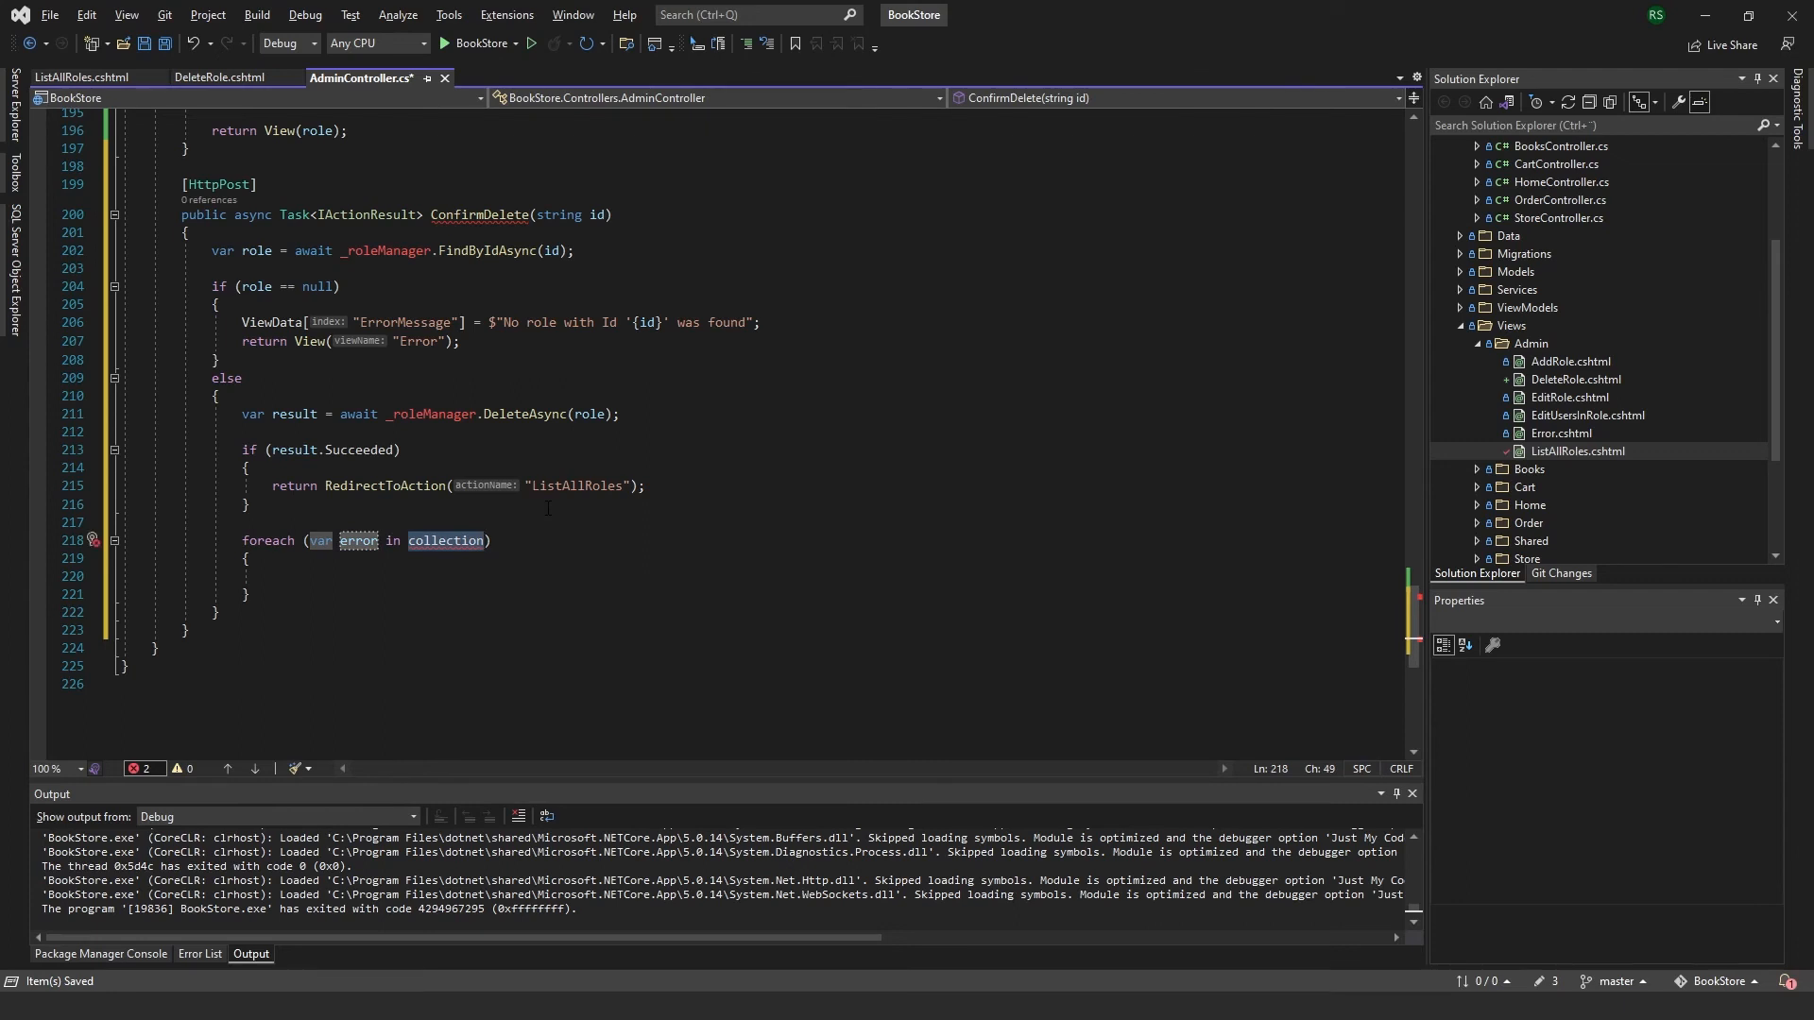
pyautogui.write('result')
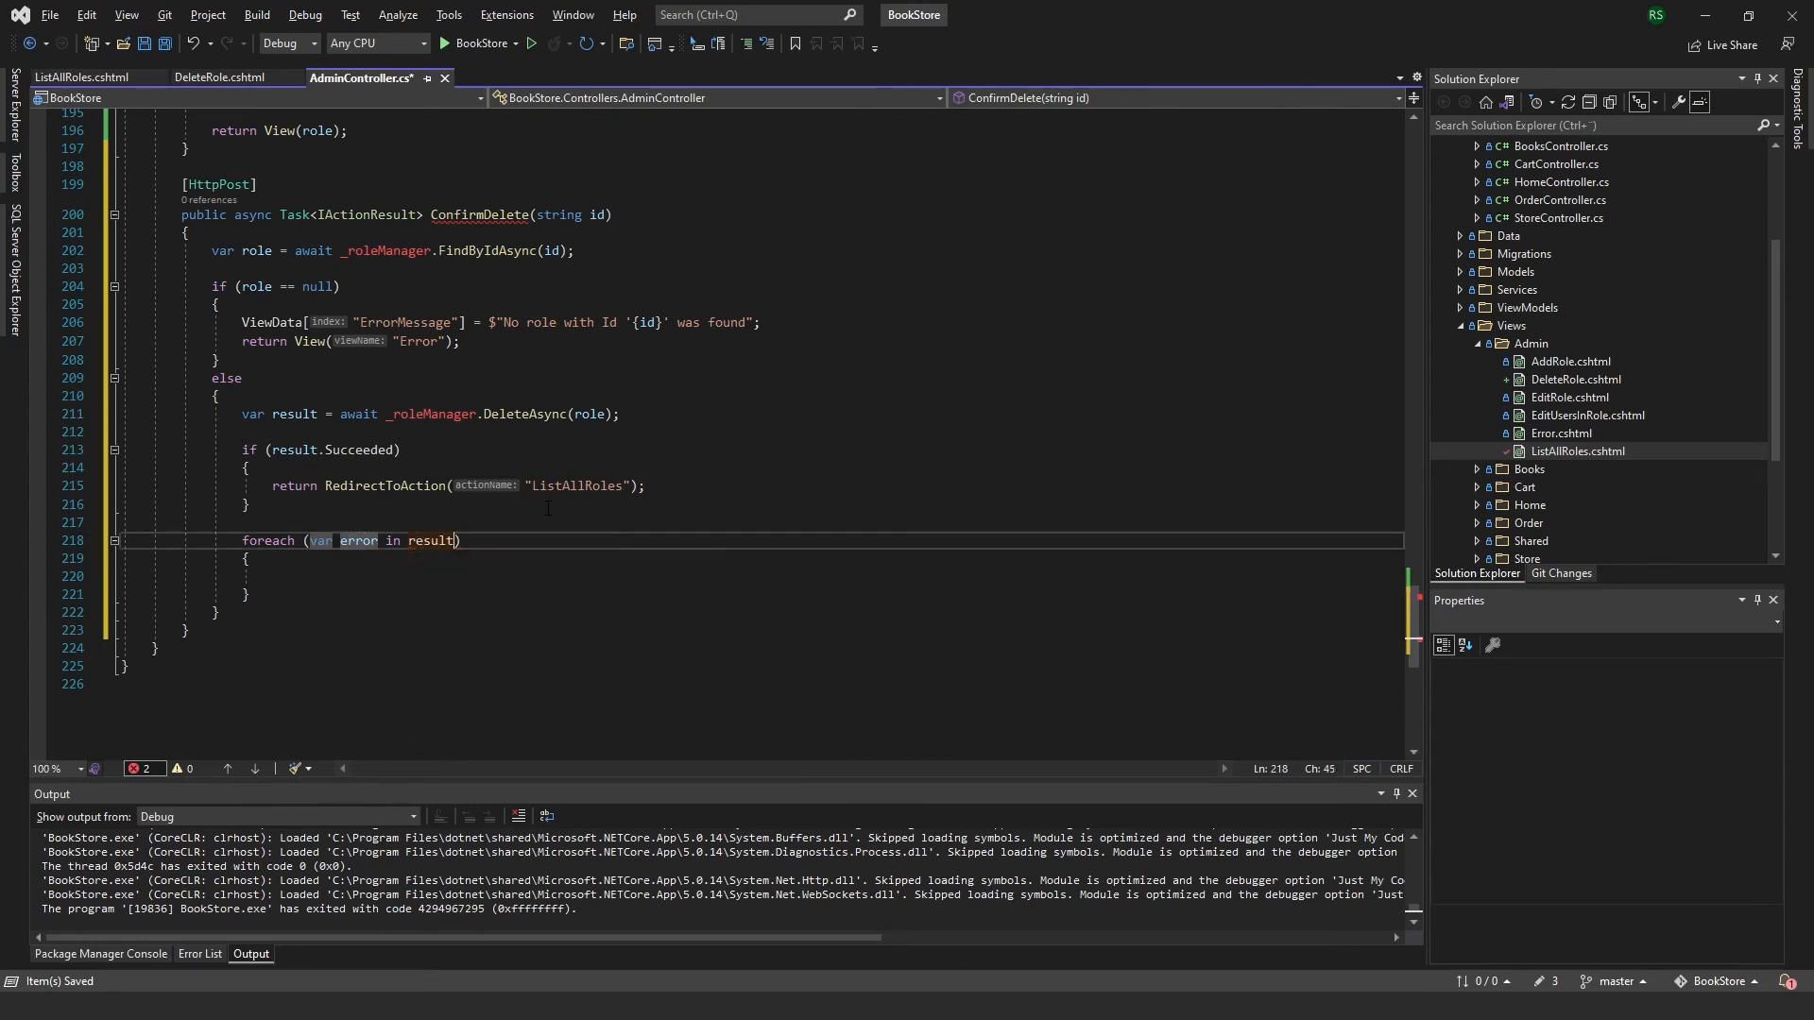
pyautogui.write('.Errors')
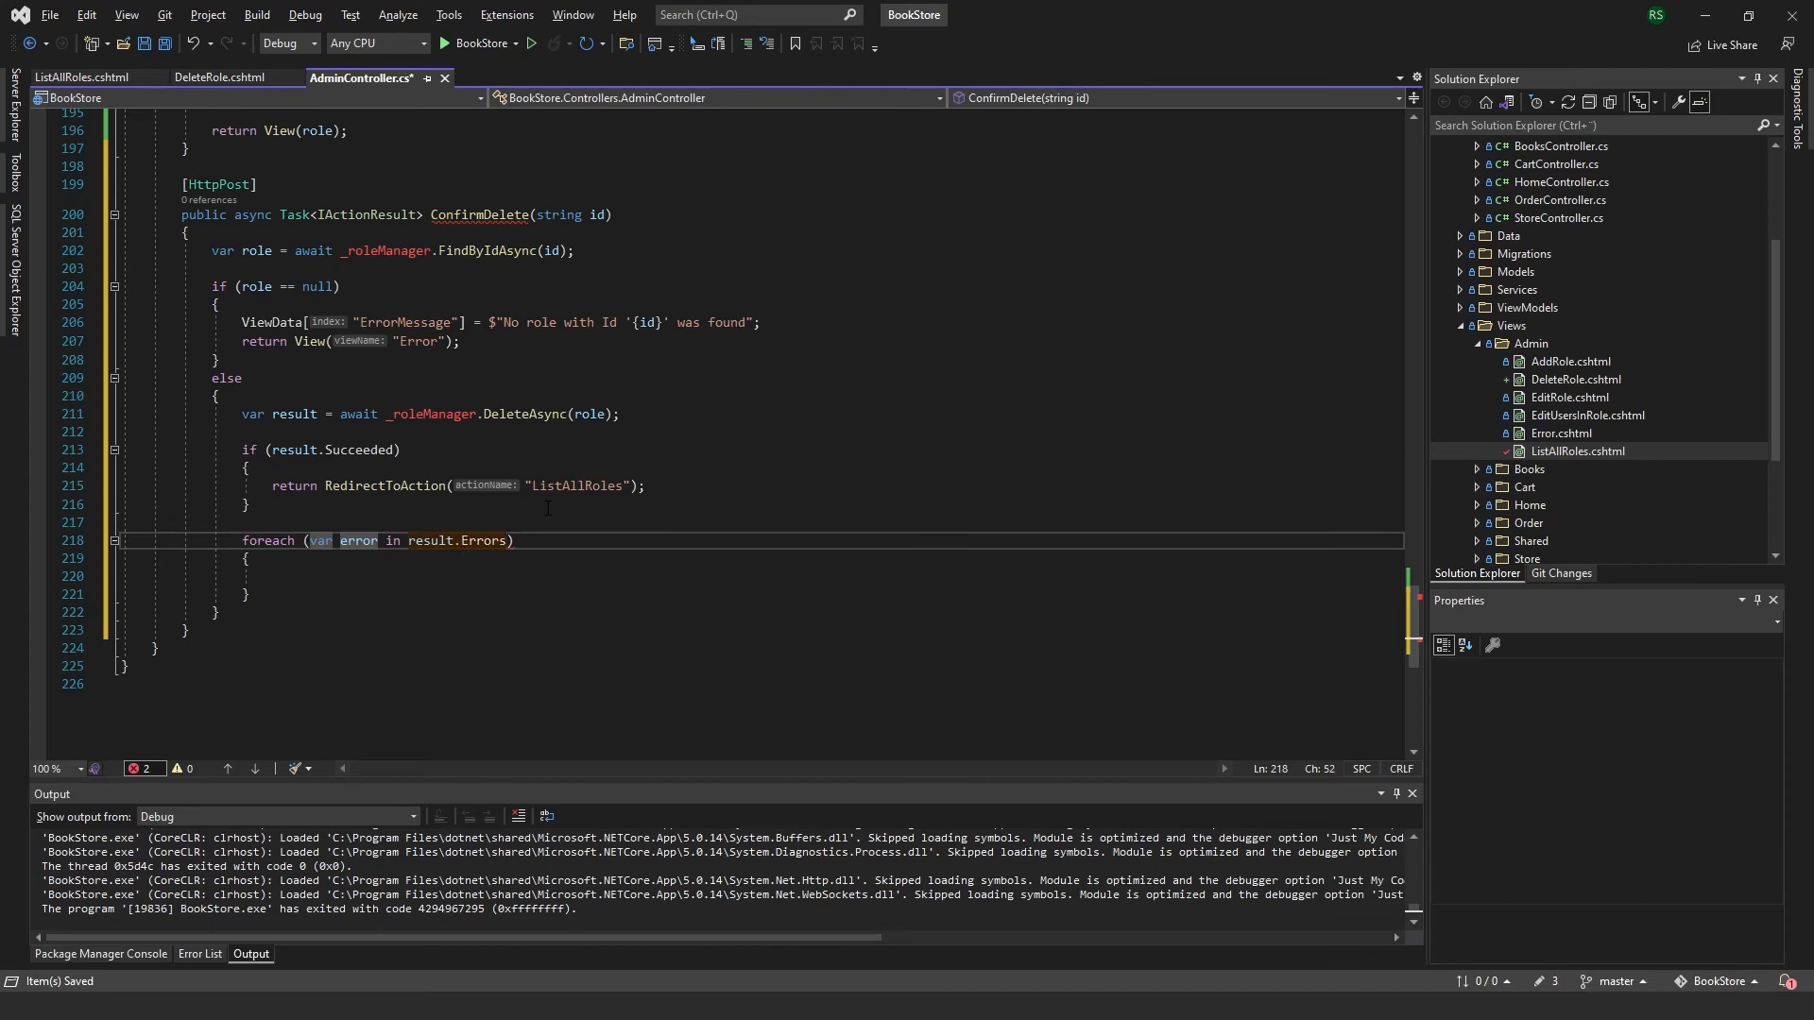
pyautogui.write('Mod')
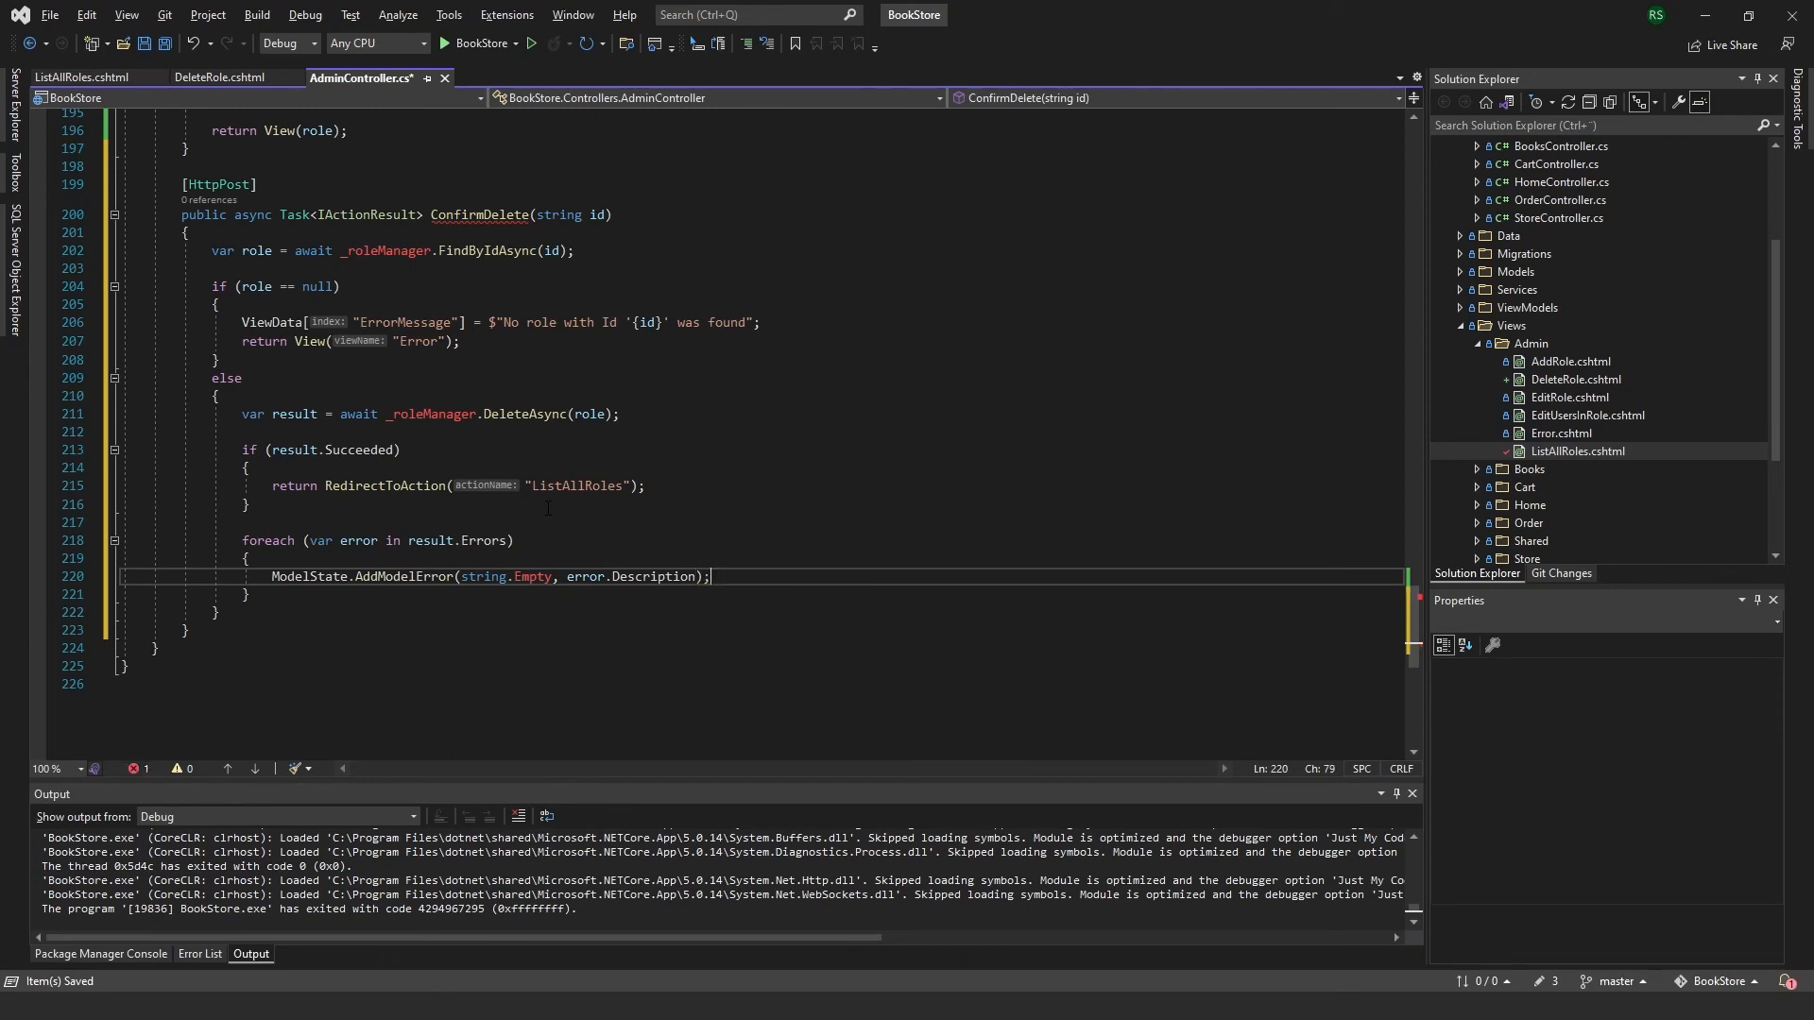
# Return View(role) after the loop when deletion fails, and save
pyautogui.press('Enter')
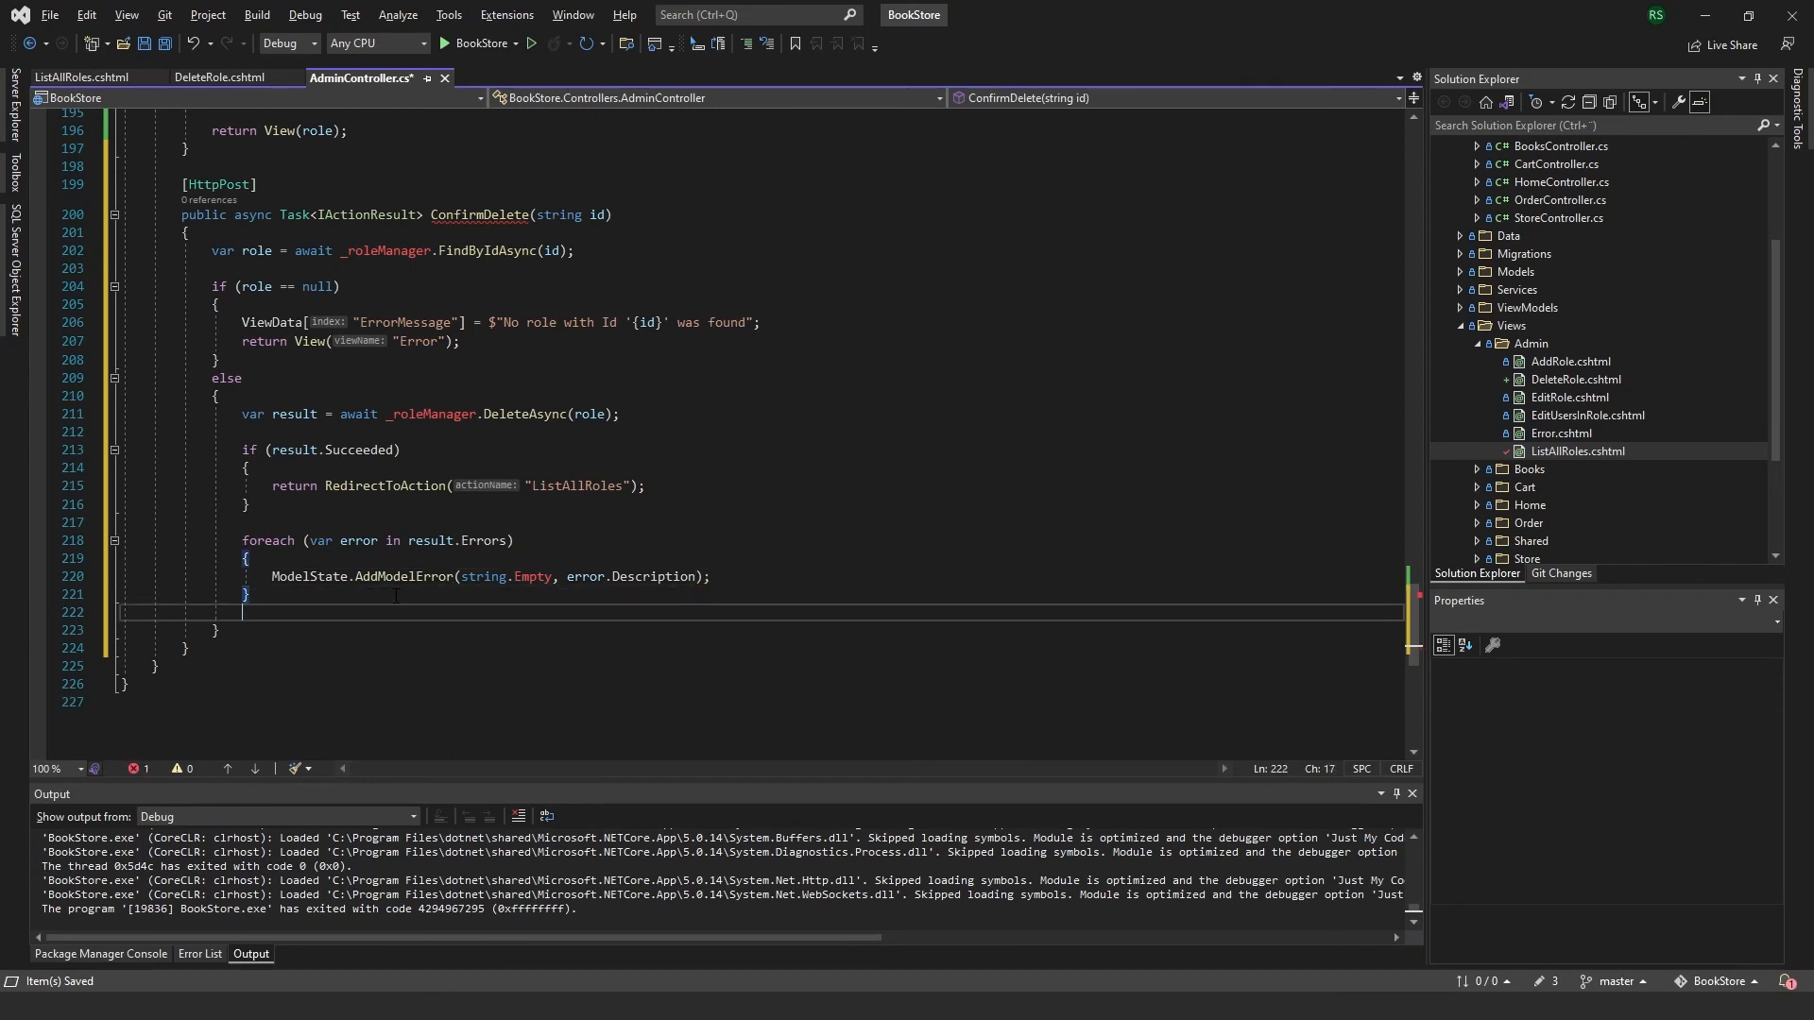
pyautogui.write('return View("Error");')
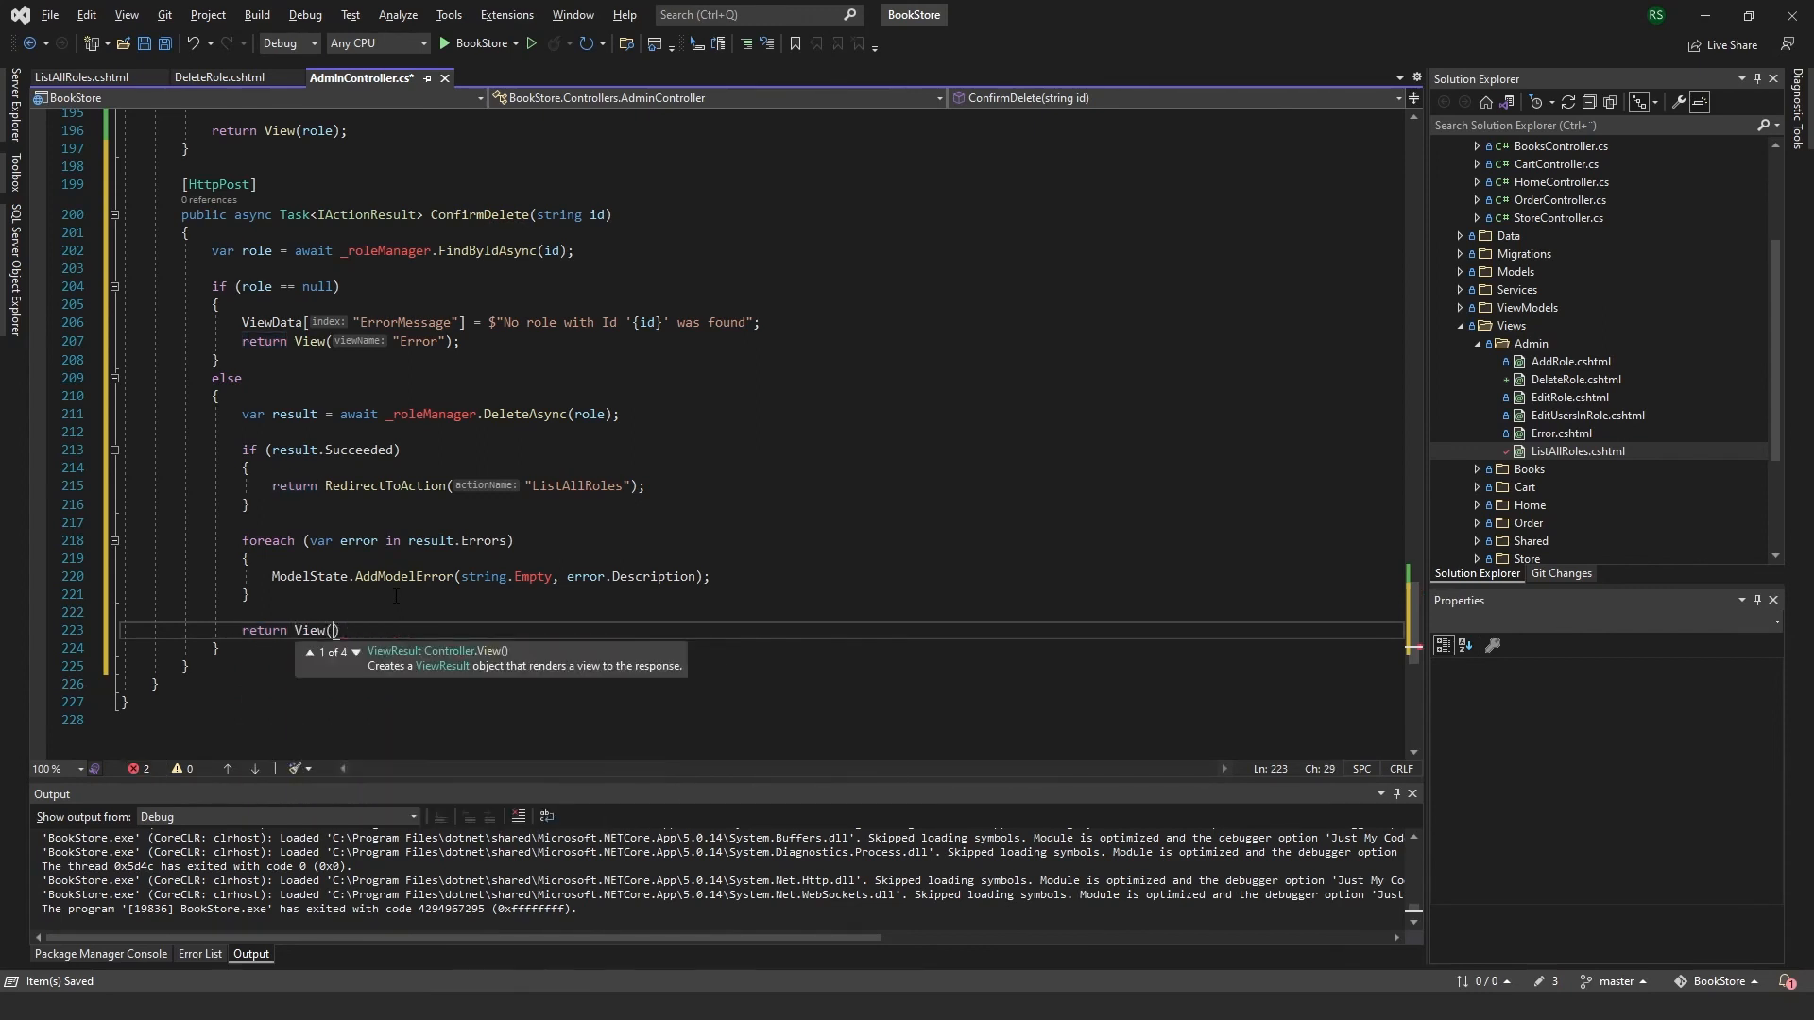
pyautogui.write('role')
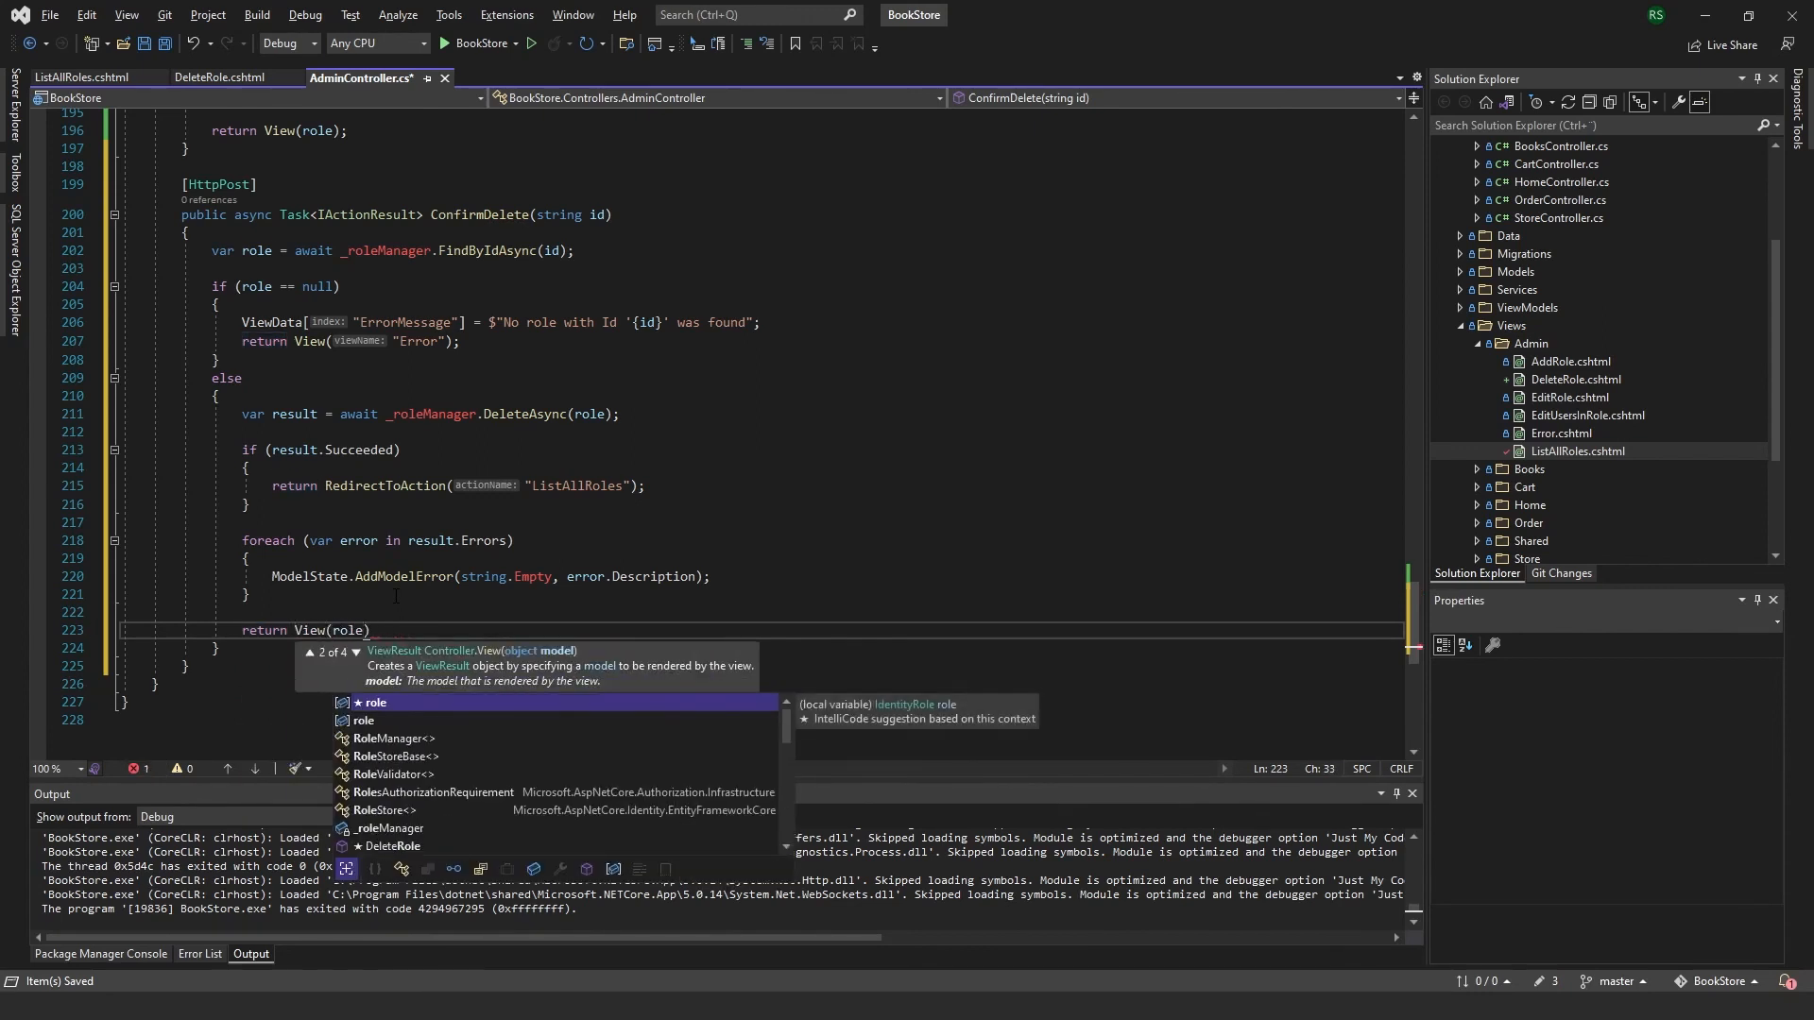
pyautogui.write(';')
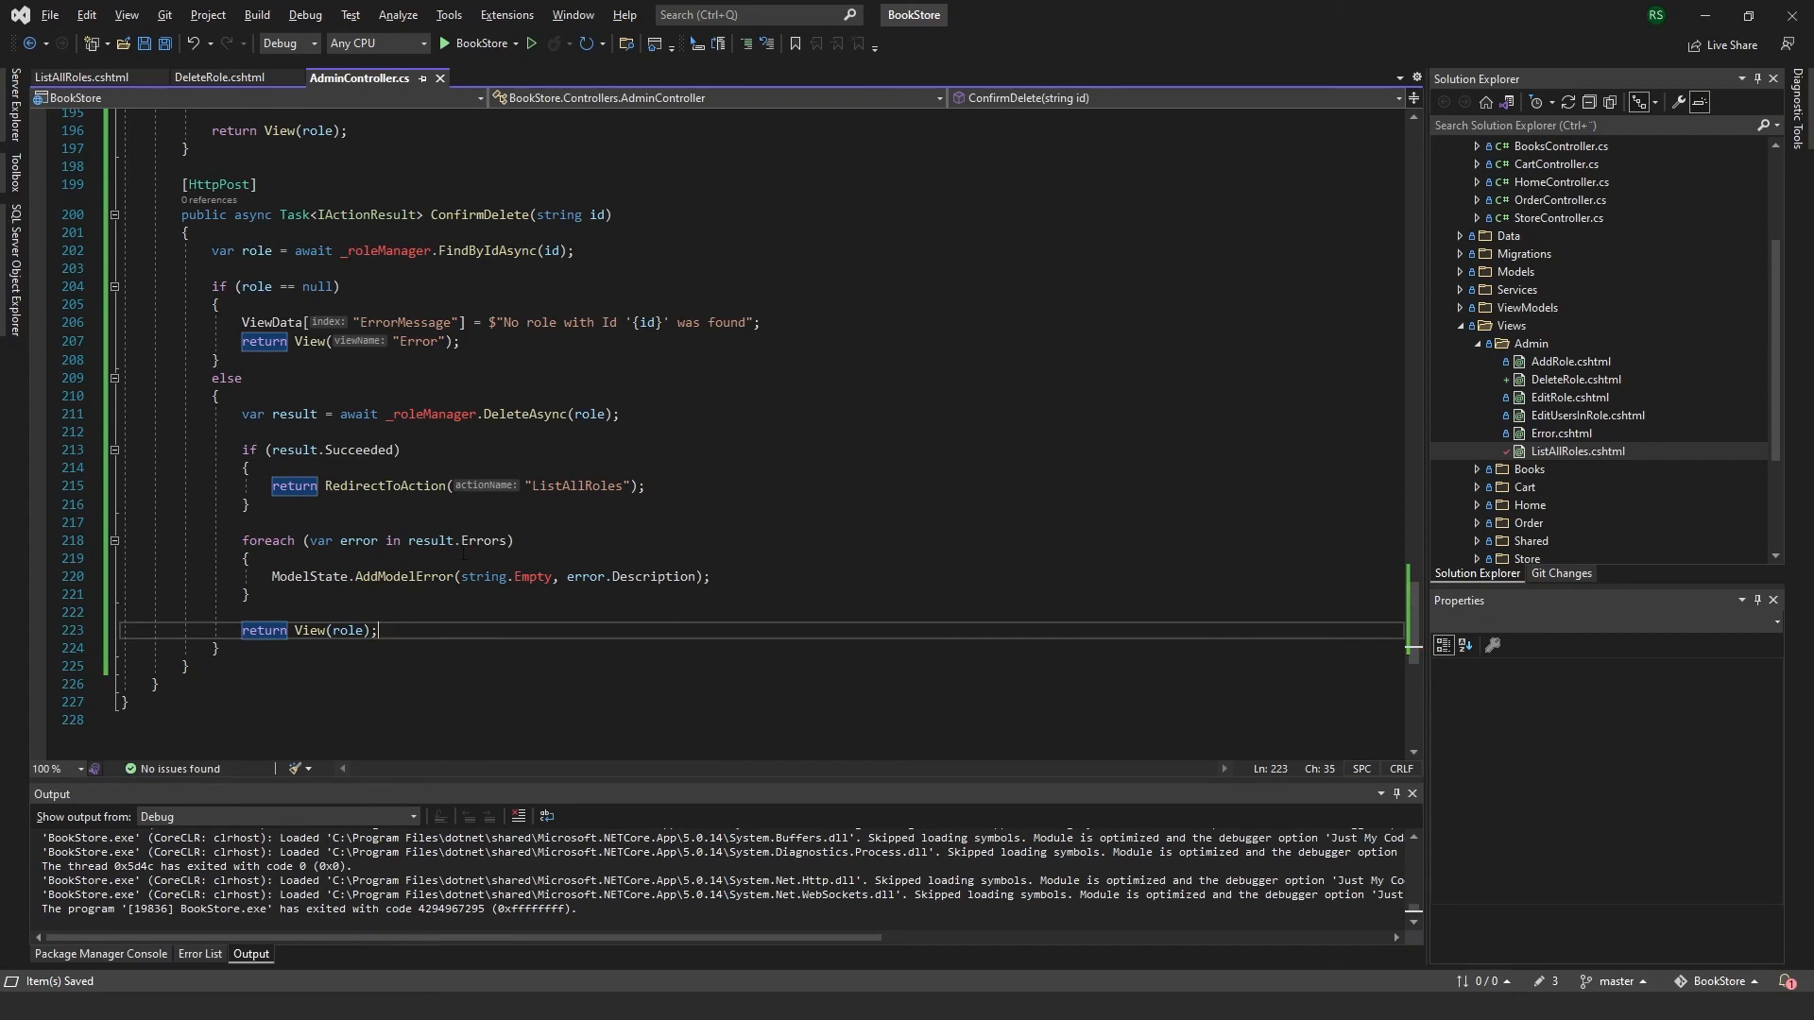
pyautogui.click(227, 77)
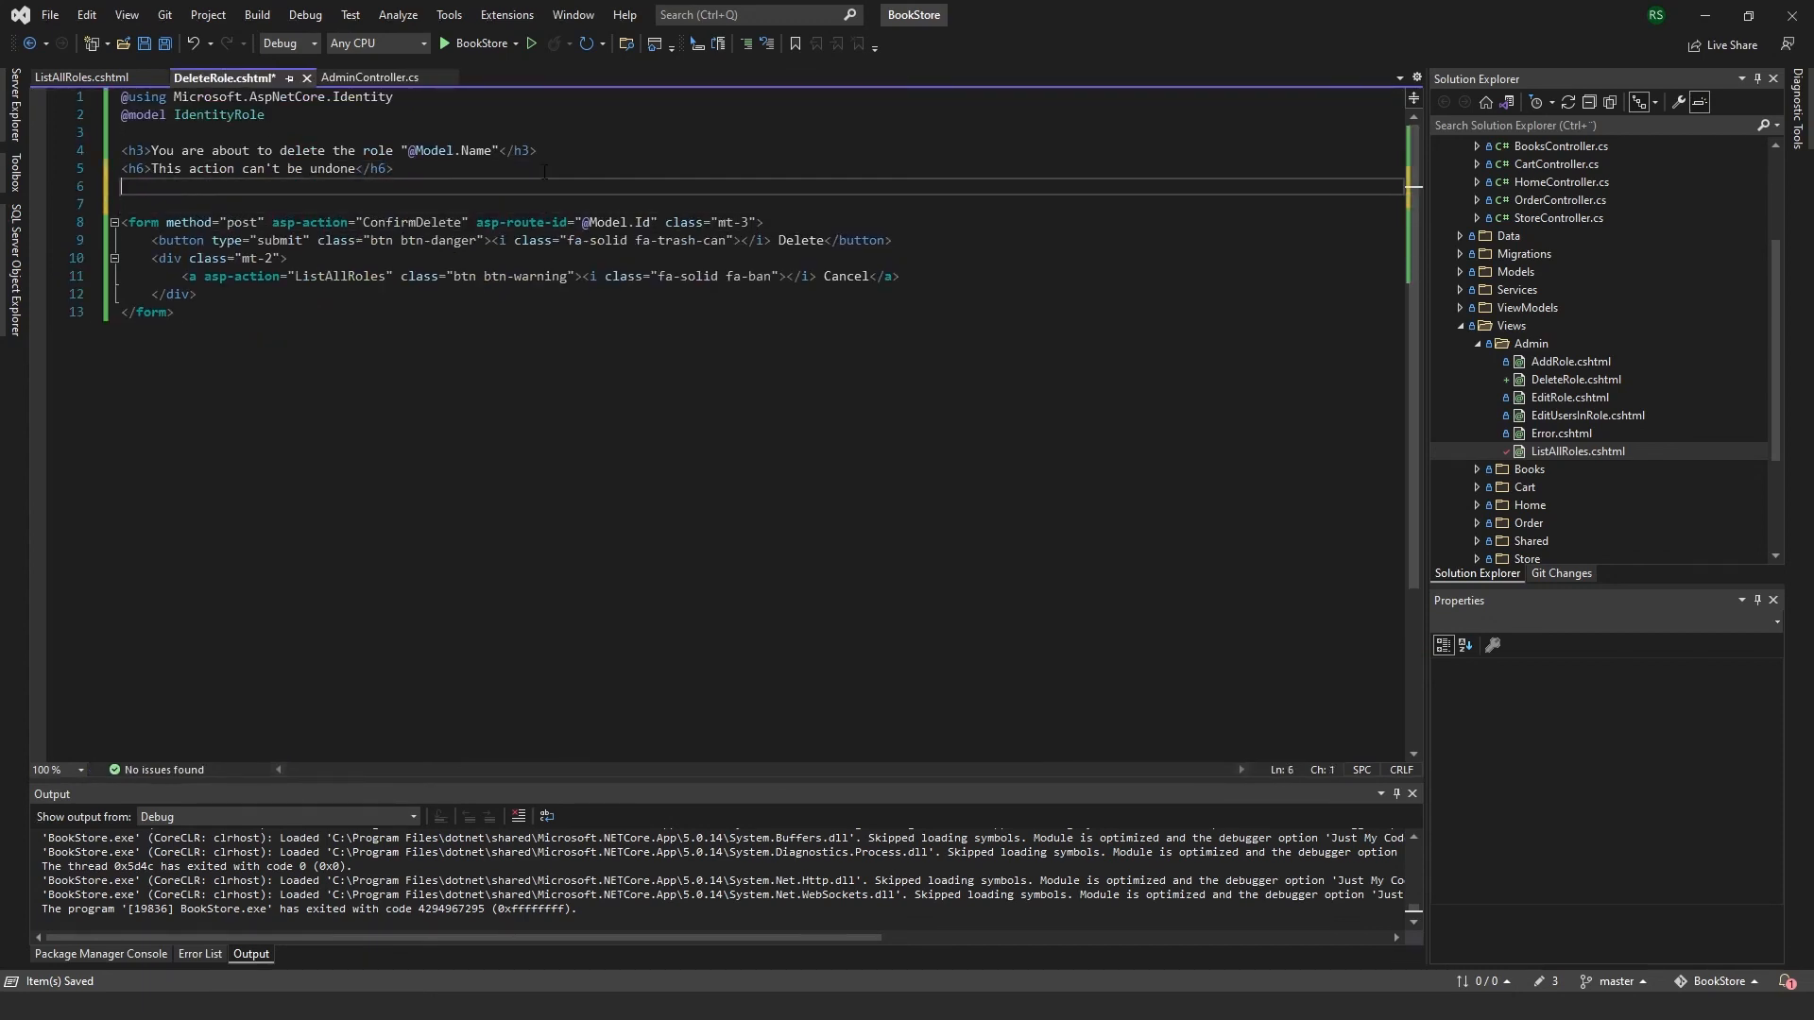
# Add <div asp-validation-summary="All" class="text-danger"></div> above the form and run BookStore
pyautogui.write('<')
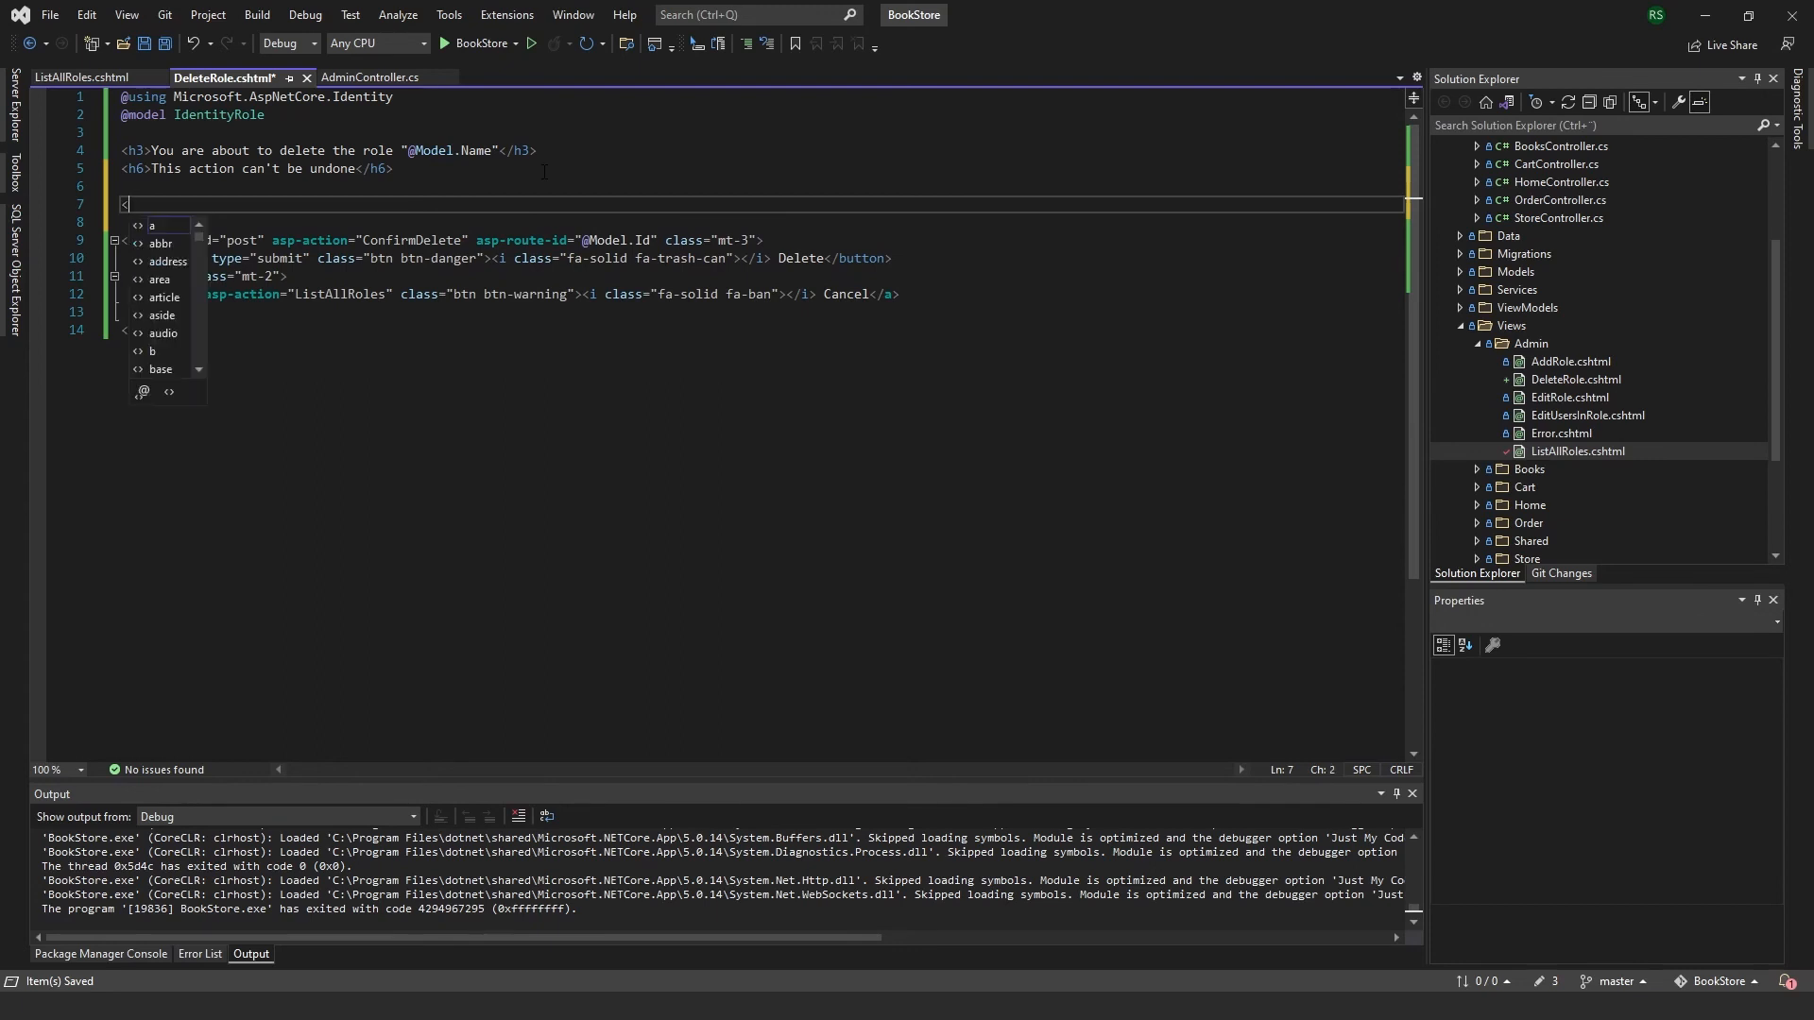
pyautogui.write('div asp-validation-summary')
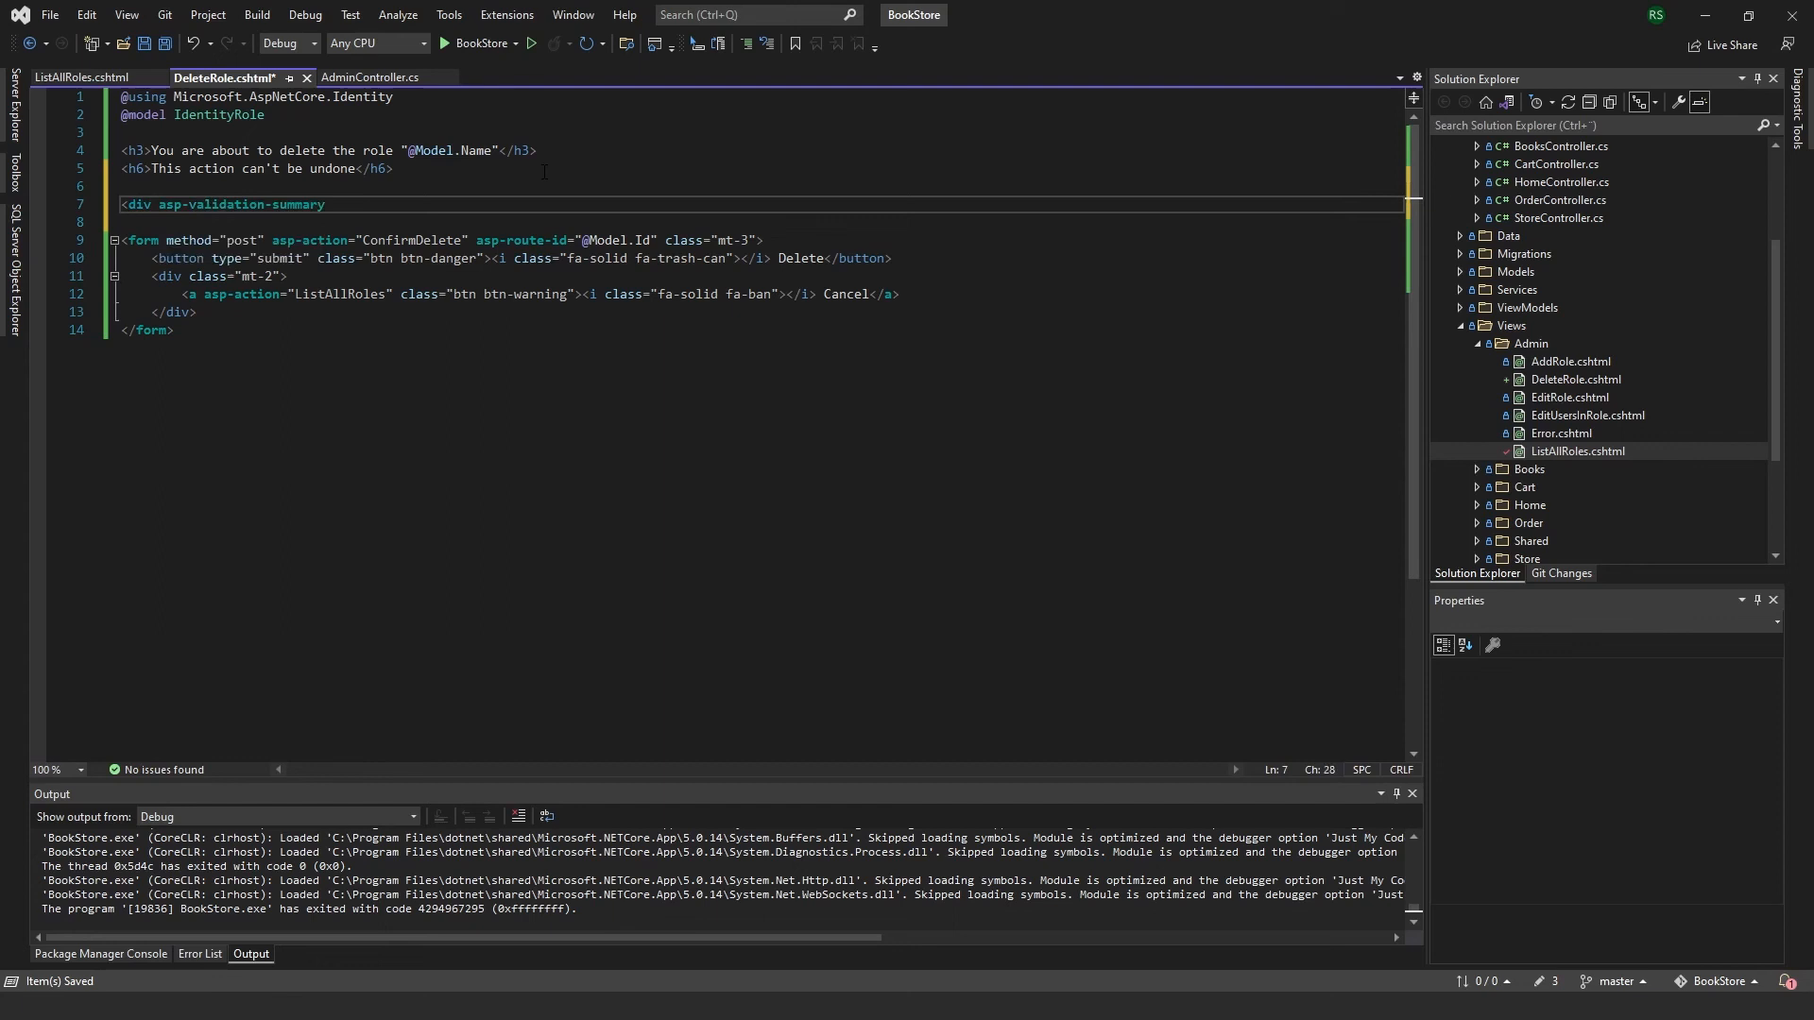
pyautogui.write('="All" cl')
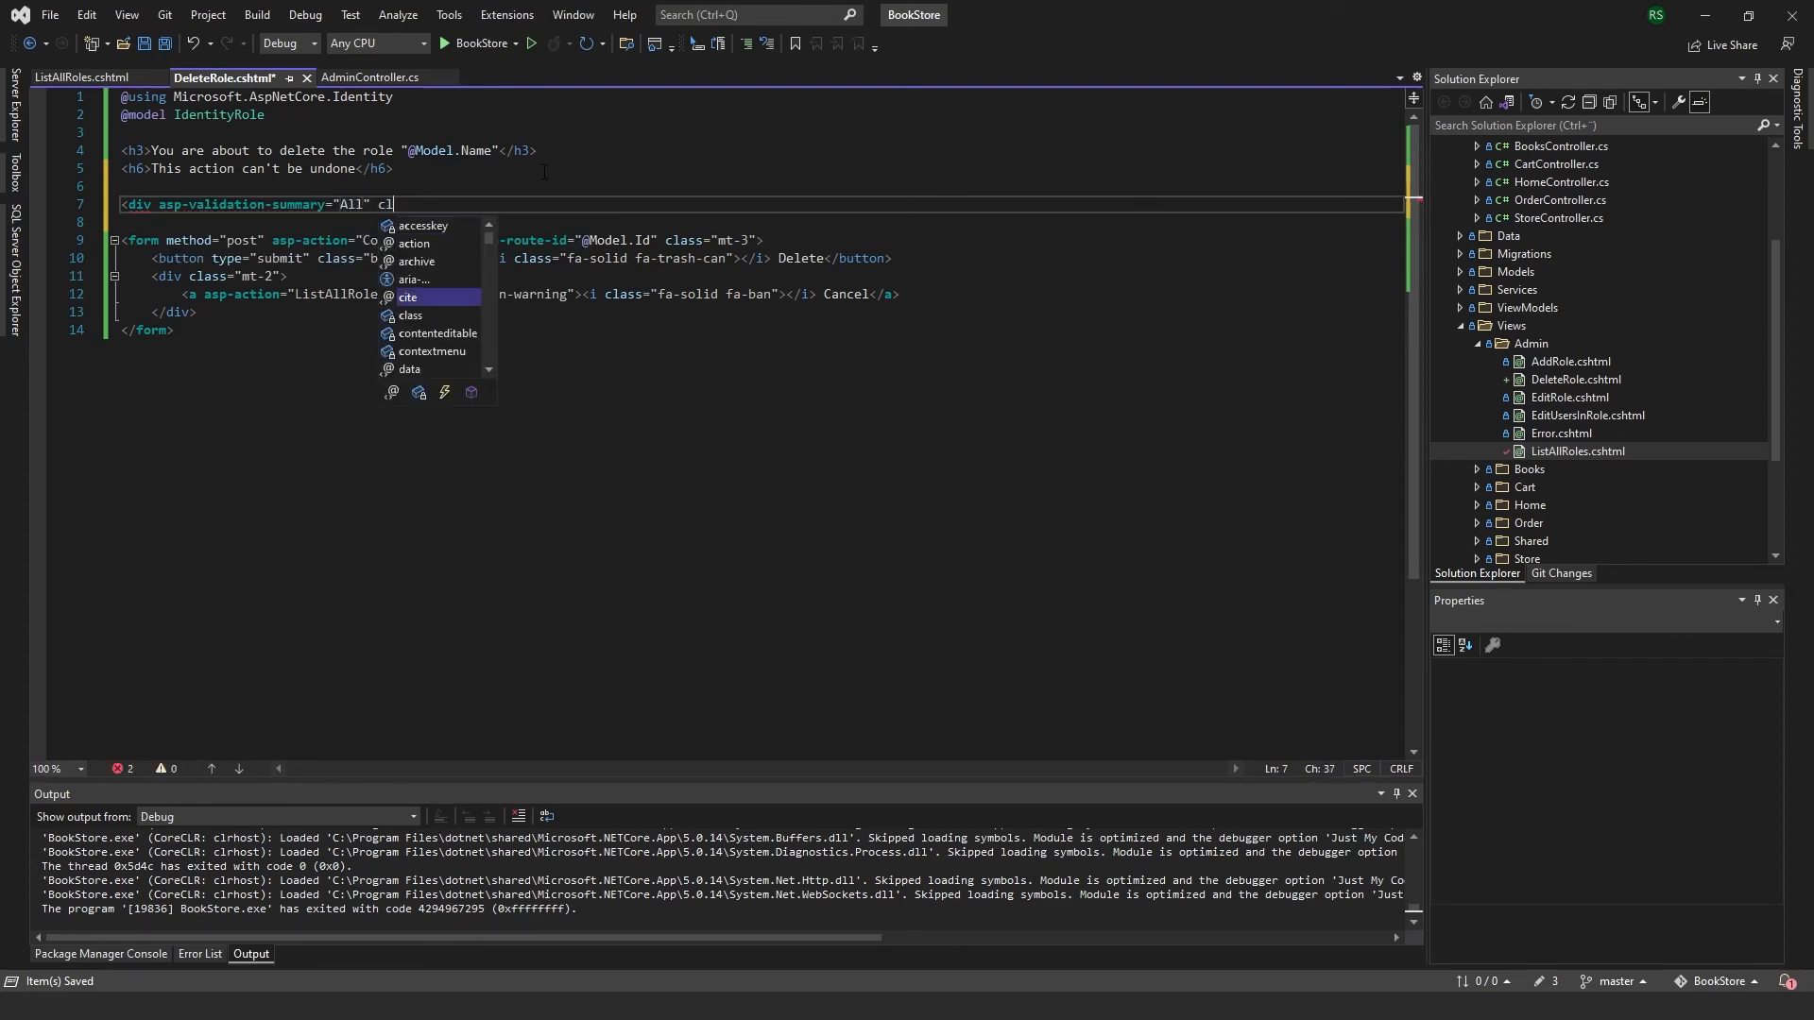
pyautogui.write('ass="text')
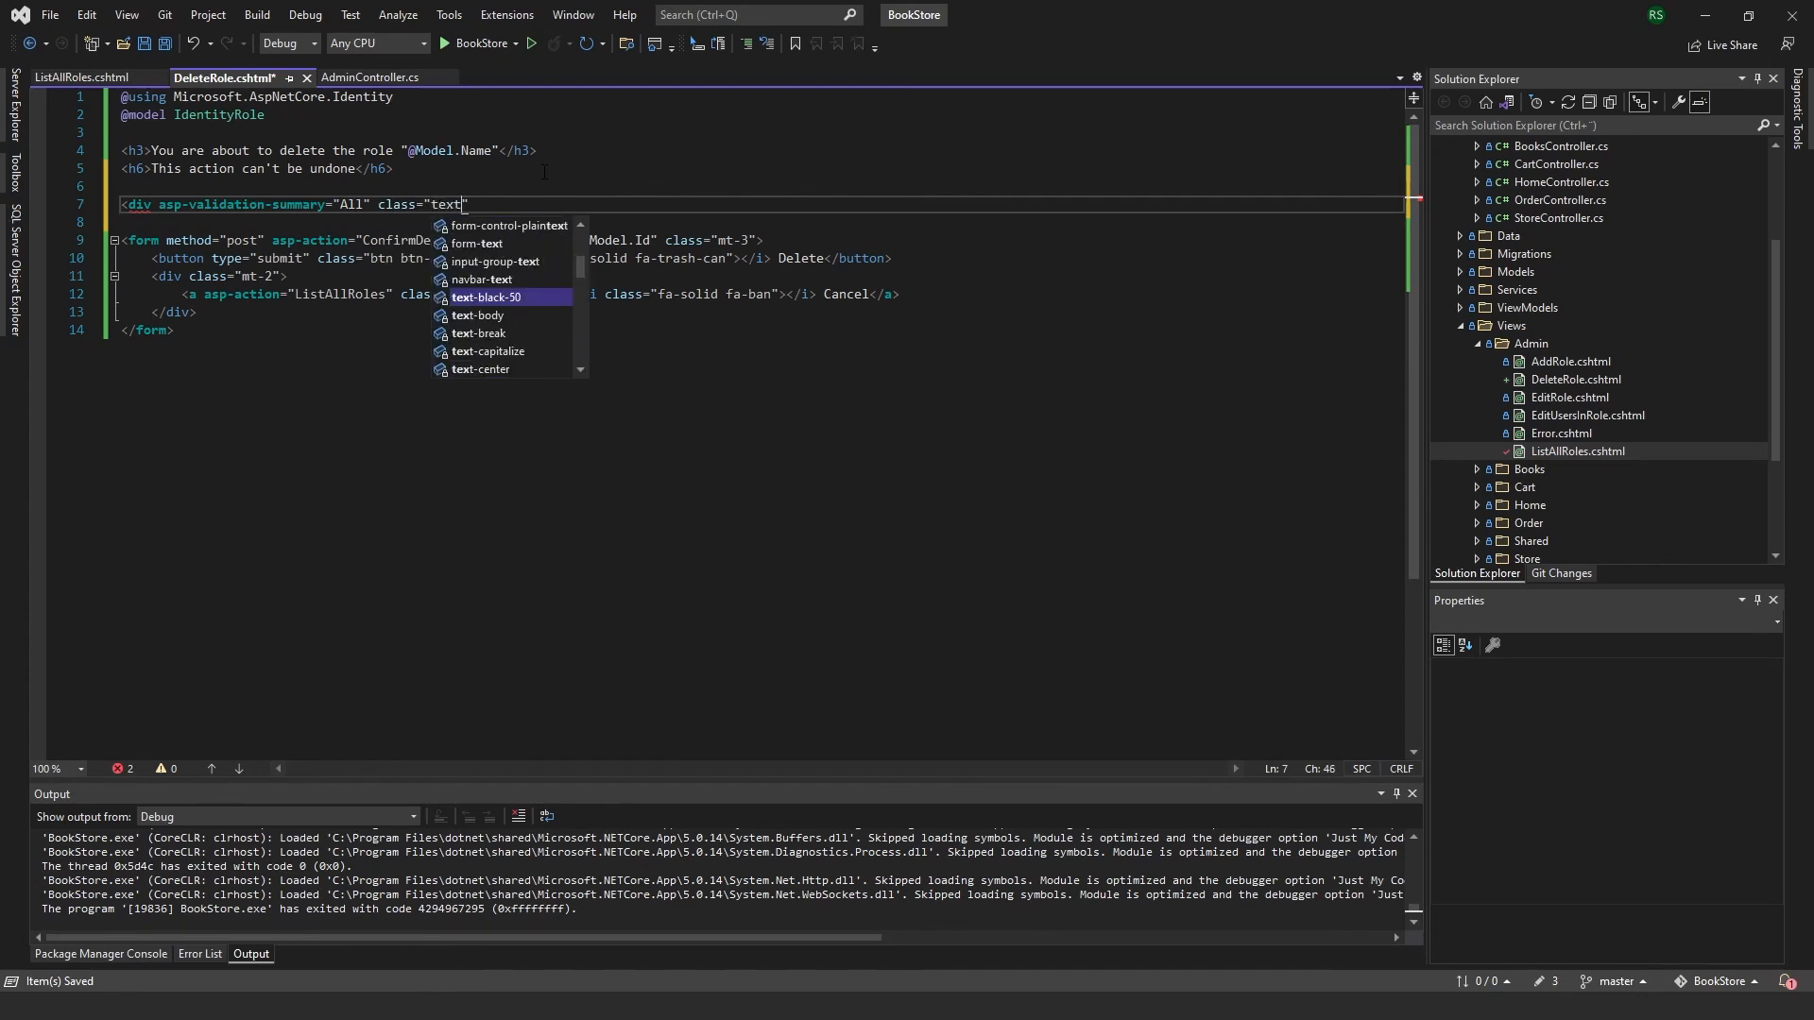
pyautogui.write('-danger"')
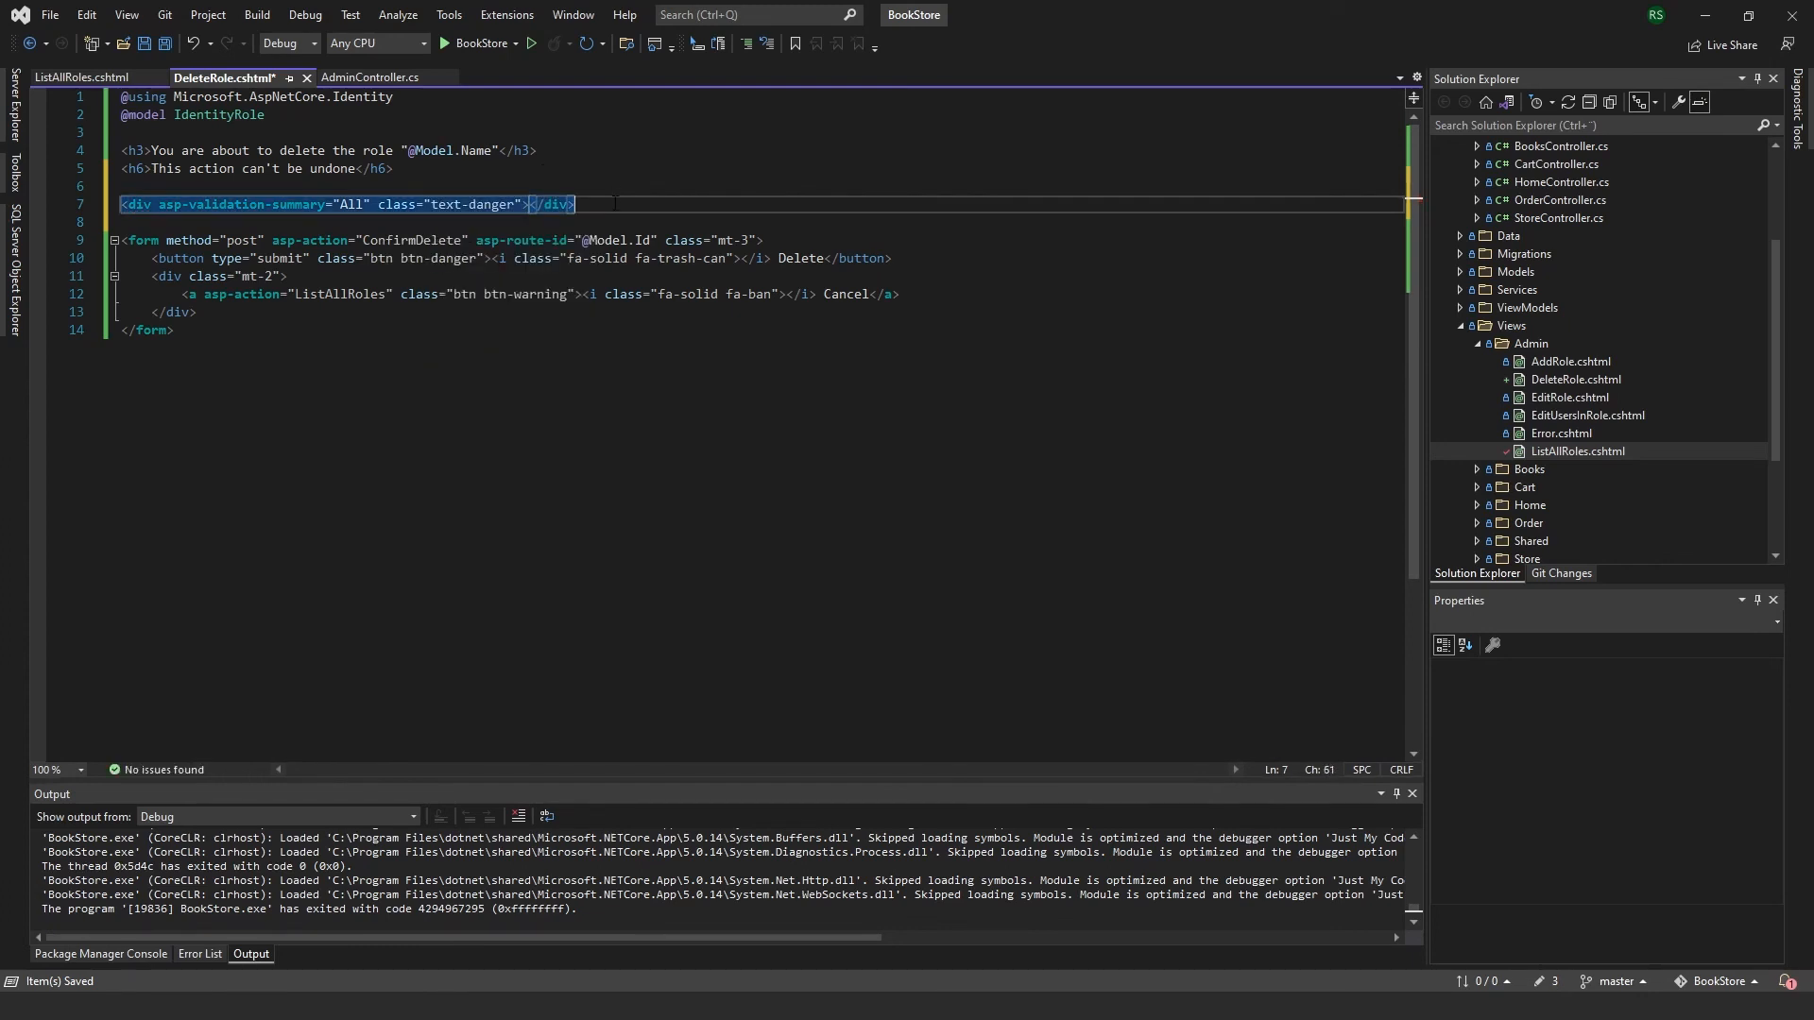
pyautogui.click(512, 405)
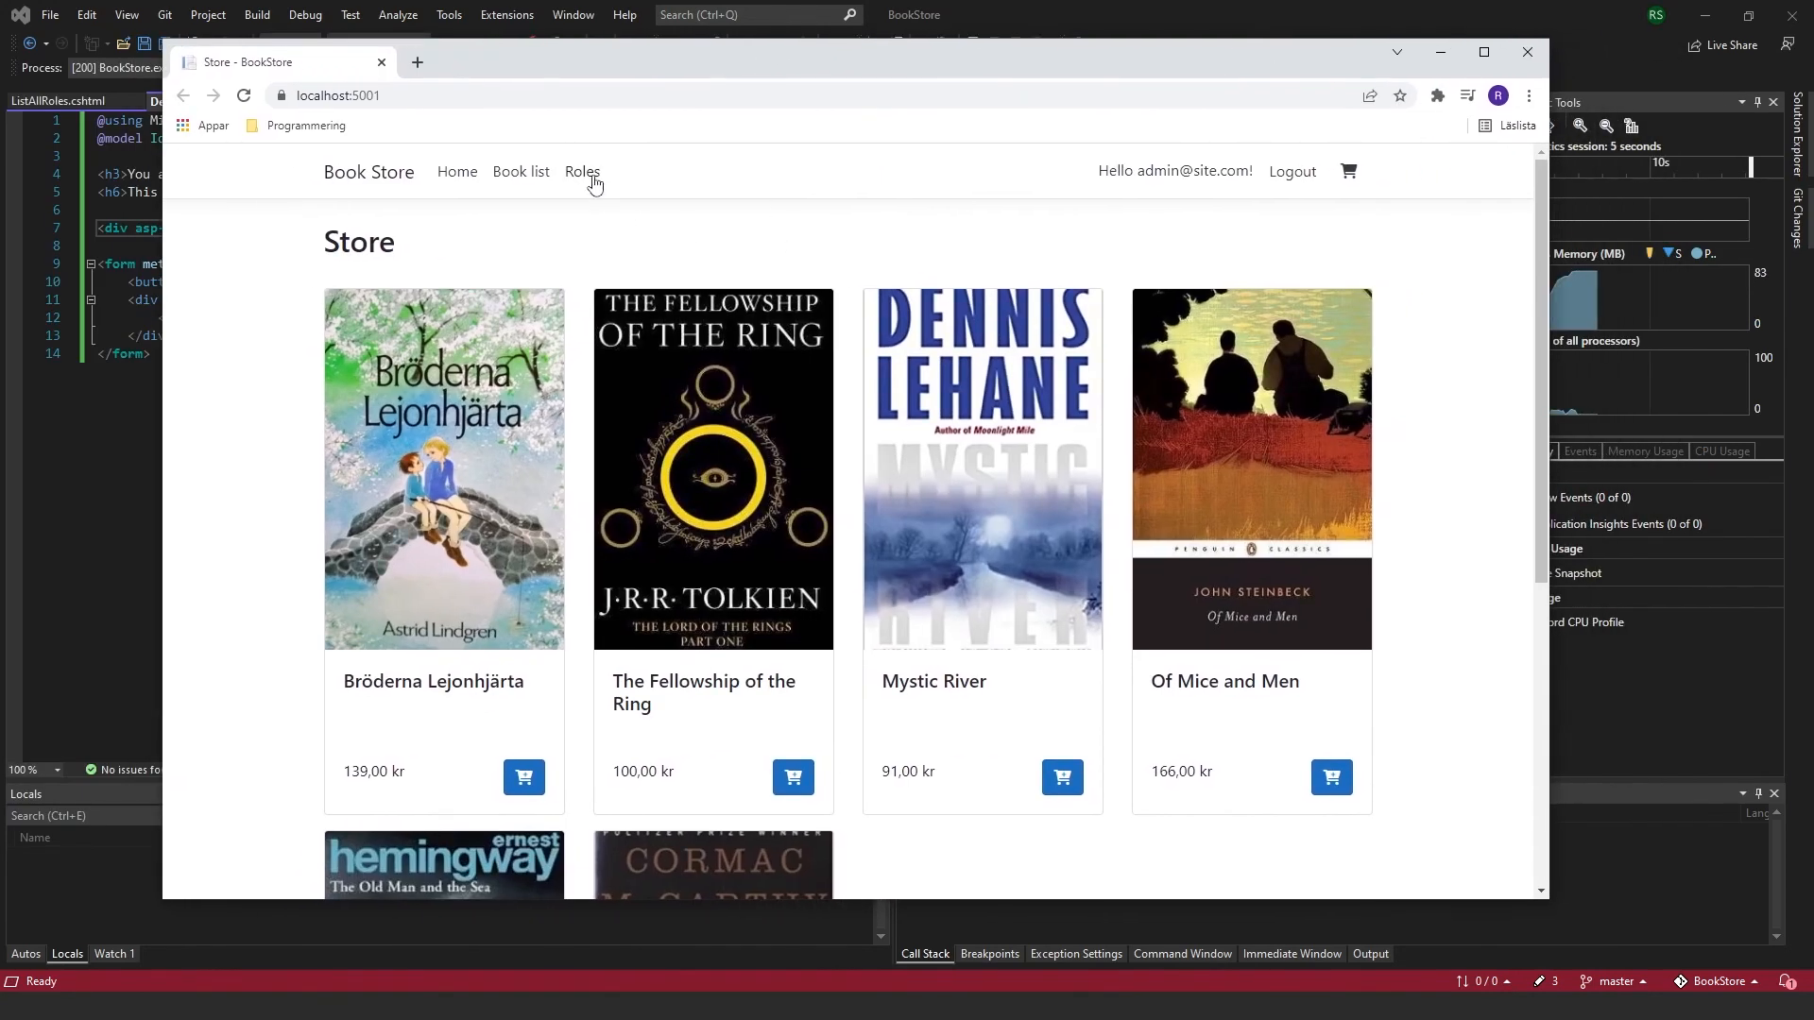
# Delete the New role entry from the role list via its confirmation page
pyautogui.click(582, 172)
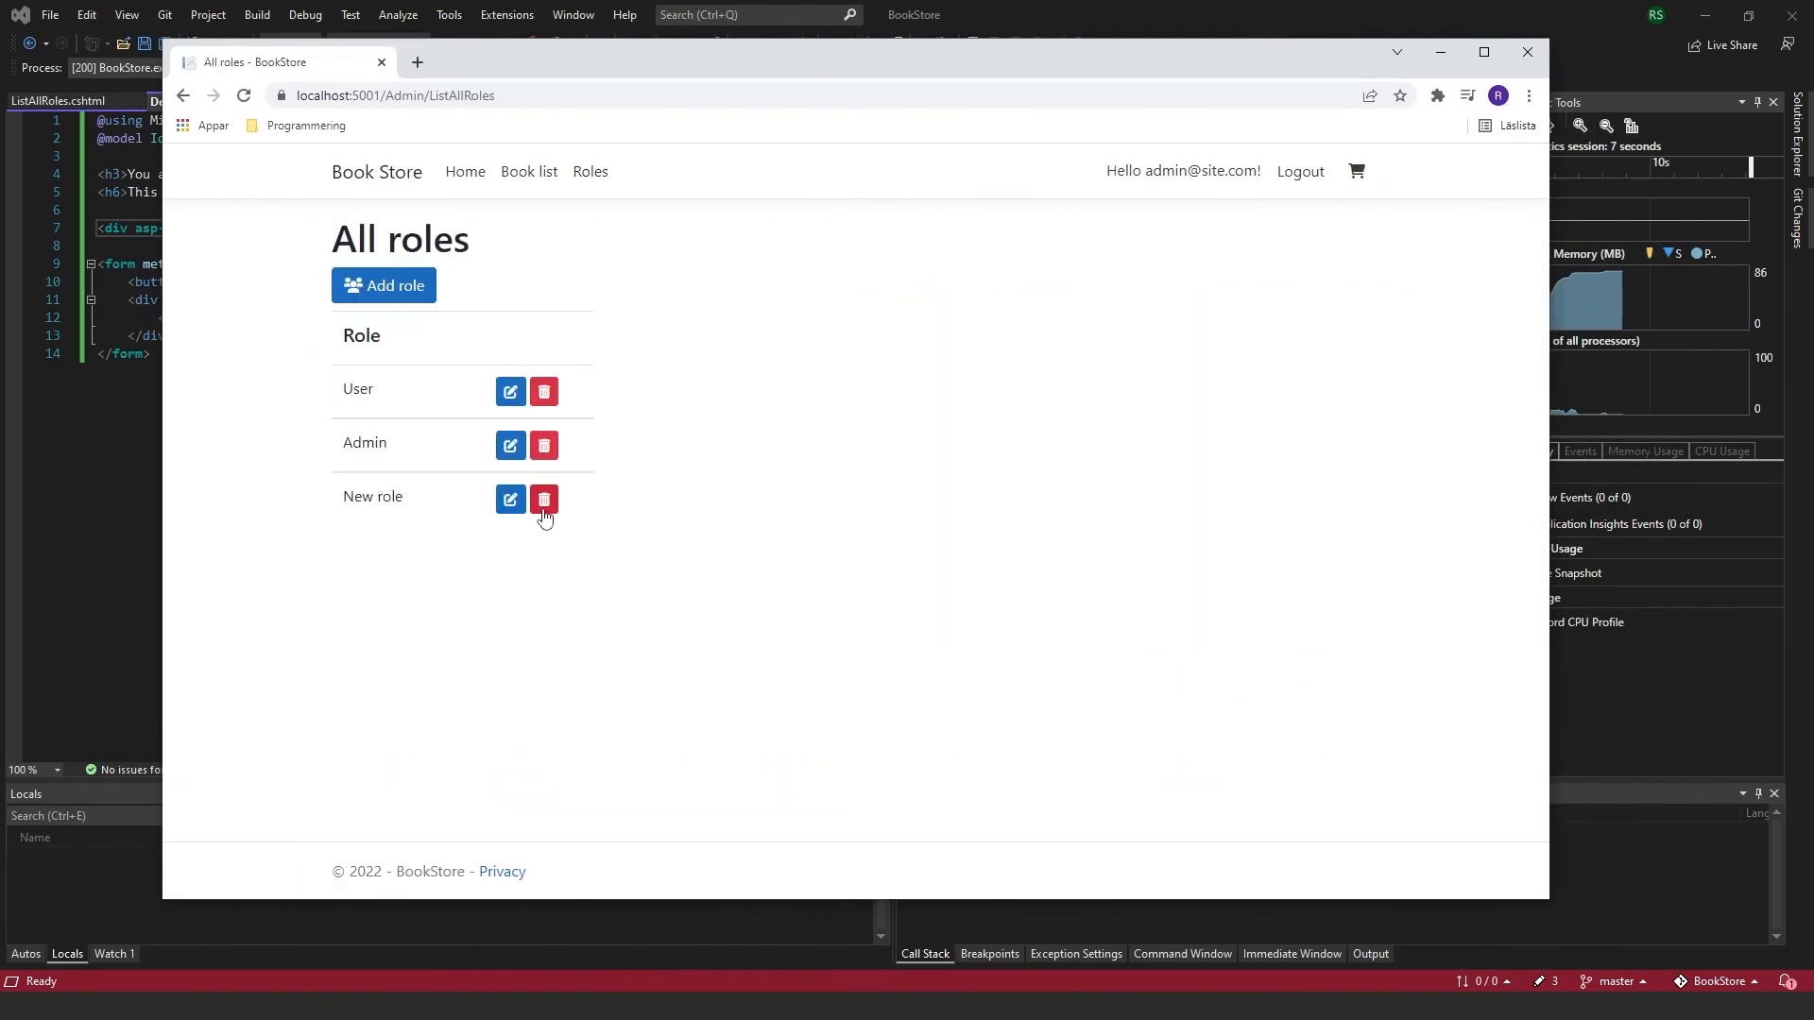
pyautogui.click(543, 500)
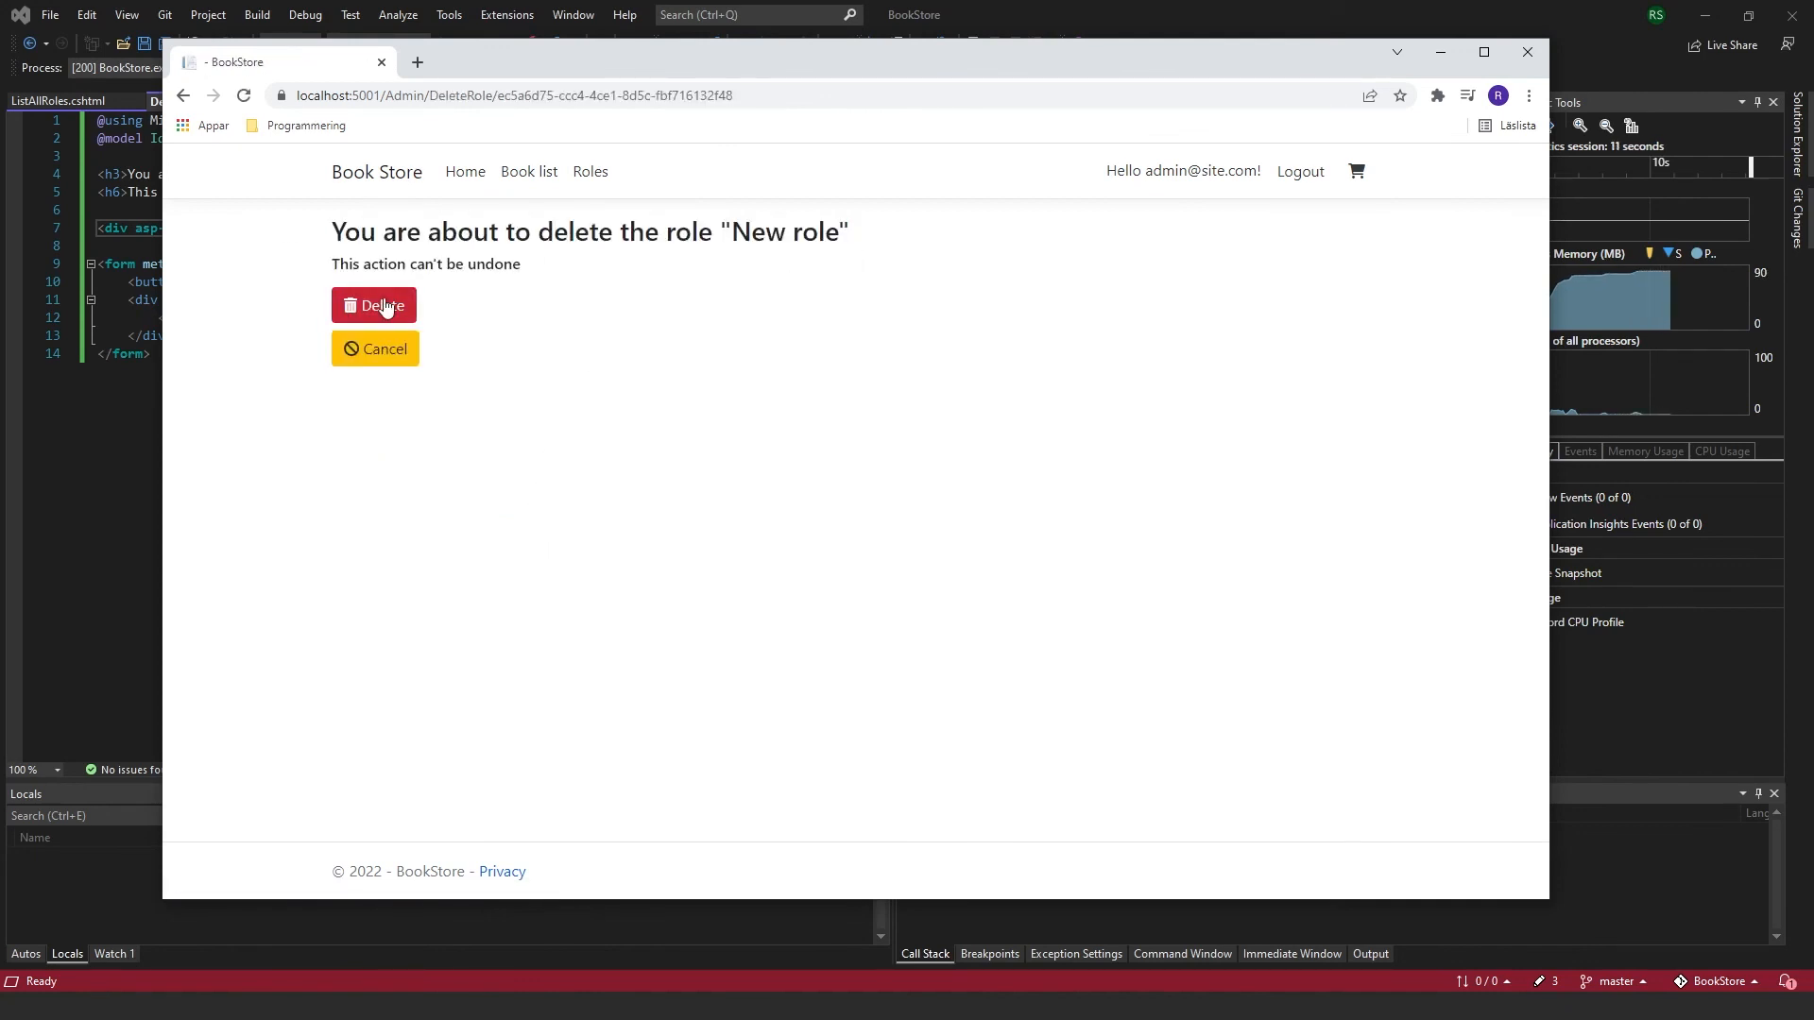
pyautogui.click(374, 305)
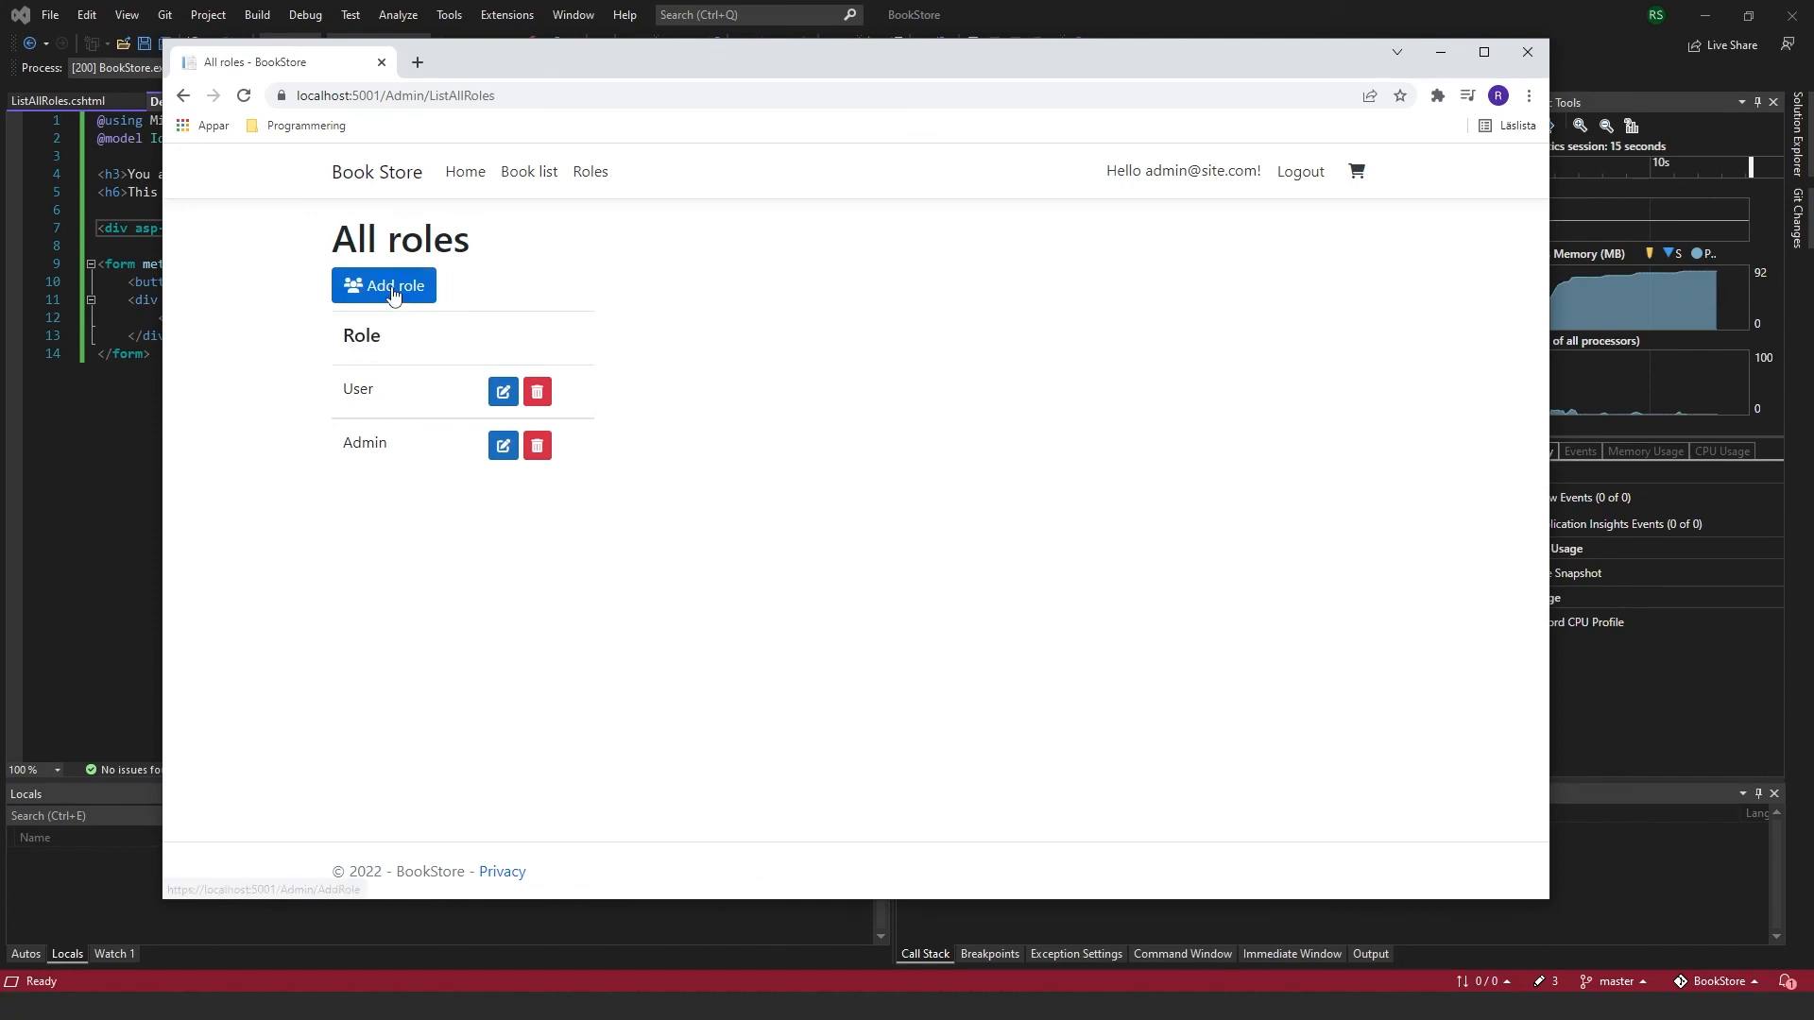
# Add a role named "new roles again" and delete it too, leaving User and Admin
pyautogui.click(384, 286)
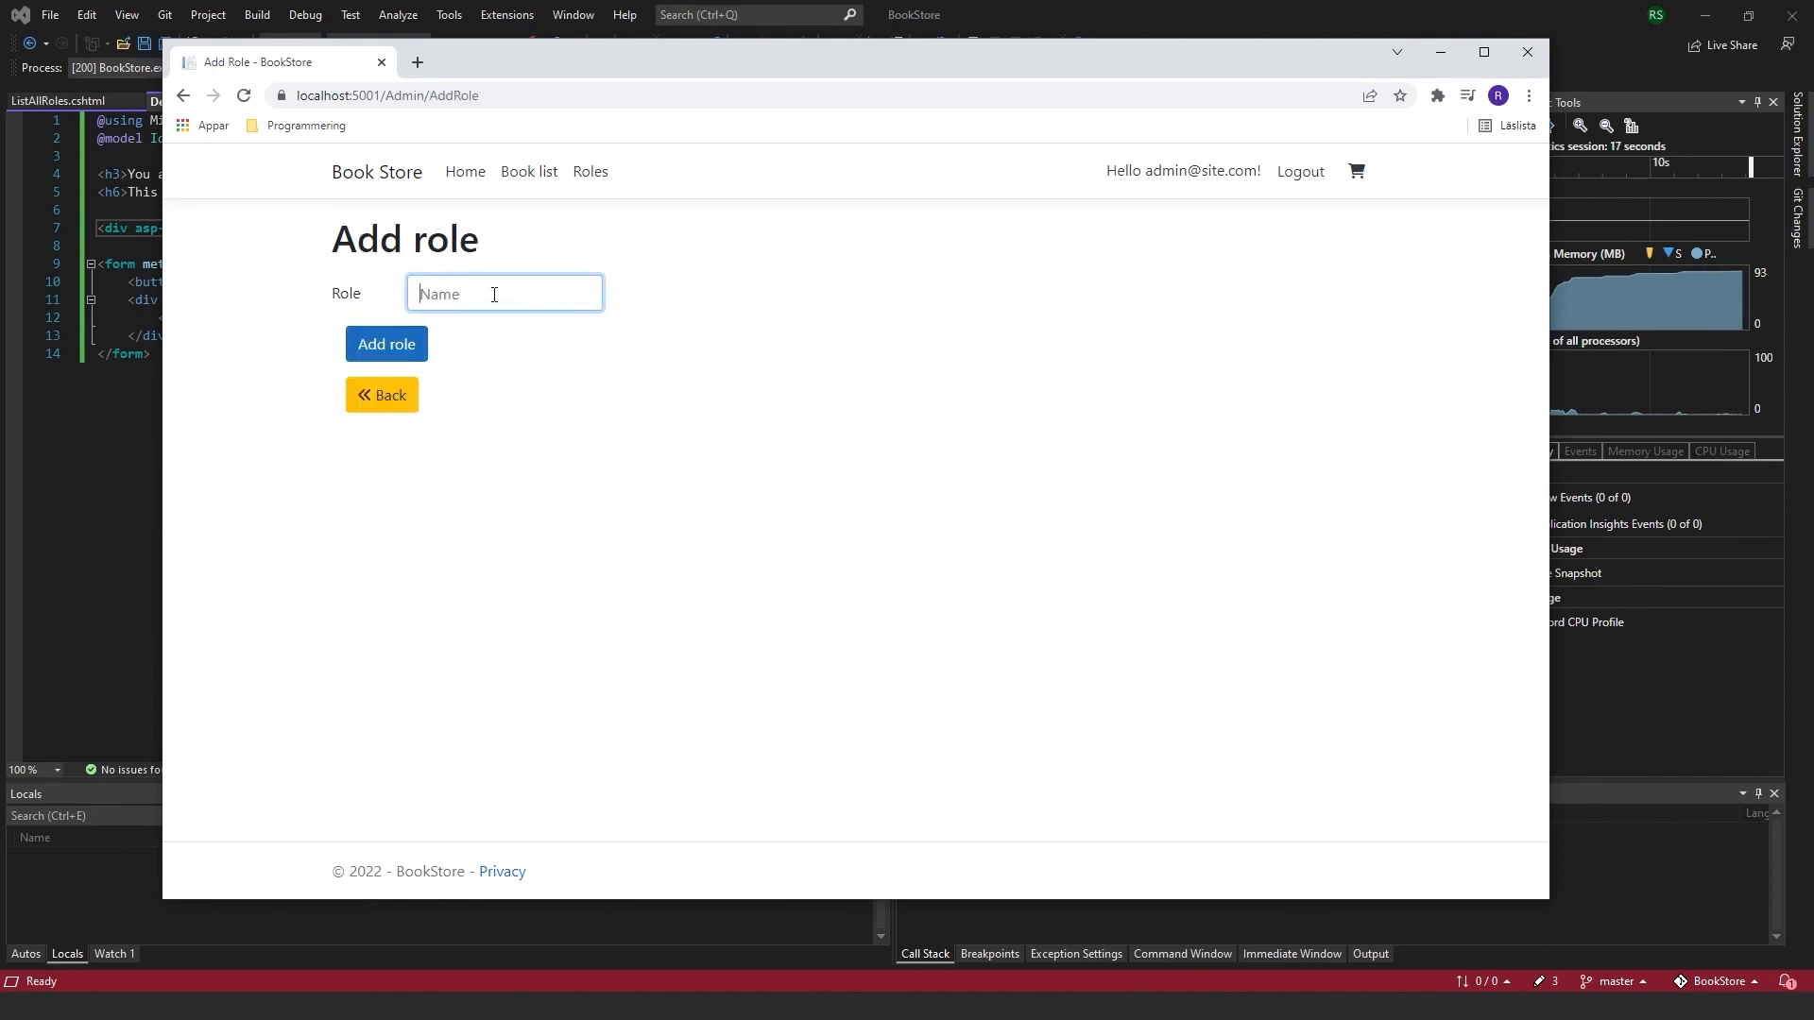
pyautogui.write('new roles aga')
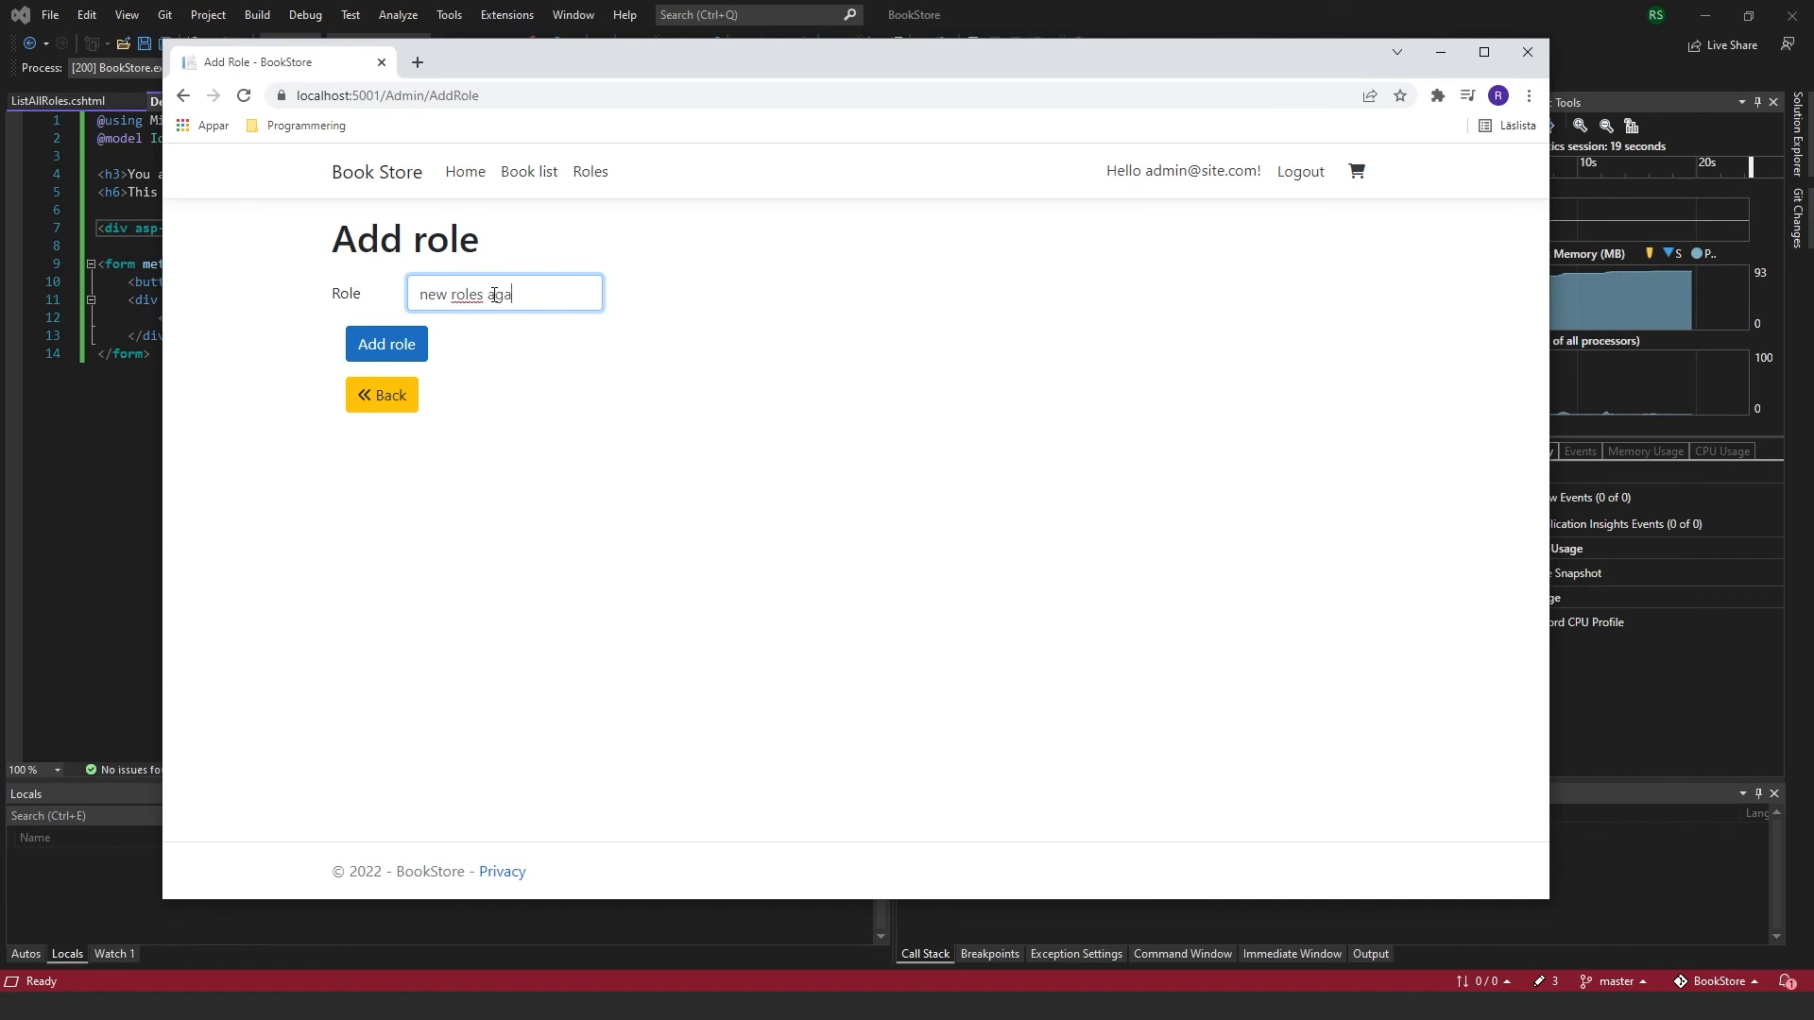
pyautogui.click(387, 344)
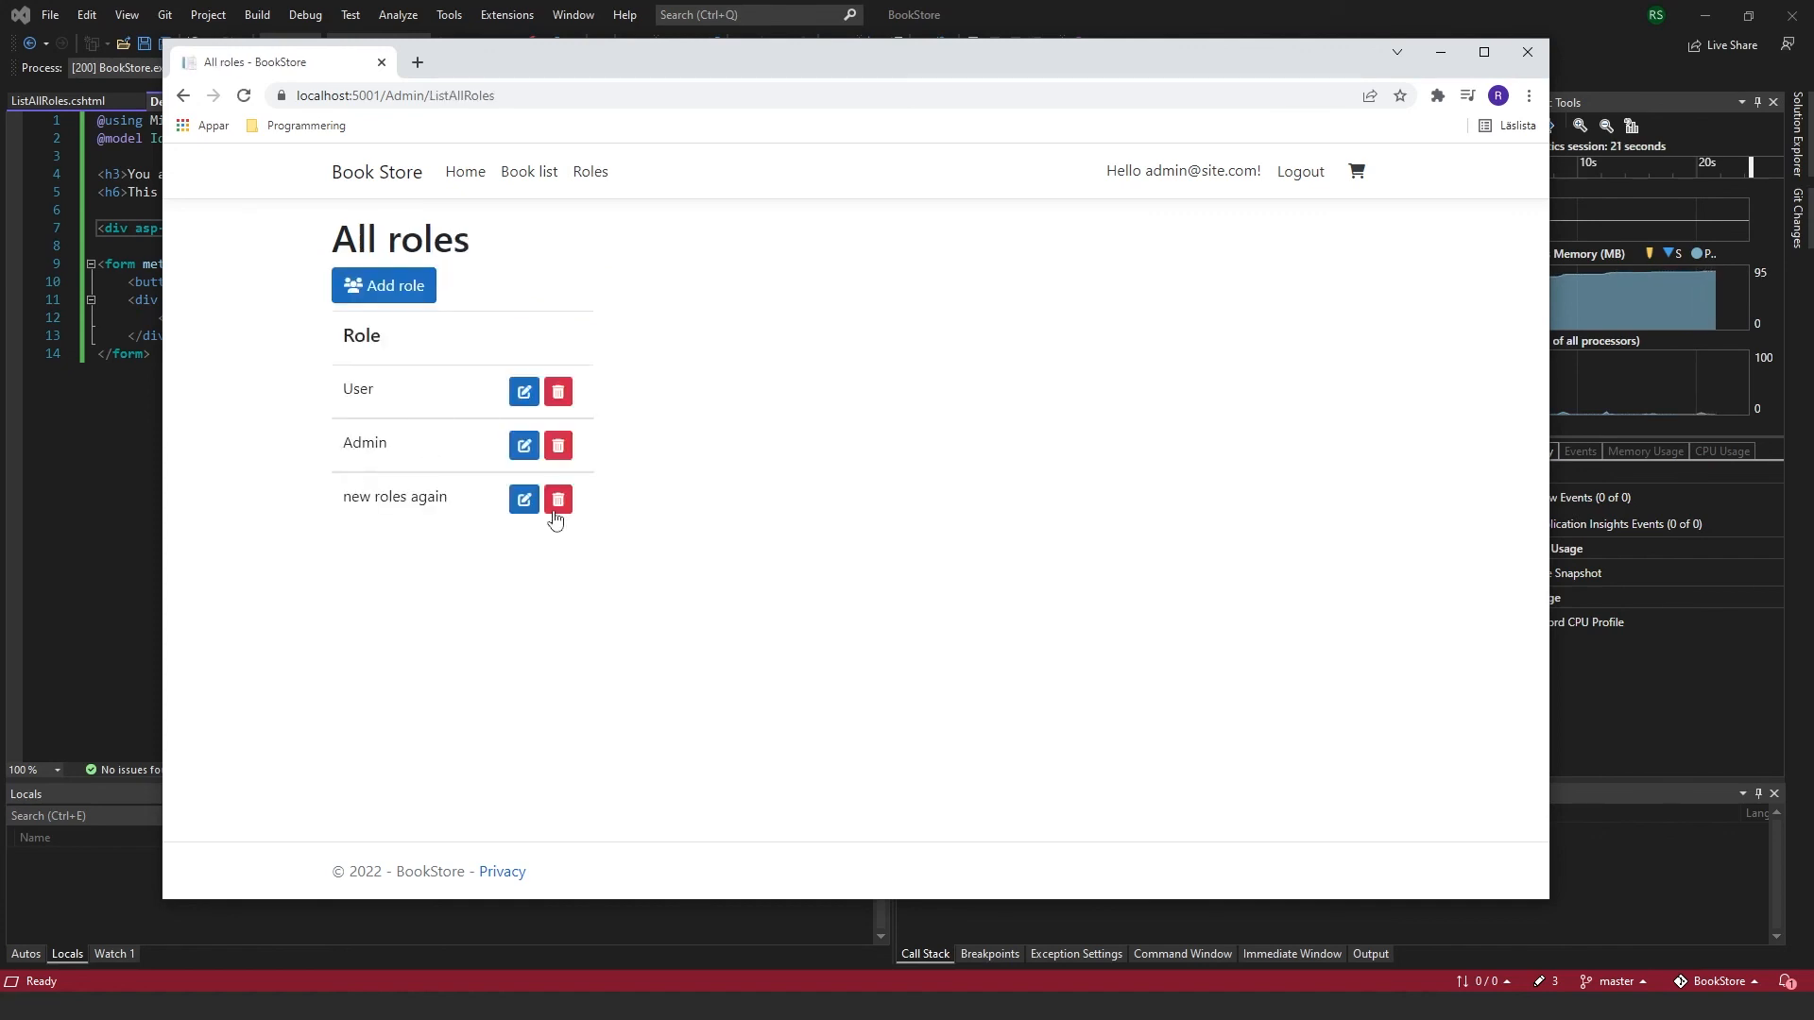
pyautogui.click(557, 499)
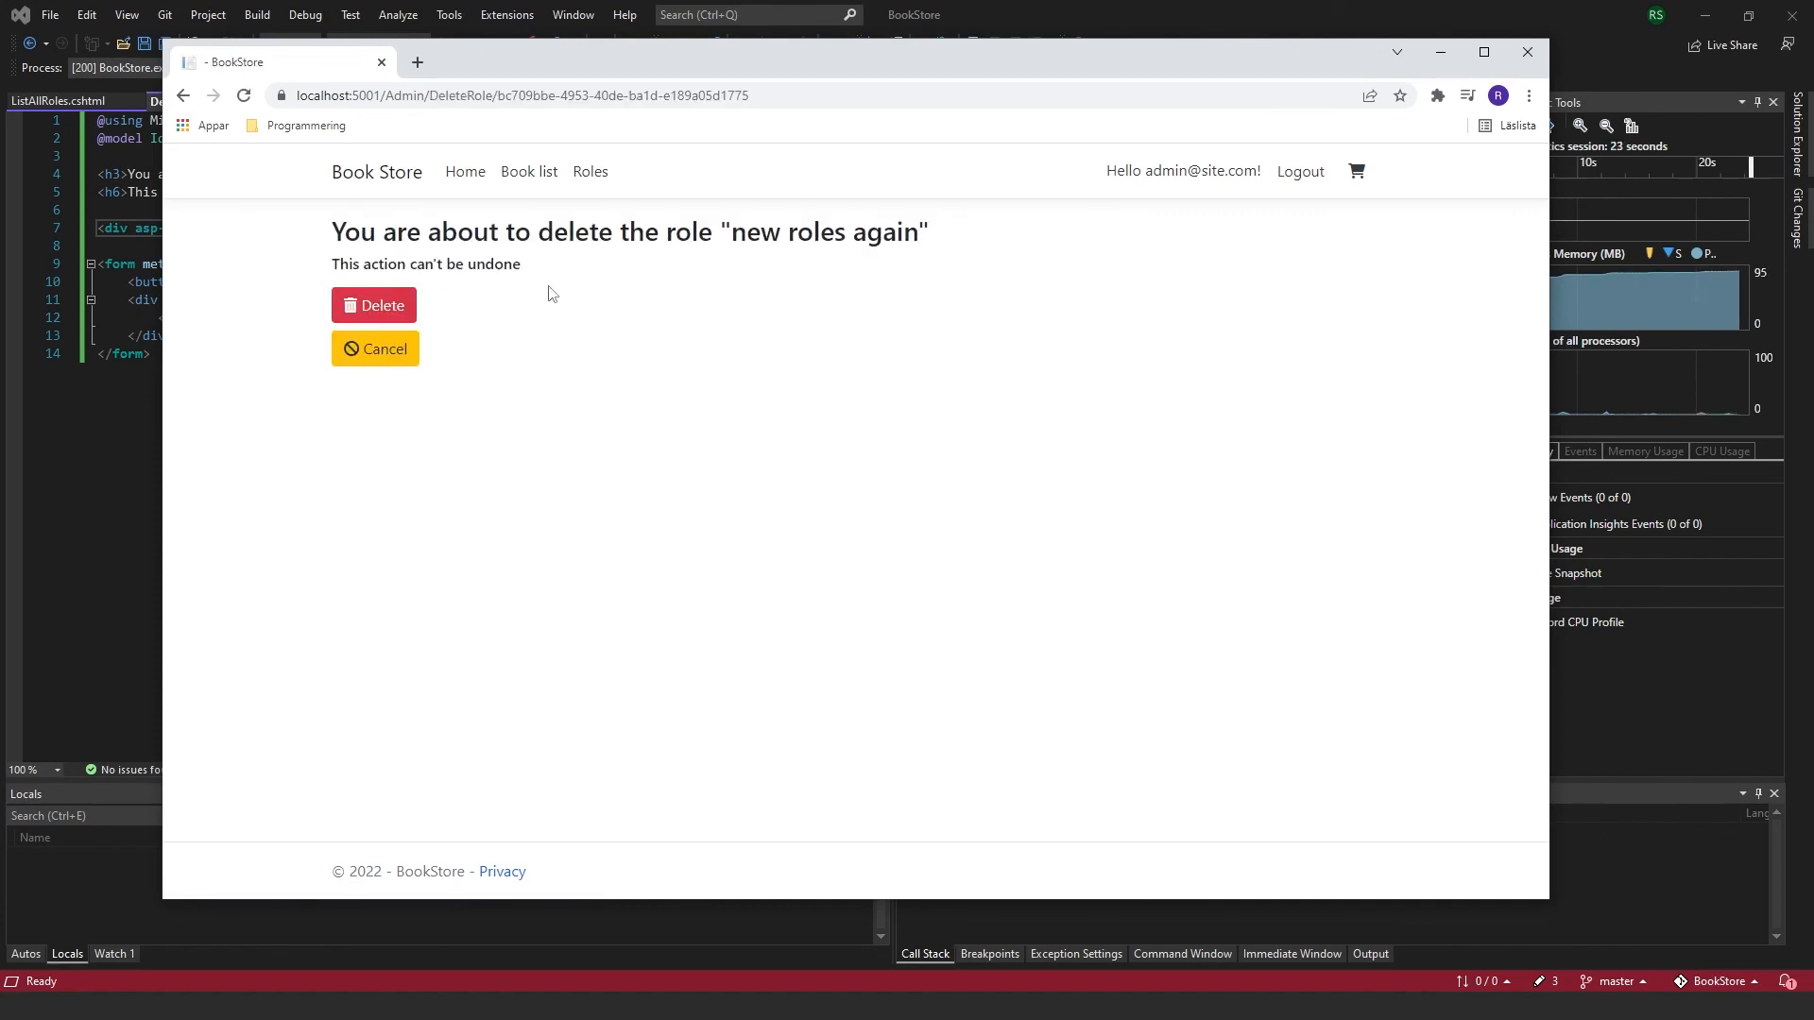
pyautogui.click(374, 304)
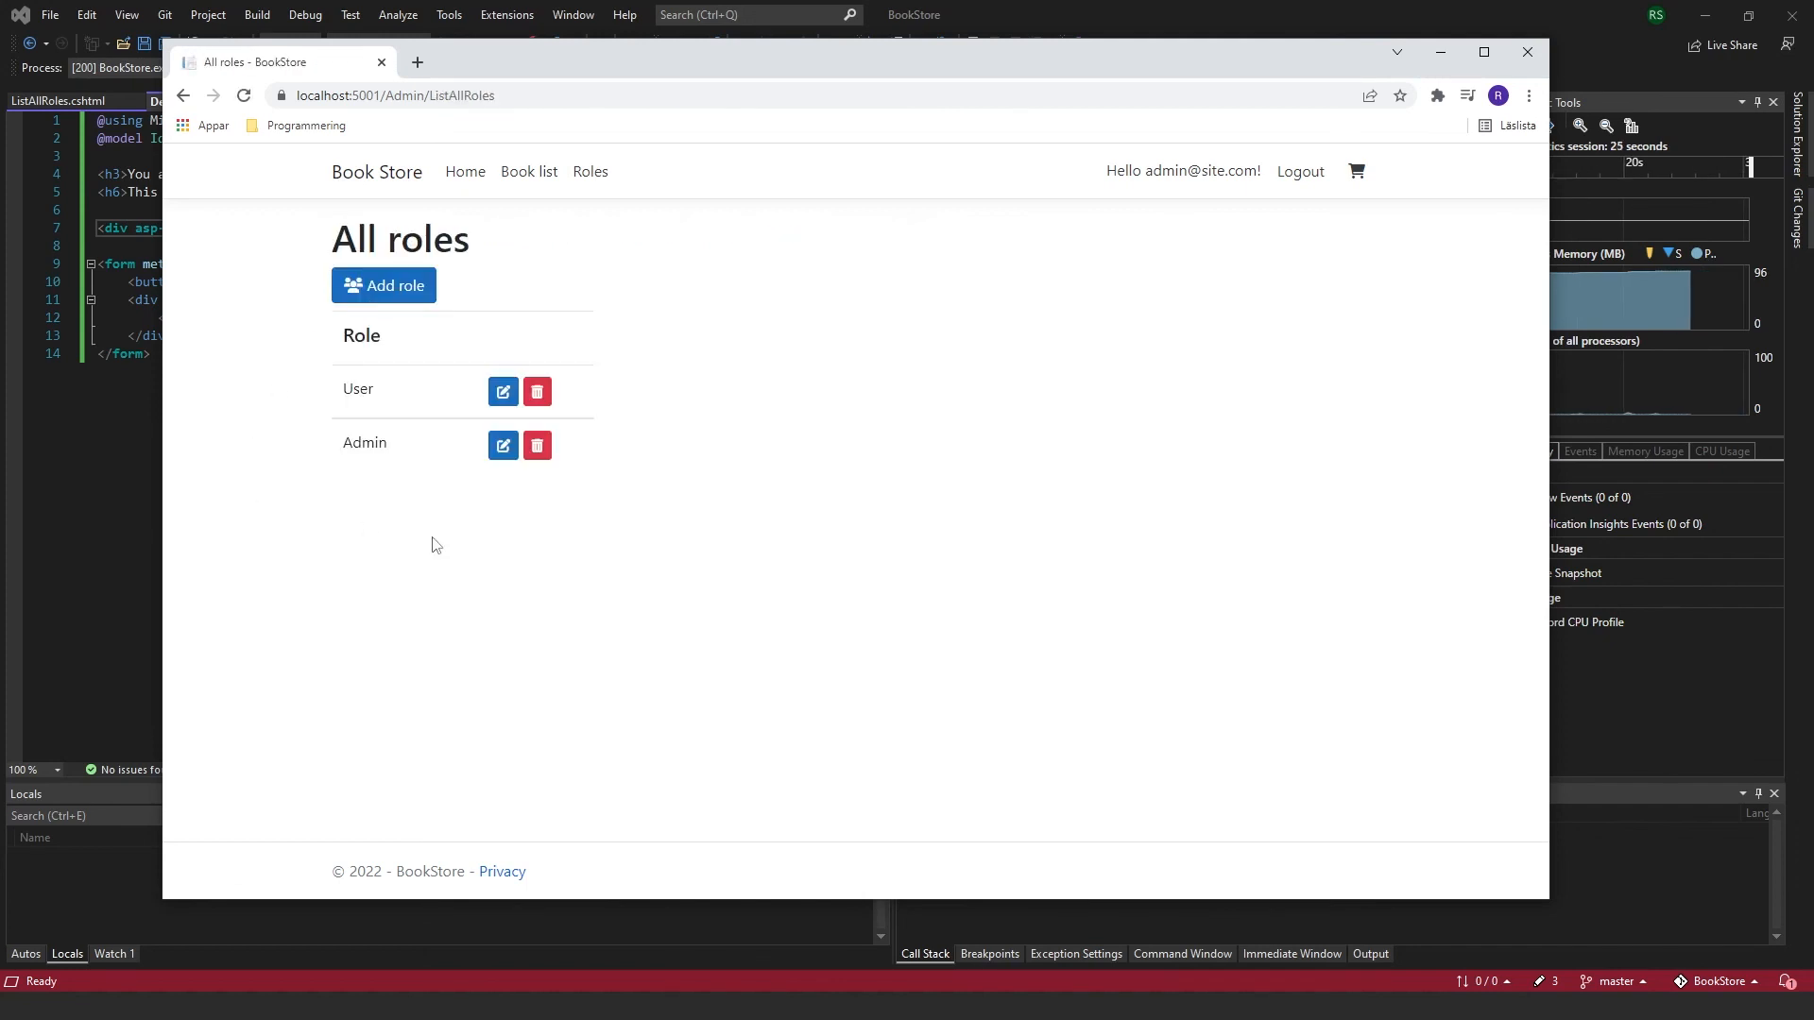
pyautogui.moveTo(674, 393)
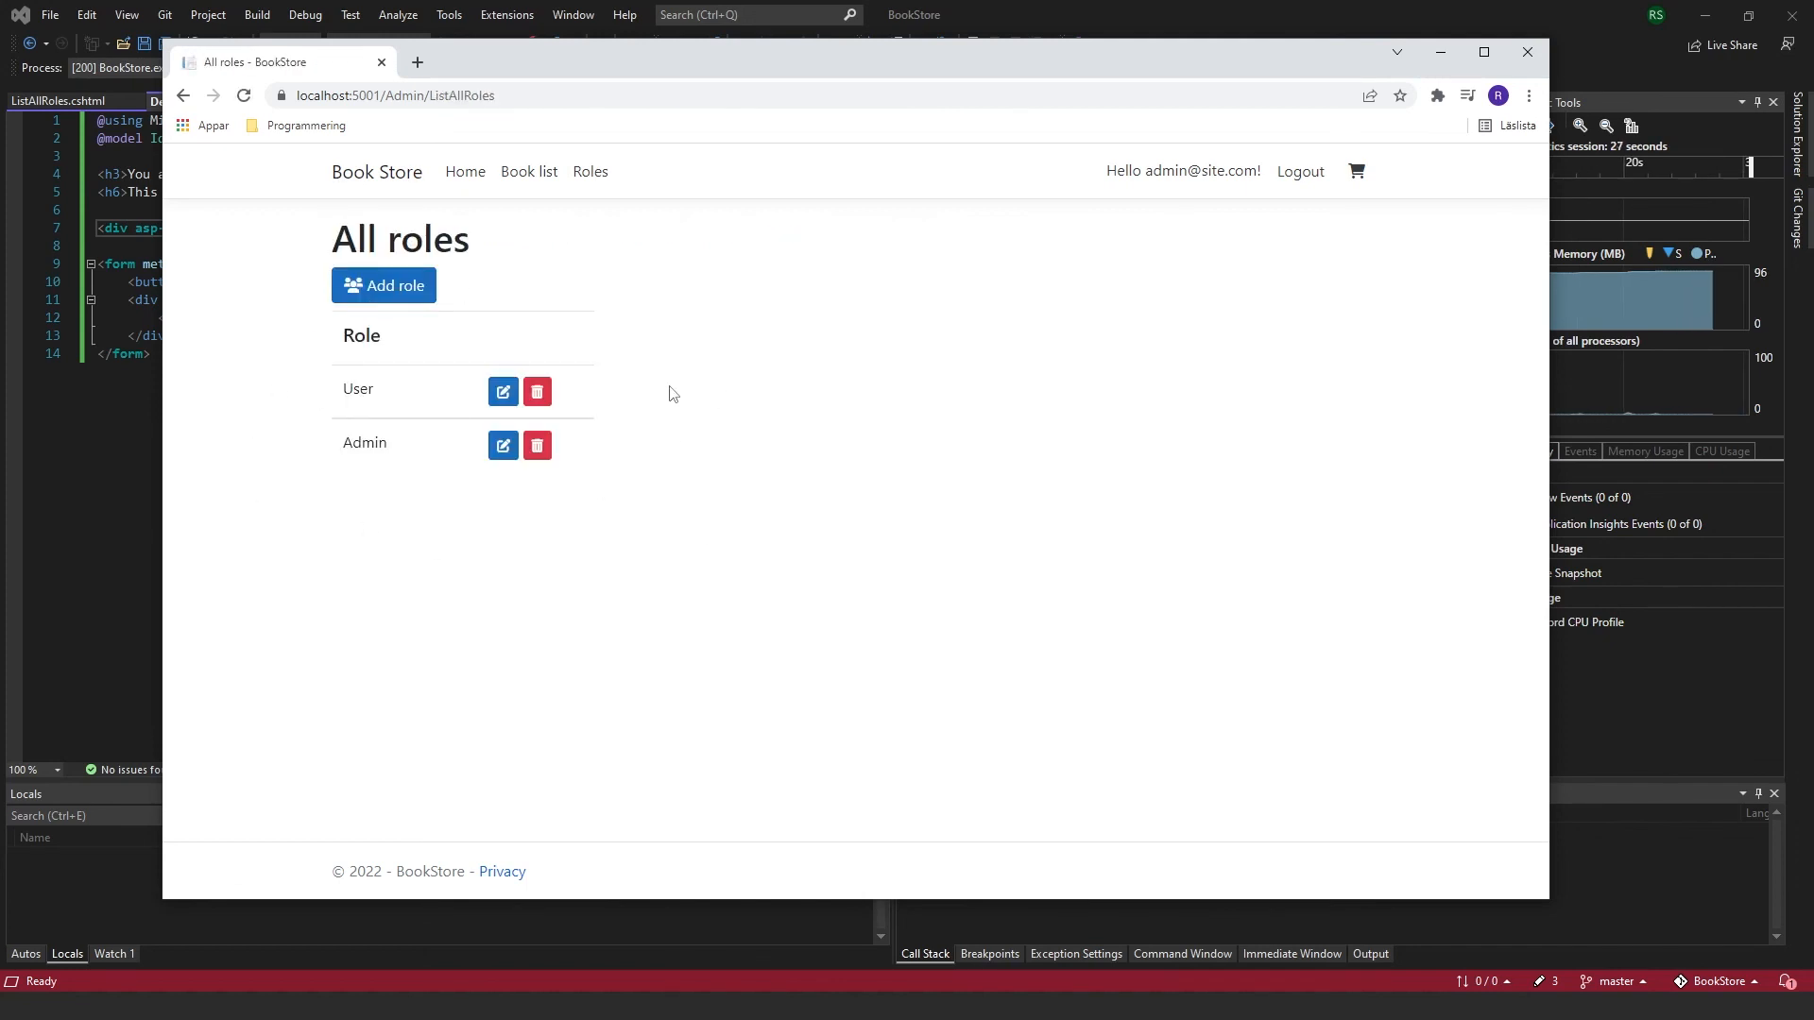